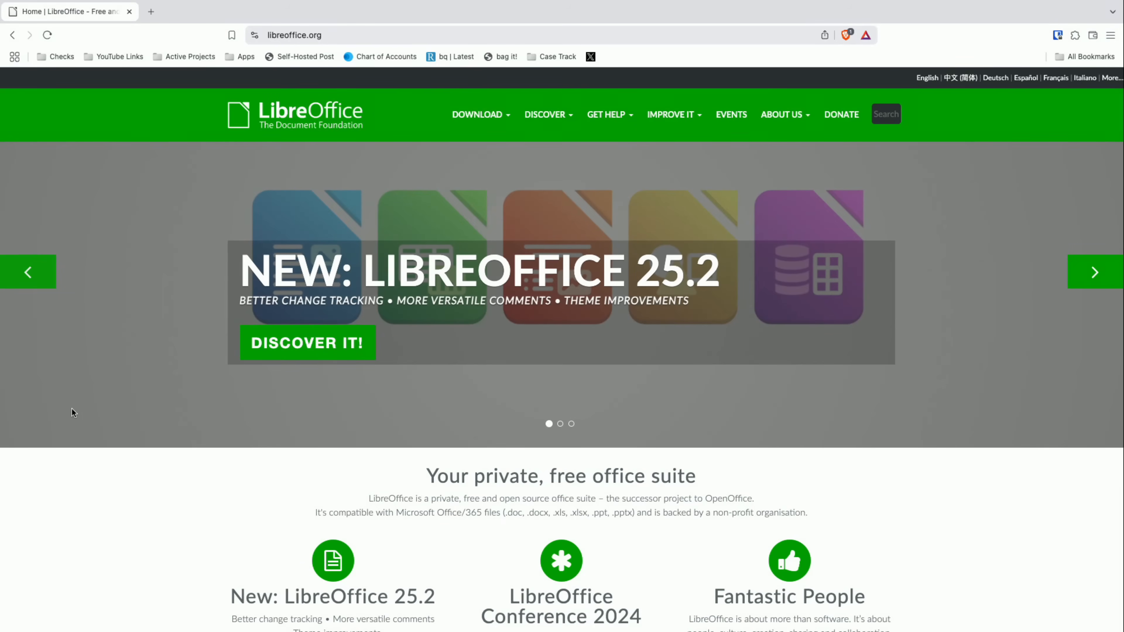
mouse_move(127, 412)
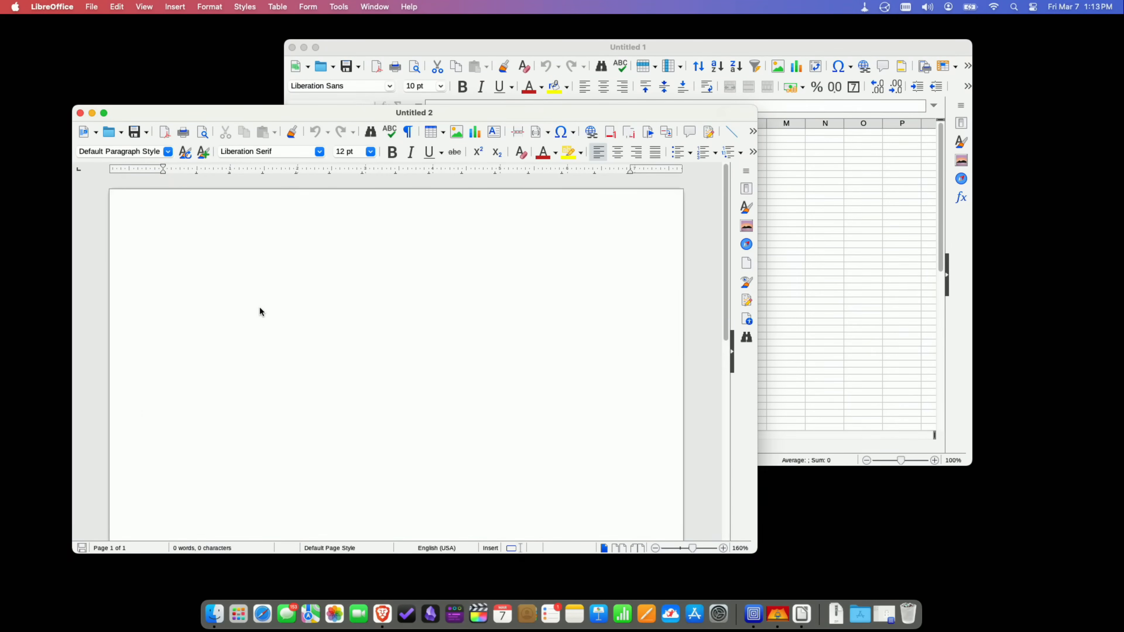
Reposition the blank text document window and set the insertion point on its page.
left_click_drag(414, 113, 406, 122)
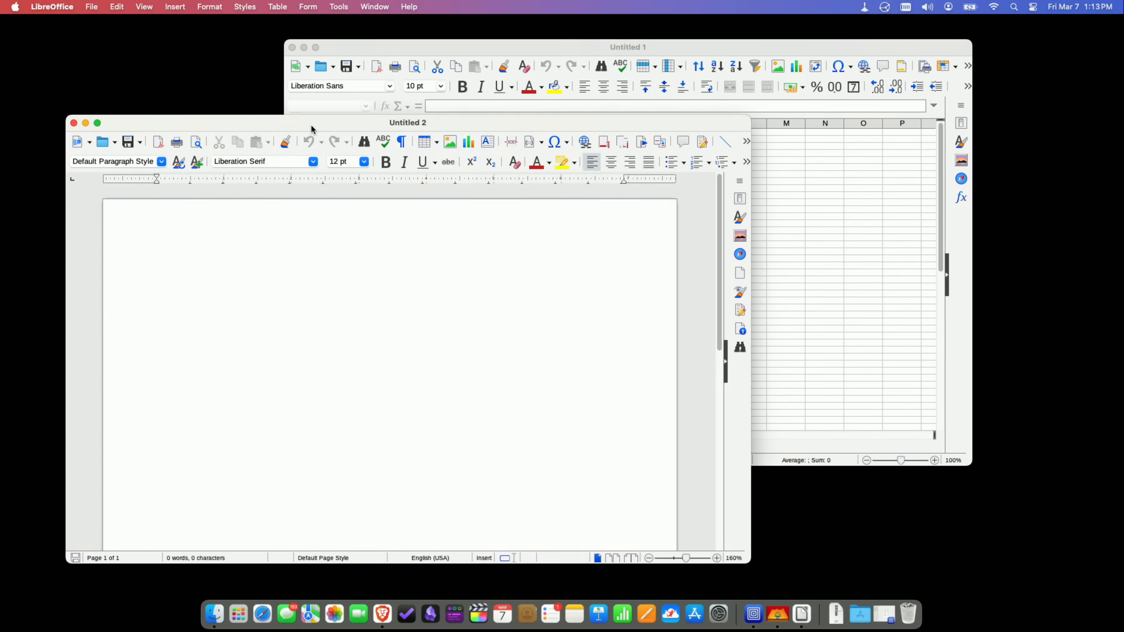
left_click_drag(406, 122, 364, 141)
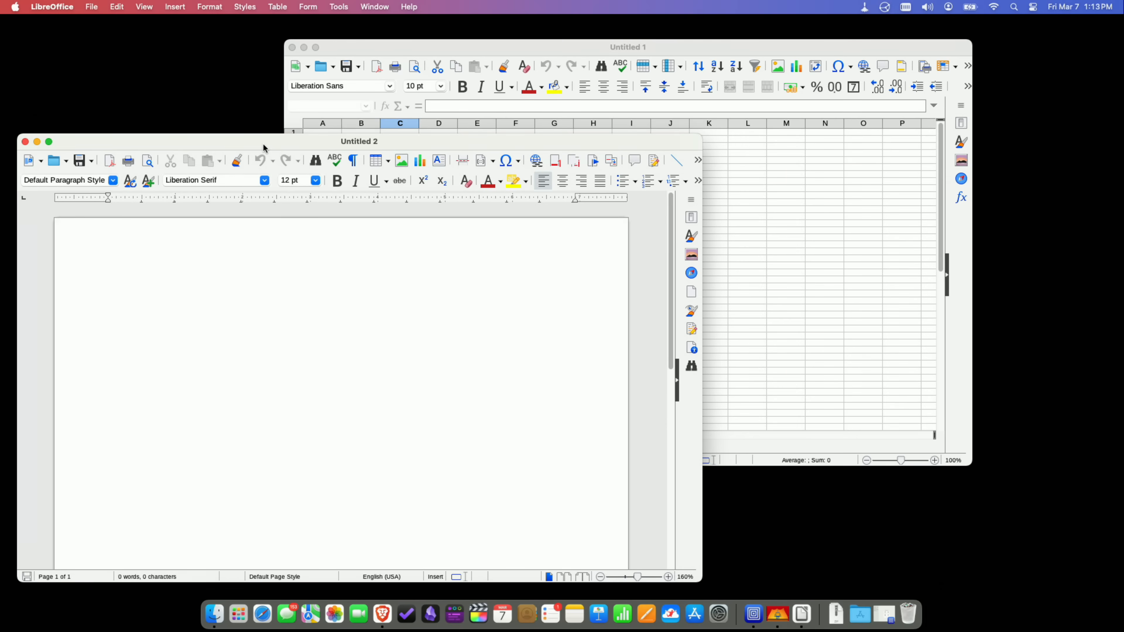
mouse_move(473, 36)
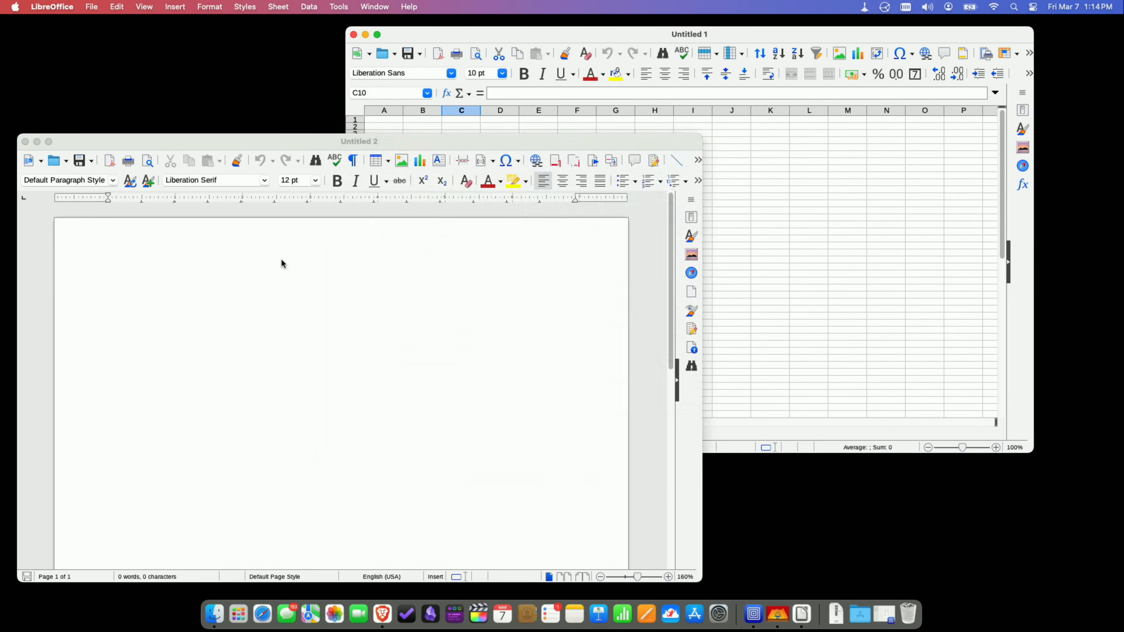
left_click(296, 325)
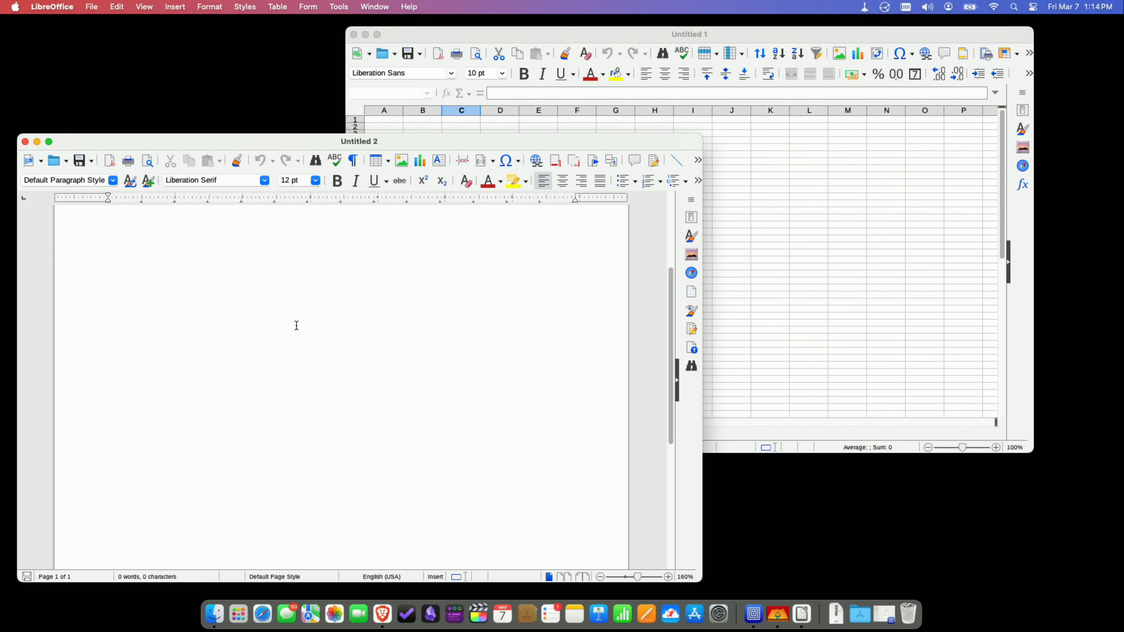
left_click(107, 277)
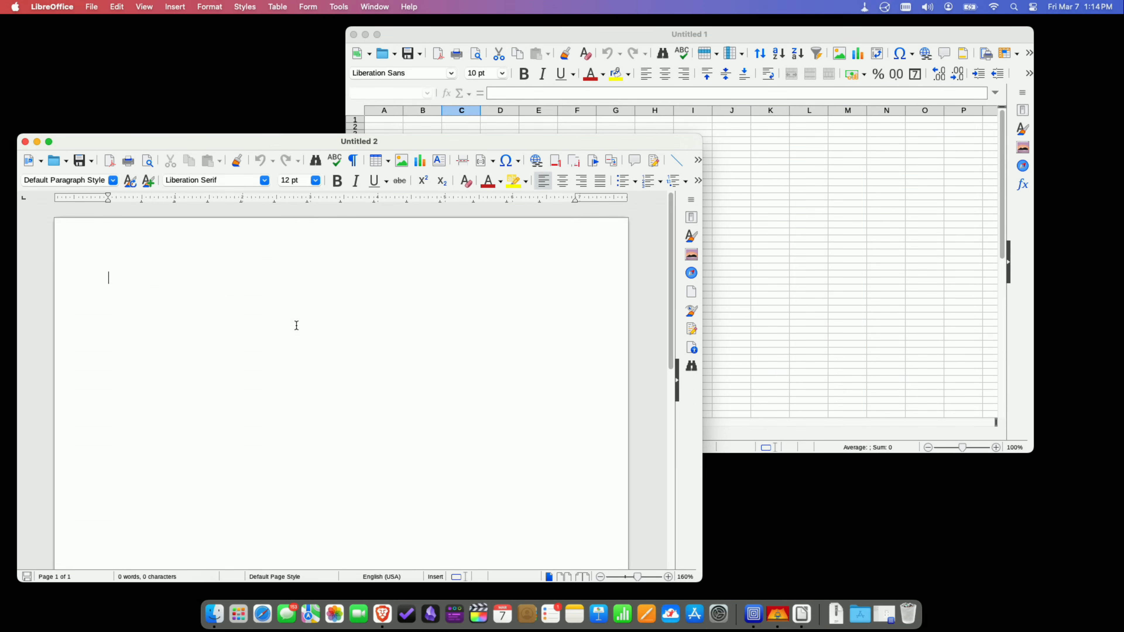
mouse_move(326, 143)
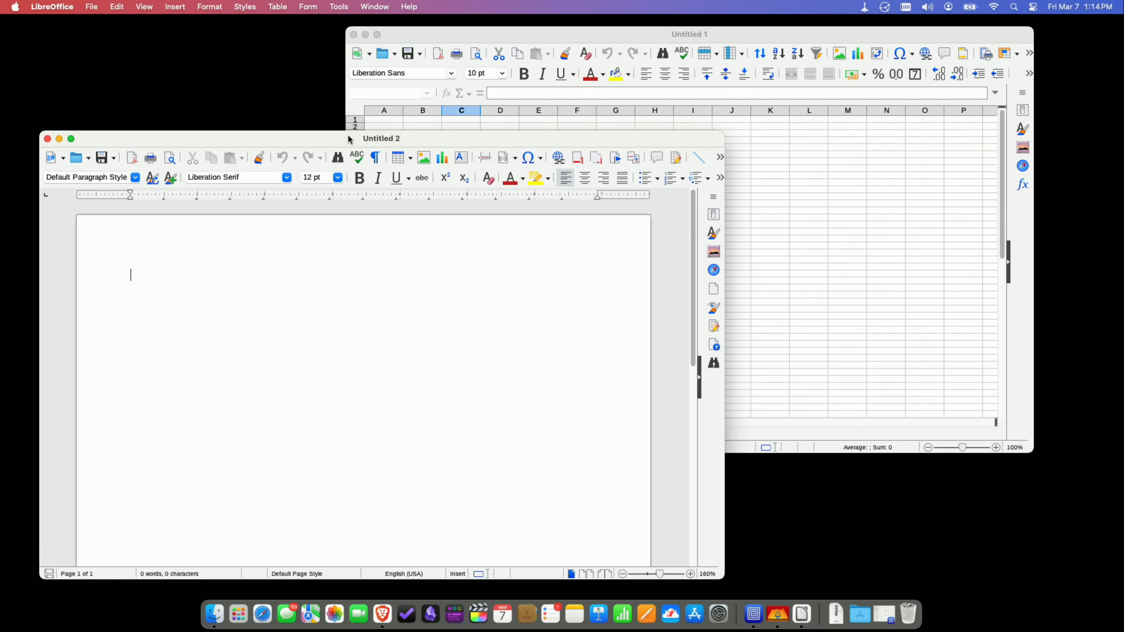
left_click_drag(380, 138, 345, 156)
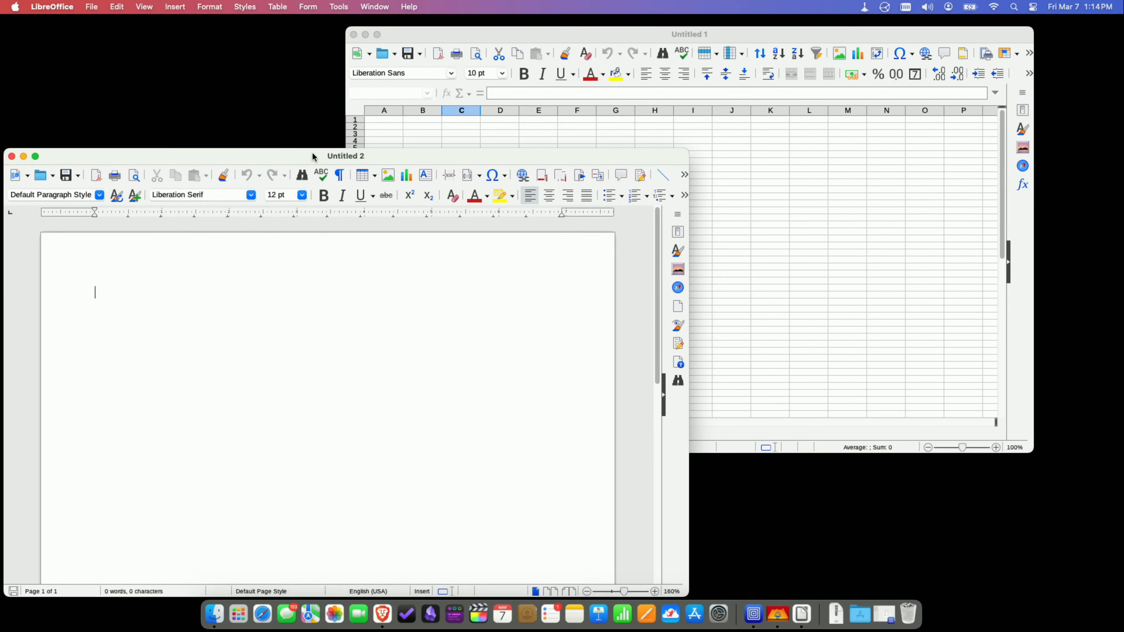
left_click_drag(344, 156, 347, 141)
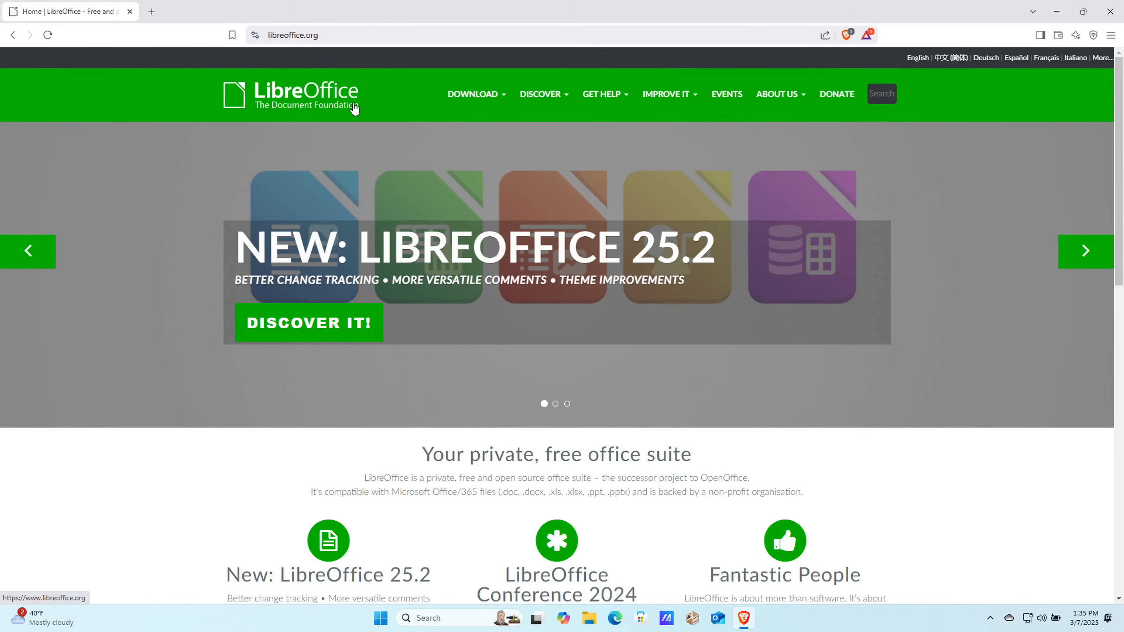
mouse_move(405, 103)
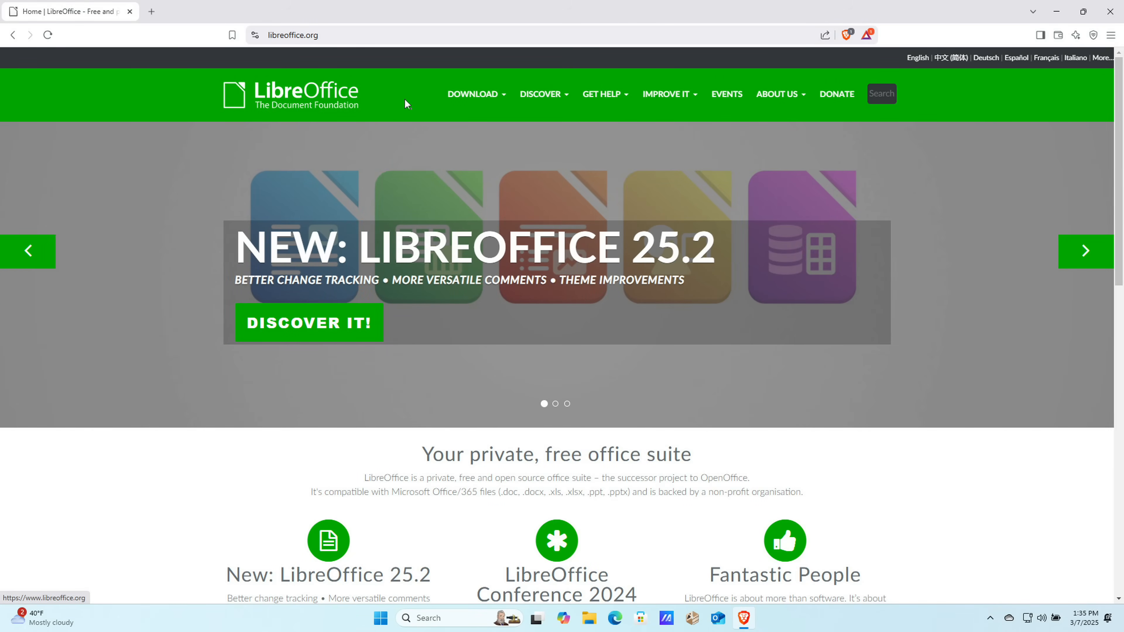
Reach the Download LibreOffice 25.2.1 page and review its operating system choices unchanged.
left_click(472, 94)
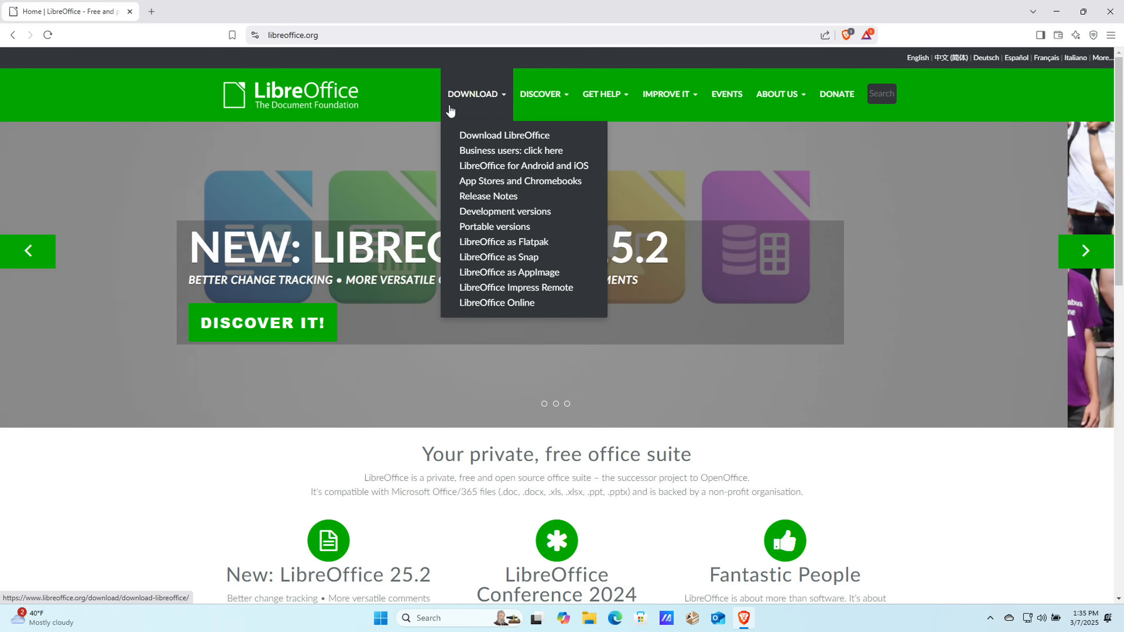
left_click(504, 134)
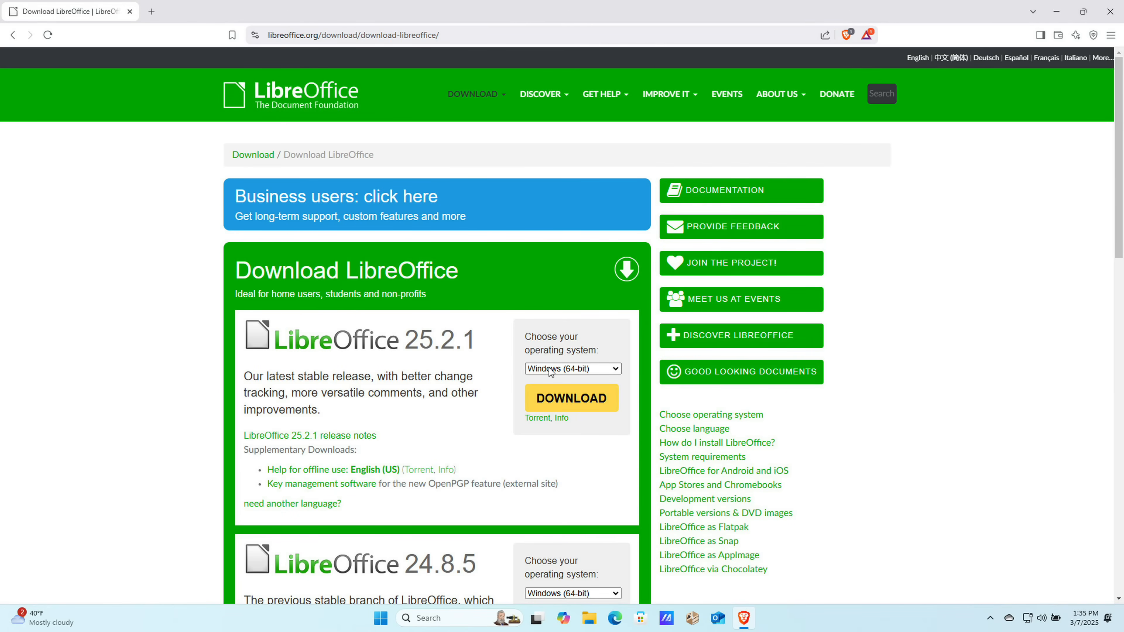
left_click(572, 368)
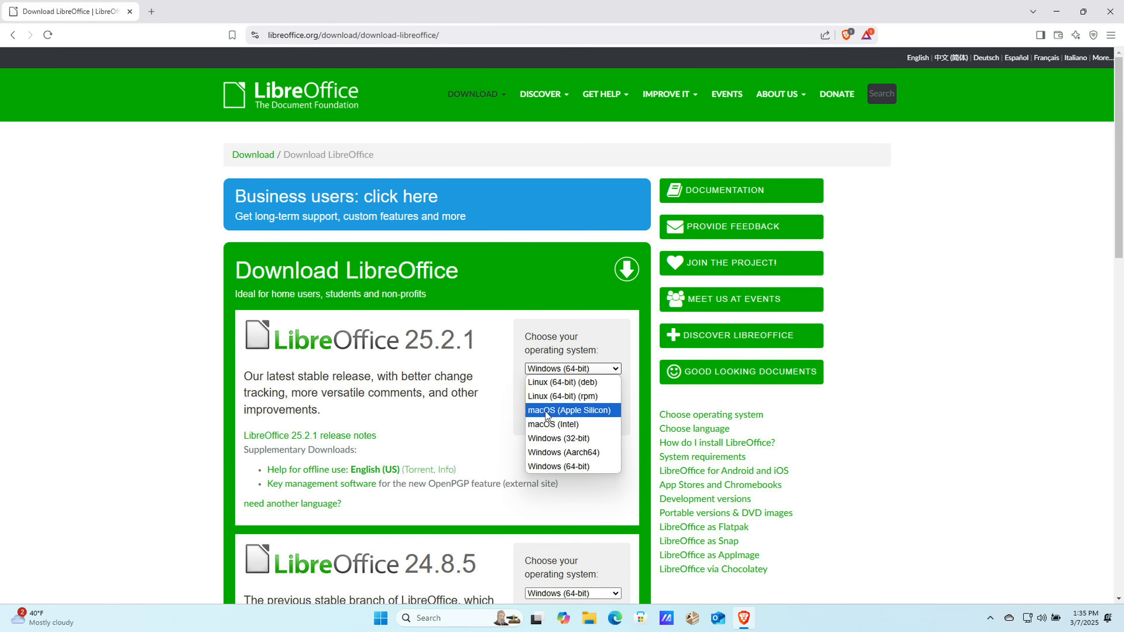
mouse_move(558, 438)
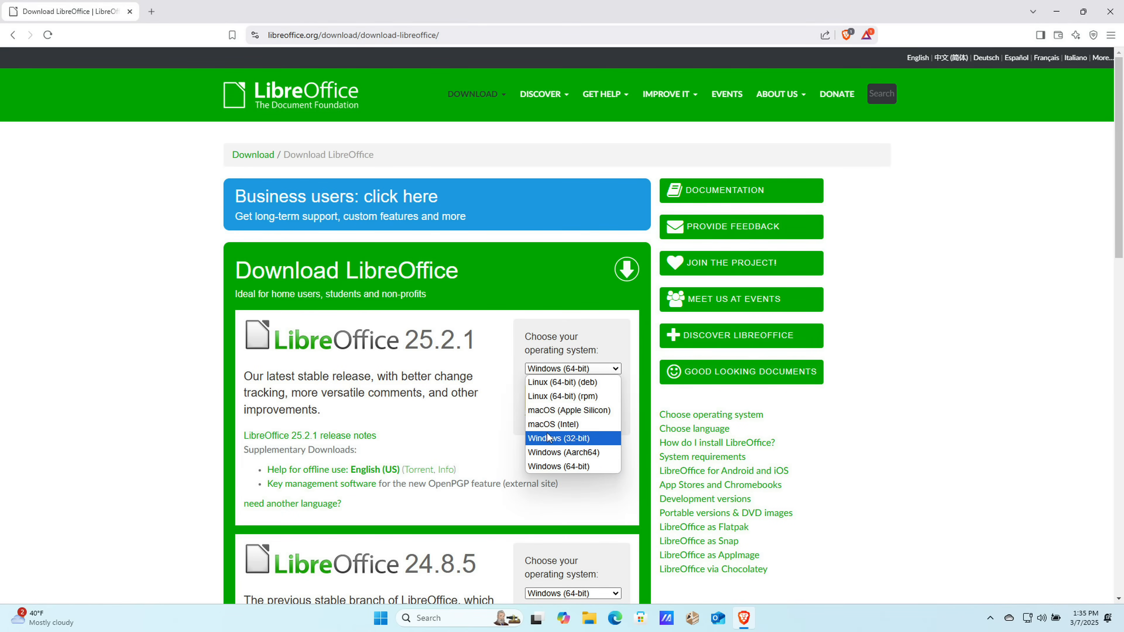
mouse_move(565, 423)
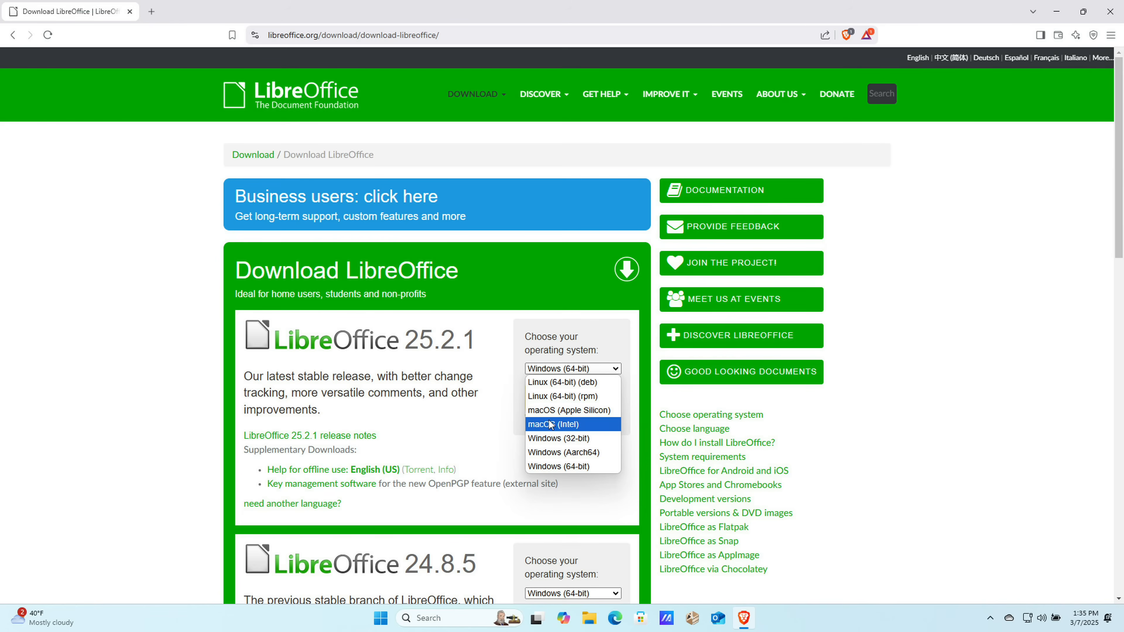
mouse_move(568, 409)
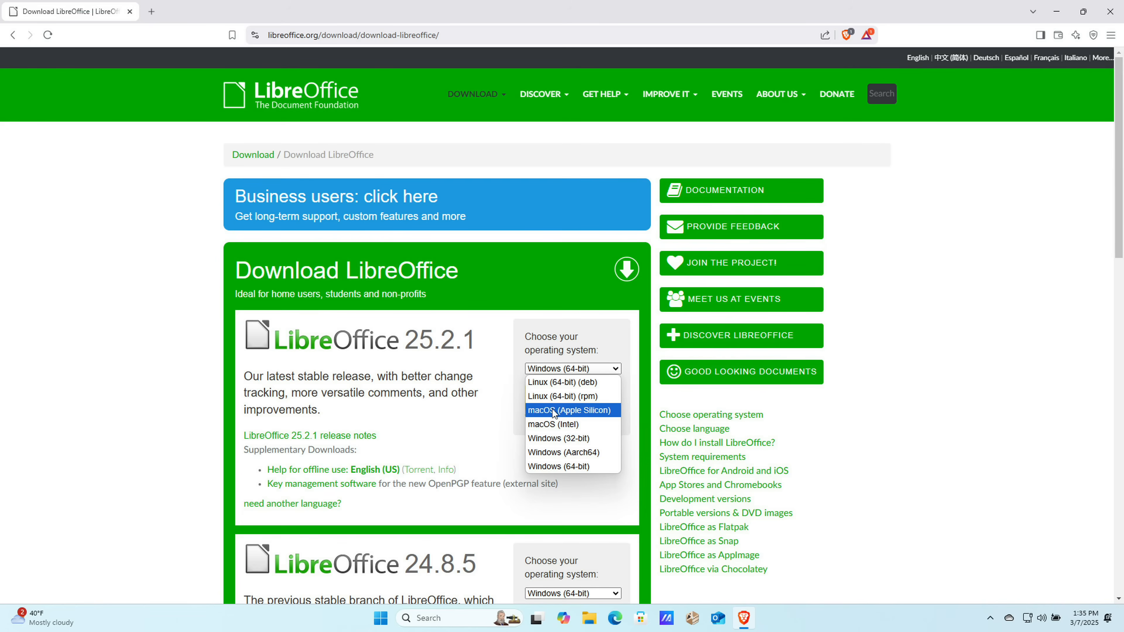
mouse_move(562, 452)
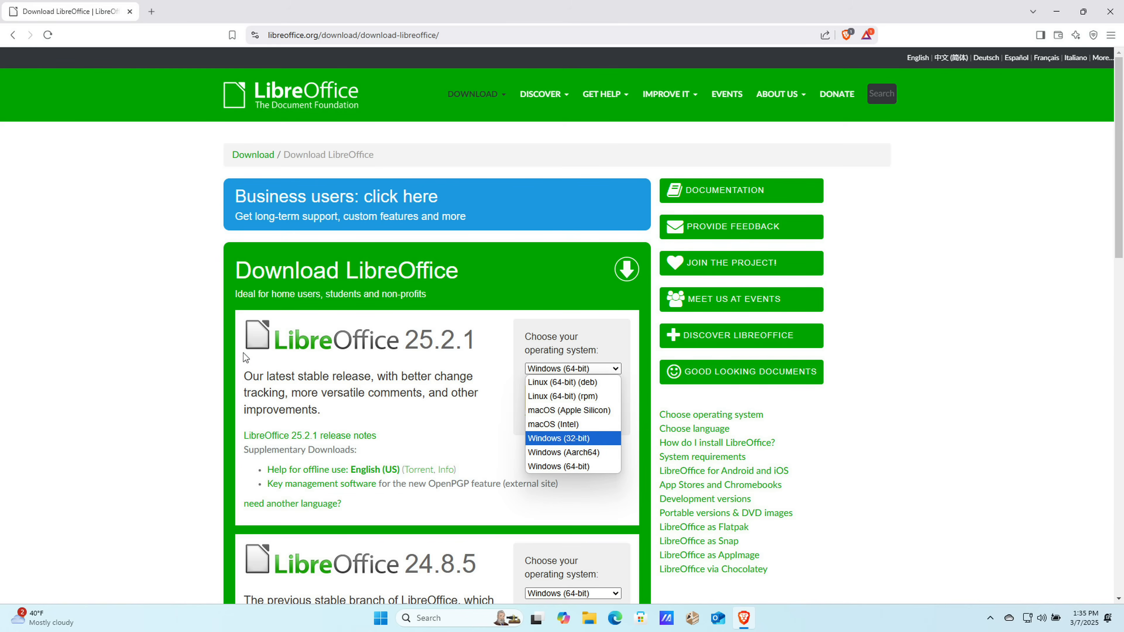
left_click(559, 466)
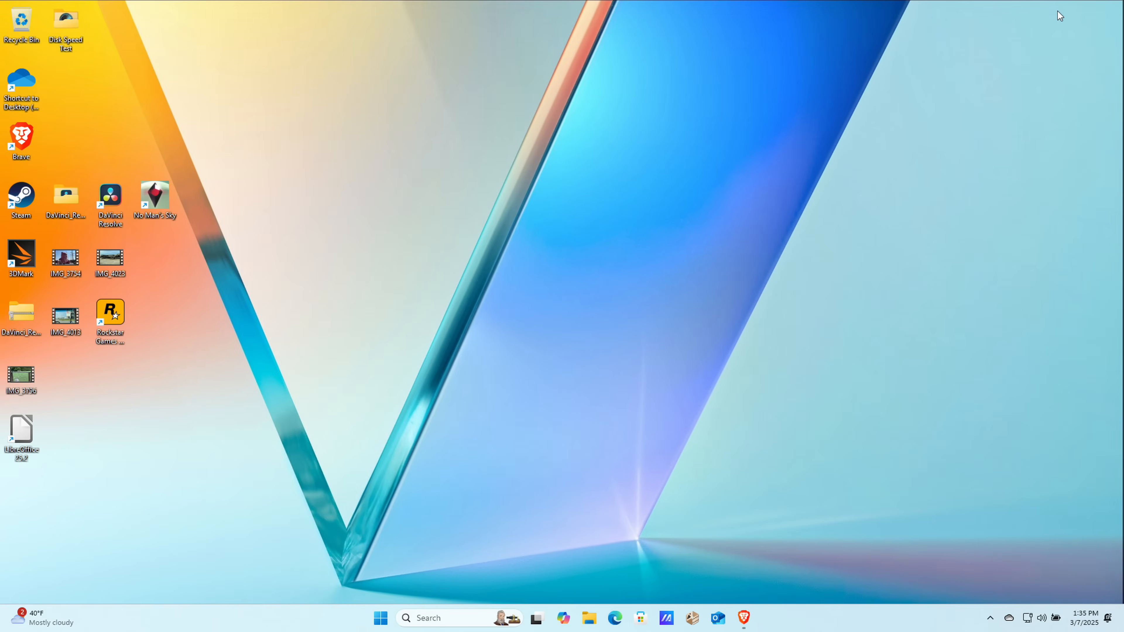
mouse_move(41, 437)
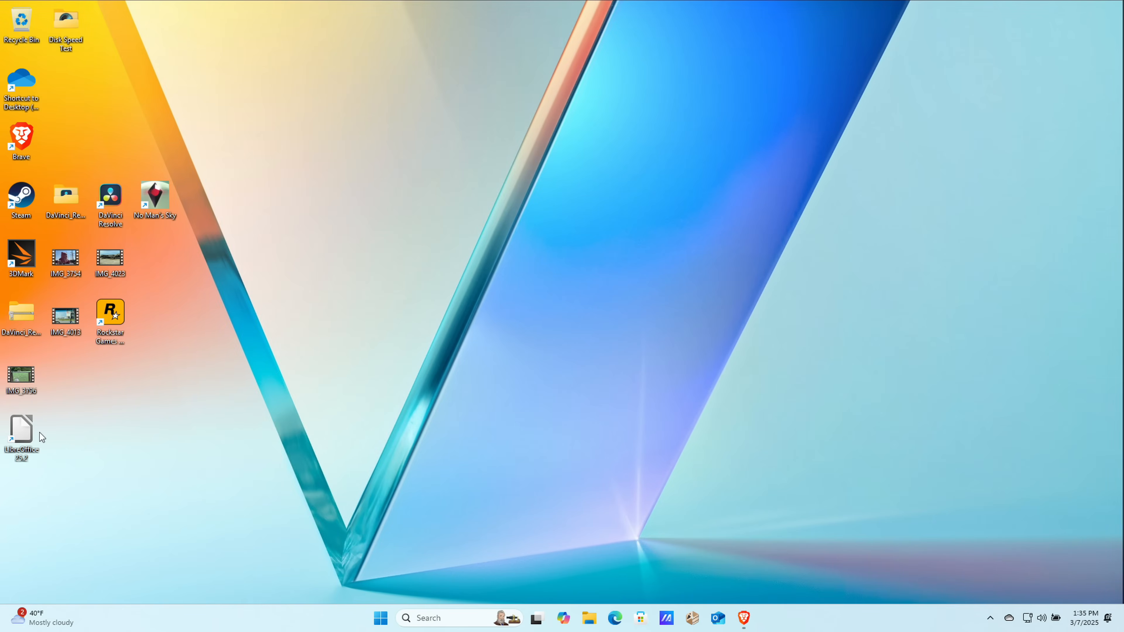
Launch LibreOffice from the desktop and start a maximized blank Writer document, Untitled 1.
double_click(21, 430)
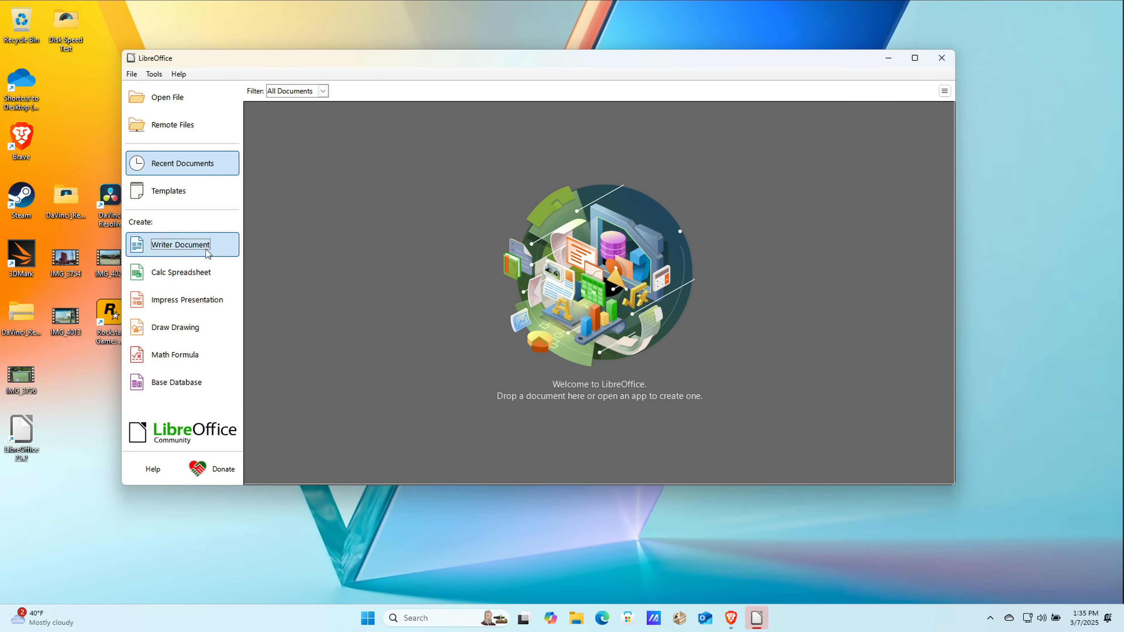
left_click(181, 245)
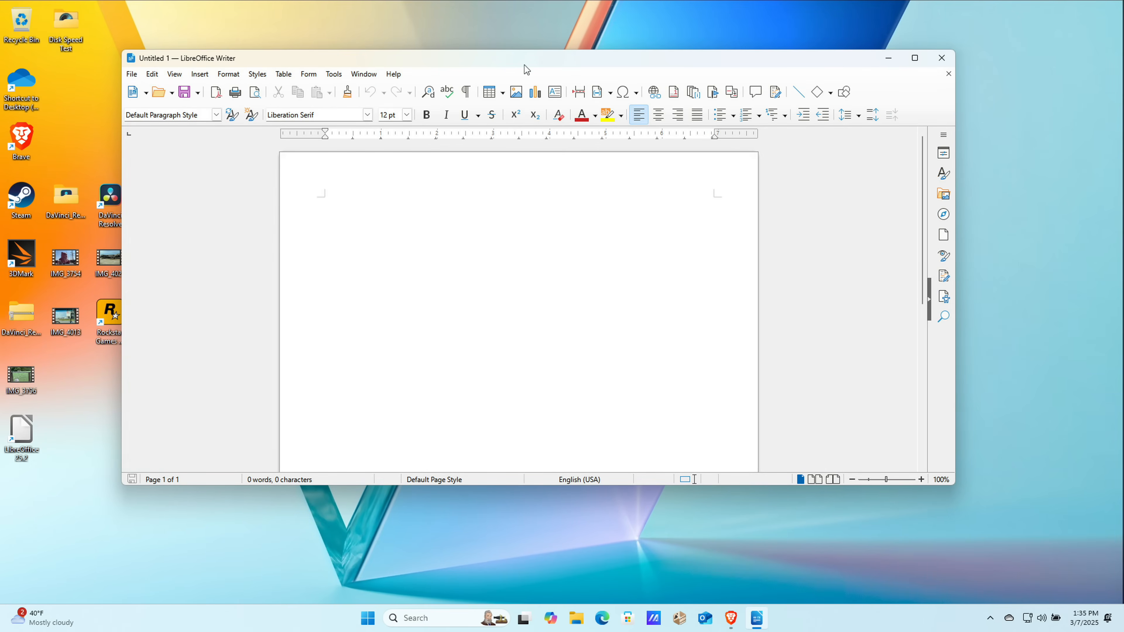
left_click(913, 58)
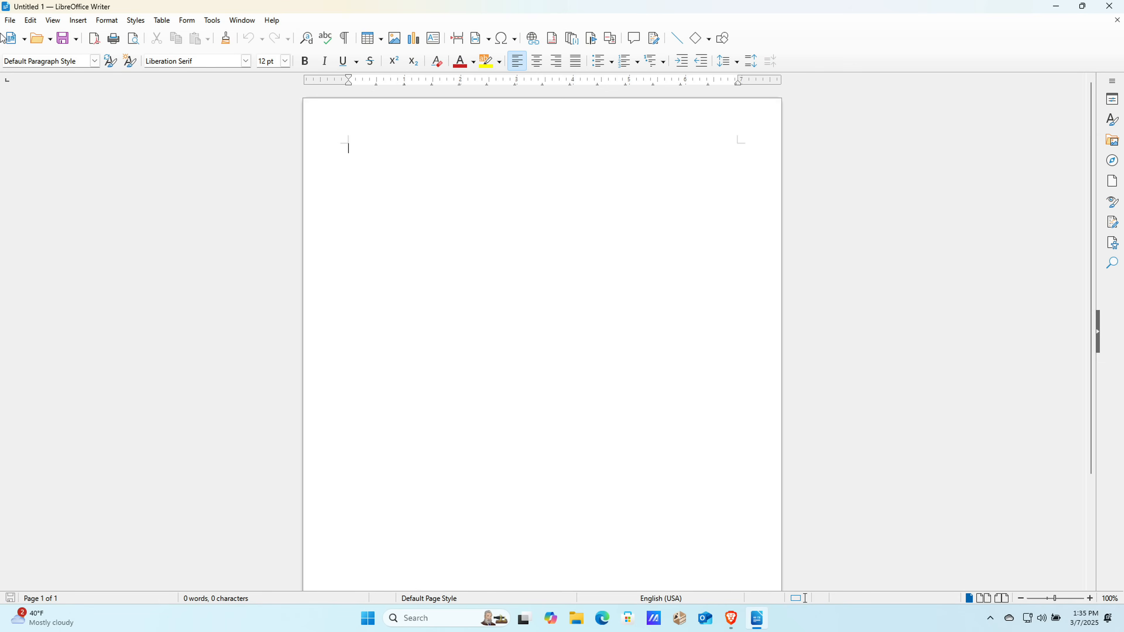
mouse_move(695, 38)
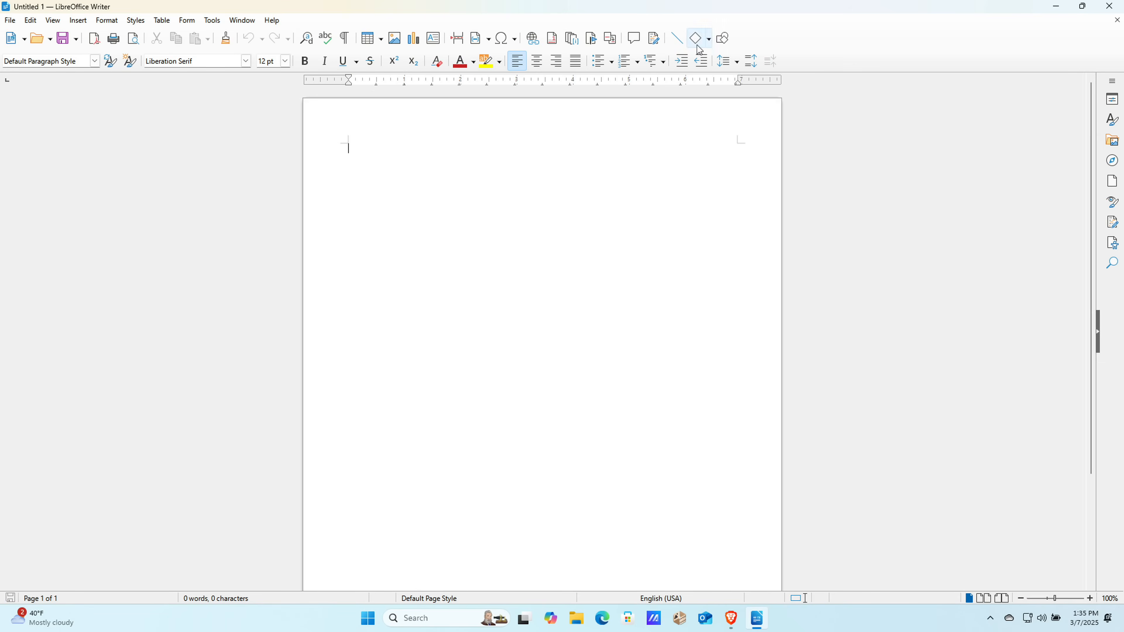
mouse_move(325, 100)
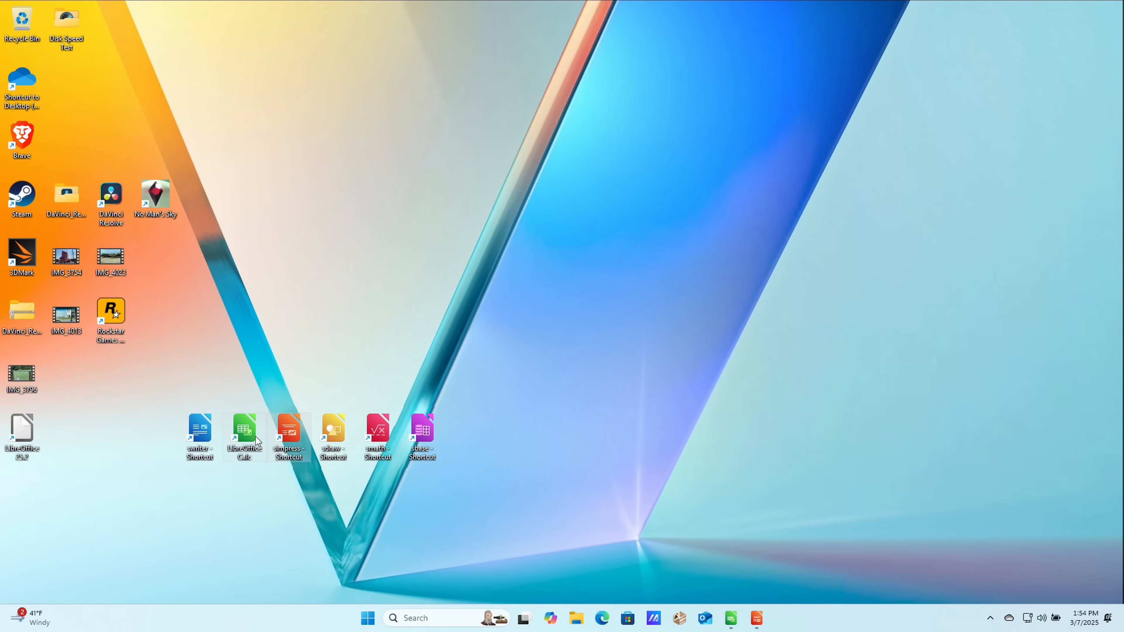
Launch Impress from its desktop shortcut and dismiss the Select a Template dialog.
double_click(243, 433)
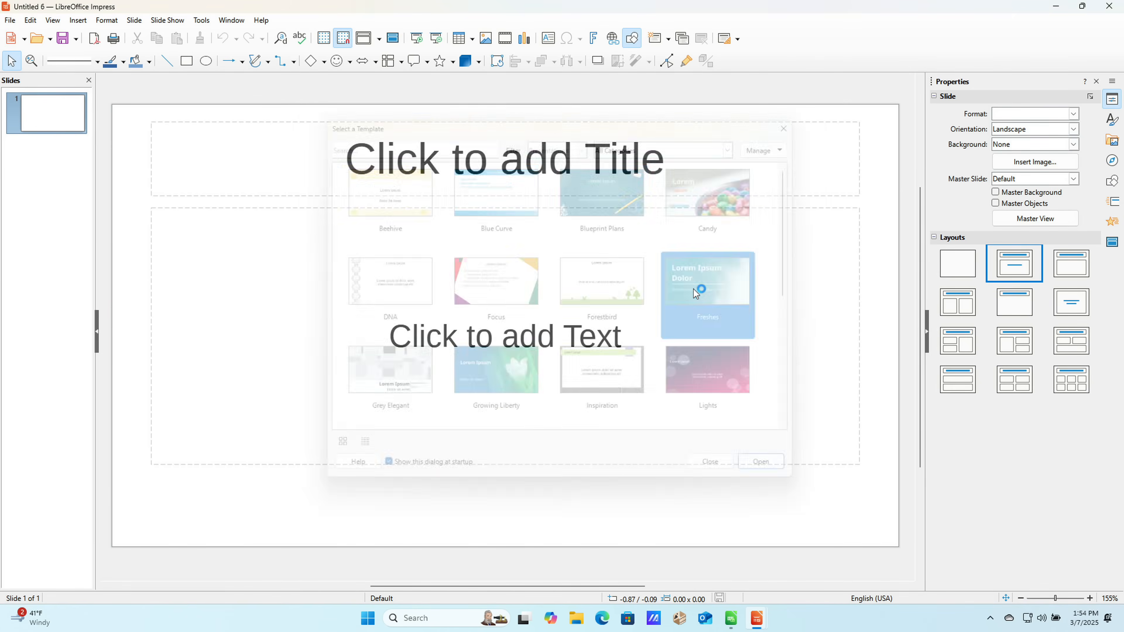
left_click(759, 460)
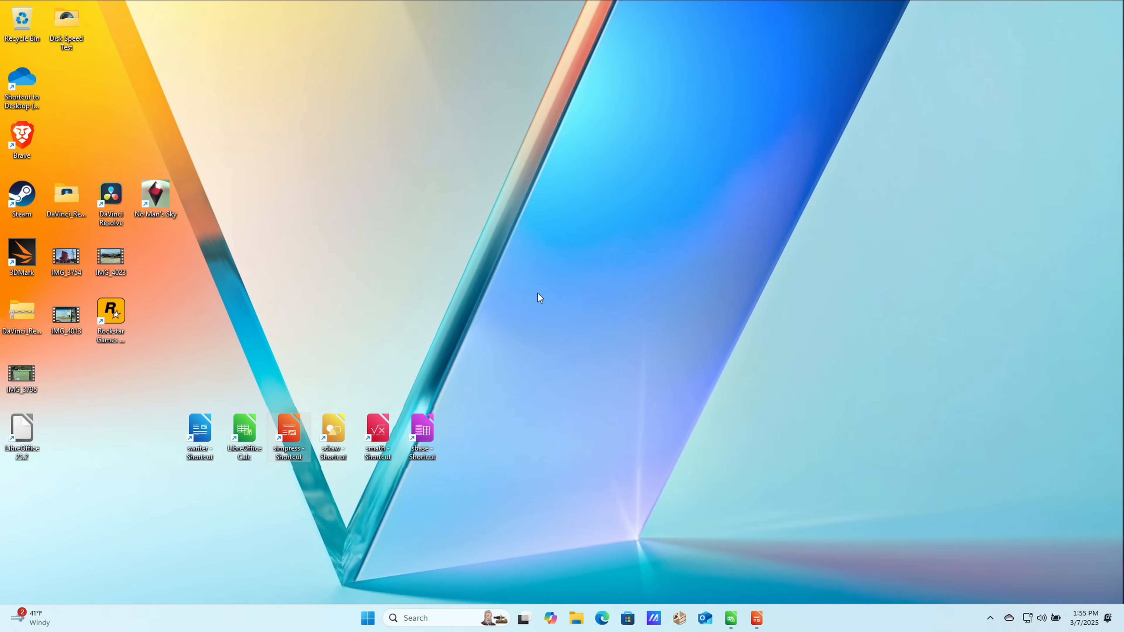
mouse_move(224, 523)
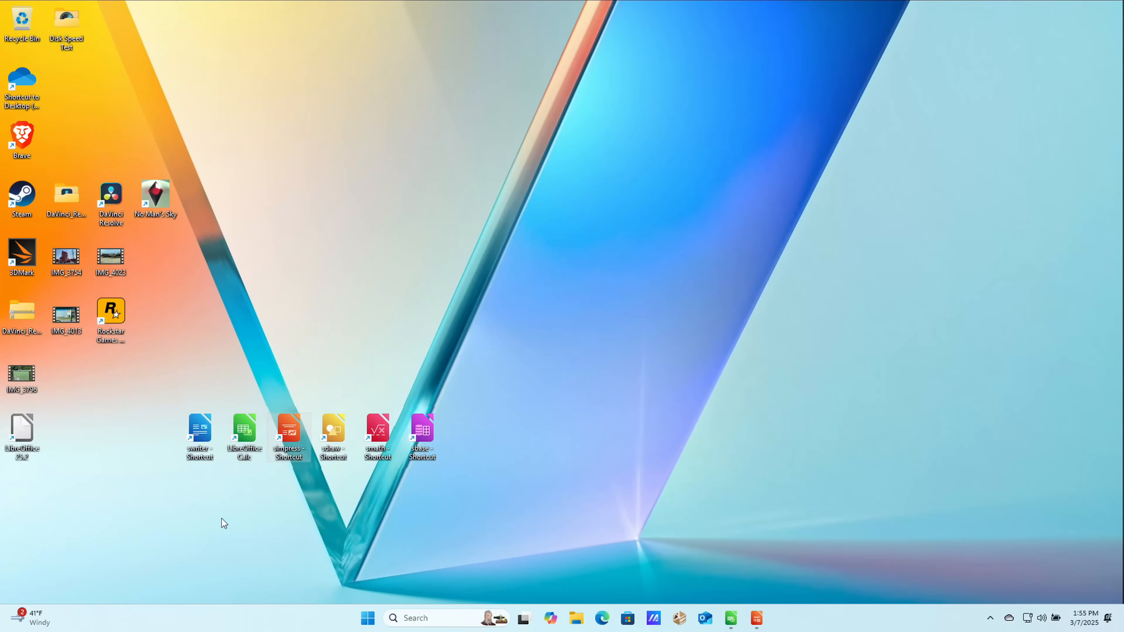
mouse_move(245, 431)
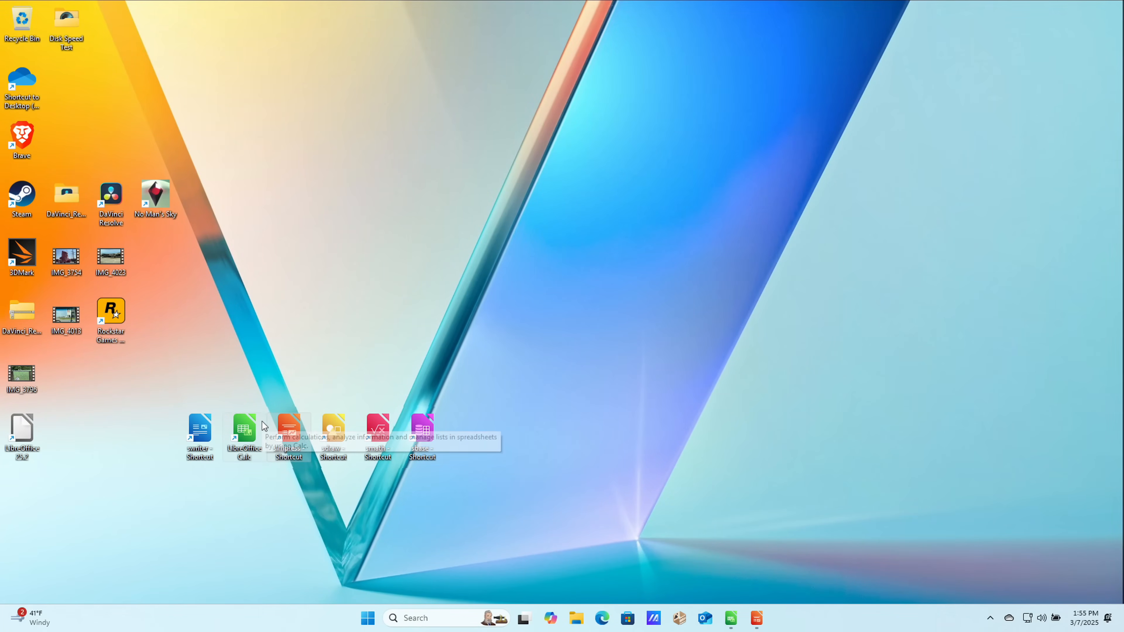
mouse_move(294, 472)
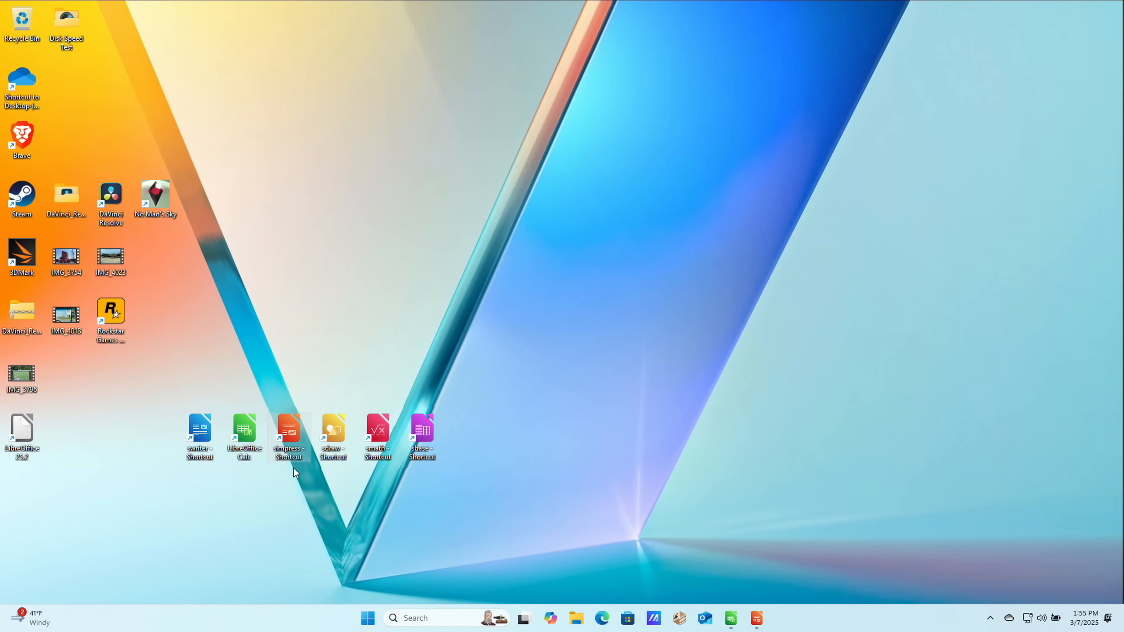
mouse_move(422, 434)
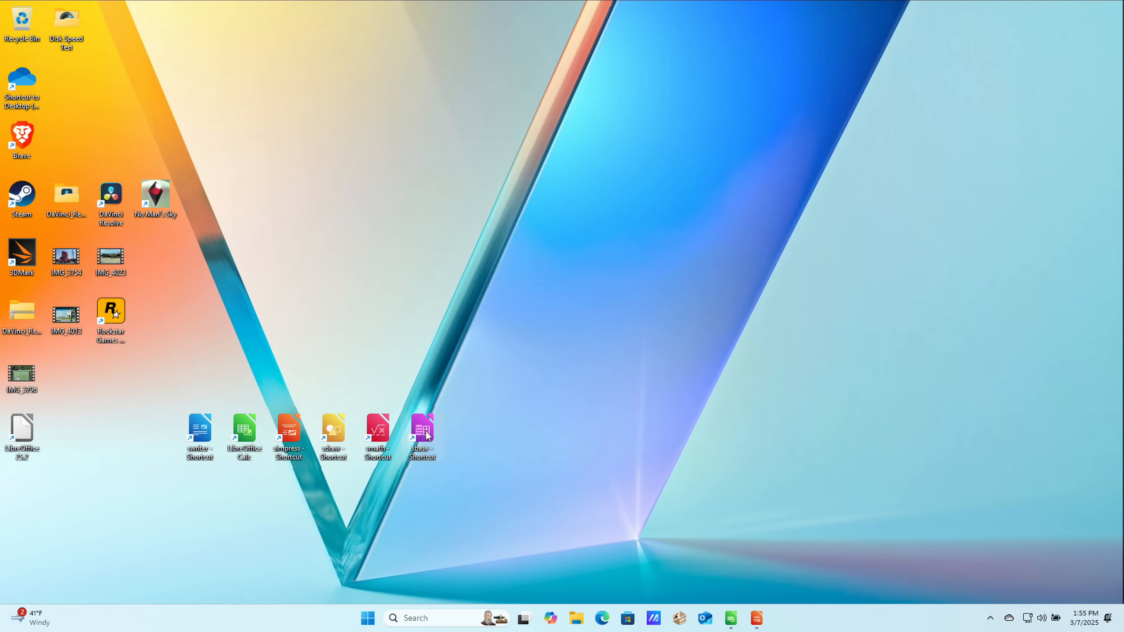
mouse_move(470, 440)
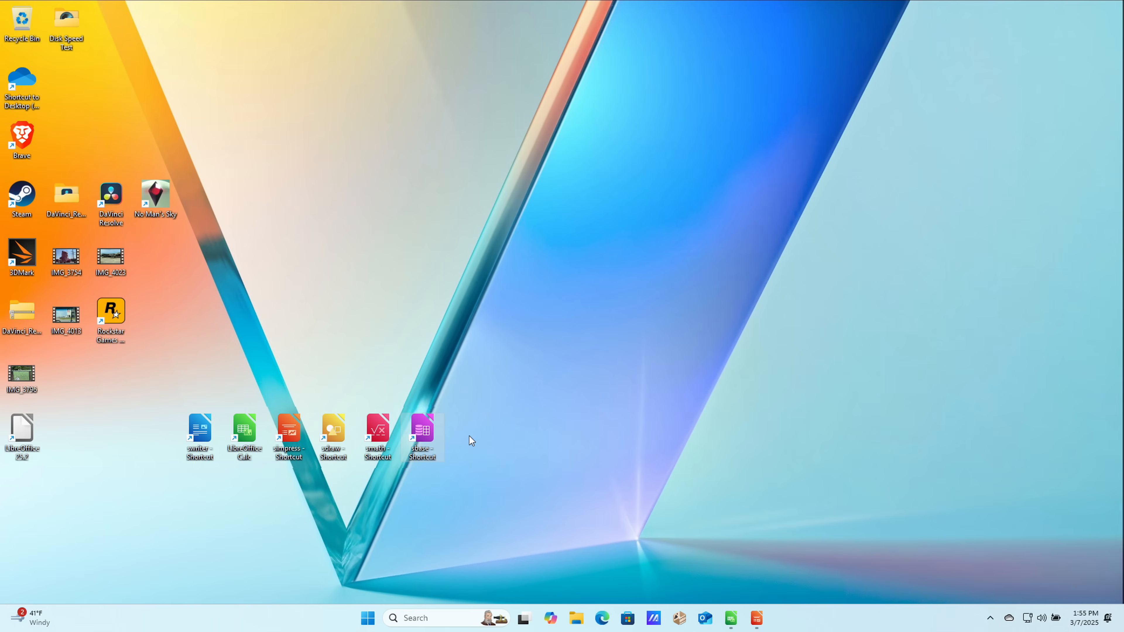
mouse_move(421, 437)
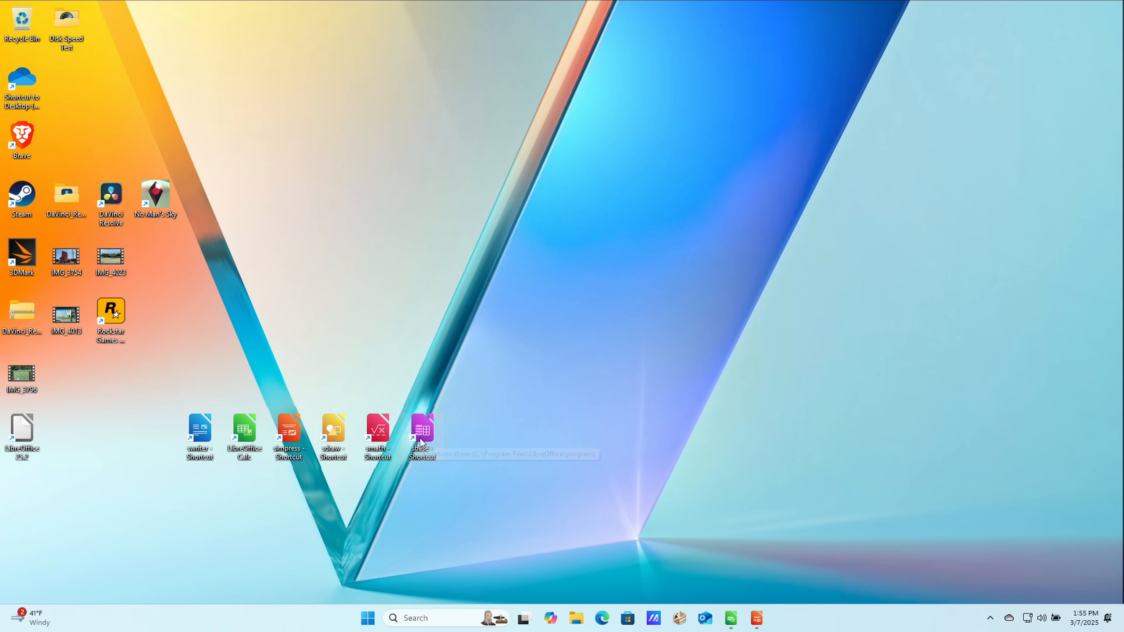
mouse_move(421, 438)
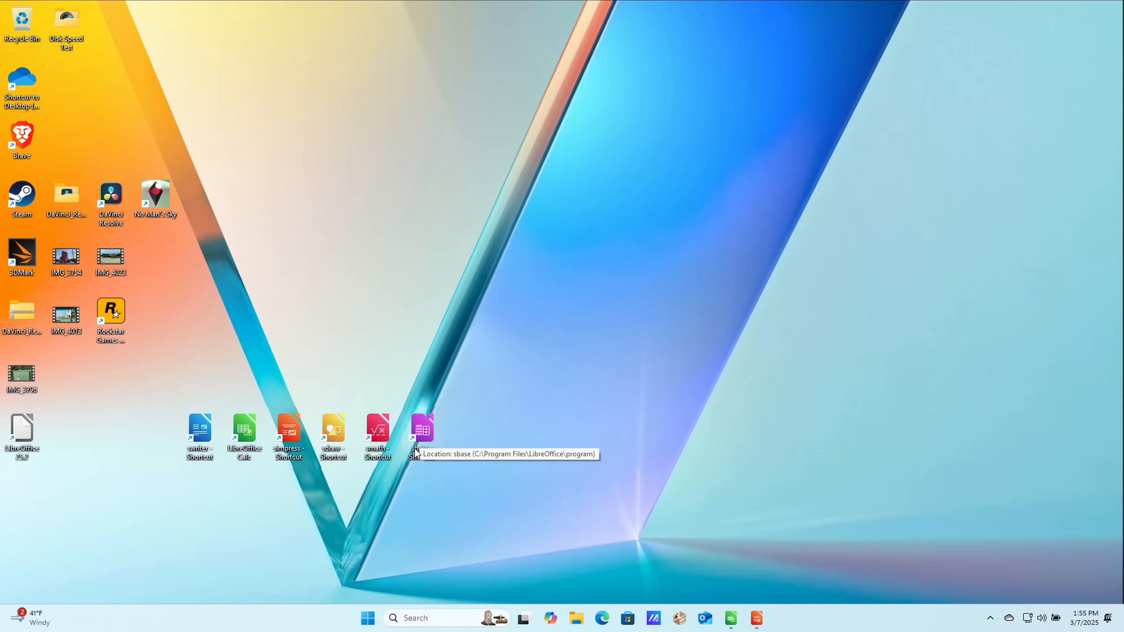
mouse_move(332, 434)
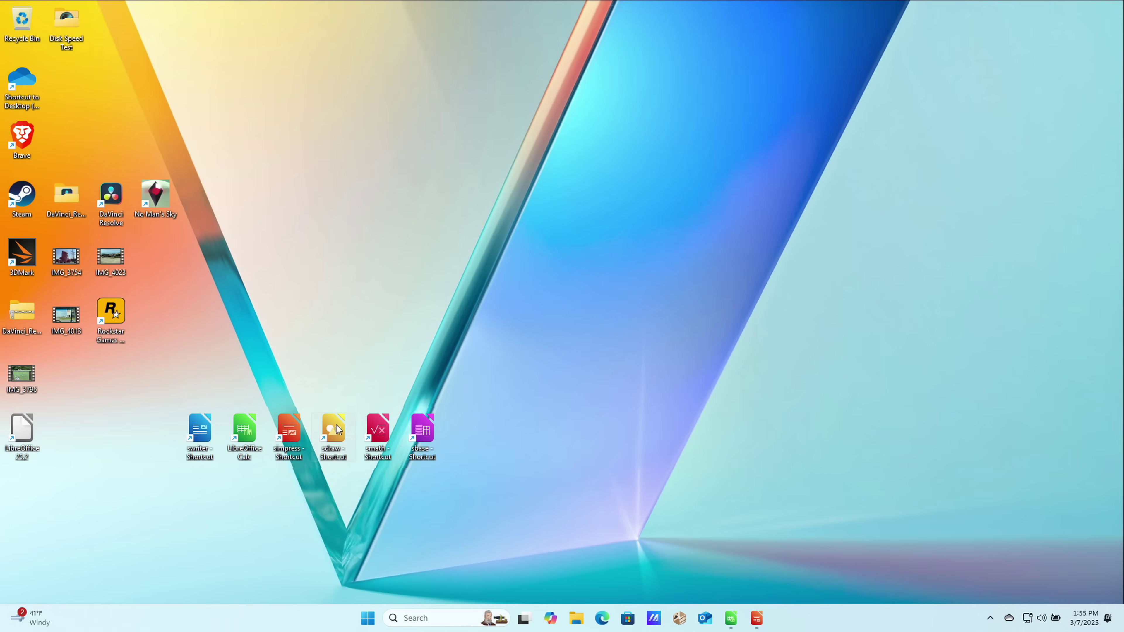
double_click(332, 432)
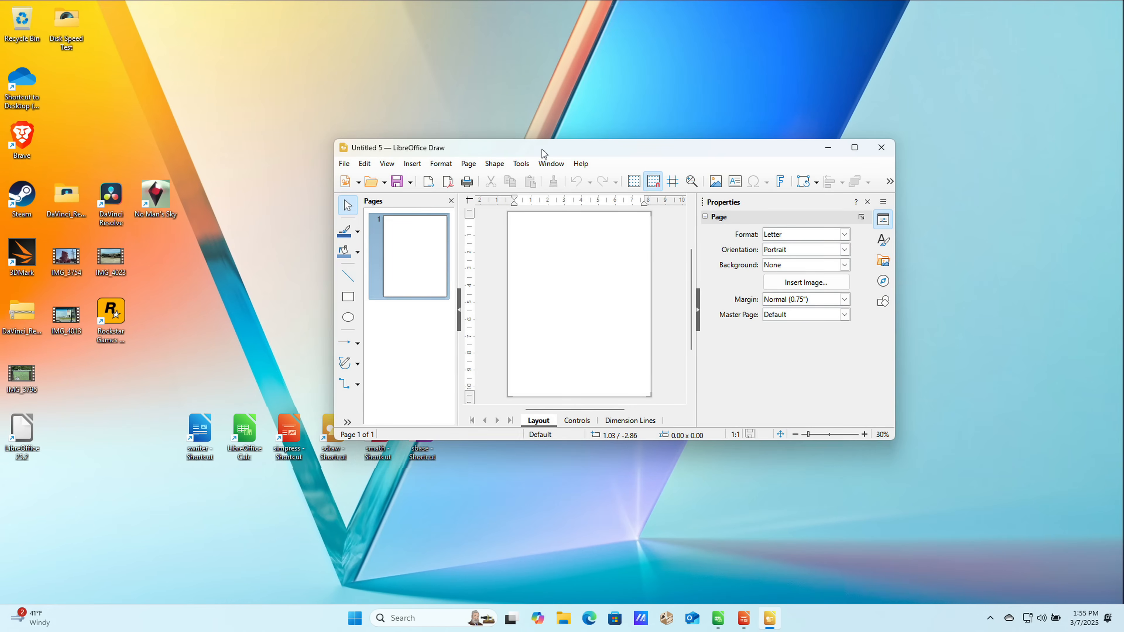
left_click(853, 148)
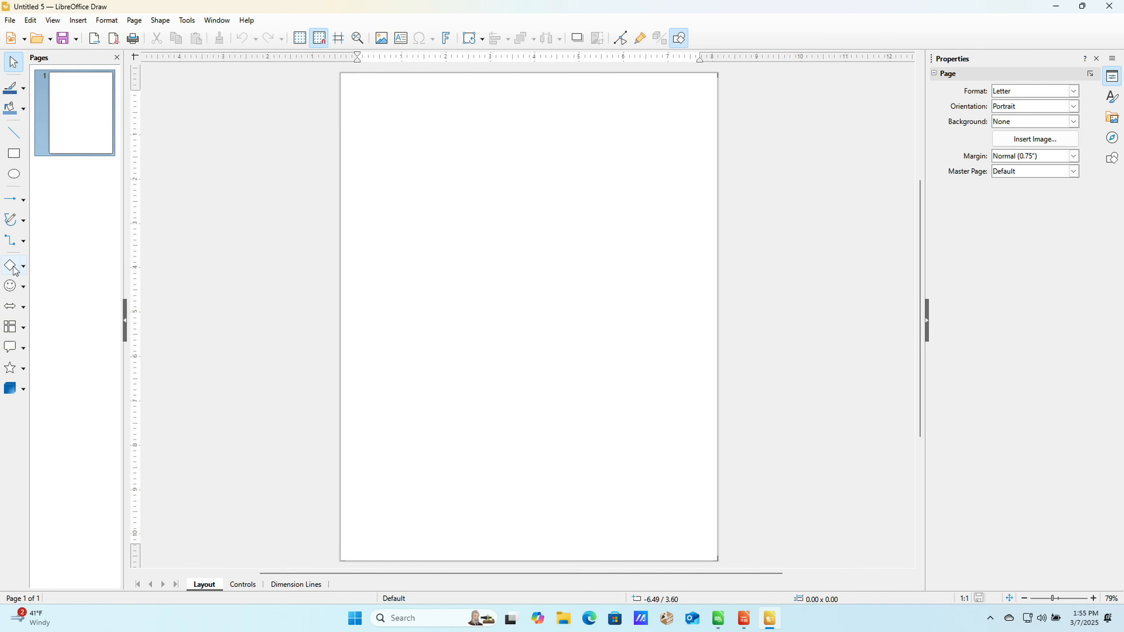
left_click(1115, 6)
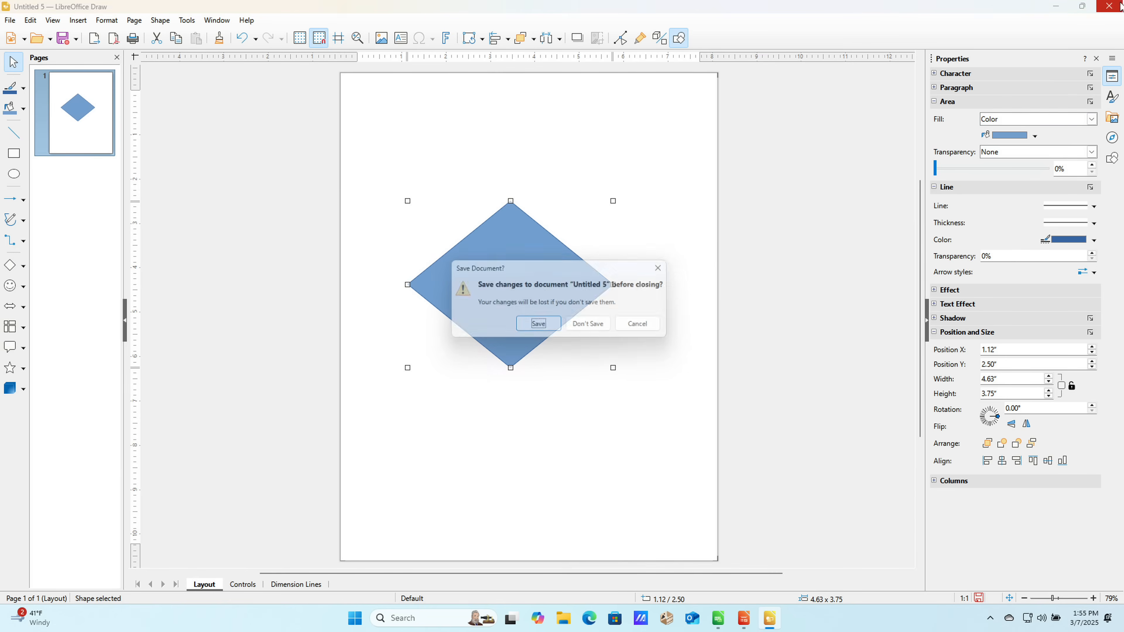
left_click(586, 323)
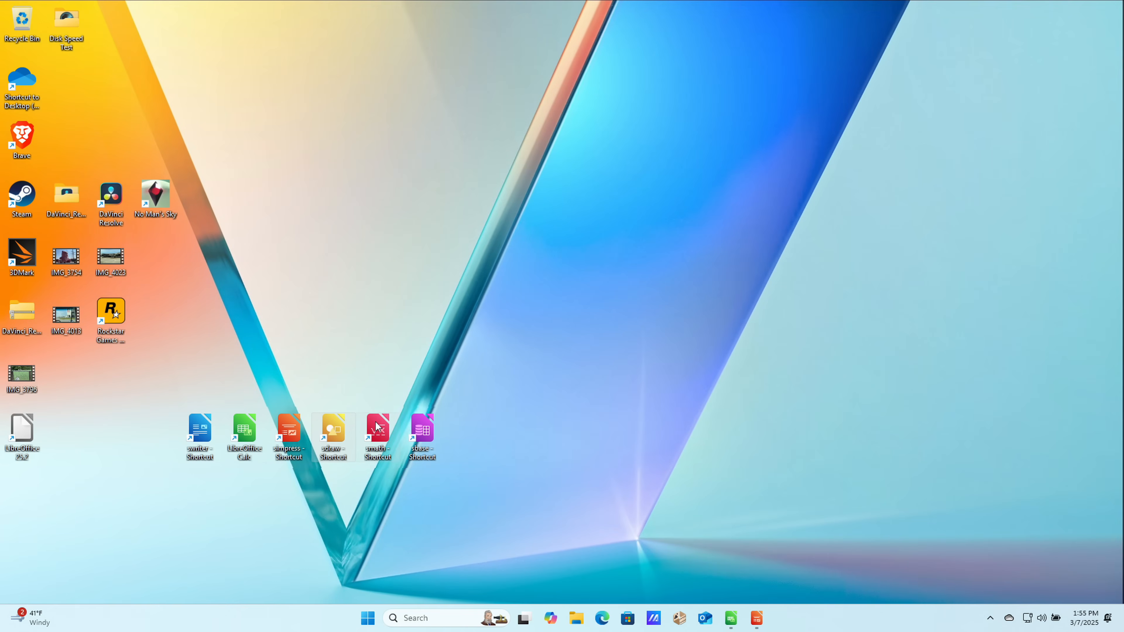
Launch LibreOffice Math into an empty formula document and glance at the Format menu.
double_click(376, 433)
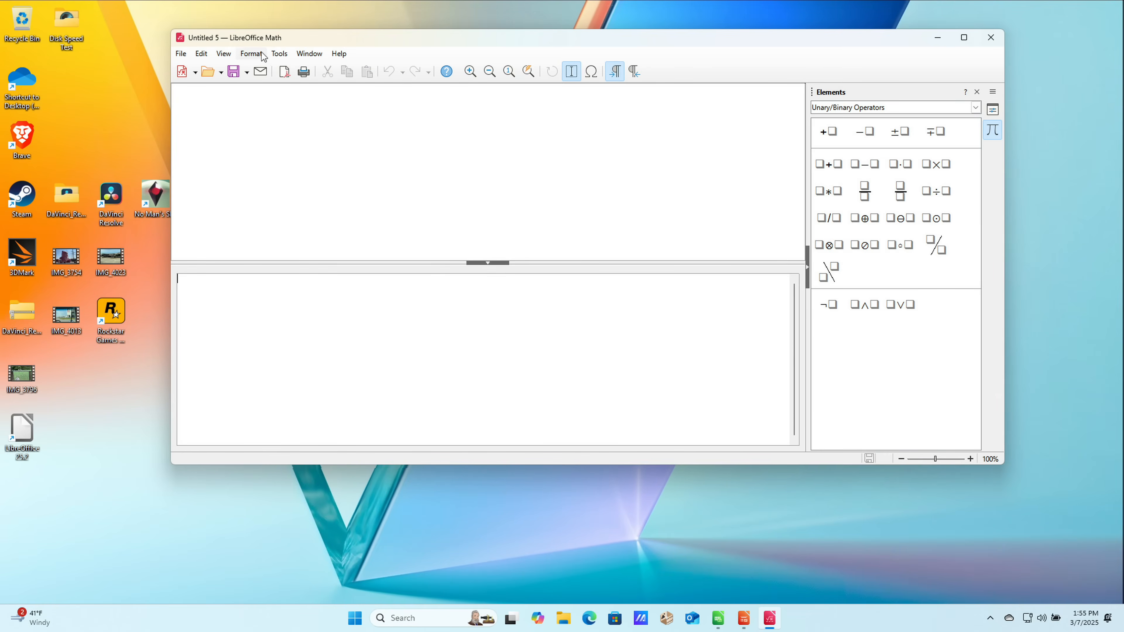
left_click(277, 53)
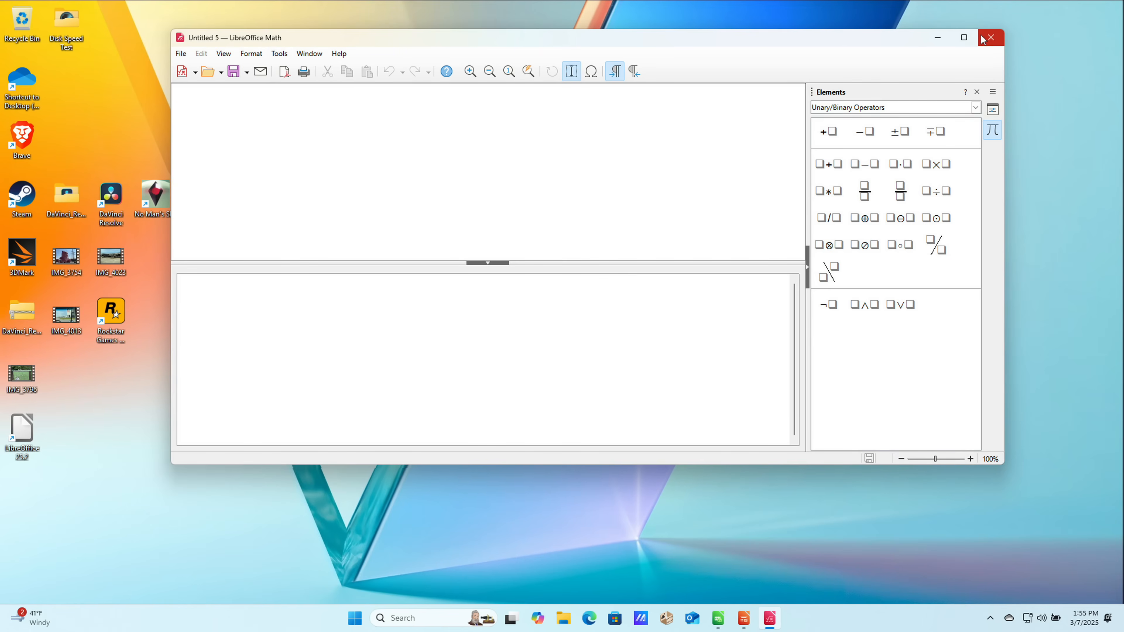
Close the empty Math formula document, returning to the desktop.
left_click(991, 37)
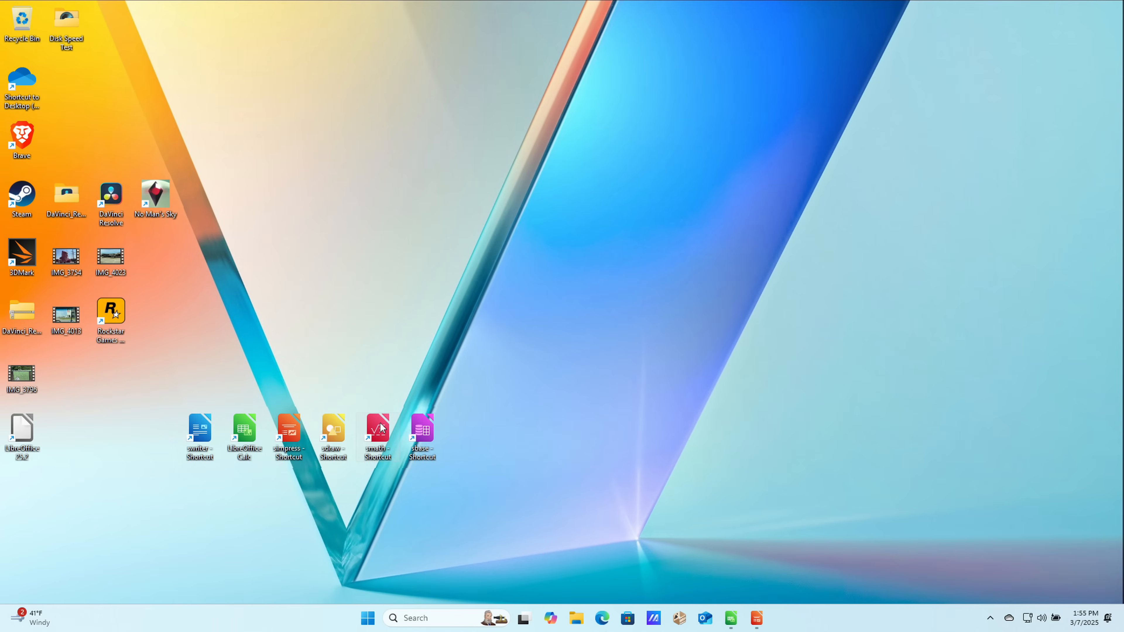
mouse_move(497, 493)
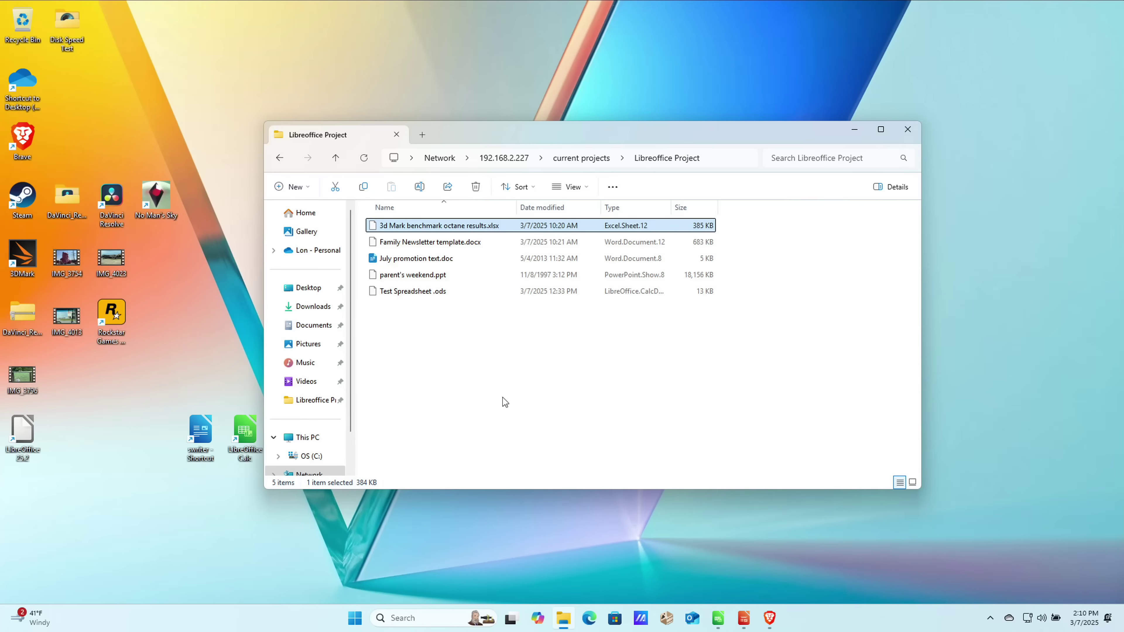
mouse_move(459, 293)
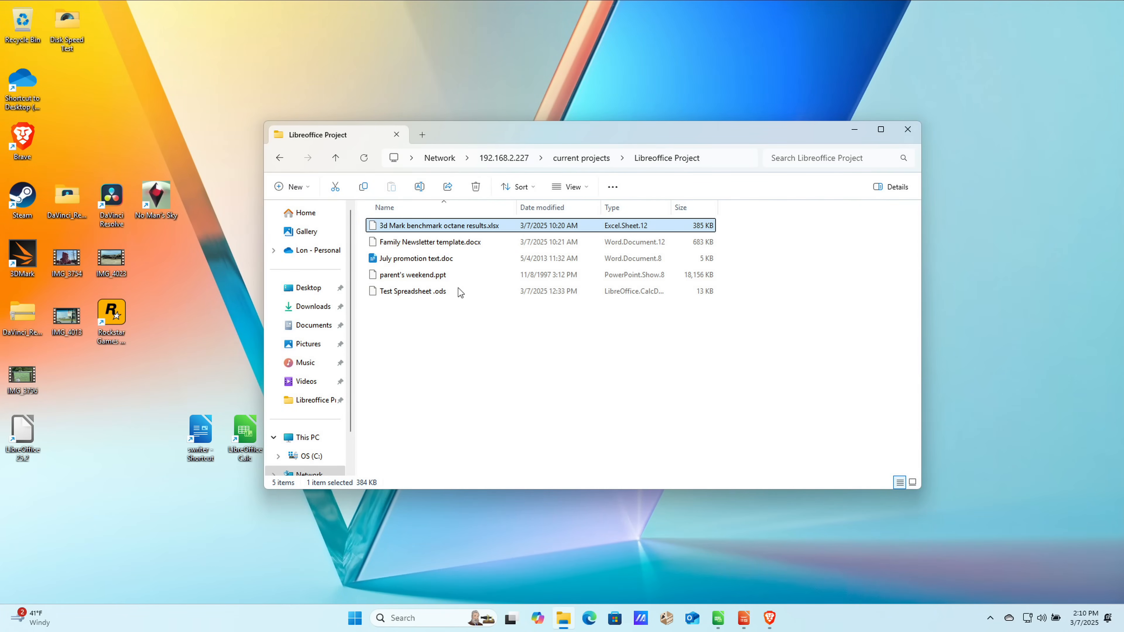
mouse_move(409, 233)
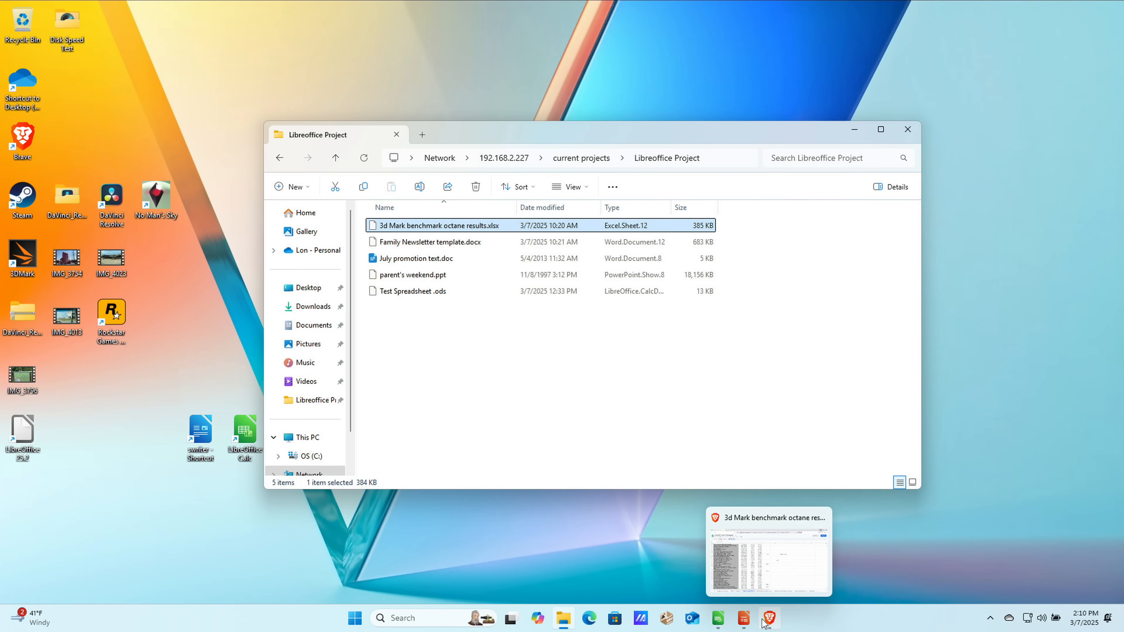
Bring up the Google Sheets benchmark workbook and scroll through the 3DMark Time Spy results.
left_click(767, 550)
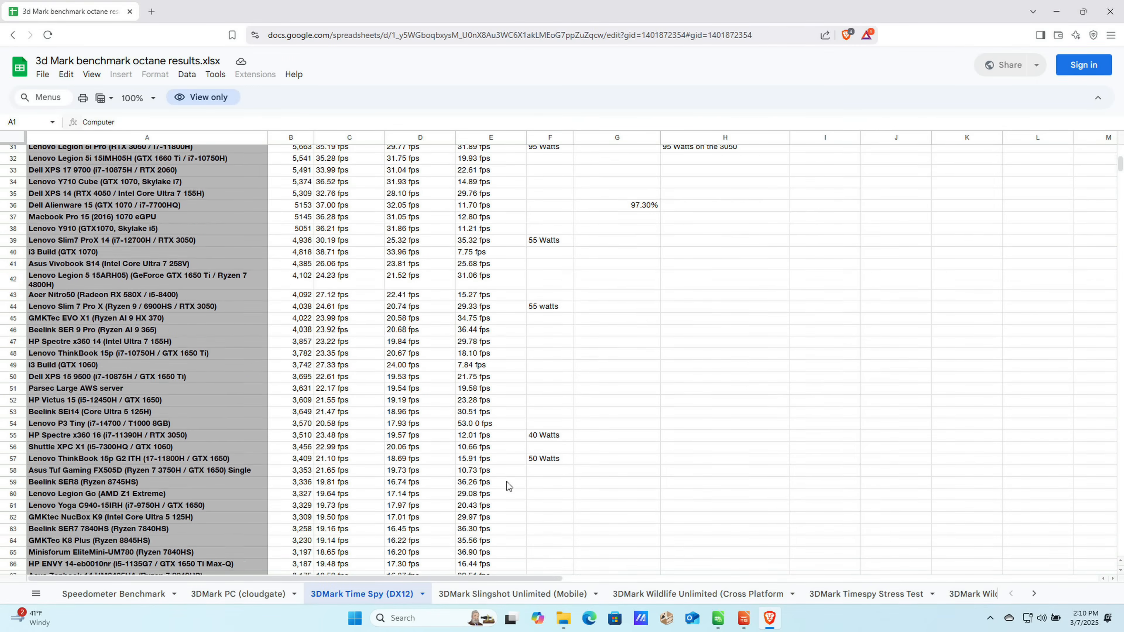
scroll("down", 3)
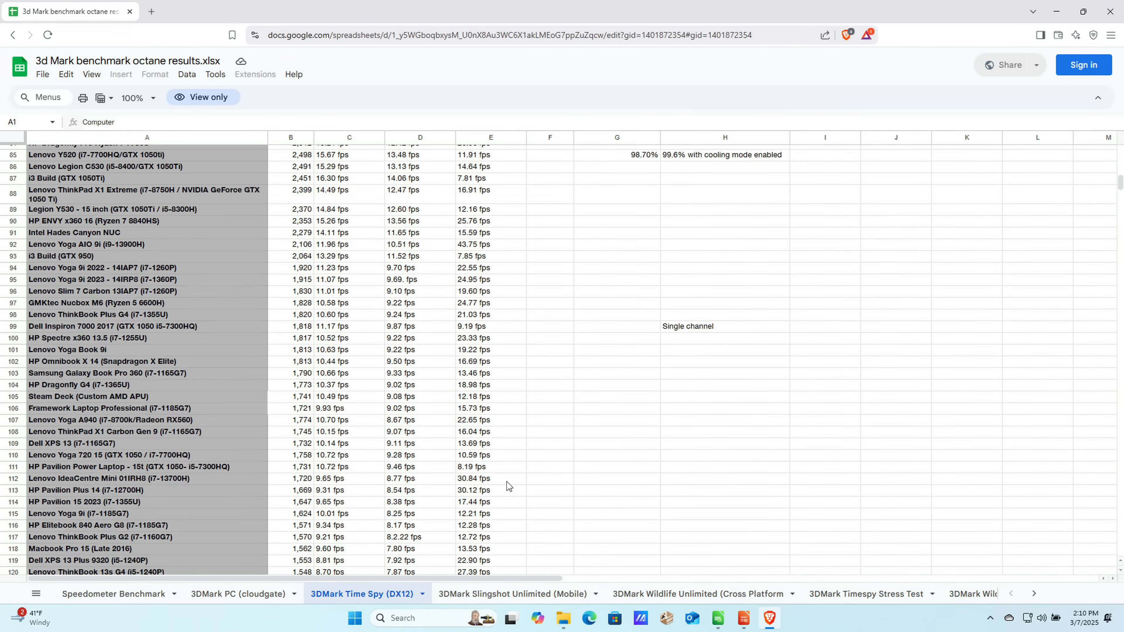
scroll("down", 3)
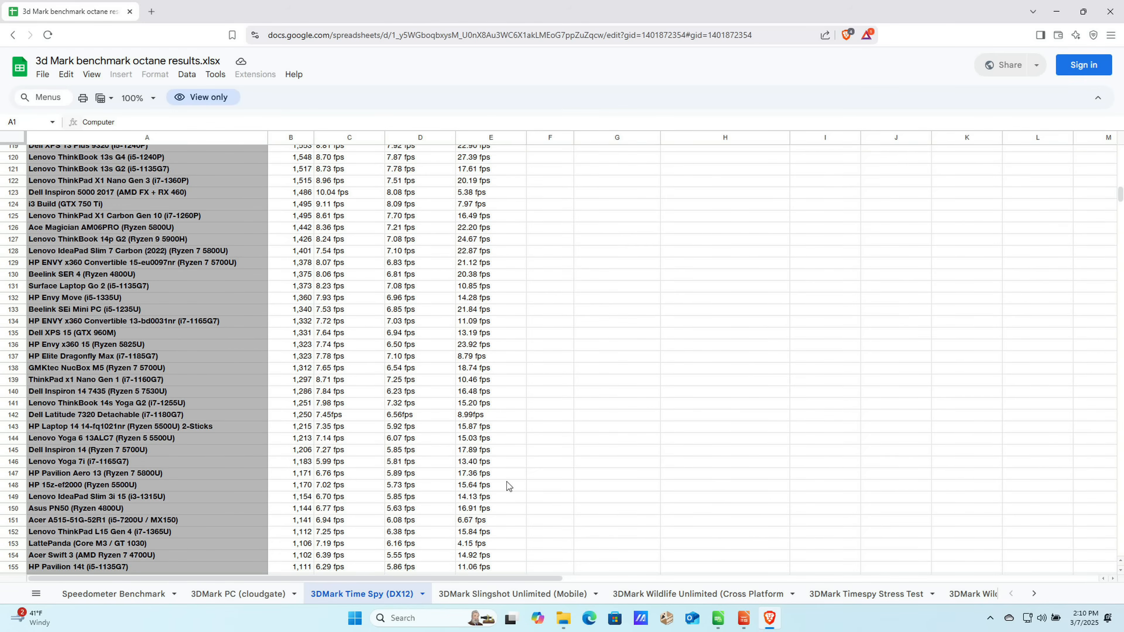
mouse_move(483, 460)
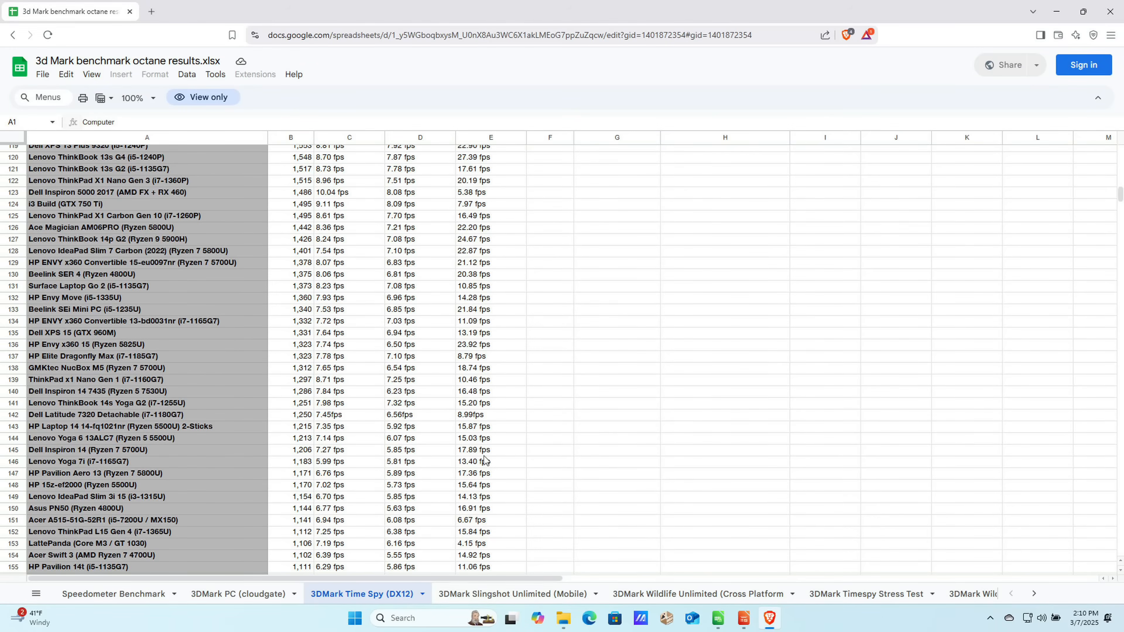
scroll("down", 3)
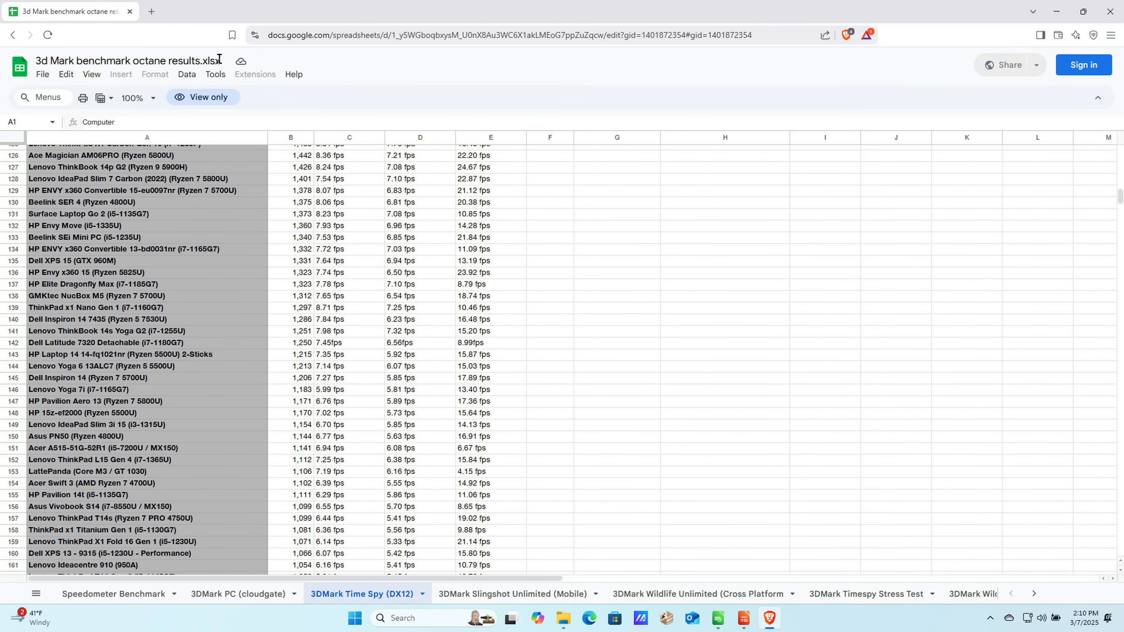
mouse_move(246, 301)
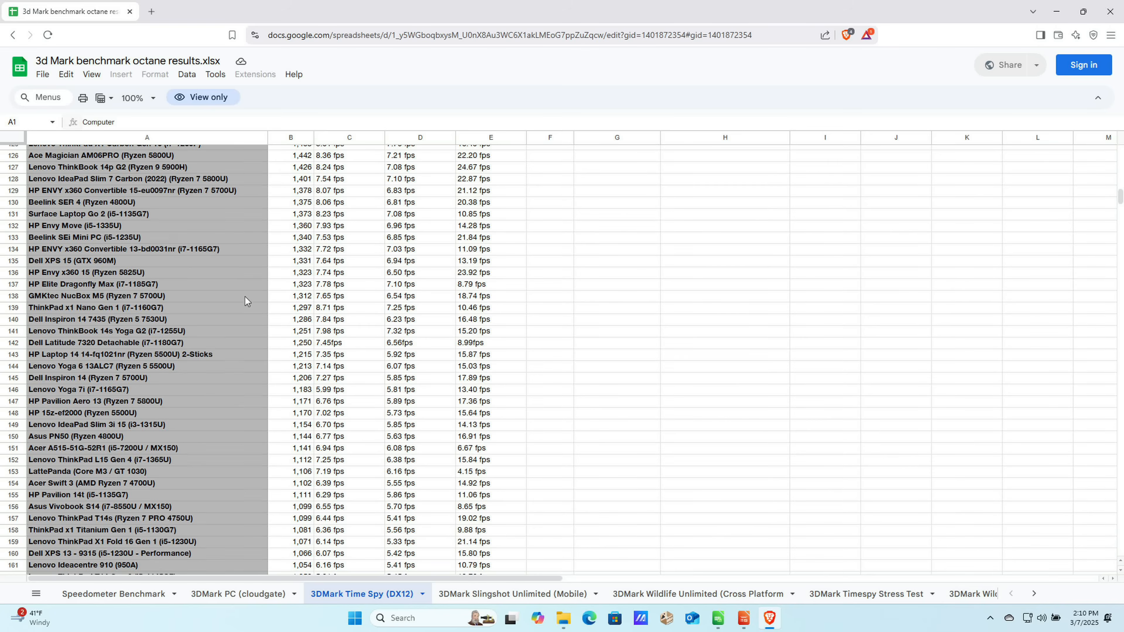
mouse_move(1082, 10)
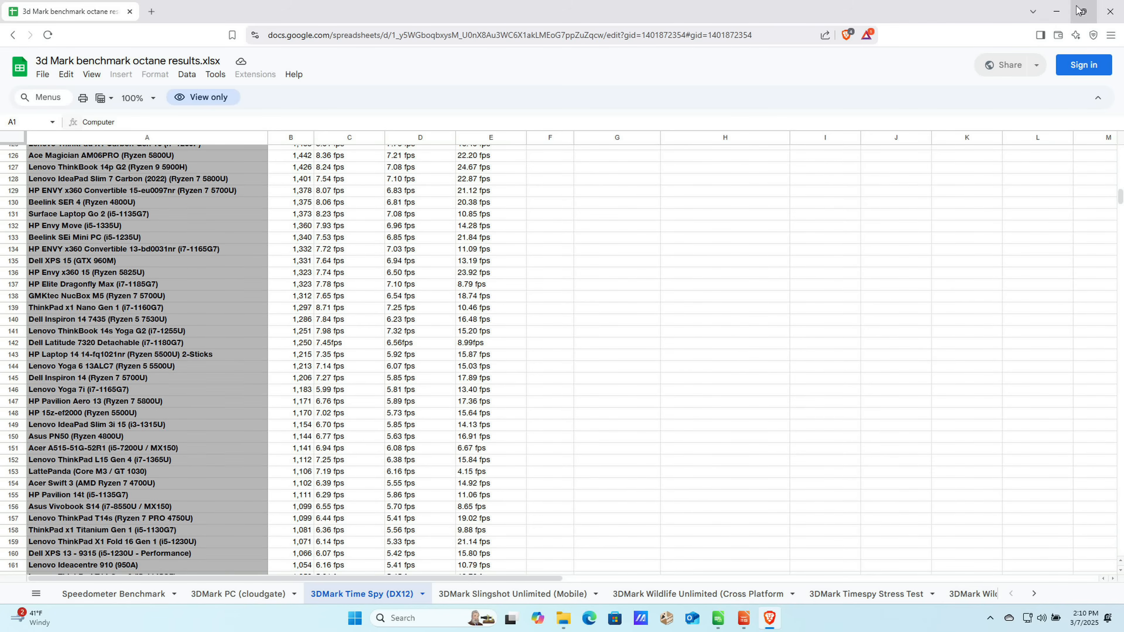
Minimize the browser and open the benchmark .xlsx from Explorer in LibreOffice Calc.
left_click(1056, 12)
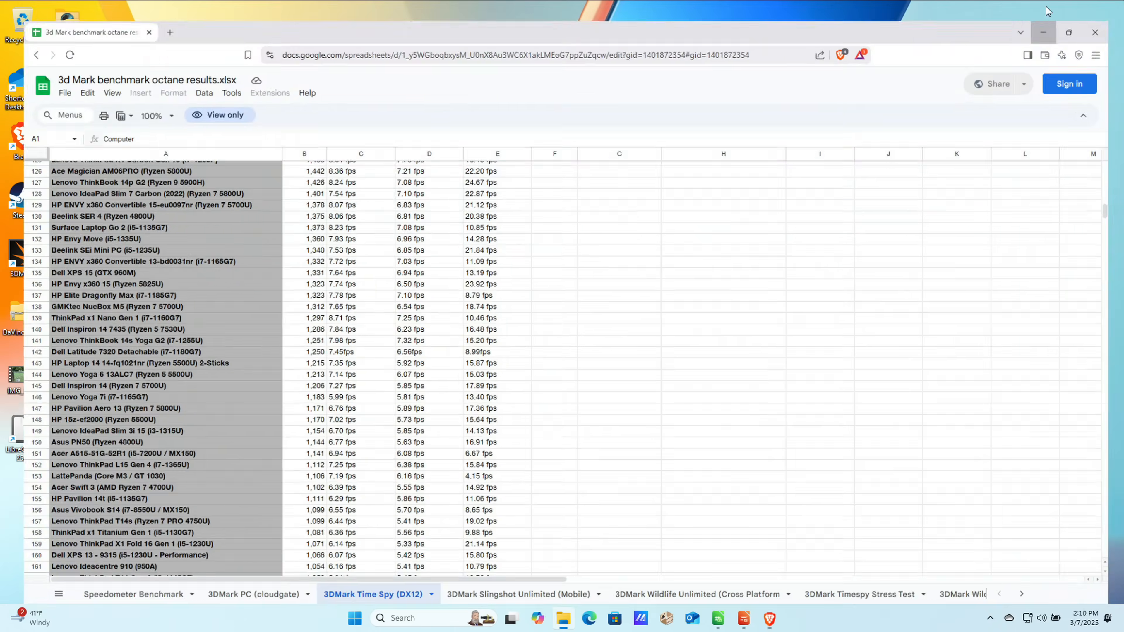
right_click(437, 225)
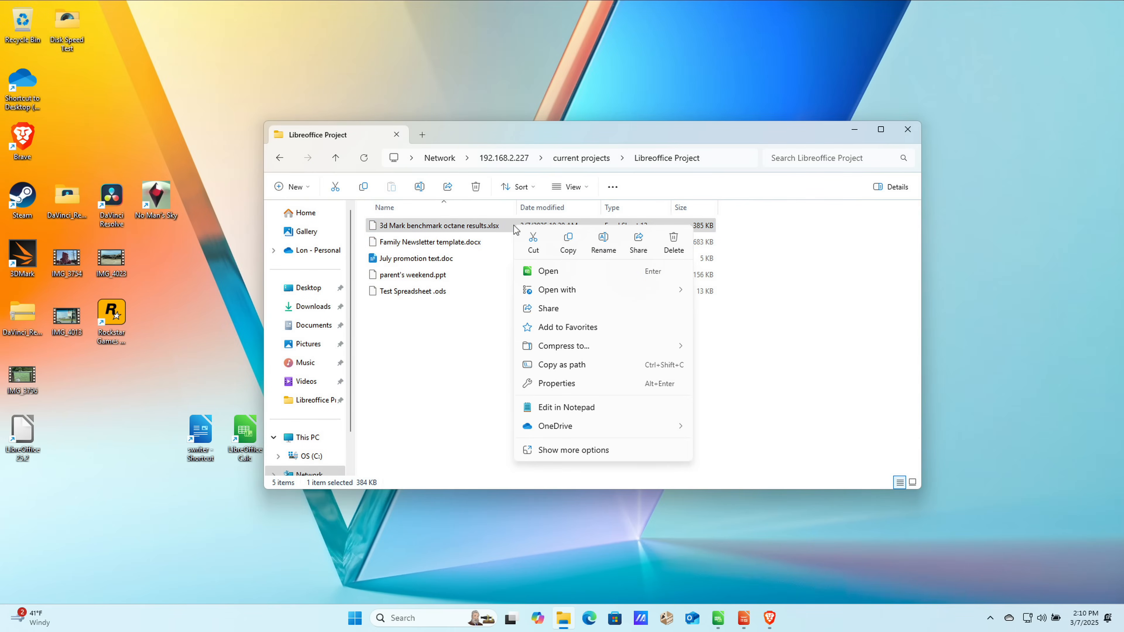
left_click(547, 271)
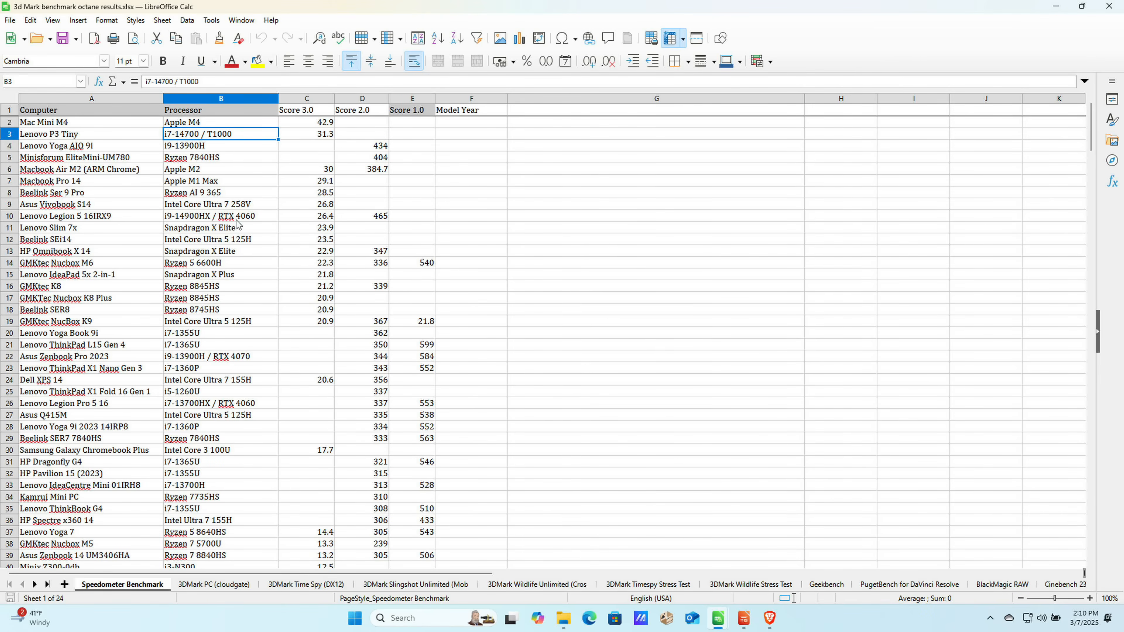
scroll("down", 3)
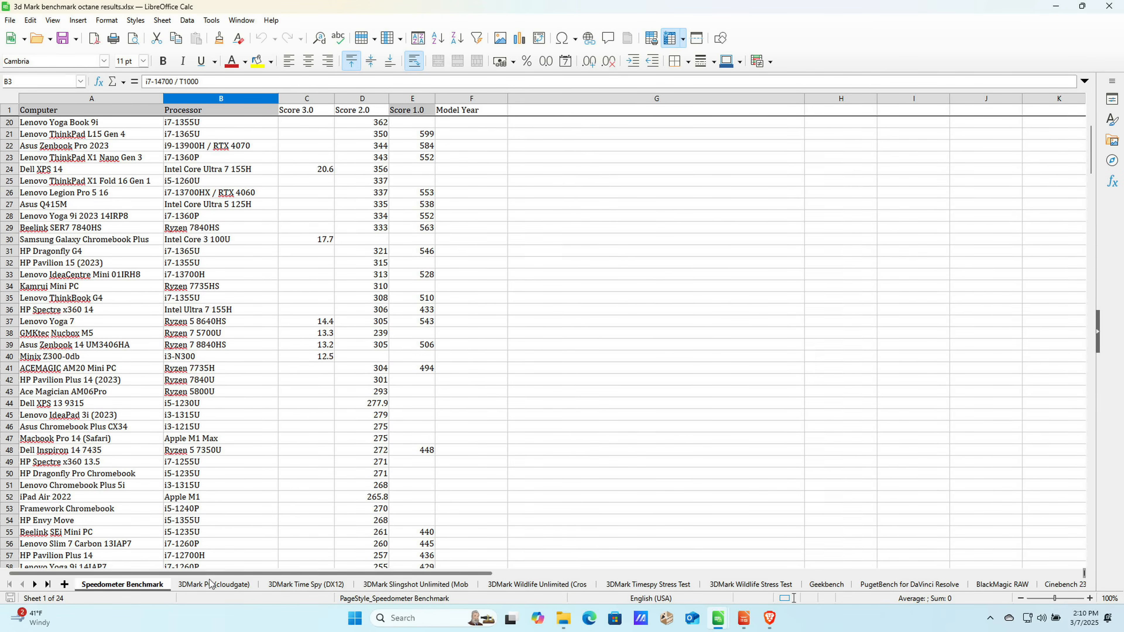
left_click(214, 584)
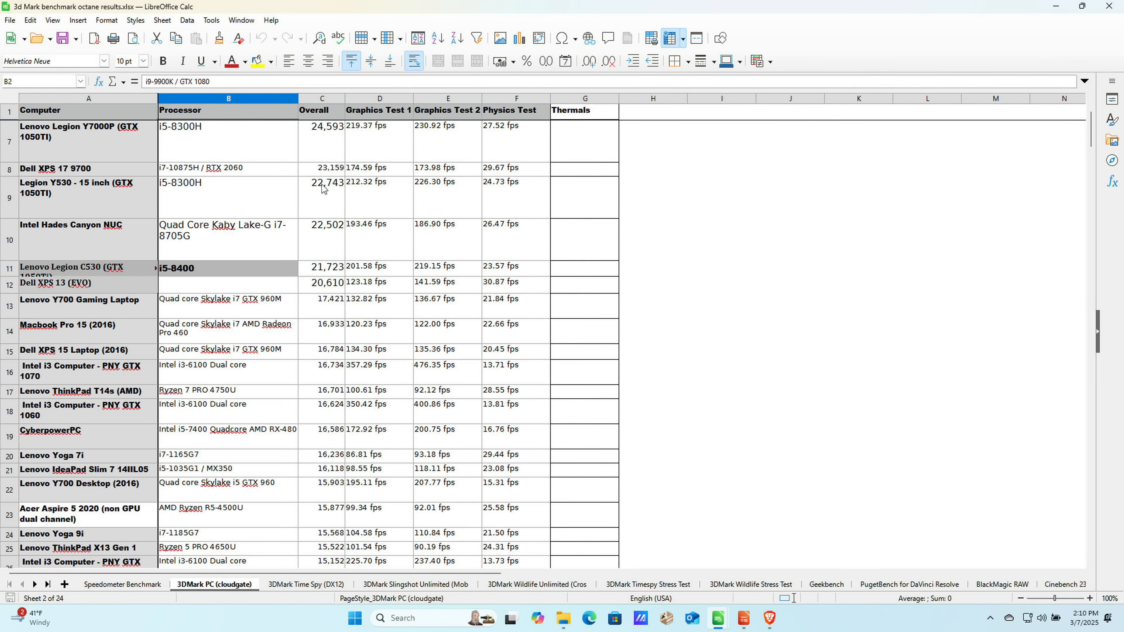
left_click(322, 168)
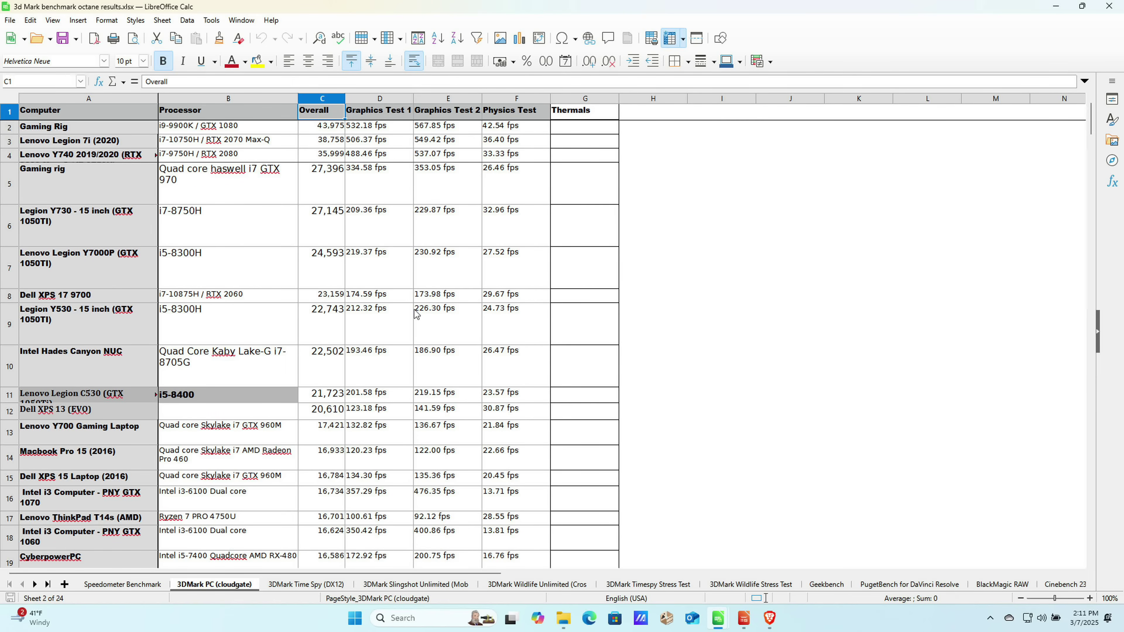
left_click(306, 584)
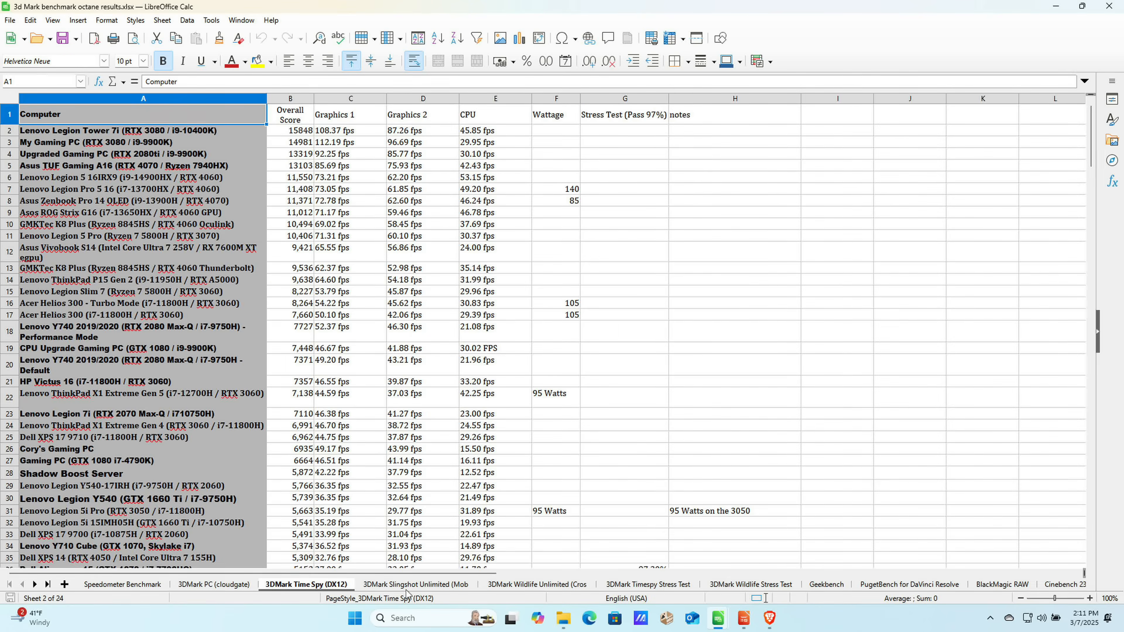
left_click(536, 584)
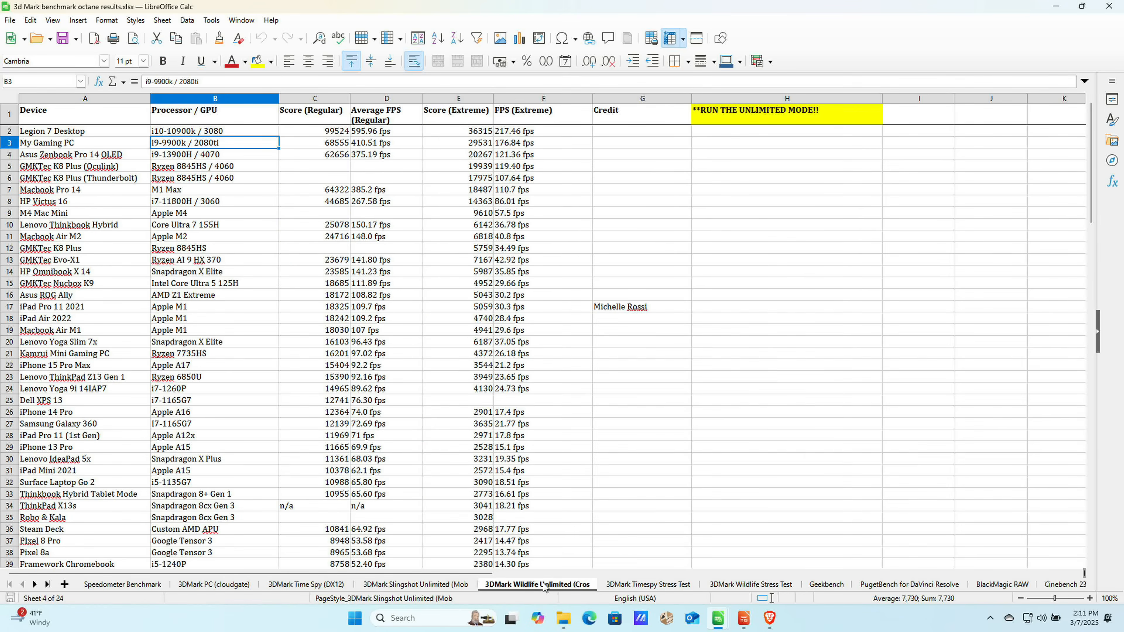
left_click(646, 584)
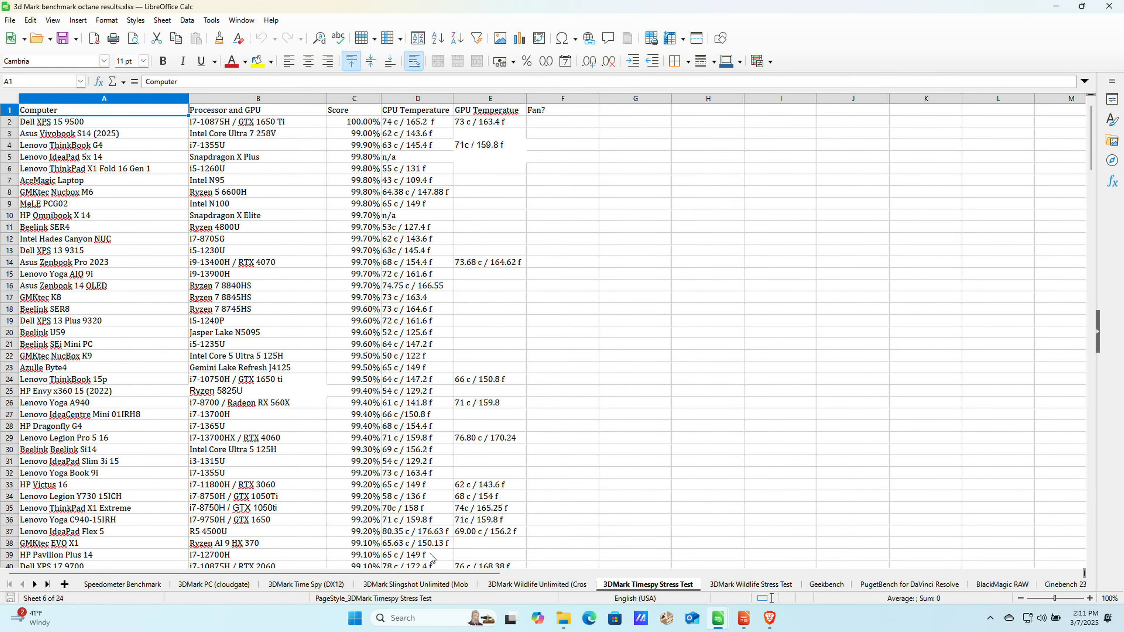
left_click(122, 587)
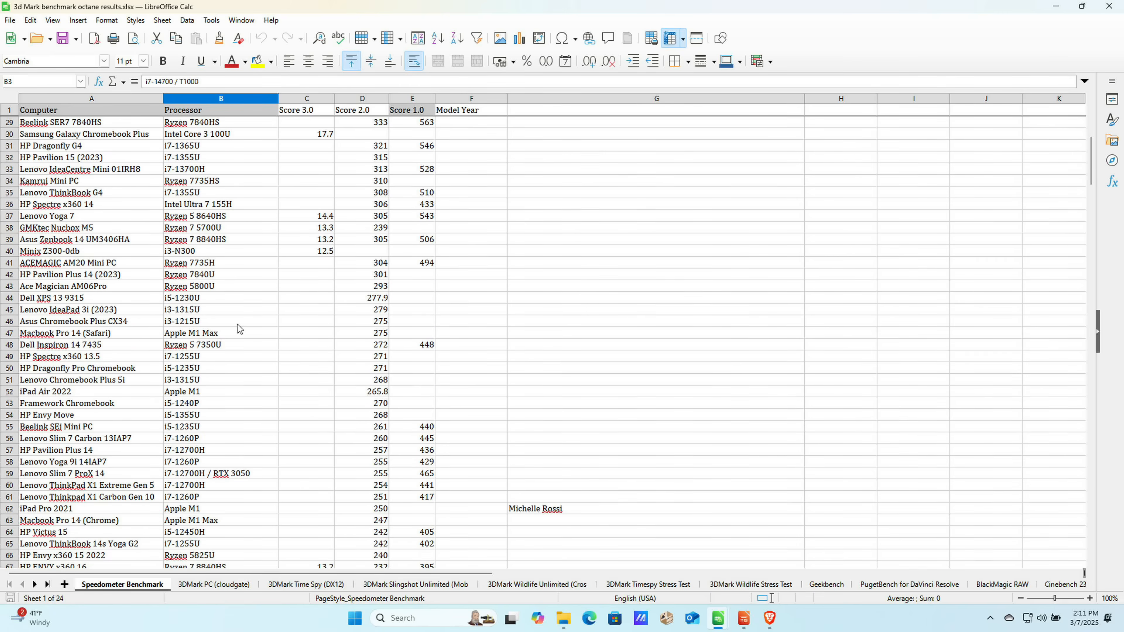
scroll("down", 3)
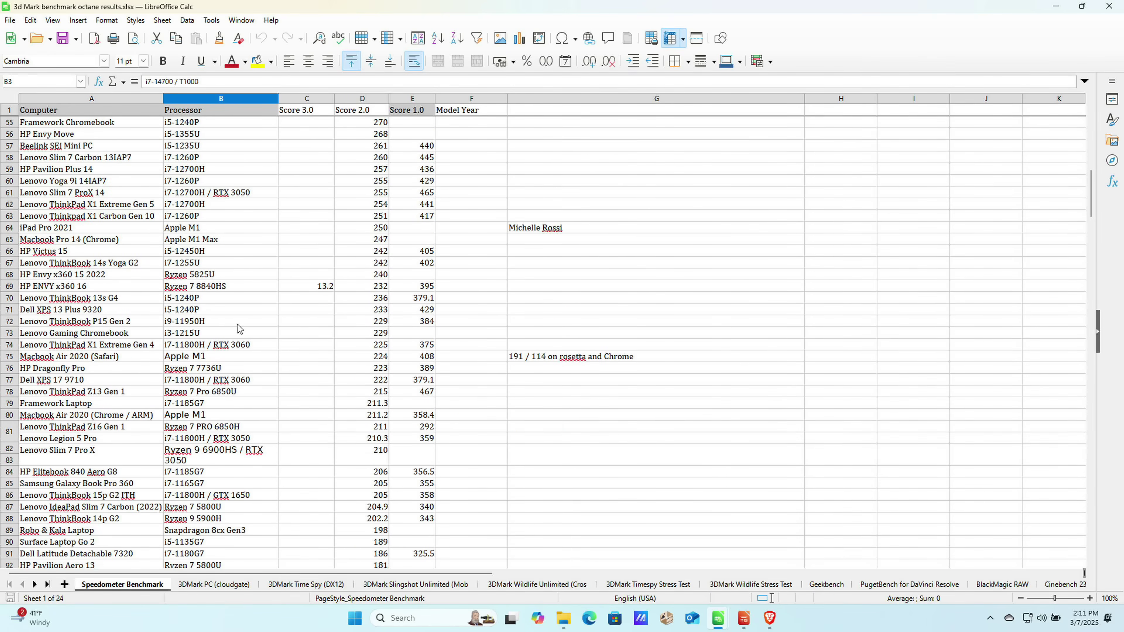
scroll("up", 3)
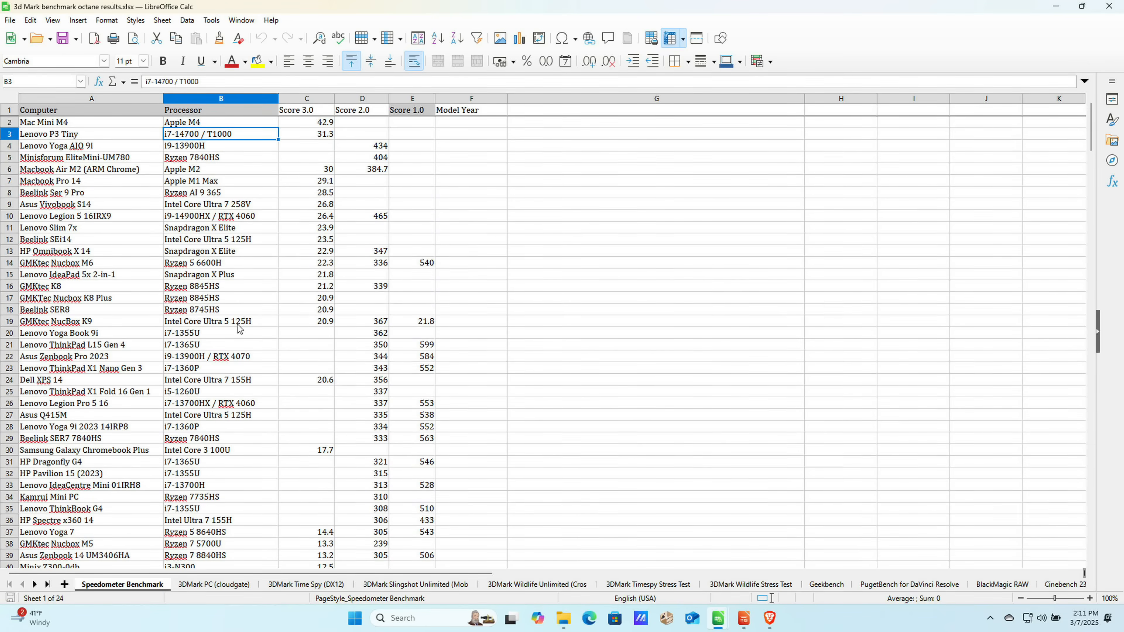
scroll("down", 3)
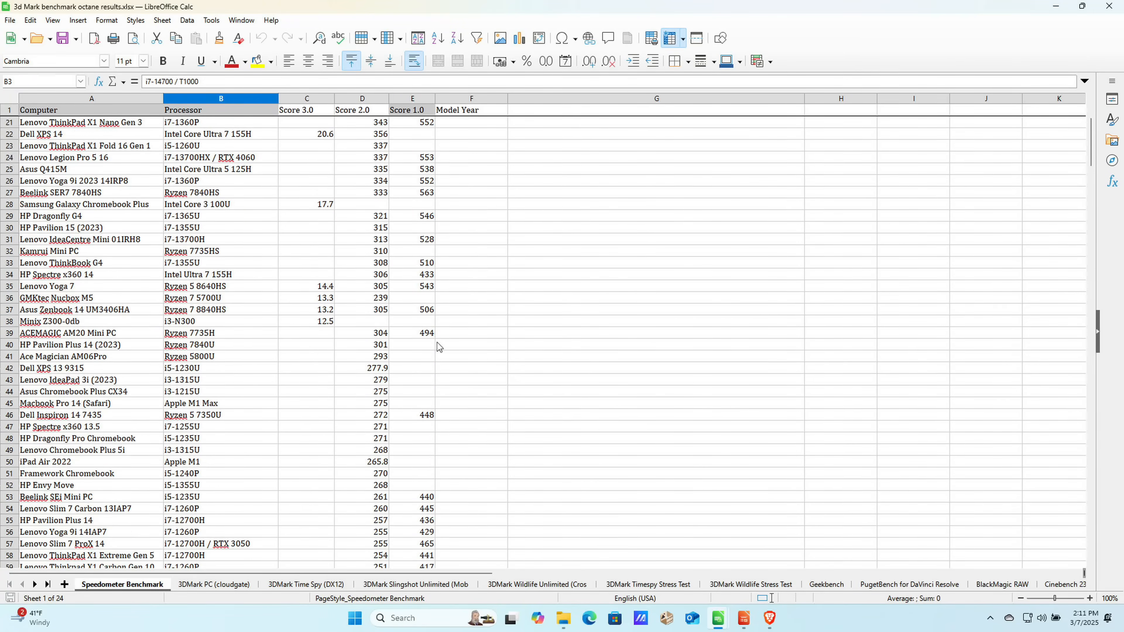
scroll("up", 3)
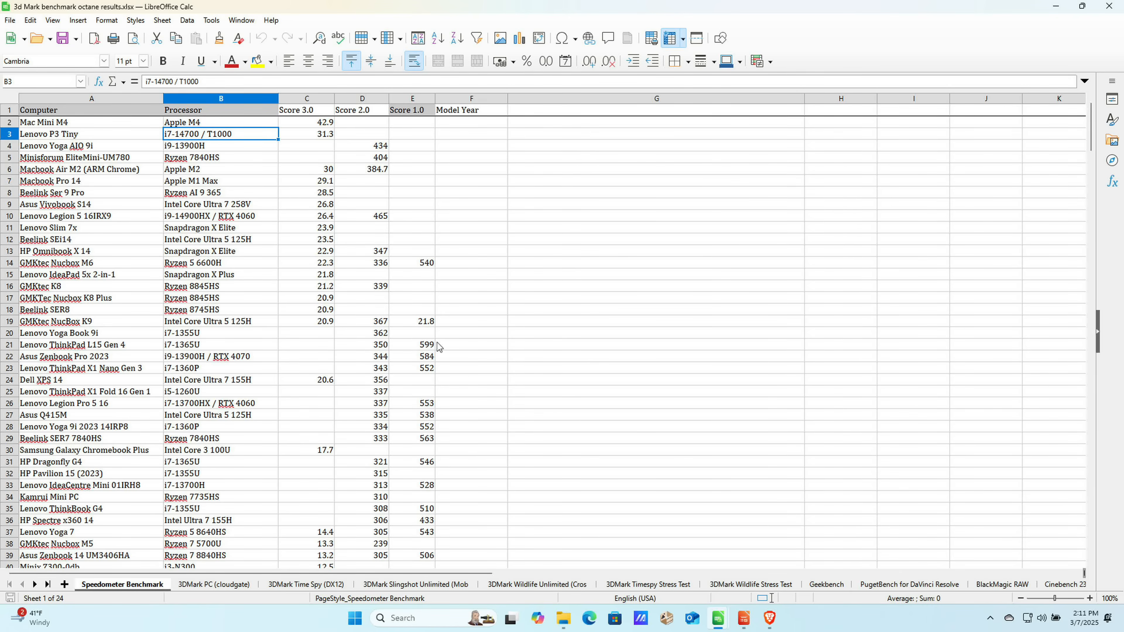
Enter gibberish test text in G20 and save the workbook keeping the Excel 2007-365 format.
type("kdflkadsjflkdsj")
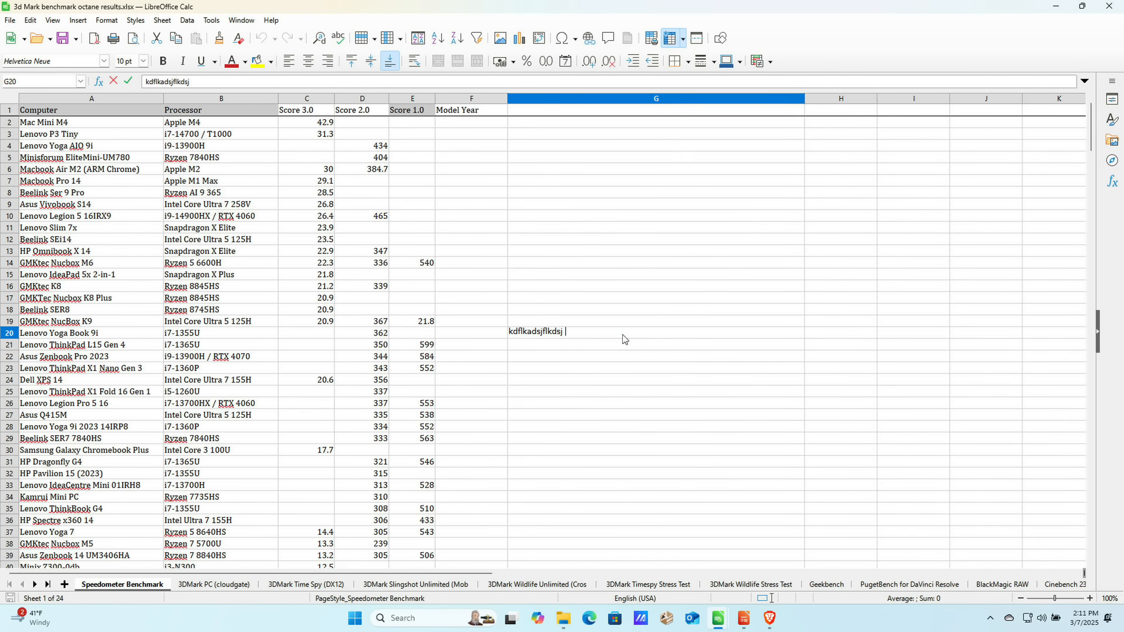
type("fkldasf")
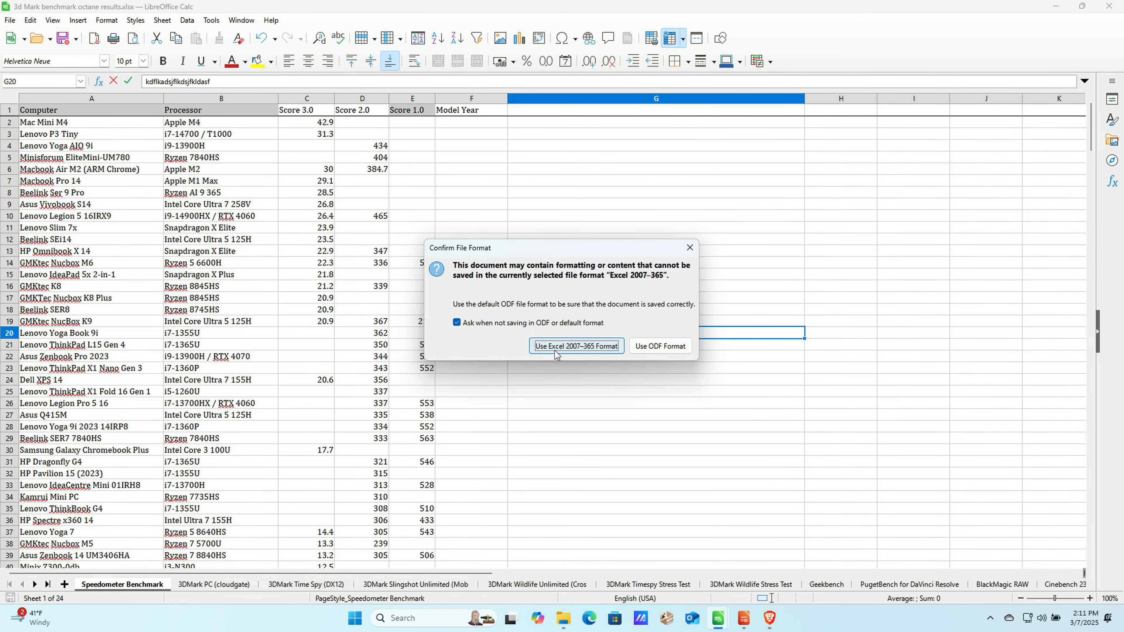
mouse_move(559, 350)
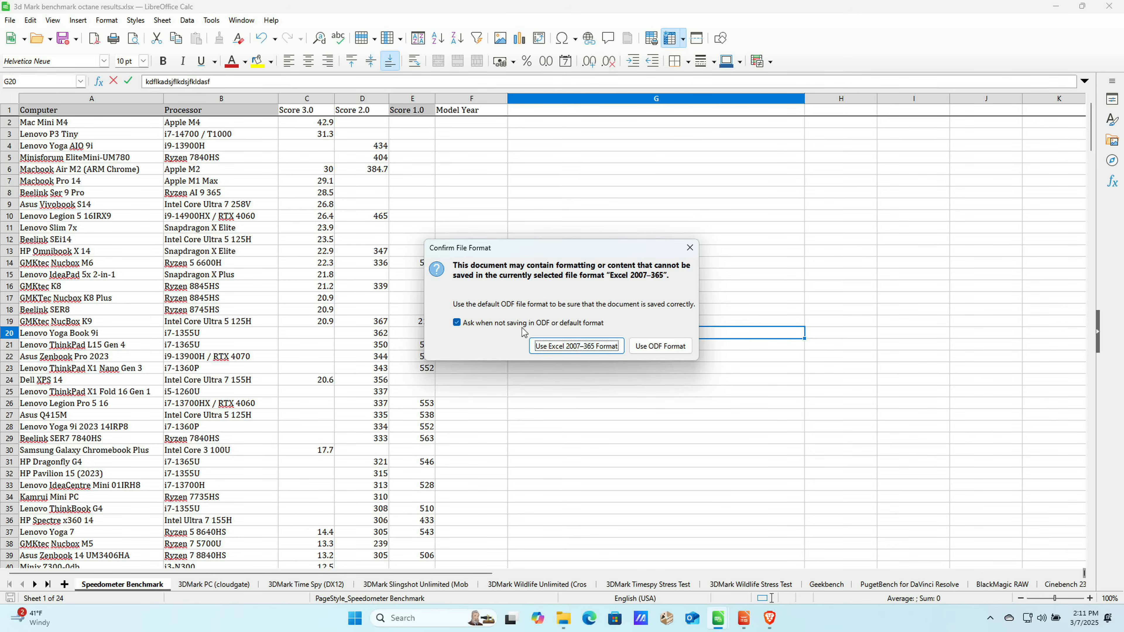
mouse_move(529, 313)
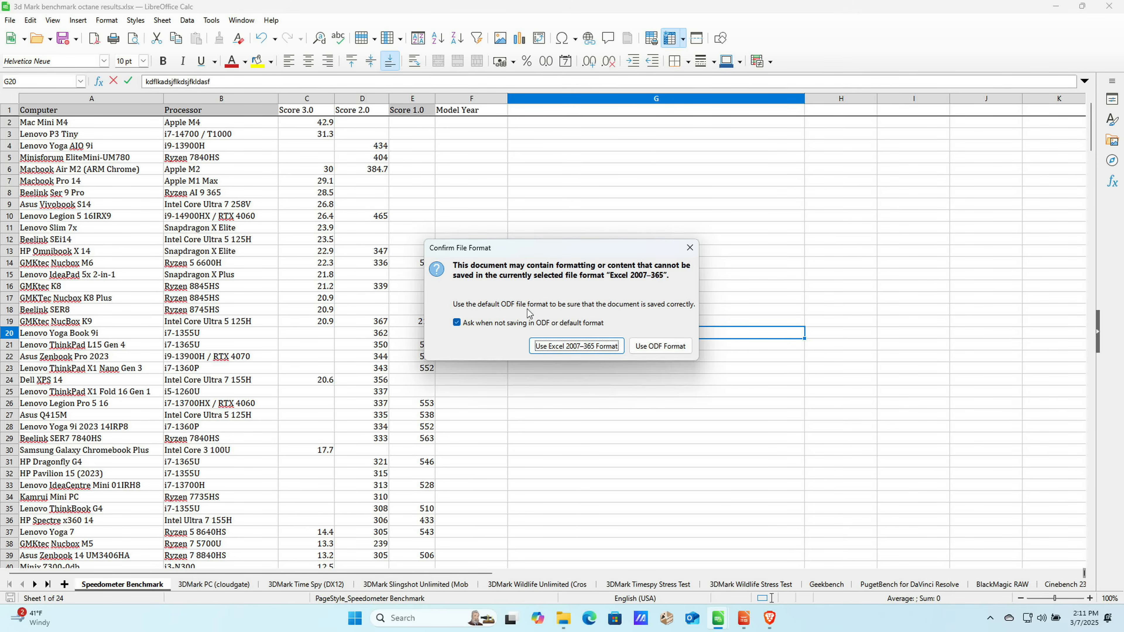
mouse_move(659, 346)
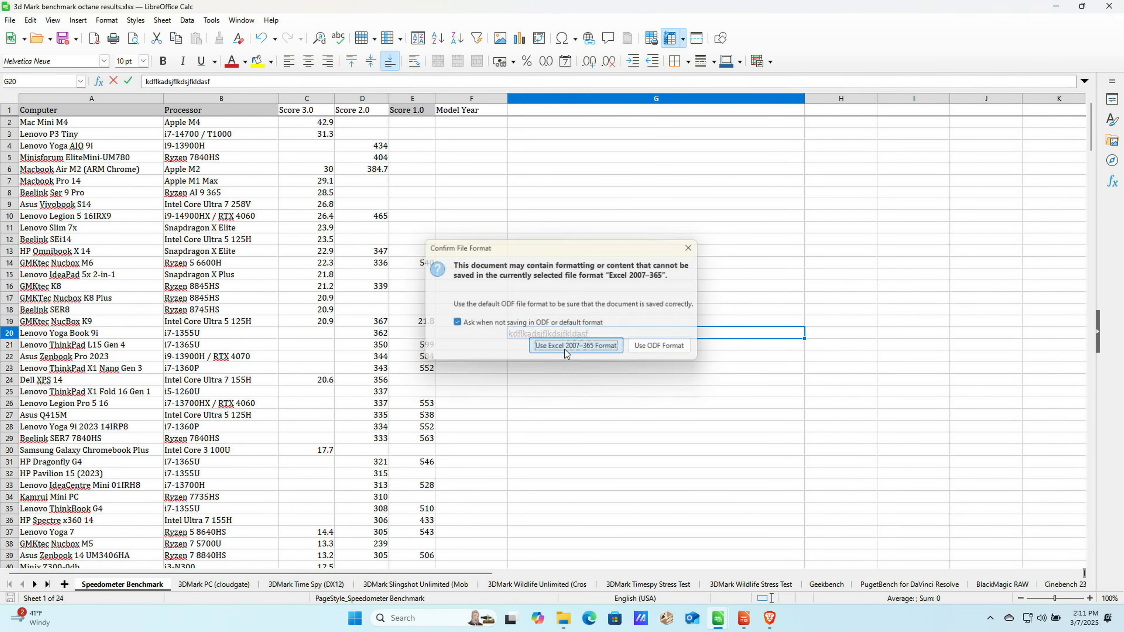
left_click(575, 345)
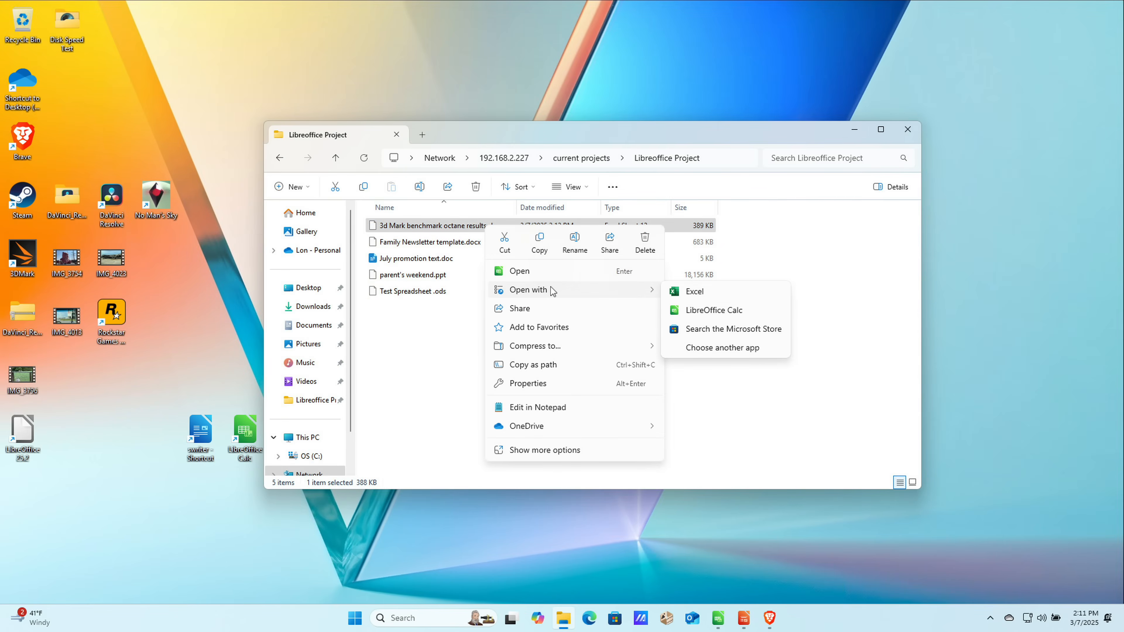
Open the 3d Mark benchmark octane results .xlsx with LibreOffice Calc via Open with.
left_click(693, 290)
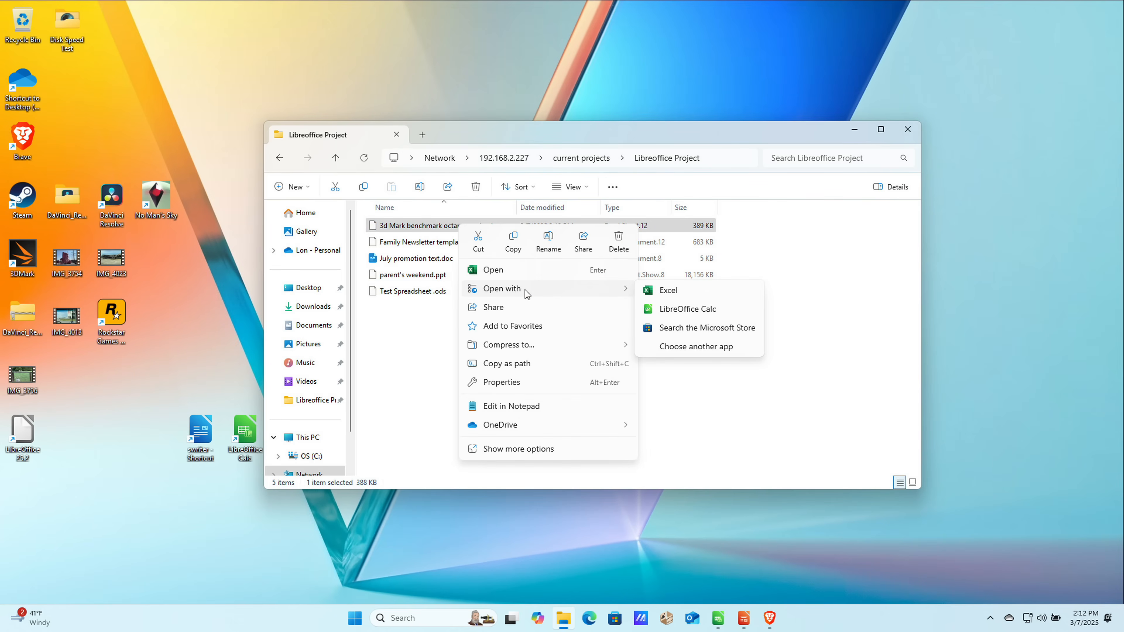
left_click(687, 309)
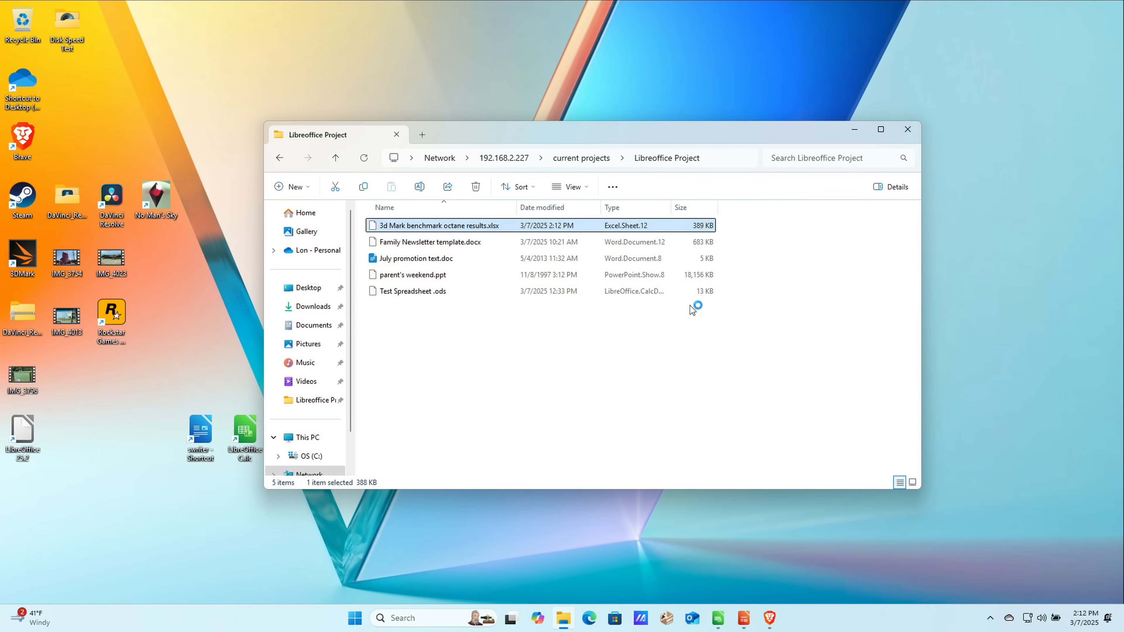
Edit G14 and save the workbook as an ODF Spreadsheet in the Libreoffice Project folder.
double_click(437, 225)
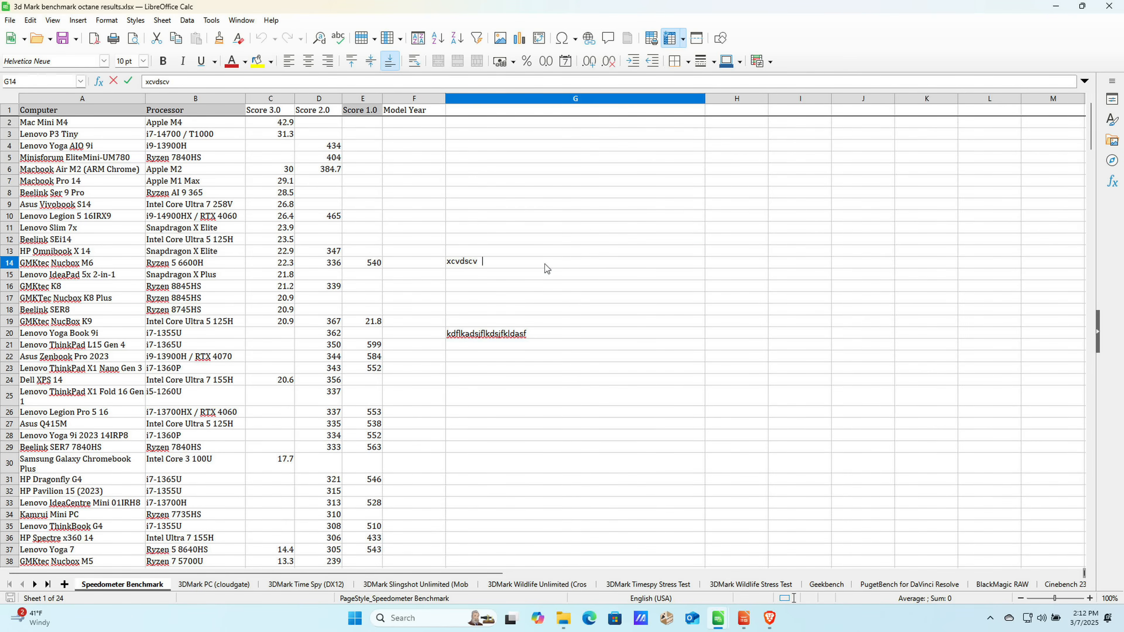
key("ctrl+s")
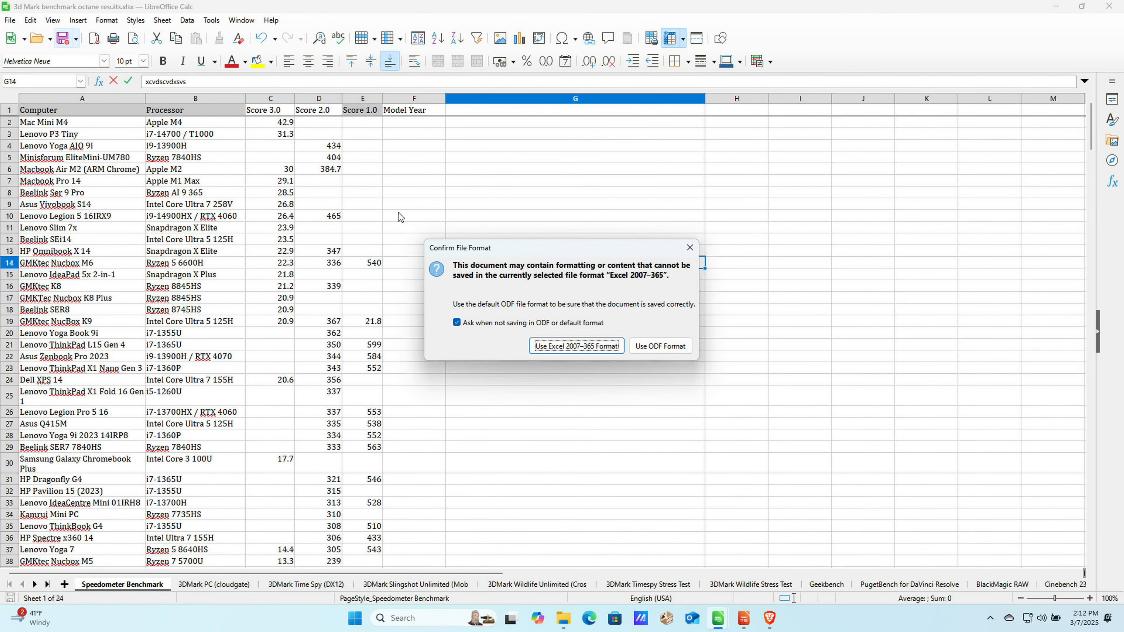
left_click(658, 346)
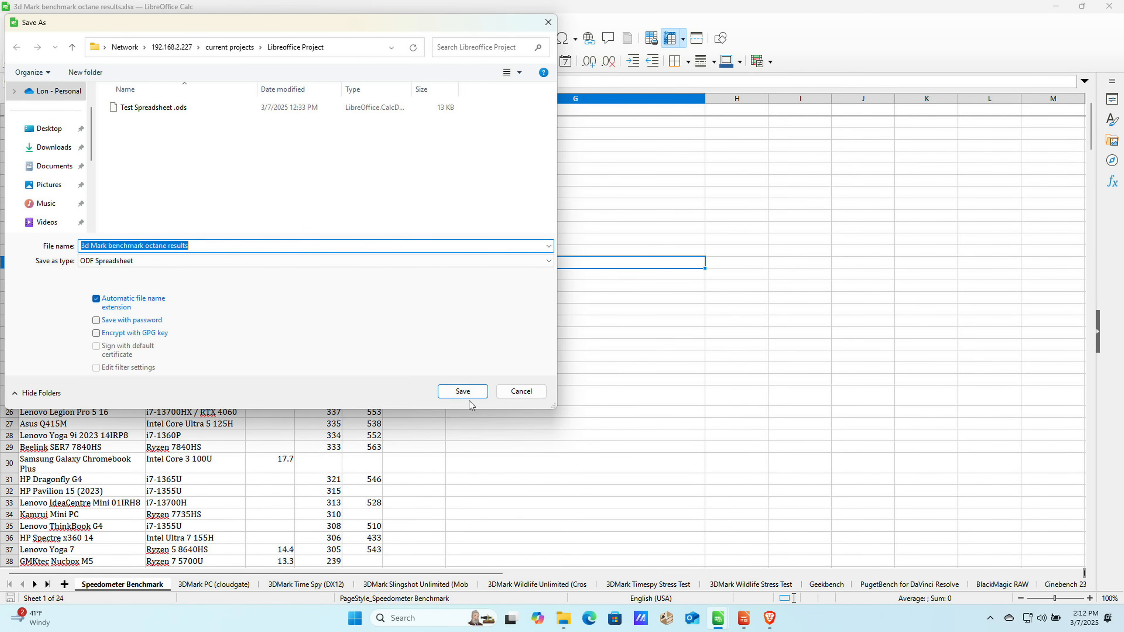
mouse_move(237, 295)
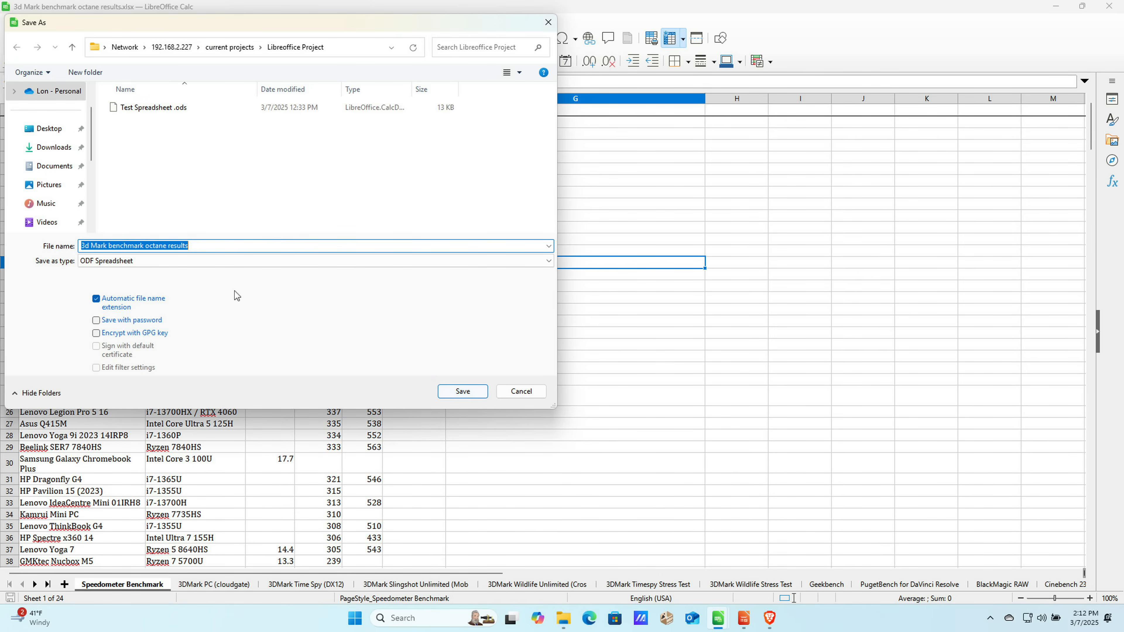
left_click(462, 392)
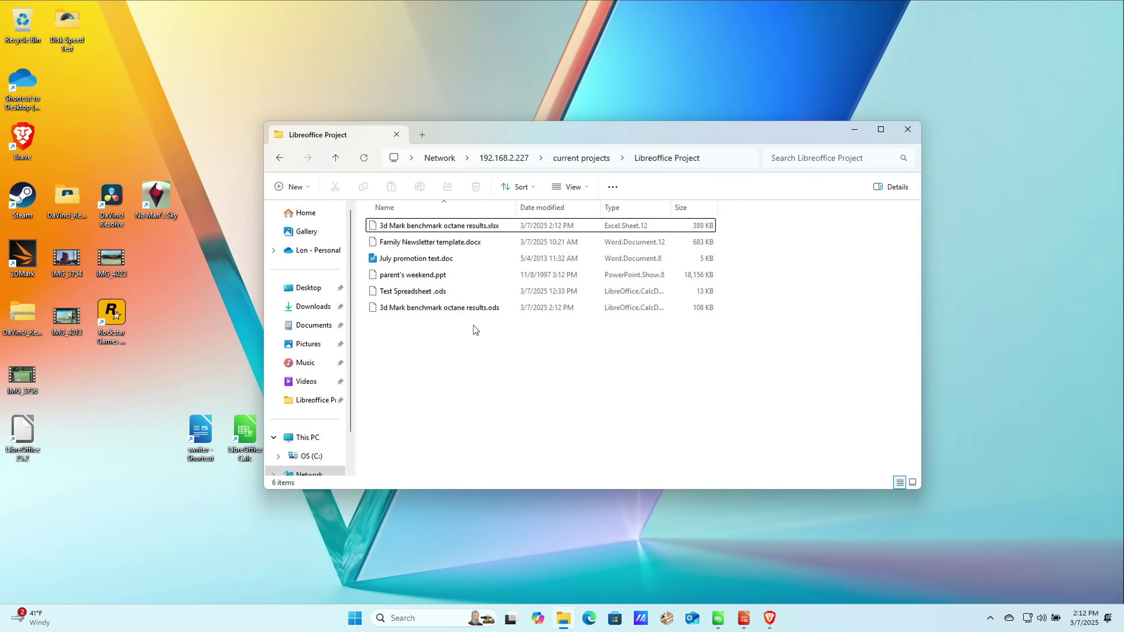
Open the new 3d Mark benchmark octane results.ods copy with Excel.
left_click(438, 307)
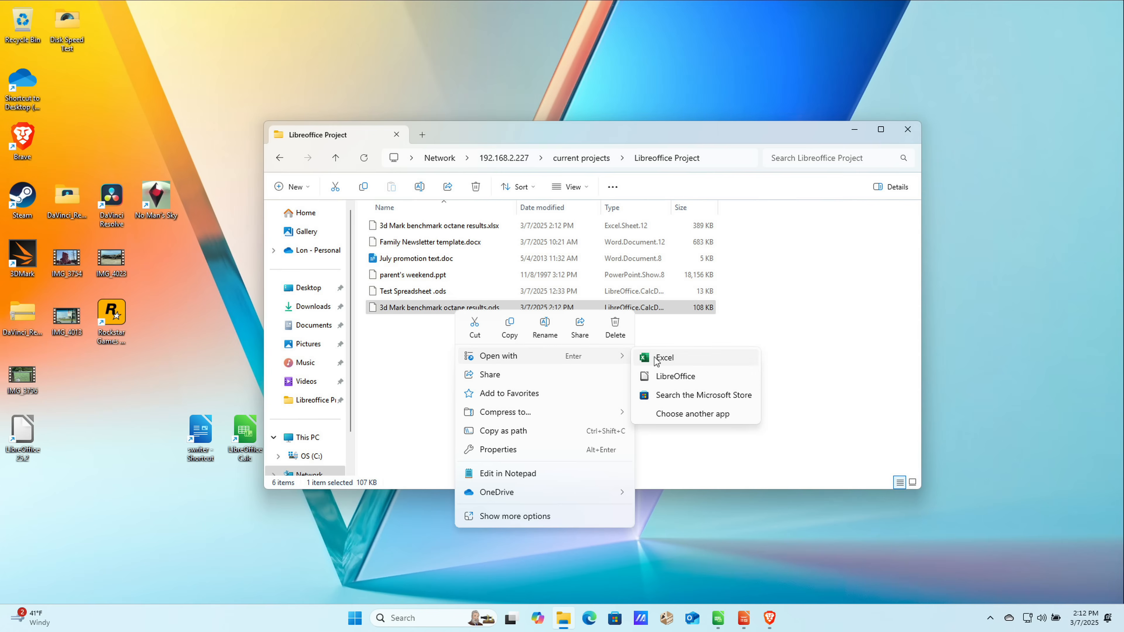
left_click(607, 380)
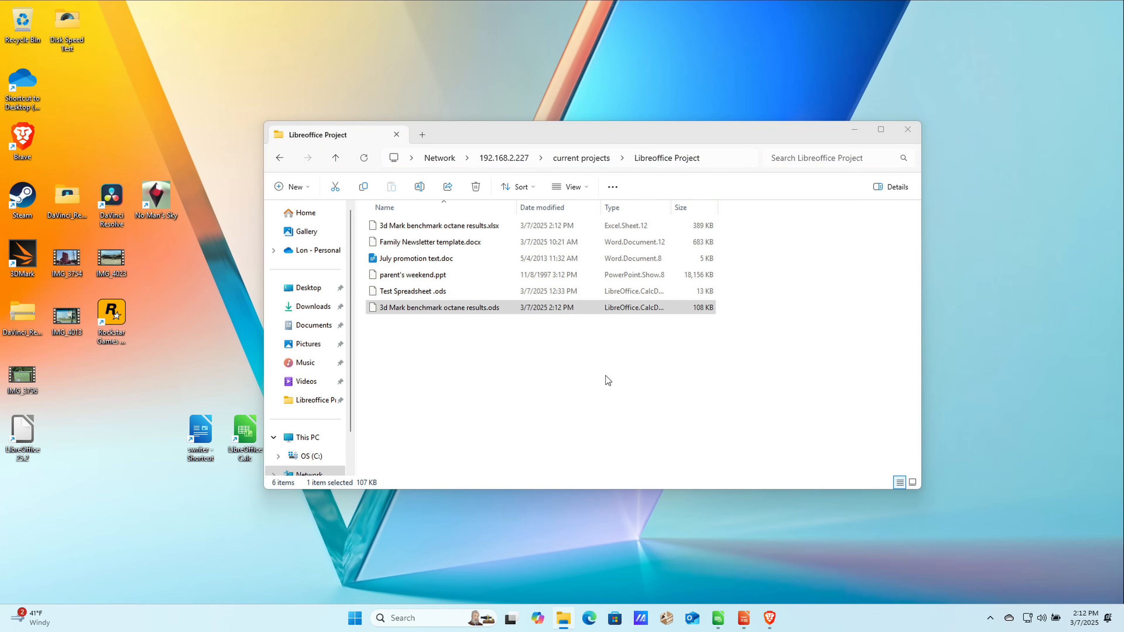
Open the Speedometer Benchmark .ods in Excel's Protected View, scroll its data, and close Excel.
double_click(440, 225)
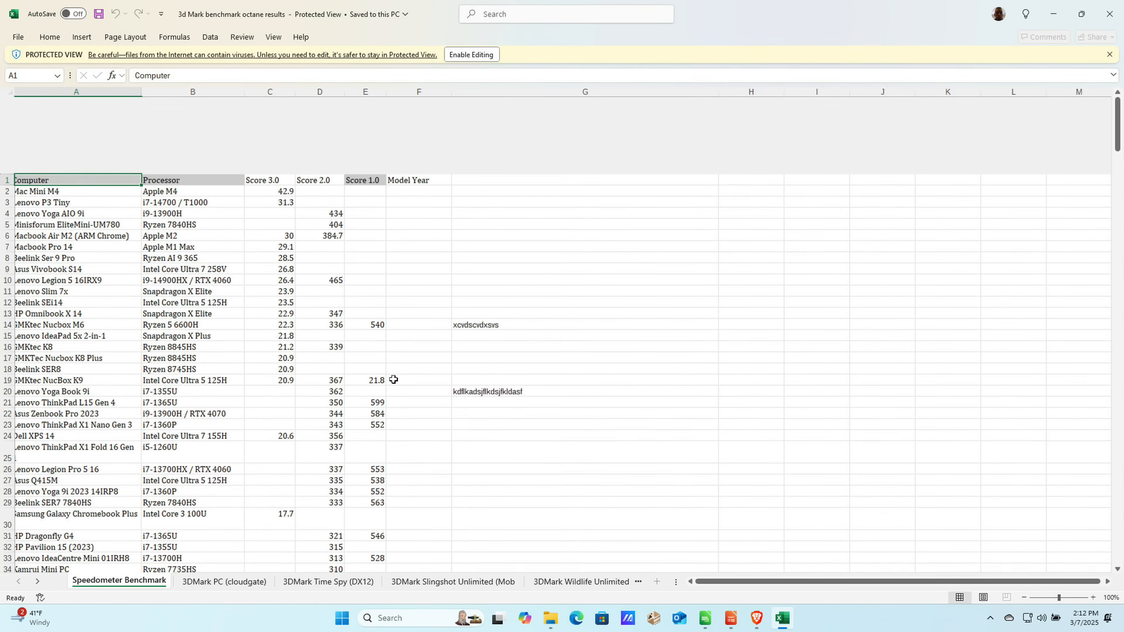
scroll("down", 3)
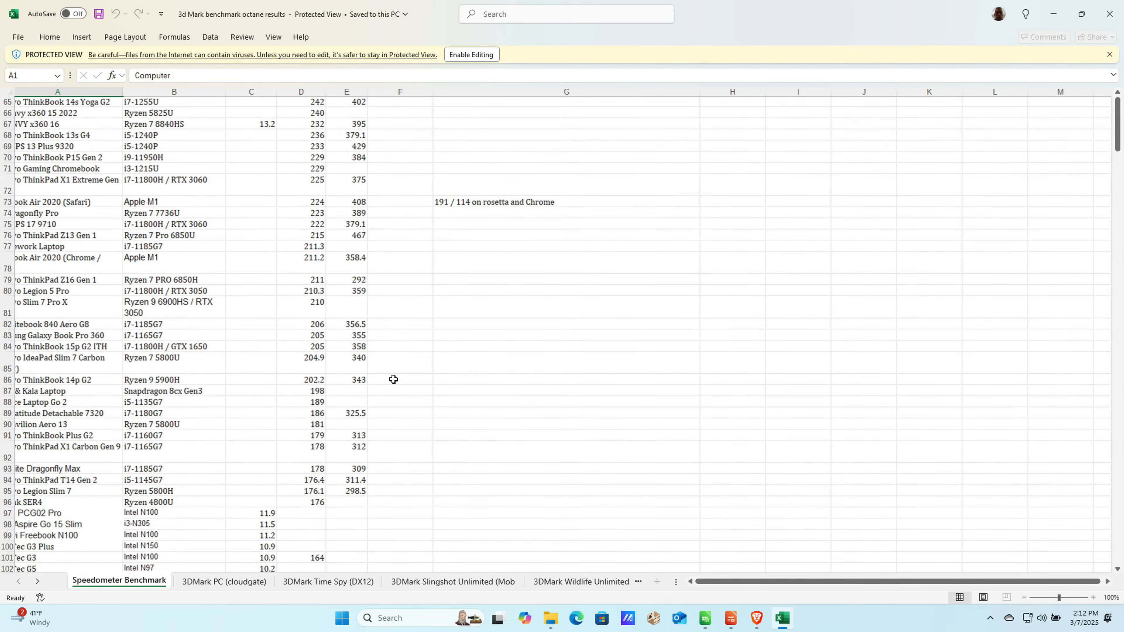
scroll("up", 3)
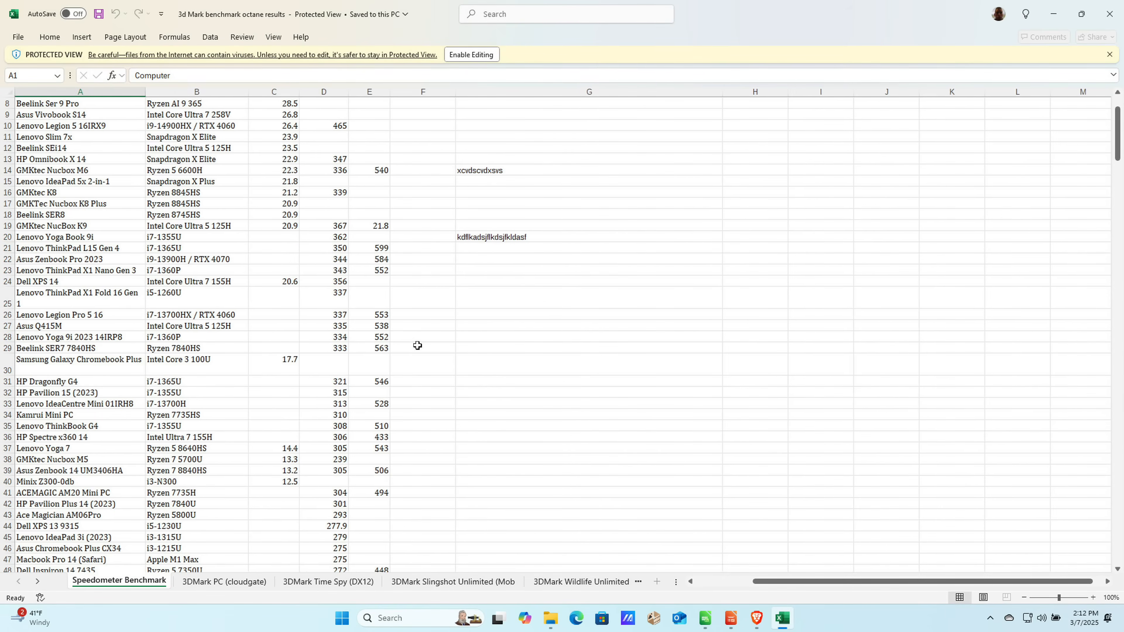
scroll("up", 3)
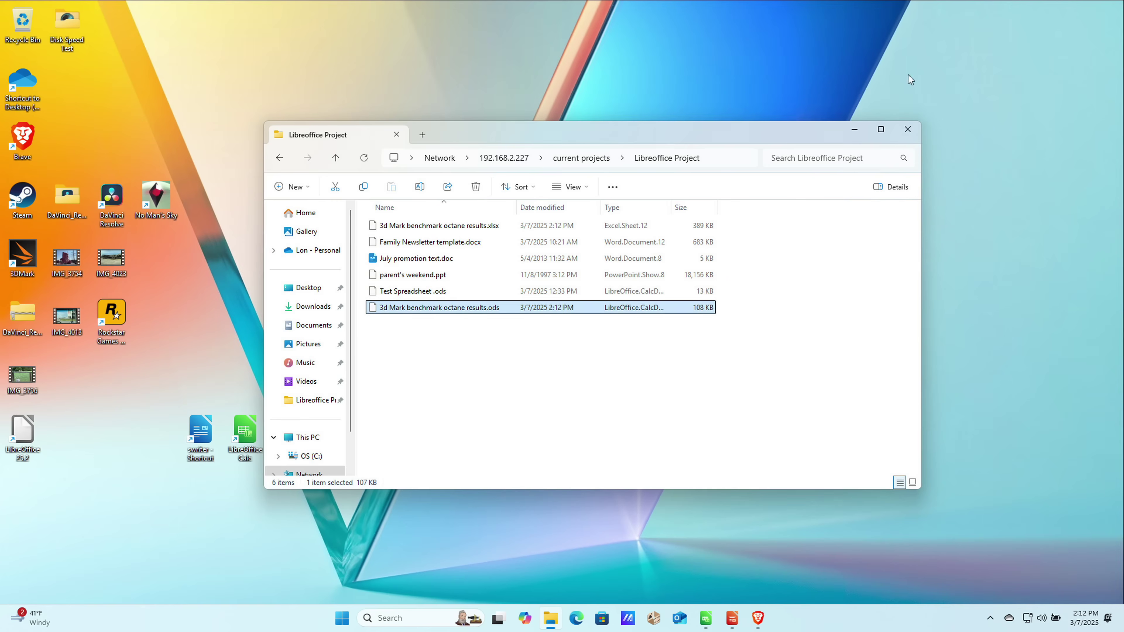
mouse_move(466, 242)
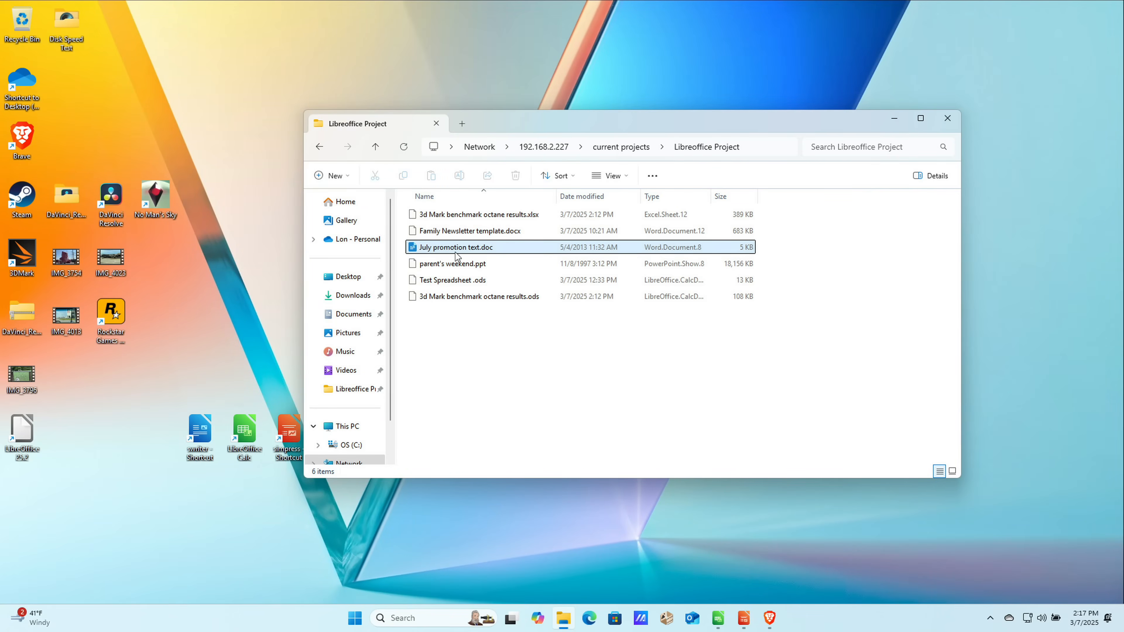
mouse_move(453, 246)
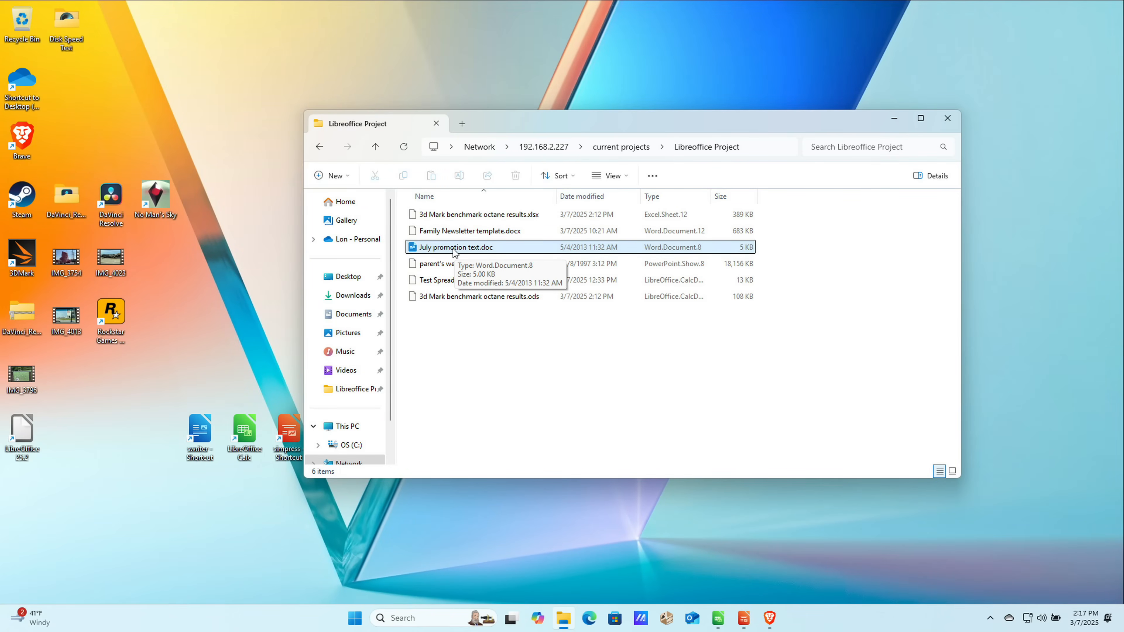
Try 'July promotion text.doc' with Open with > Word and dismiss the File Block error.
right_click(454, 247)
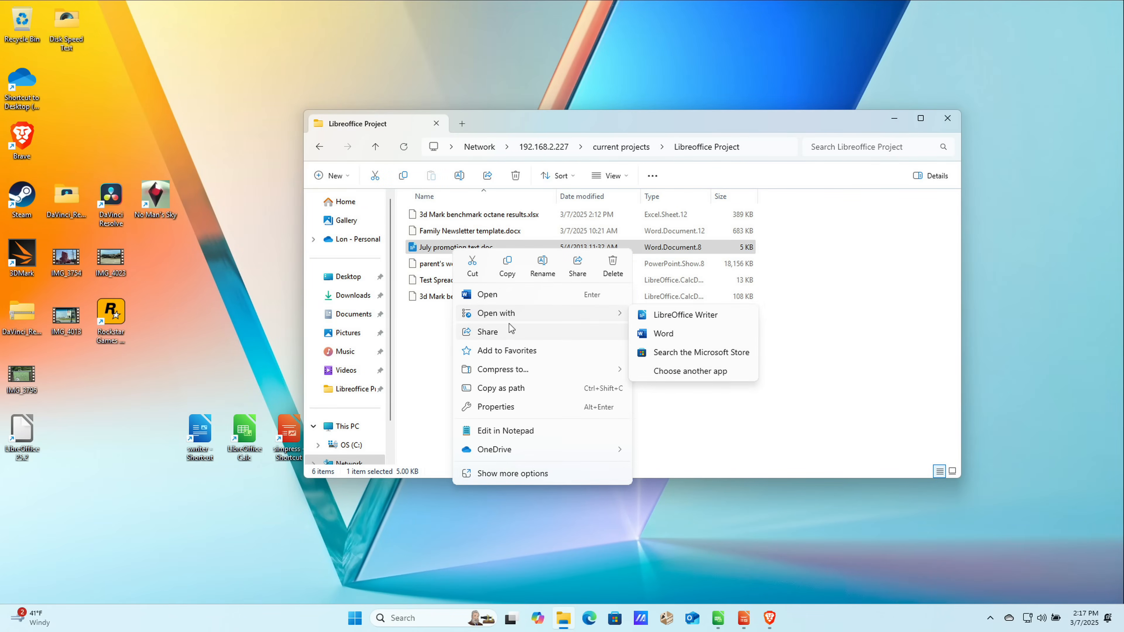
mouse_move(582, 318)
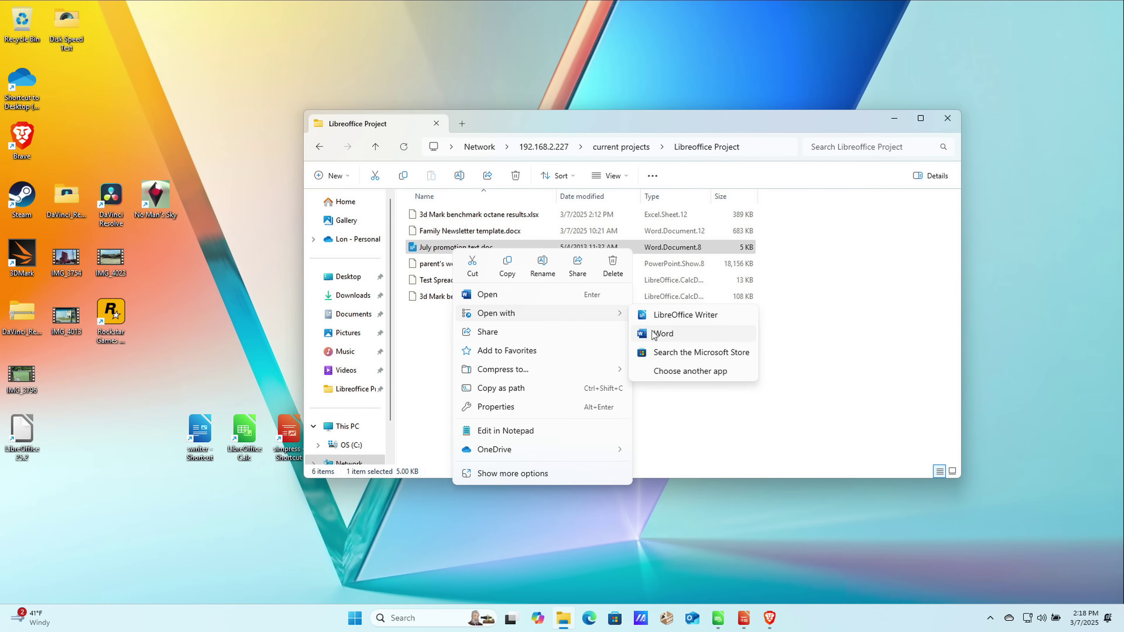
left_click(662, 333)
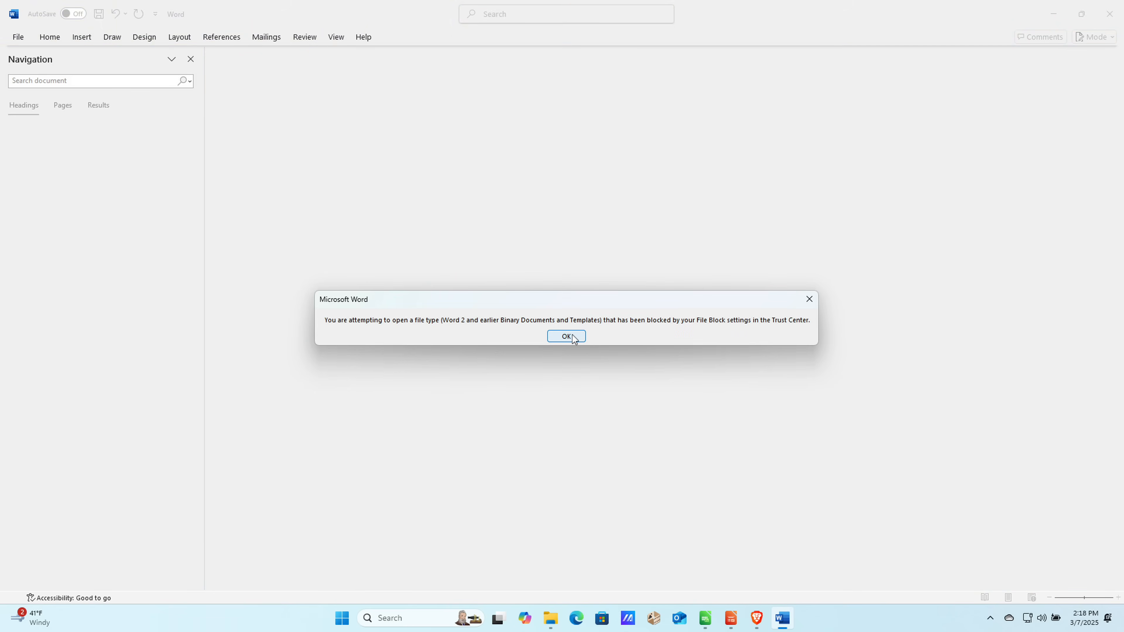
left_click(565, 336)
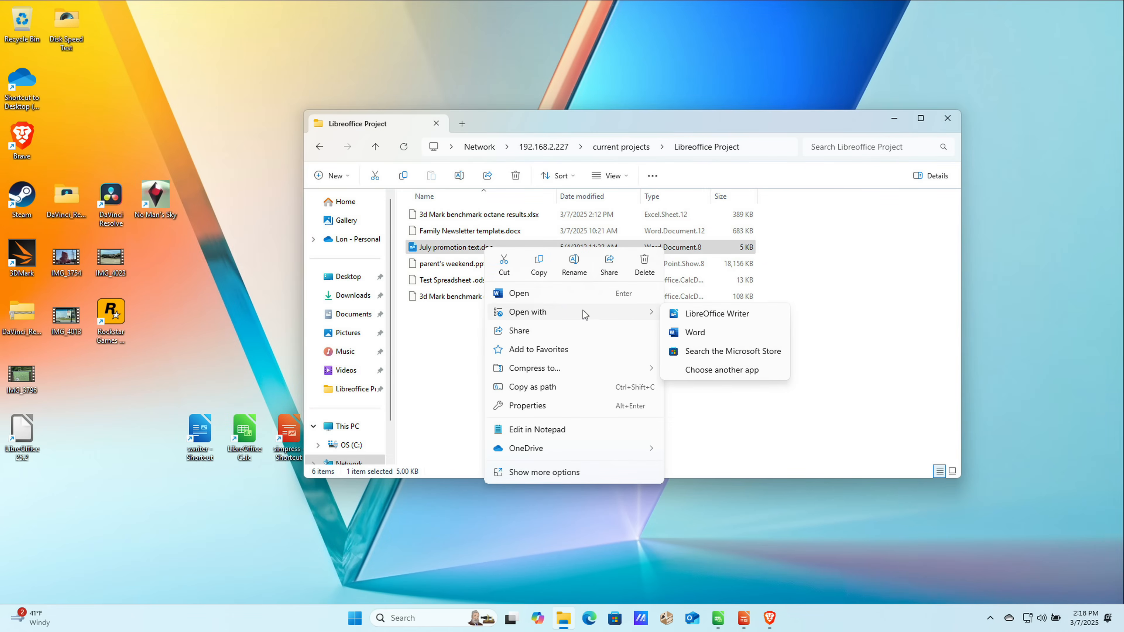
mouse_move(718, 317)
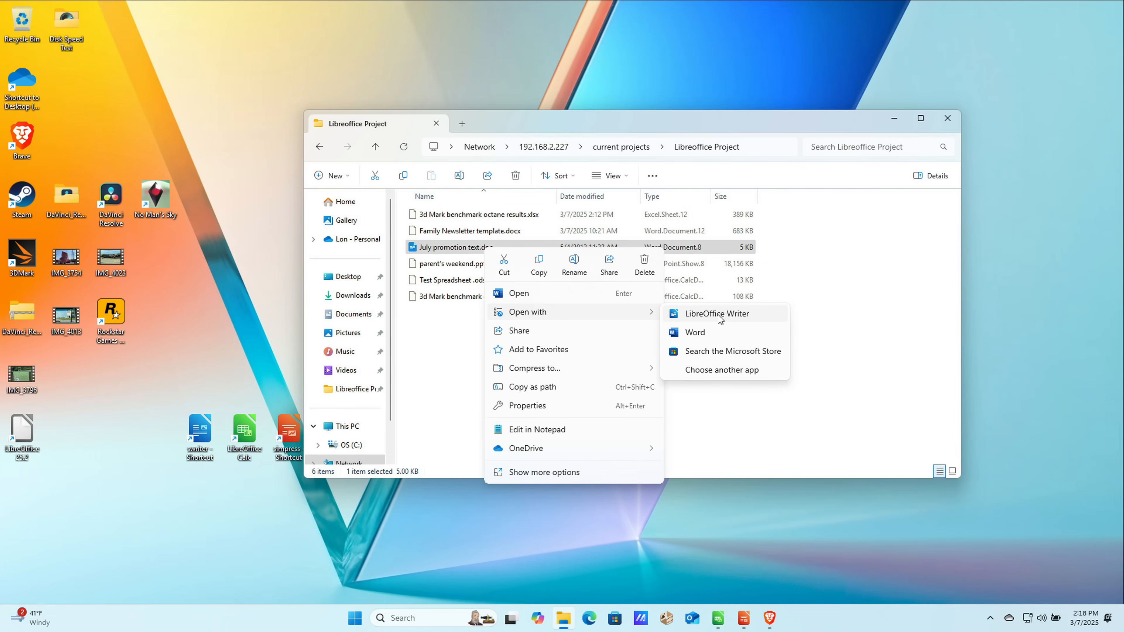
Open 'July promotion text.doc' in LibreOffice Writer from the Open with submenu.
left_click(716, 313)
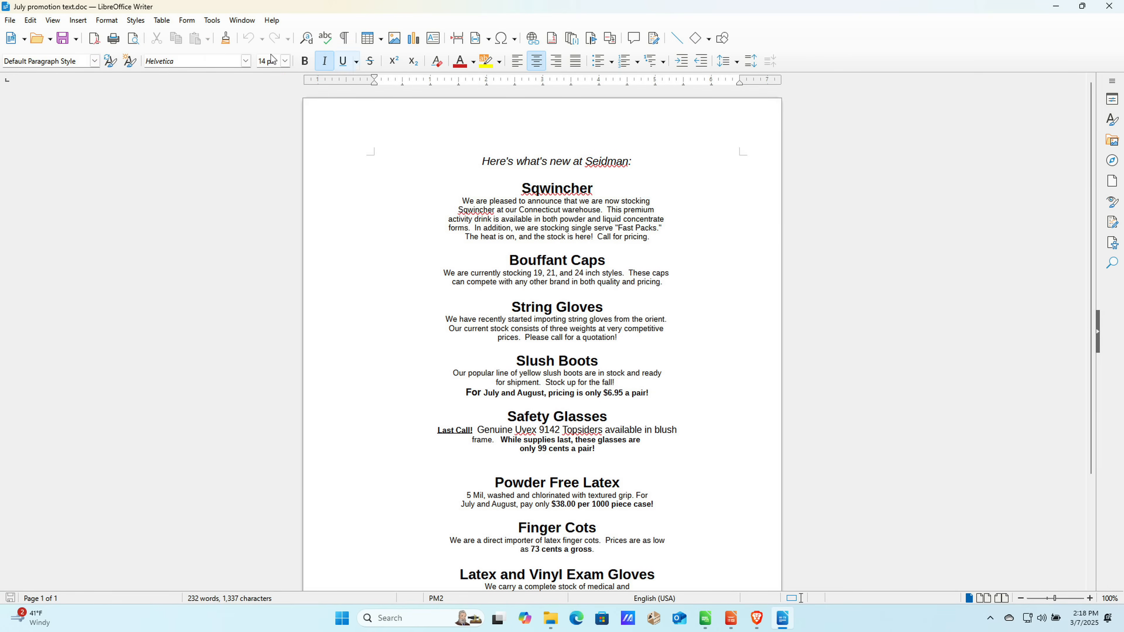
Bring up Writer's Open dialog via File > Open, browsing the Documents folder.
left_click(10, 19)
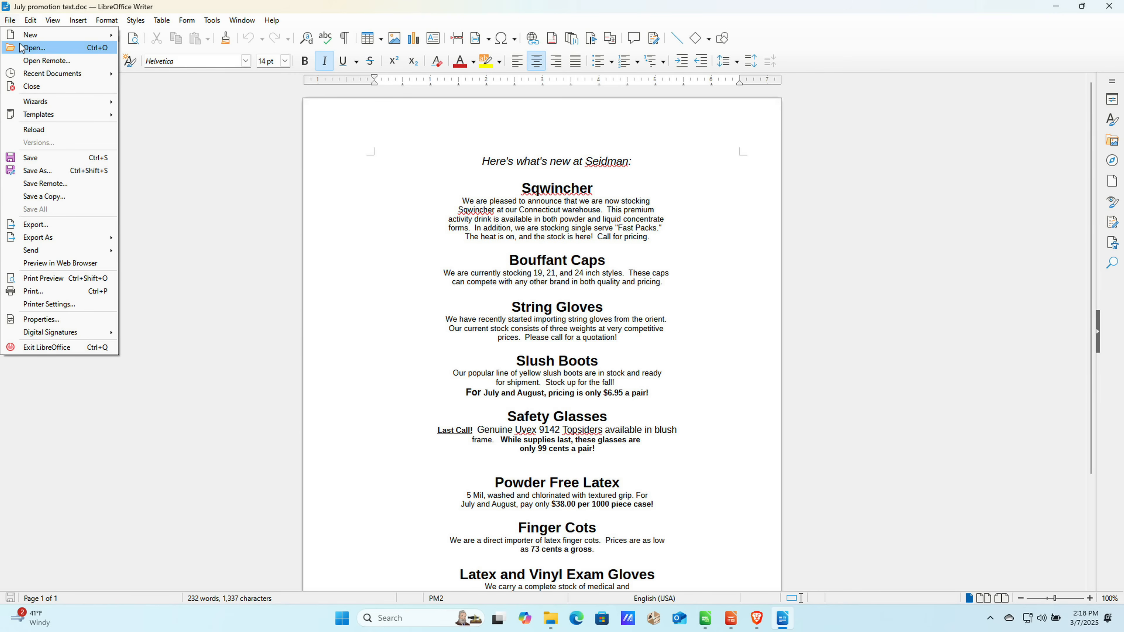
mouse_move(45, 47)
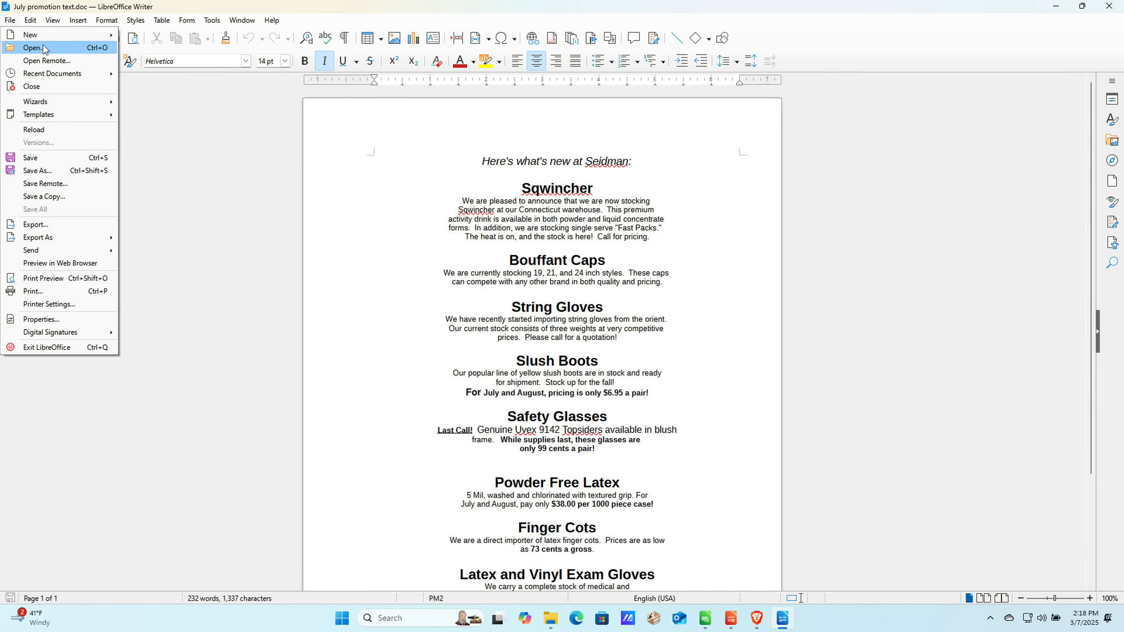
left_click(32, 47)
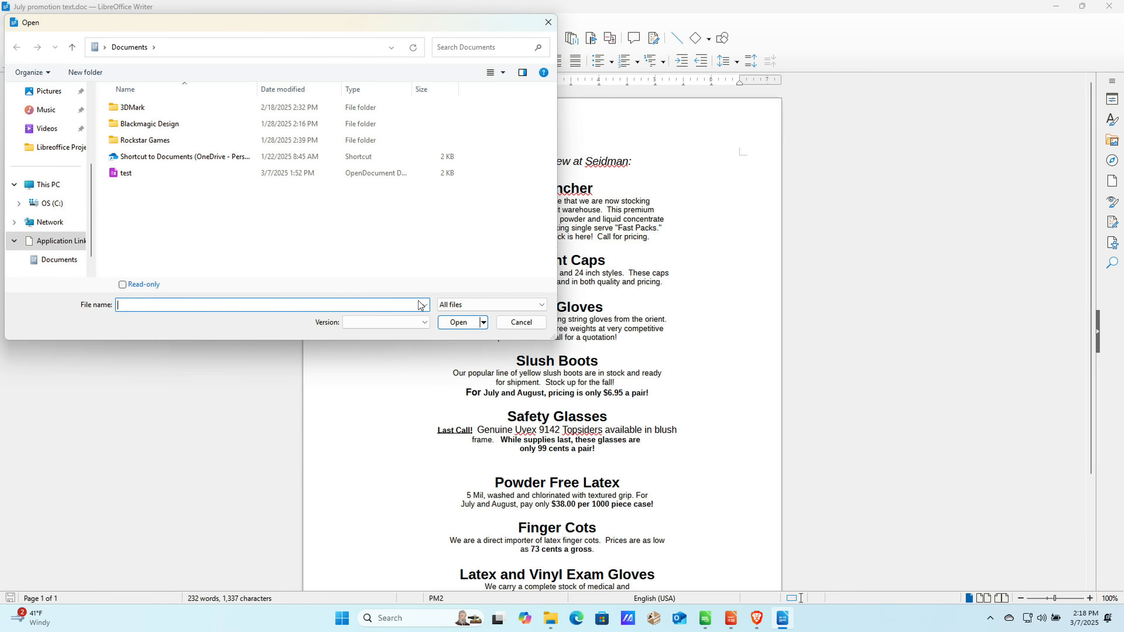
left_click(422, 305)
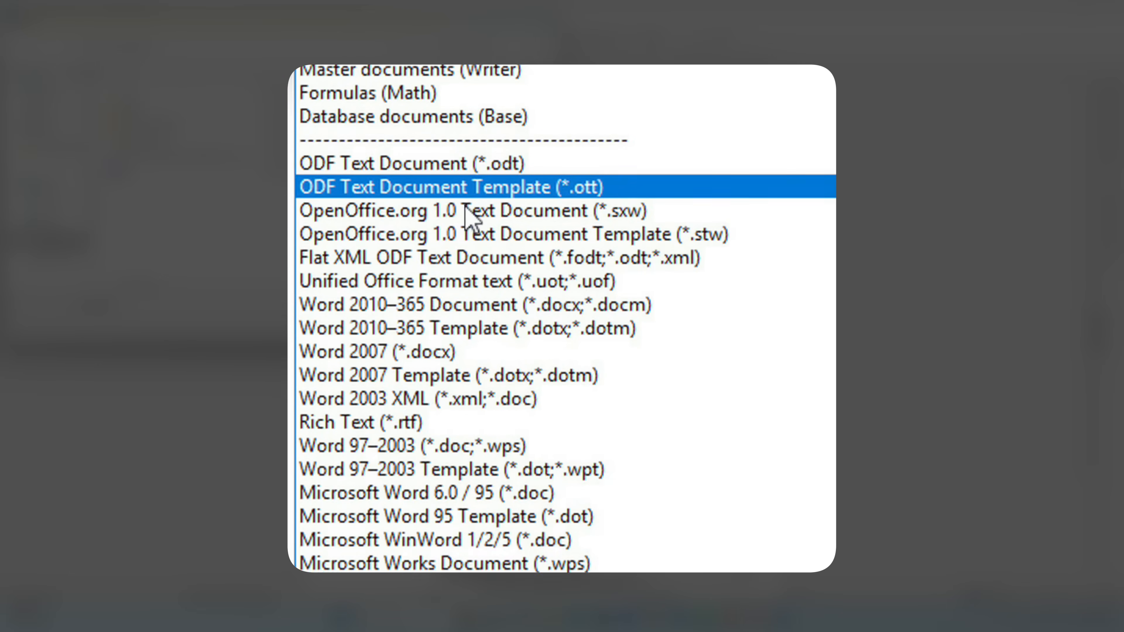
scroll("down", 3)
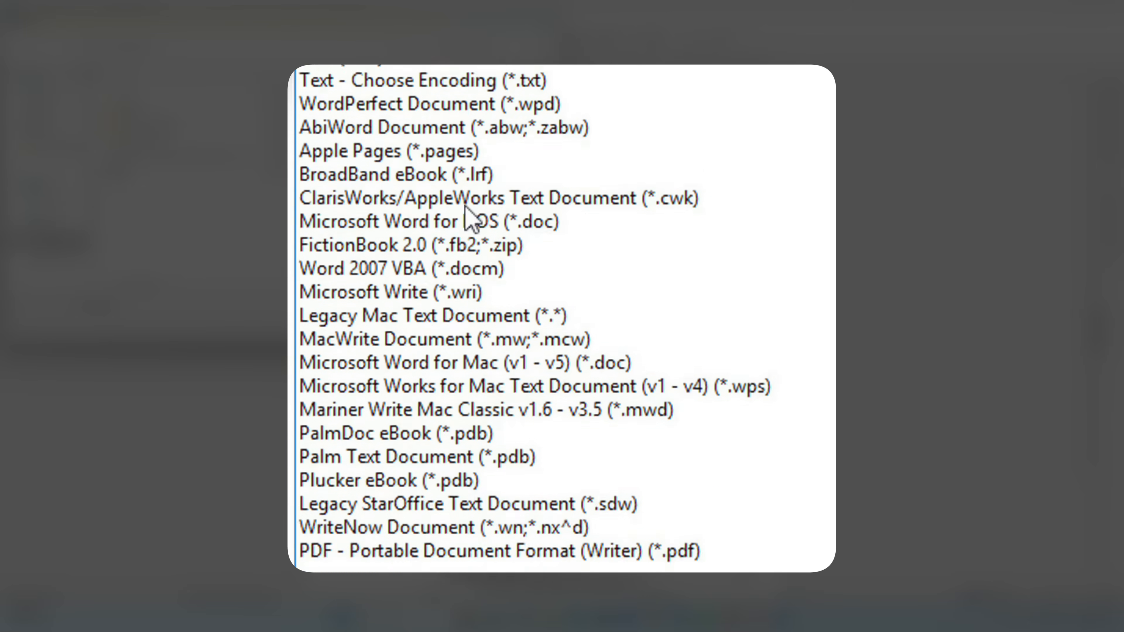
scroll("down", 3)
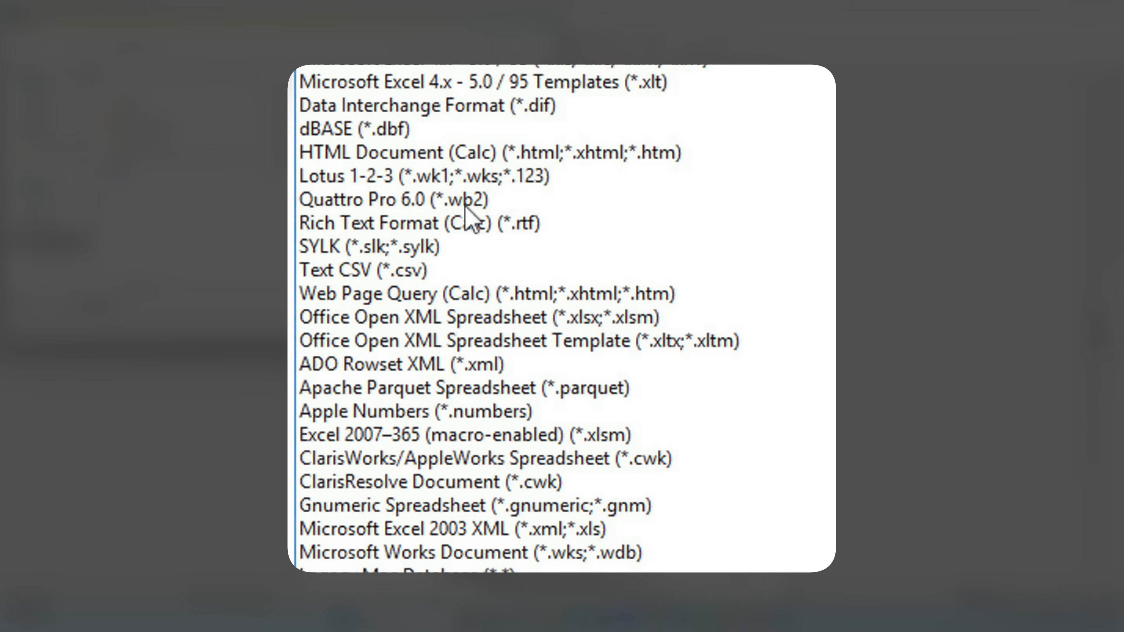
scroll("down", 3)
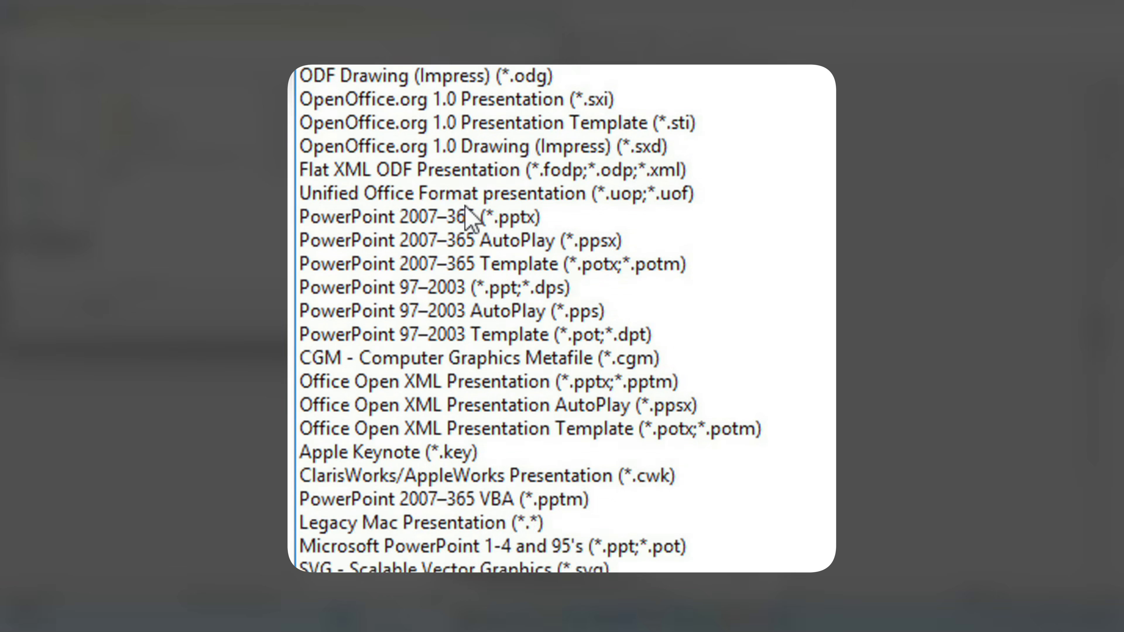
scroll("down", 3)
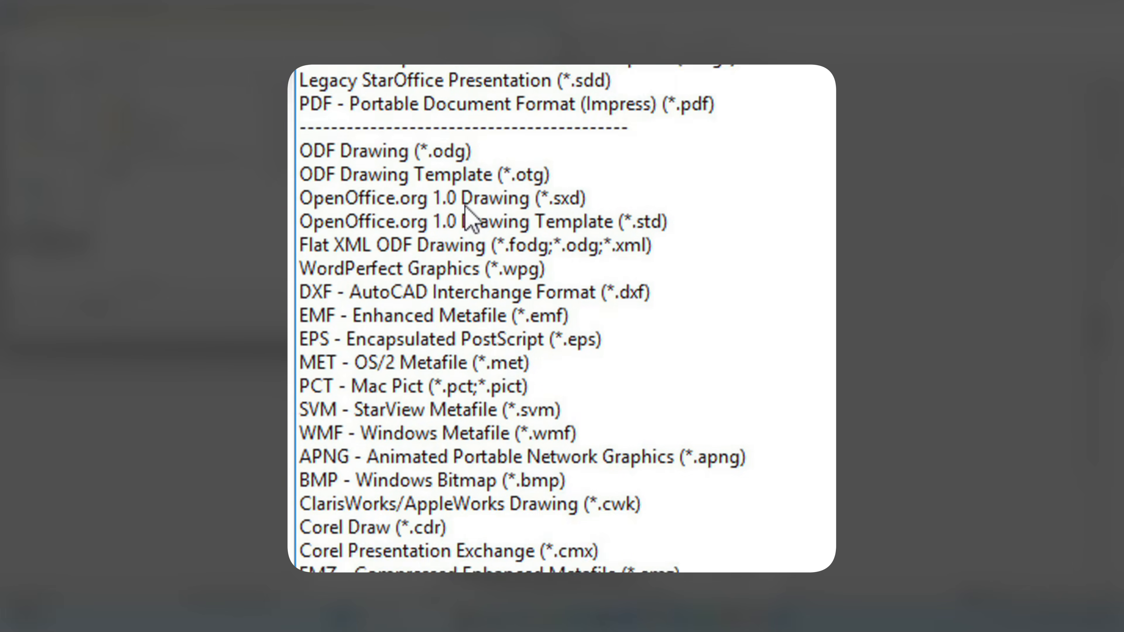
scroll("down", 3)
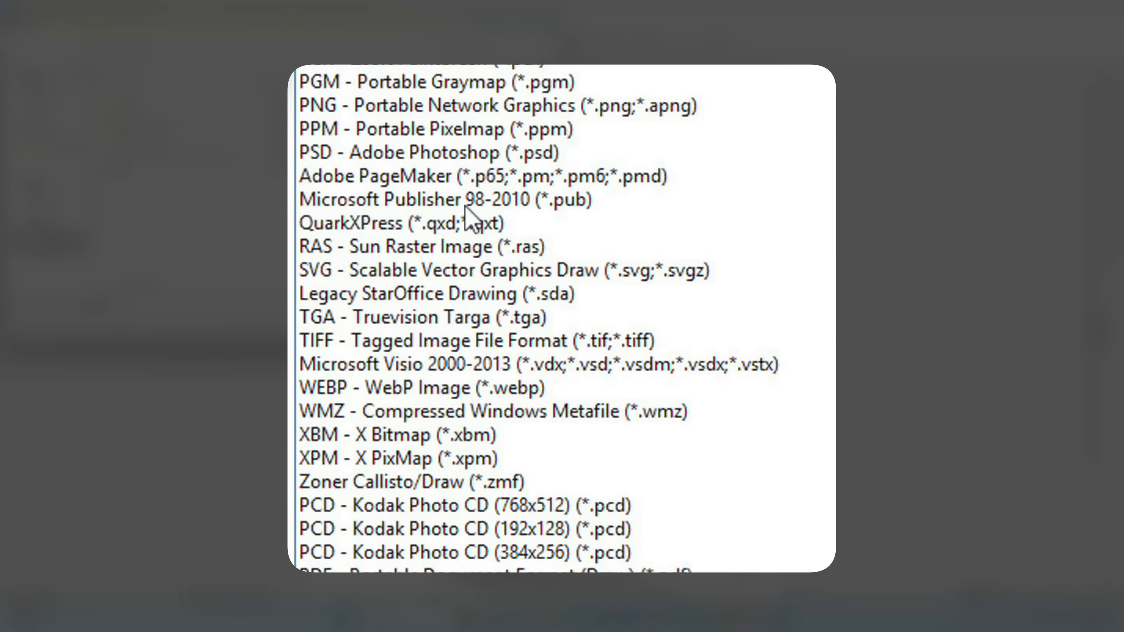
scroll("down", 3)
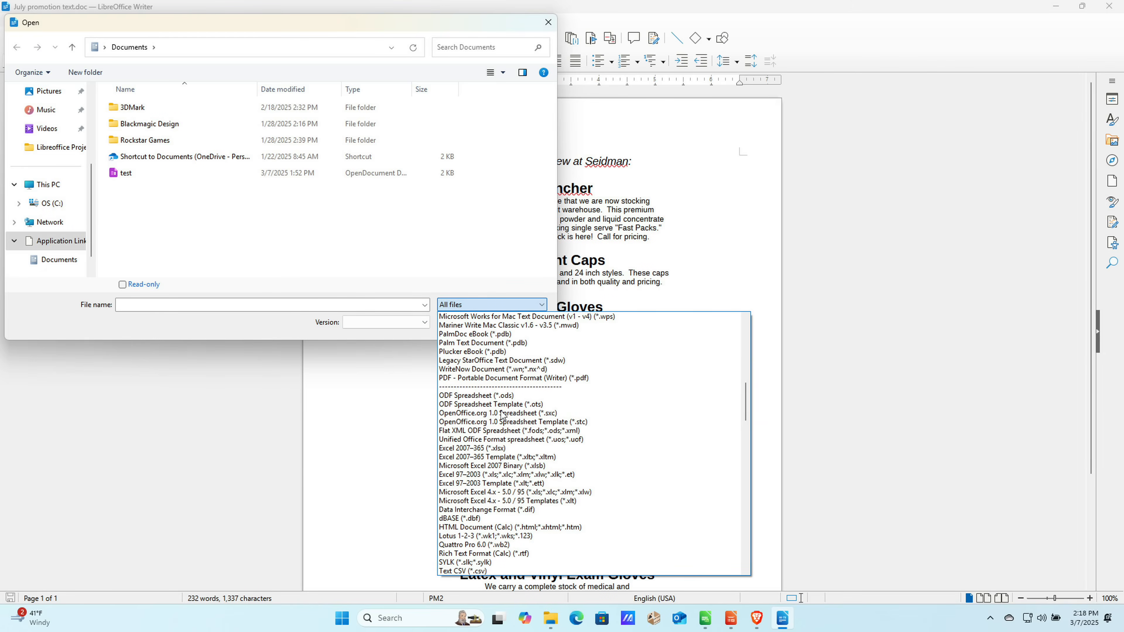
scroll("up", 3)
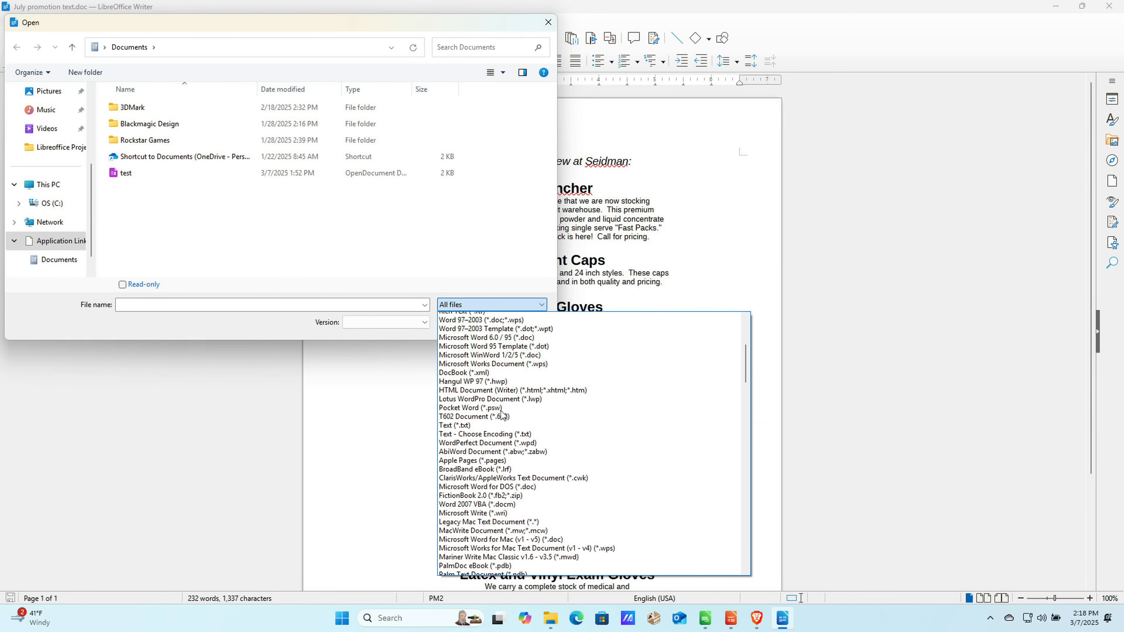
scroll("up", 3)
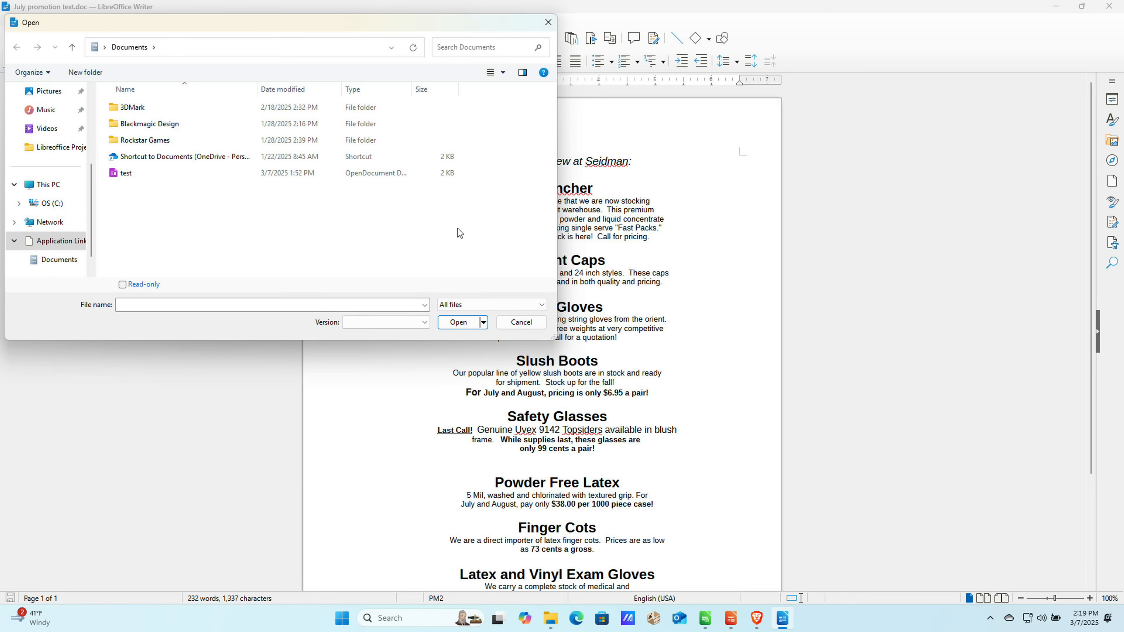
Cancel the Open dialog, scroll the July promotion document, and switch to the PowerPoint test presentation.
left_click(520, 321)
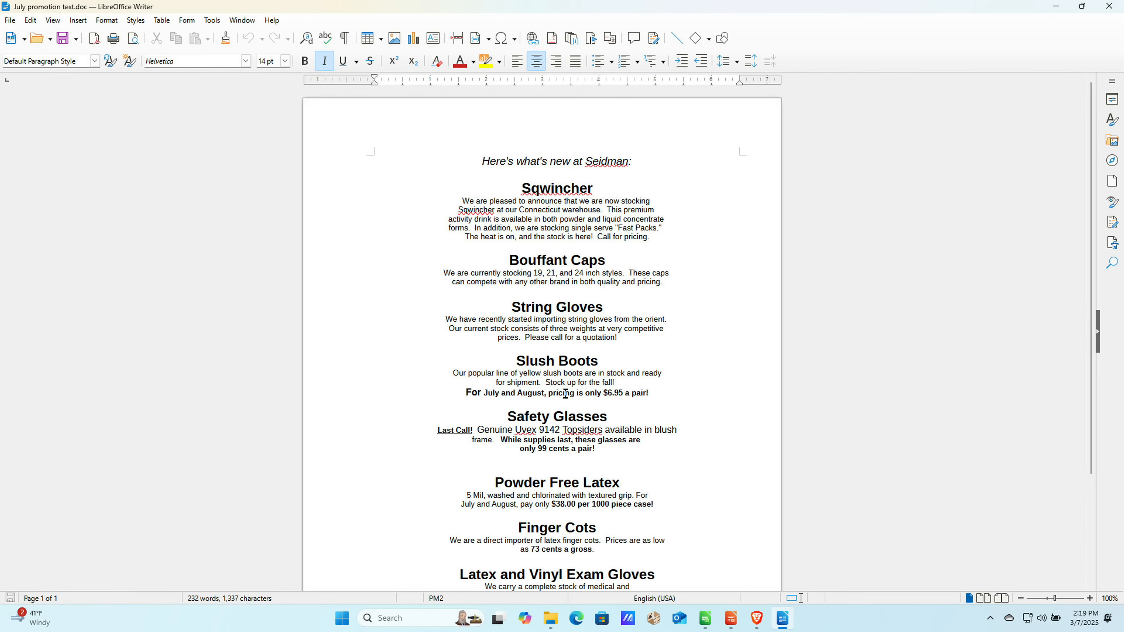
scroll("down", 3)
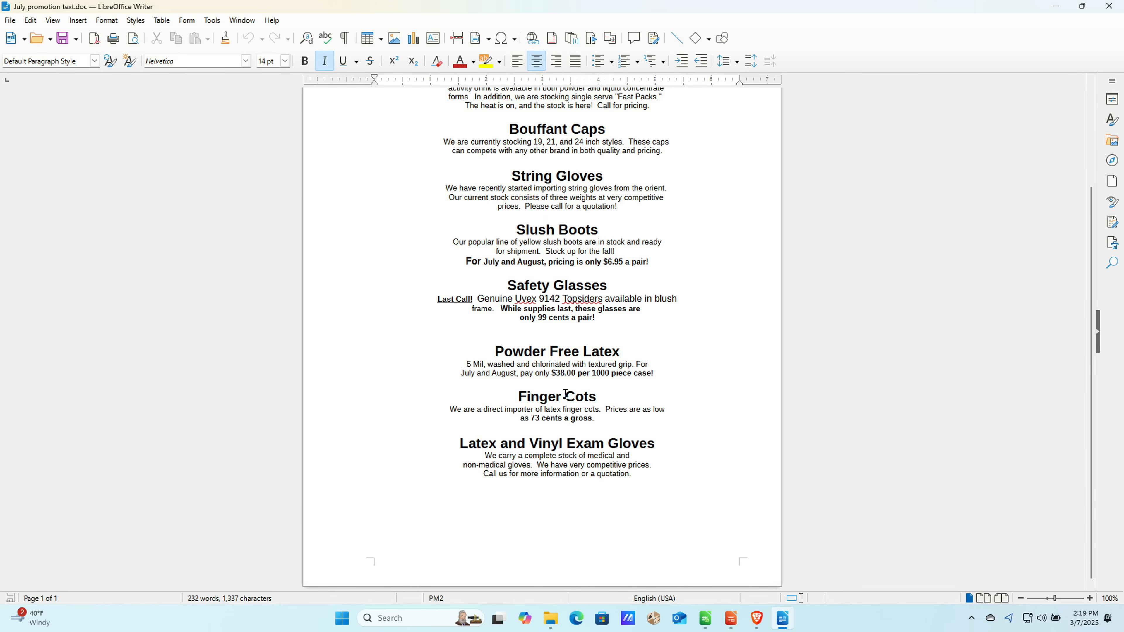
left_click(781, 618)
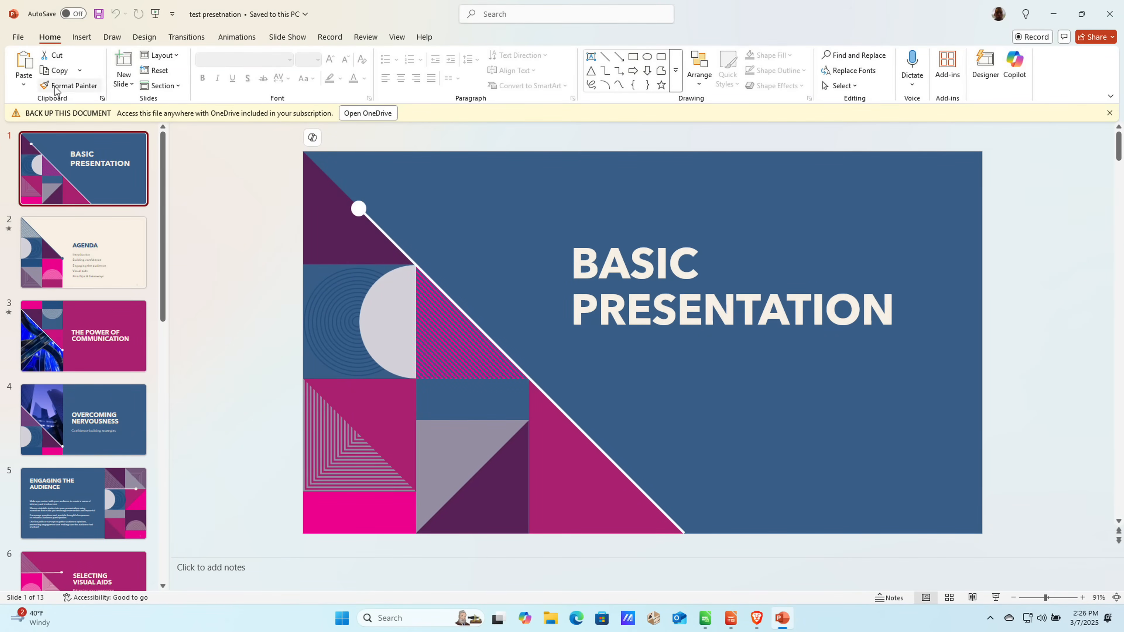
View the AGENDA, THE POWER OF COMMUNICATION and title slides, then close PowerPoint.
left_click(83, 252)
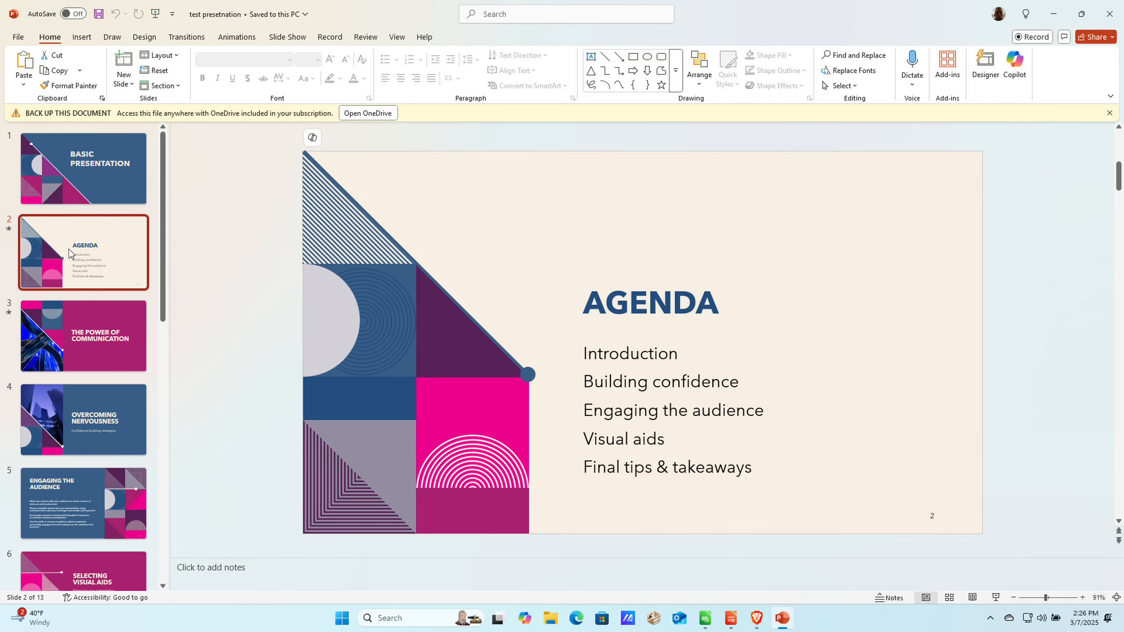
left_click(83, 336)
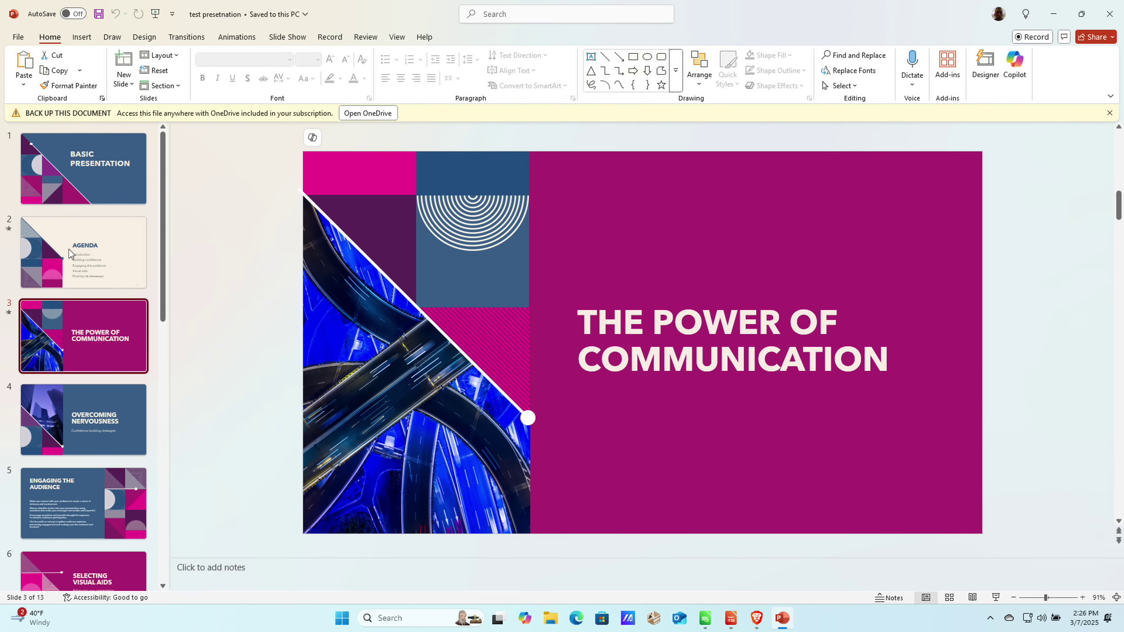
left_click(84, 169)
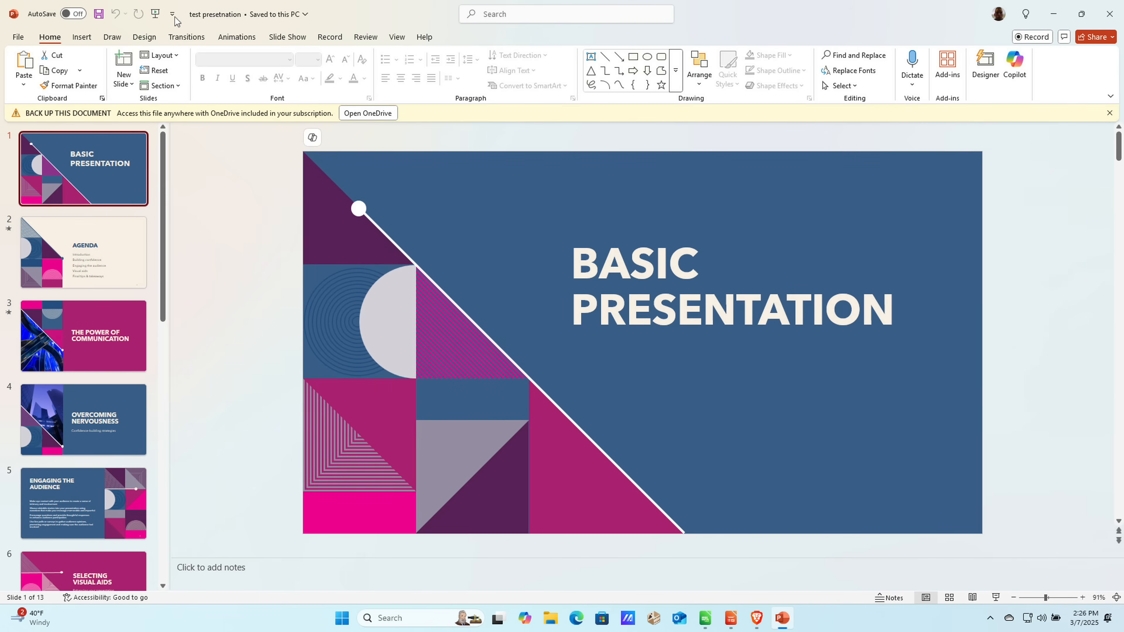
mouse_move(50, 120)
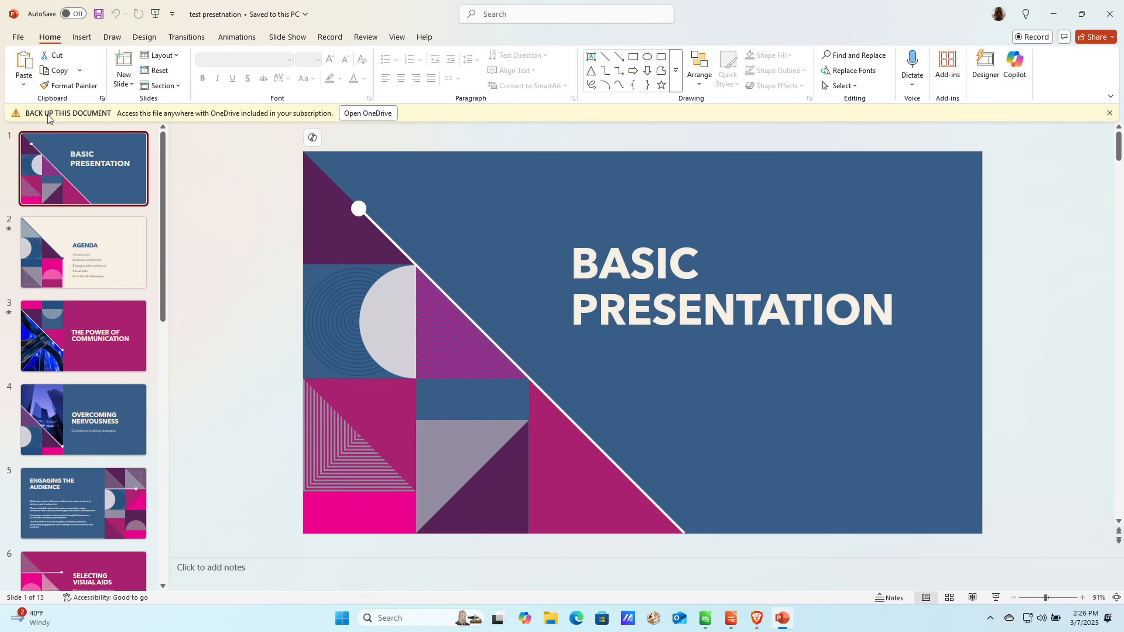
mouse_move(243, 118)
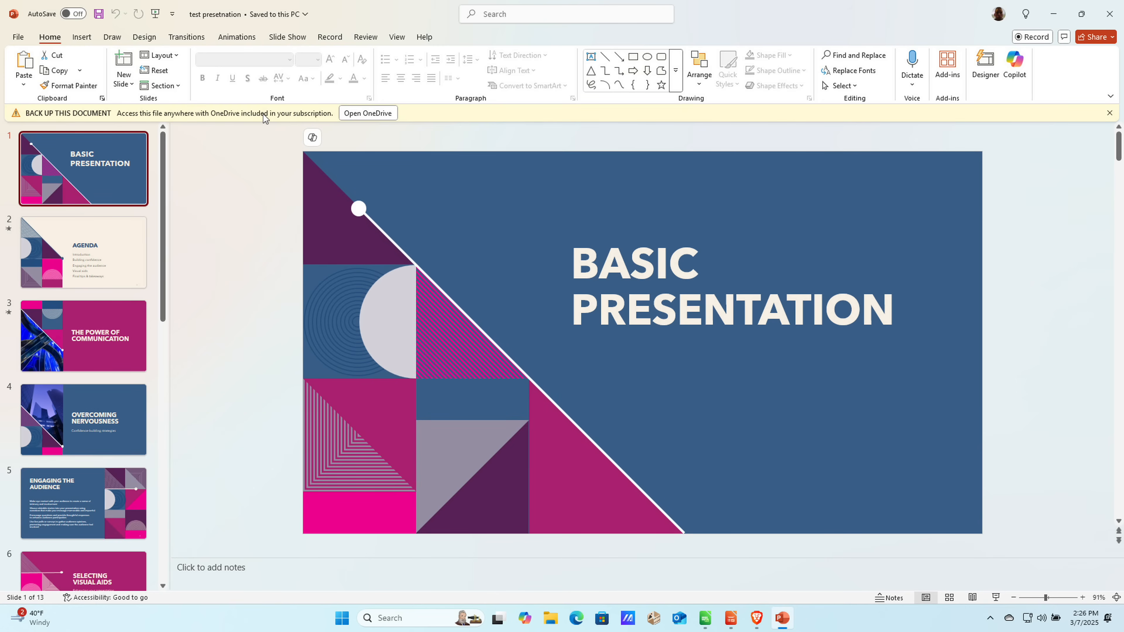
mouse_move(72, 98)
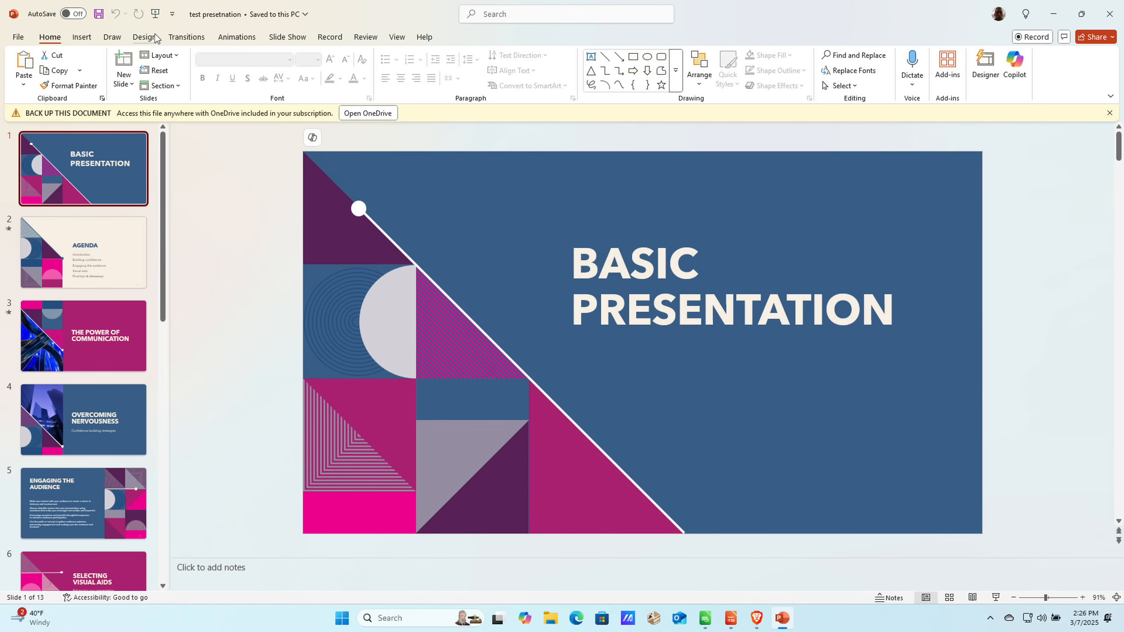
right_click(173, 14)
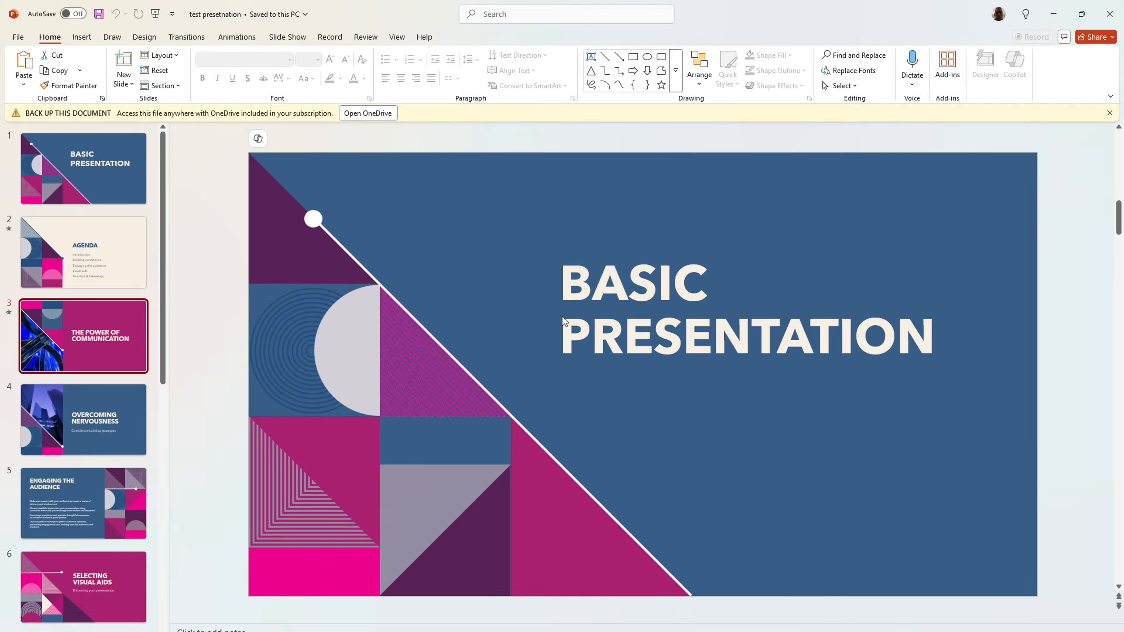
left_click(83, 337)
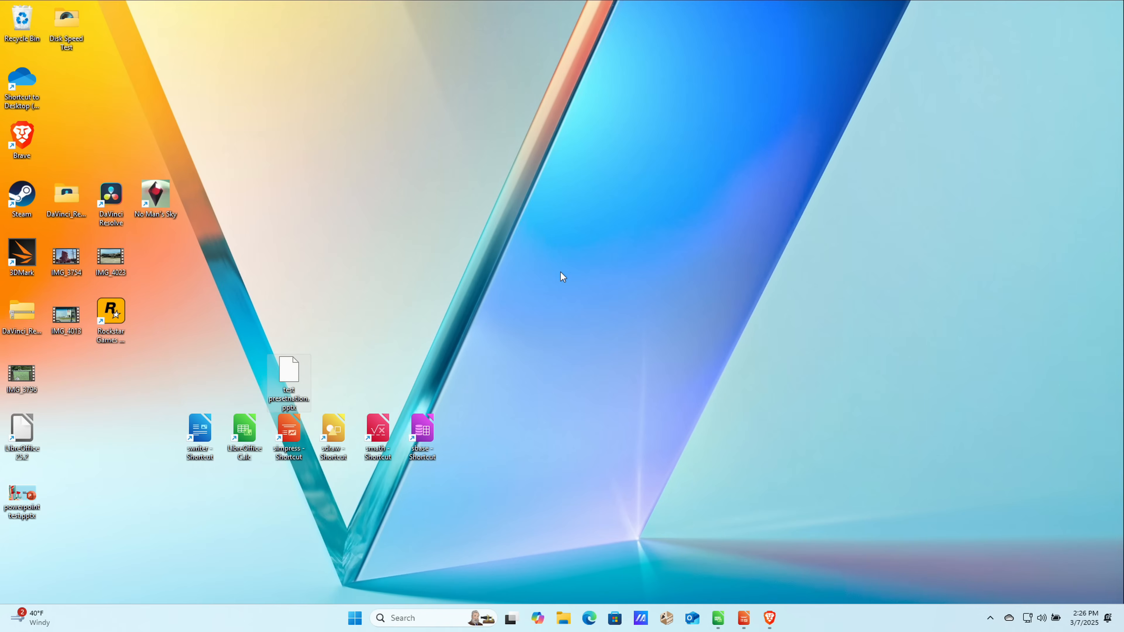
Open the test presentation .pptx from the desktop with Open with > LibreOffice Impress.
right_click(288, 376)
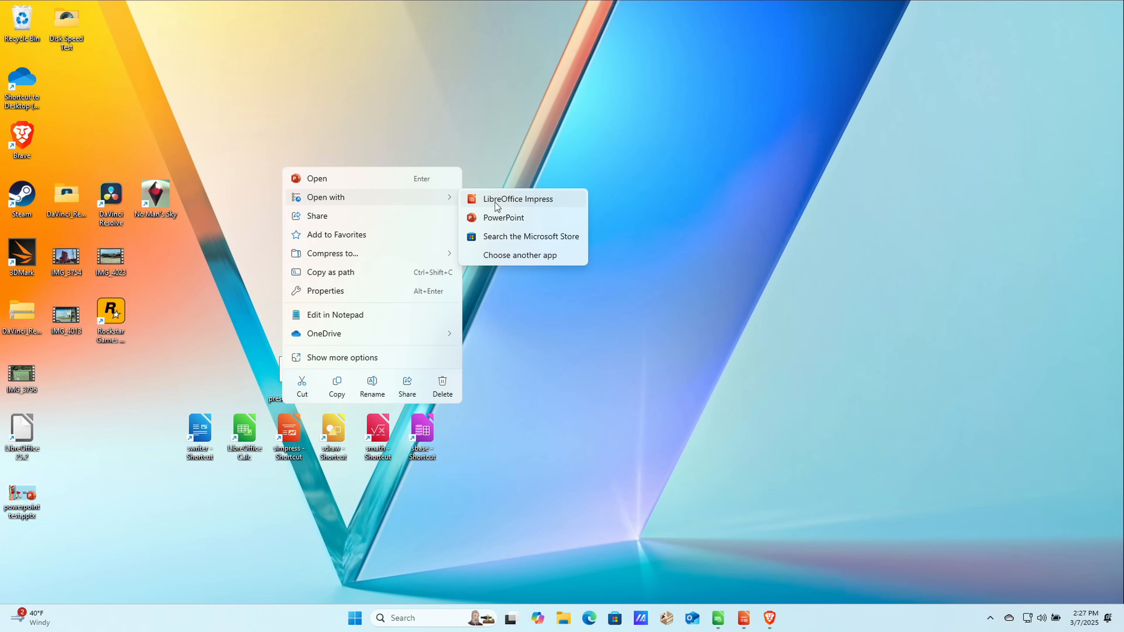
left_click(517, 199)
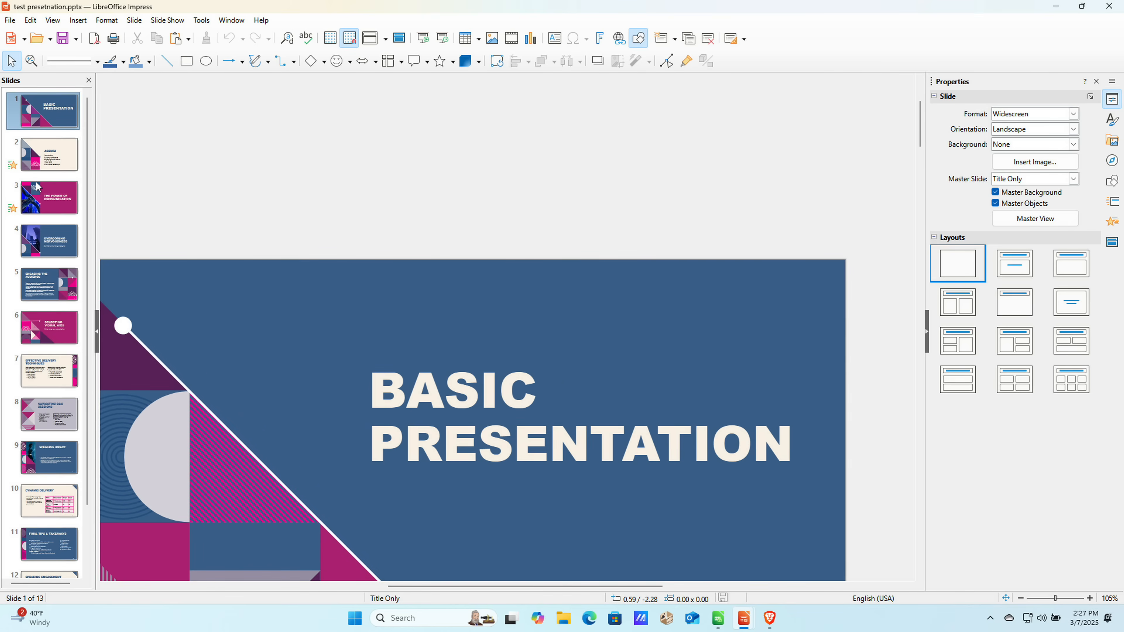
Select the BASIC PRESENTATION title slide and run Slide Show > Start from First Slide.
left_click(48, 154)
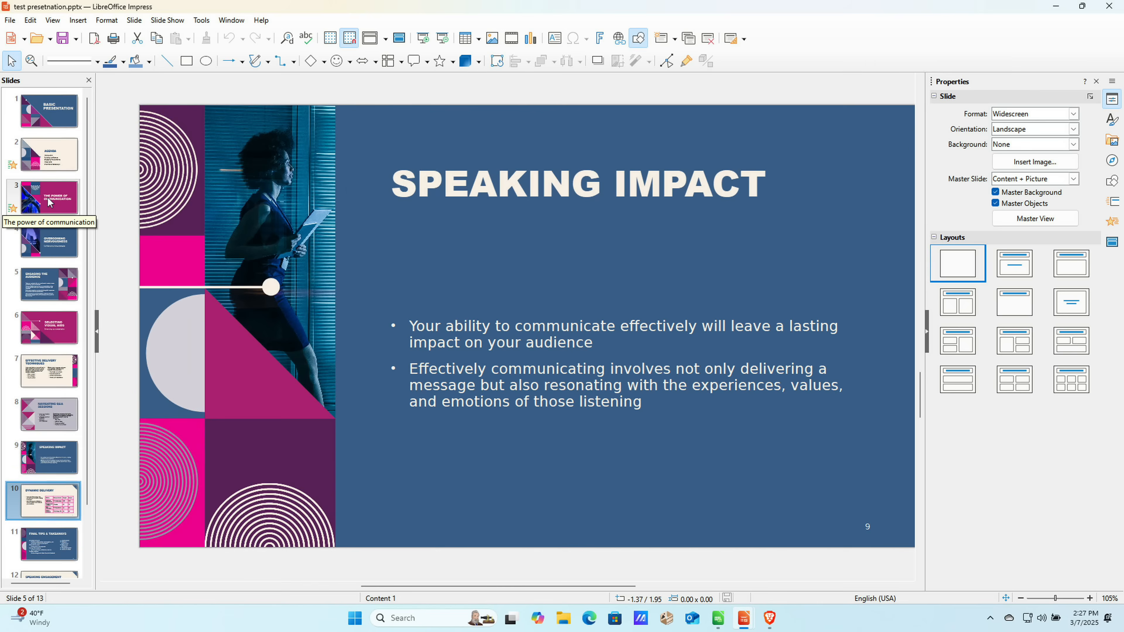
left_click(42, 111)
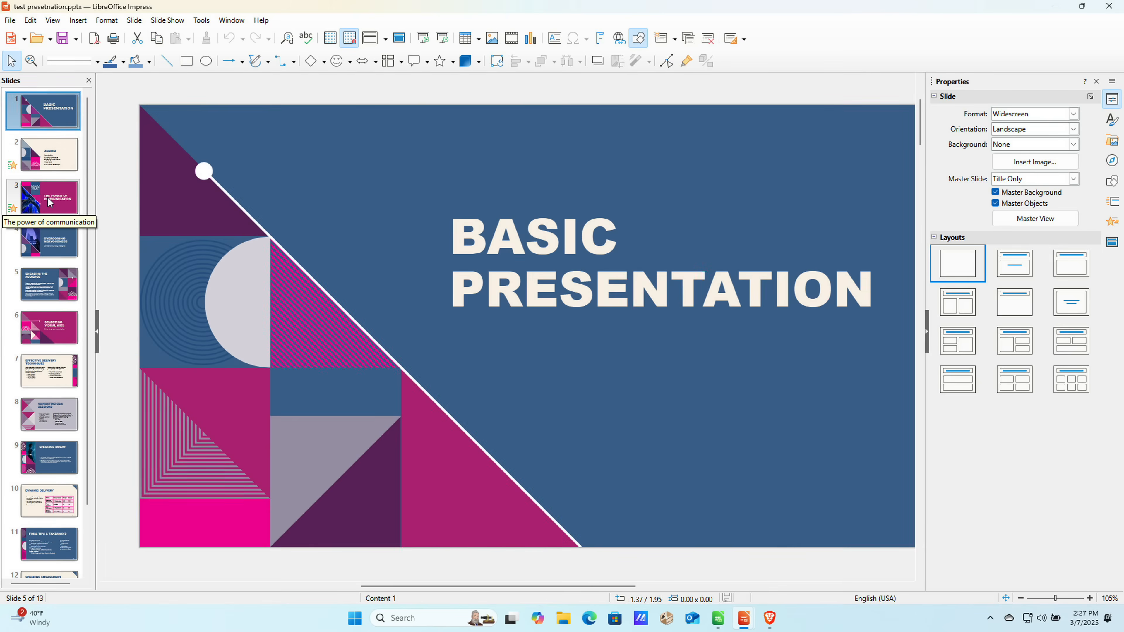
left_click(43, 109)
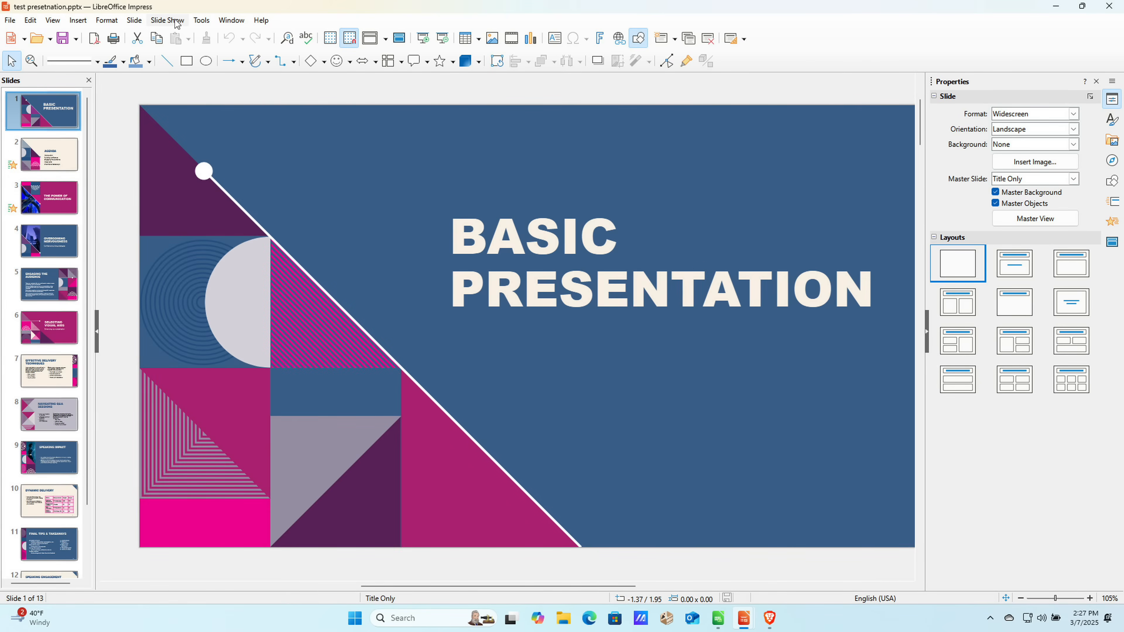
left_click(166, 19)
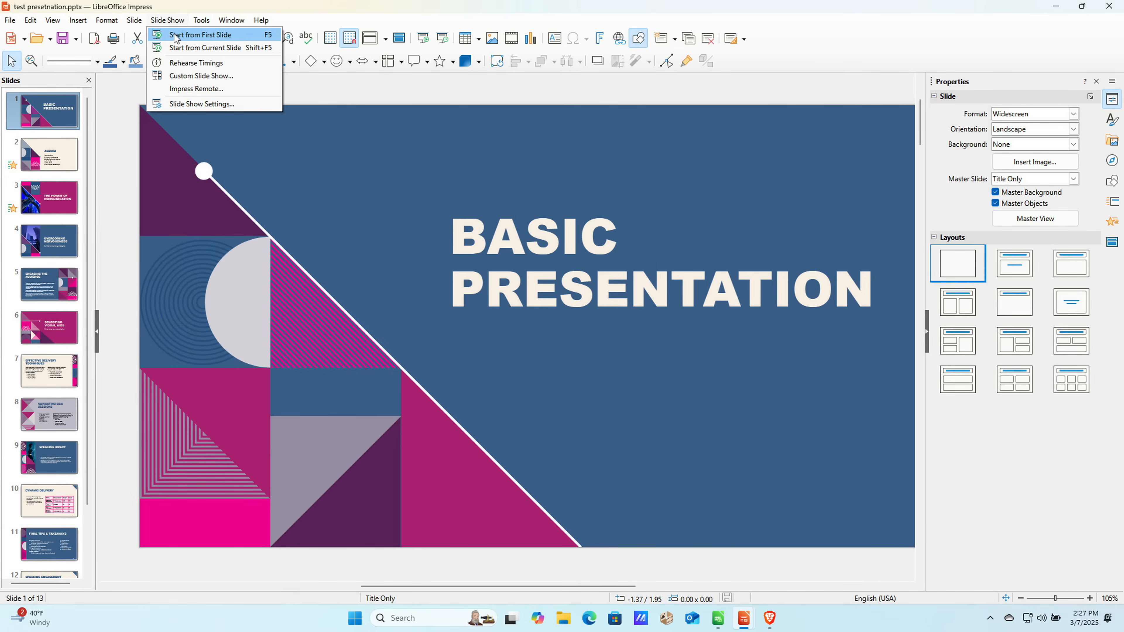
left_click(47, 197)
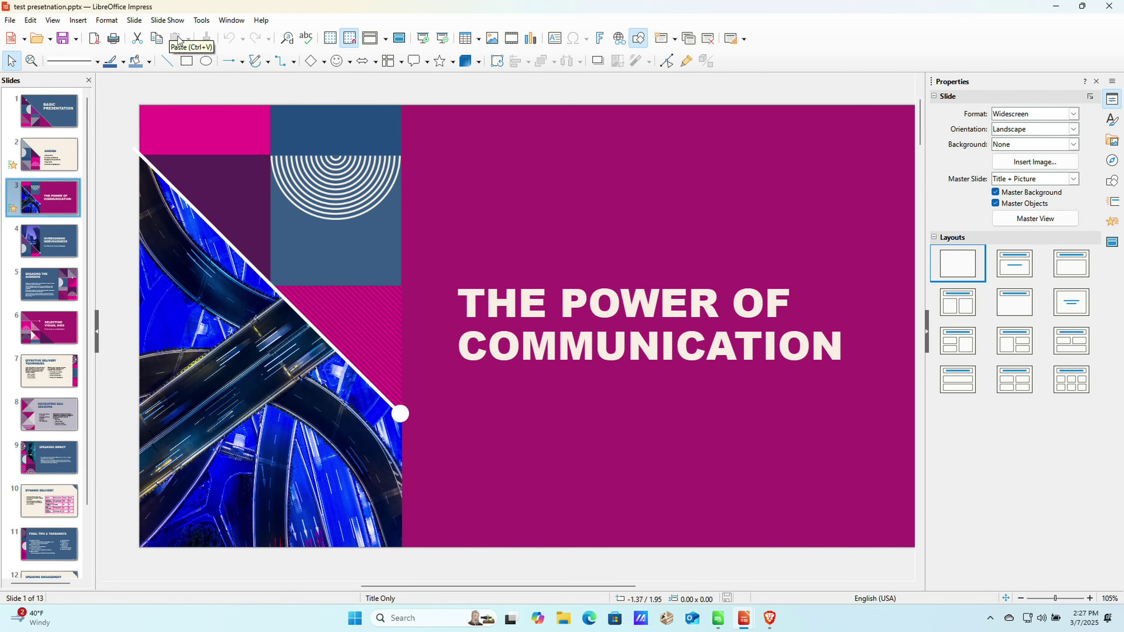
mouse_move(625, 302)
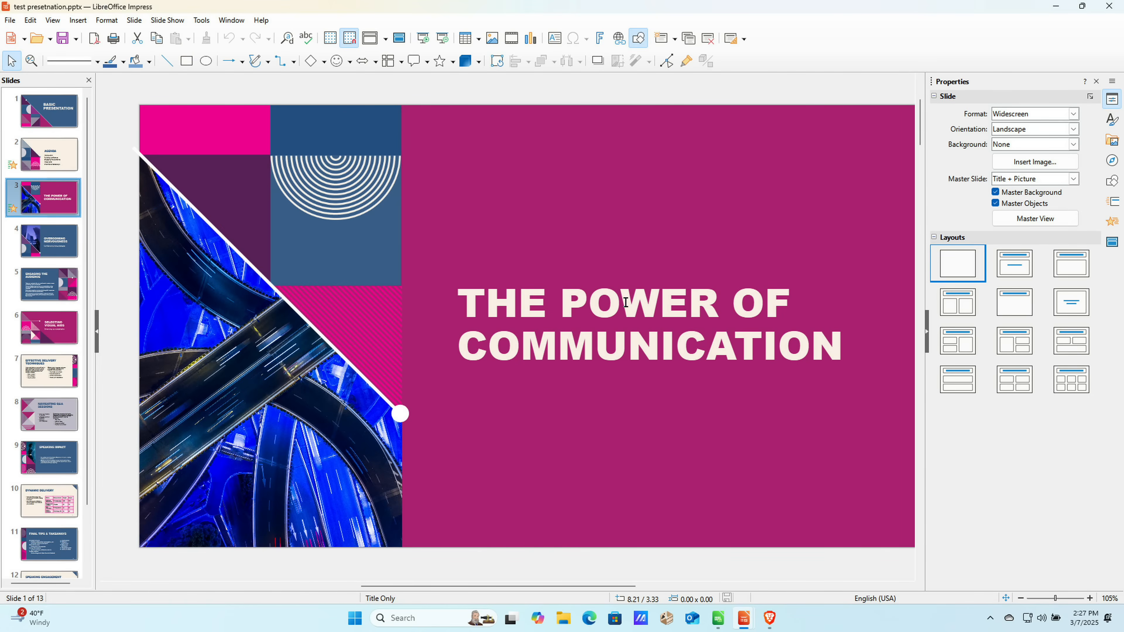
Retitle slide 3 as 'THE POWER OF LON.TV' and save using the PowerPoint format.
double_click(637, 301)
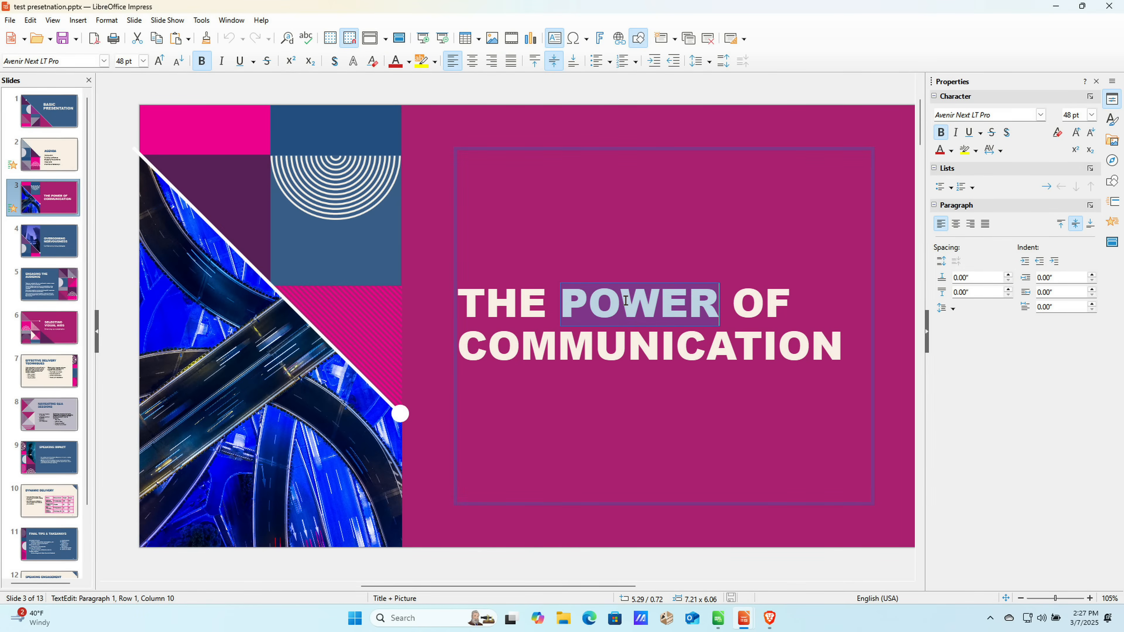
type("LO")
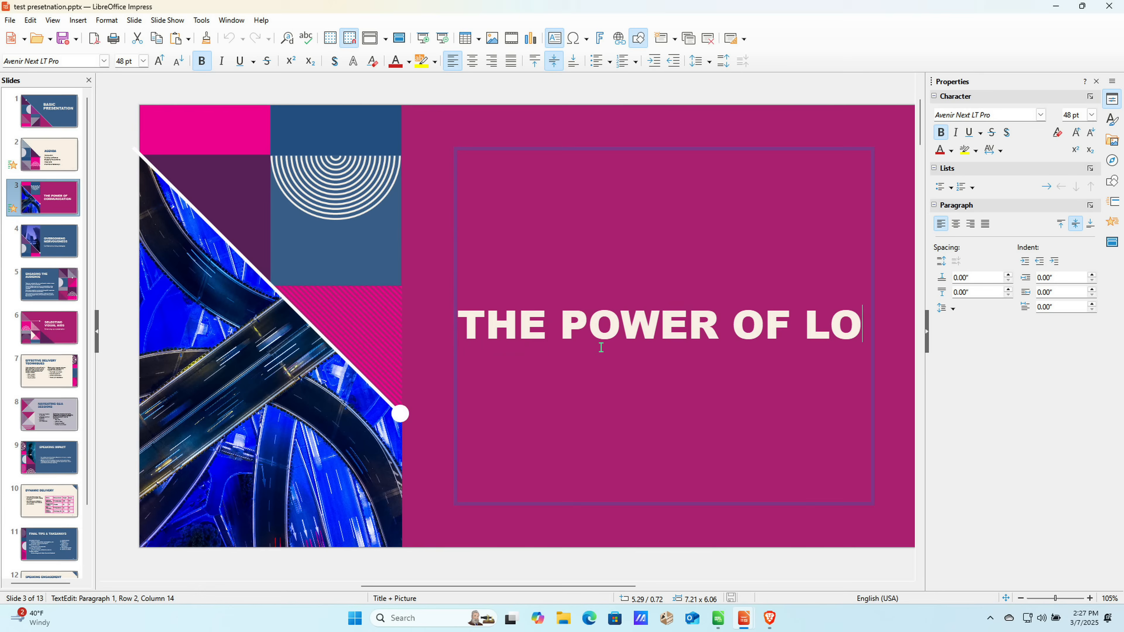
type("N.TV")
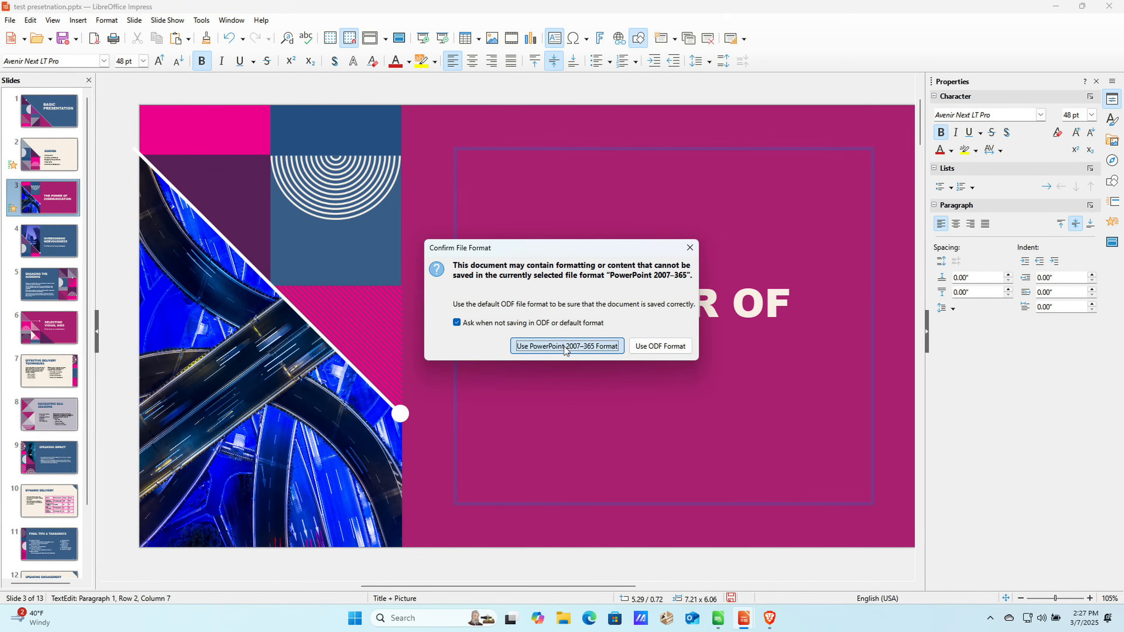
left_click(566, 345)
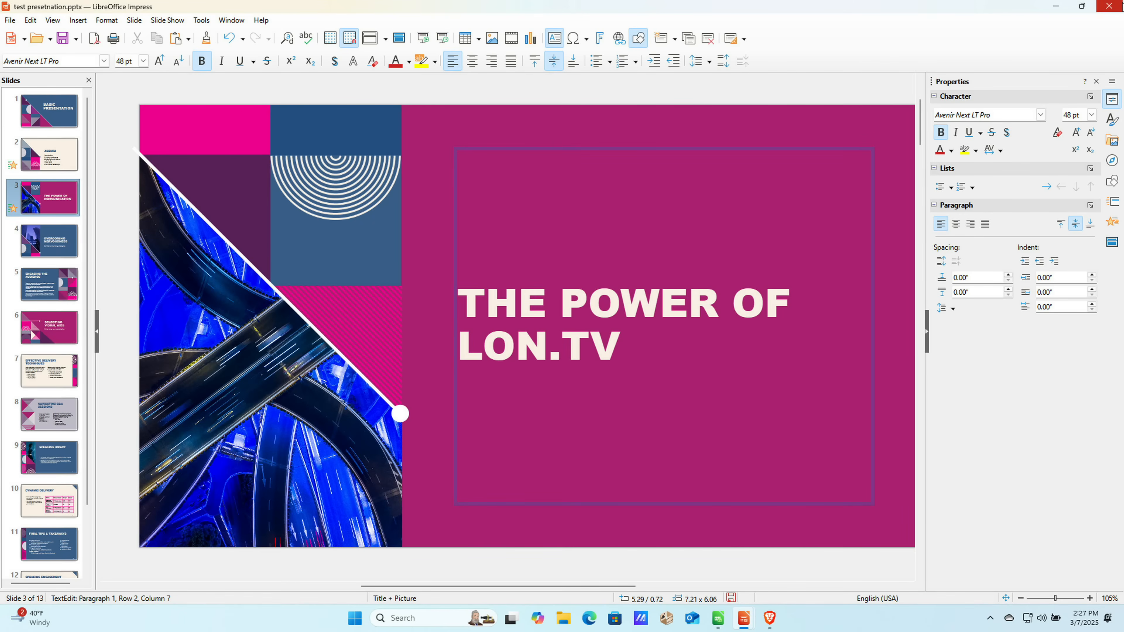
Close Impress and answer the save prompt to return to the desktop.
left_click(1105, 7)
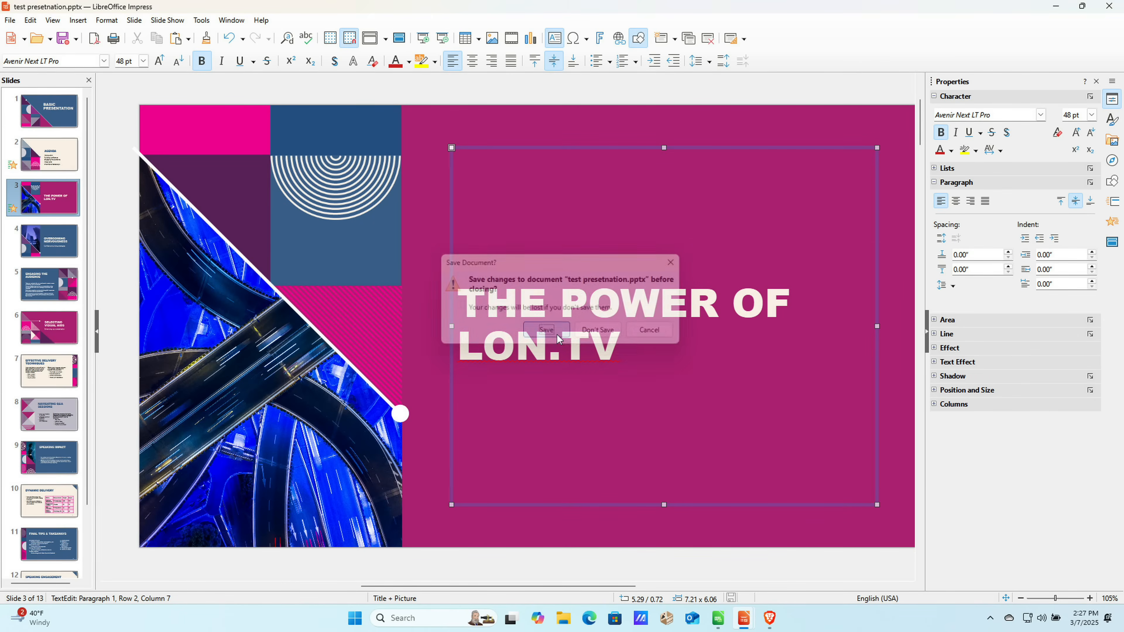
left_click(597, 330)
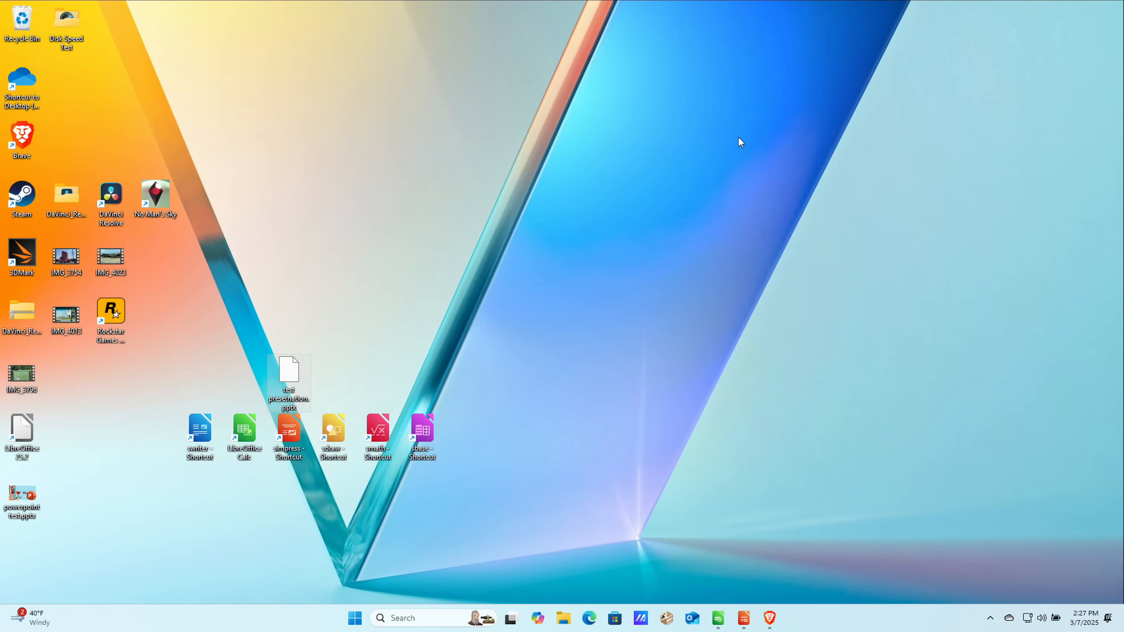
right_click(288, 373)
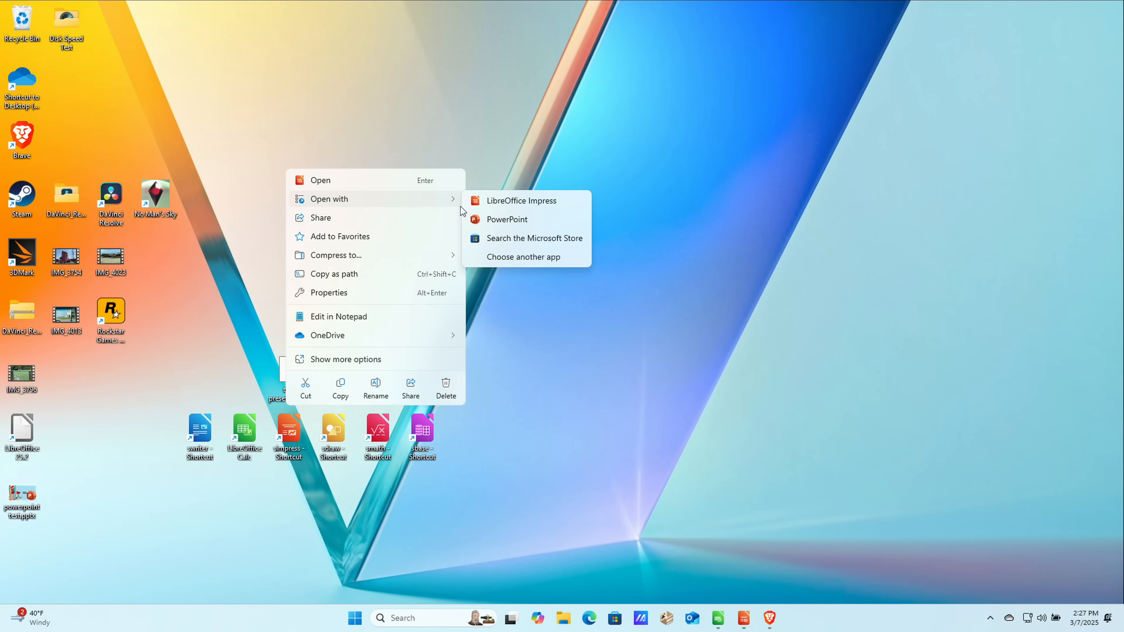
left_click(506, 219)
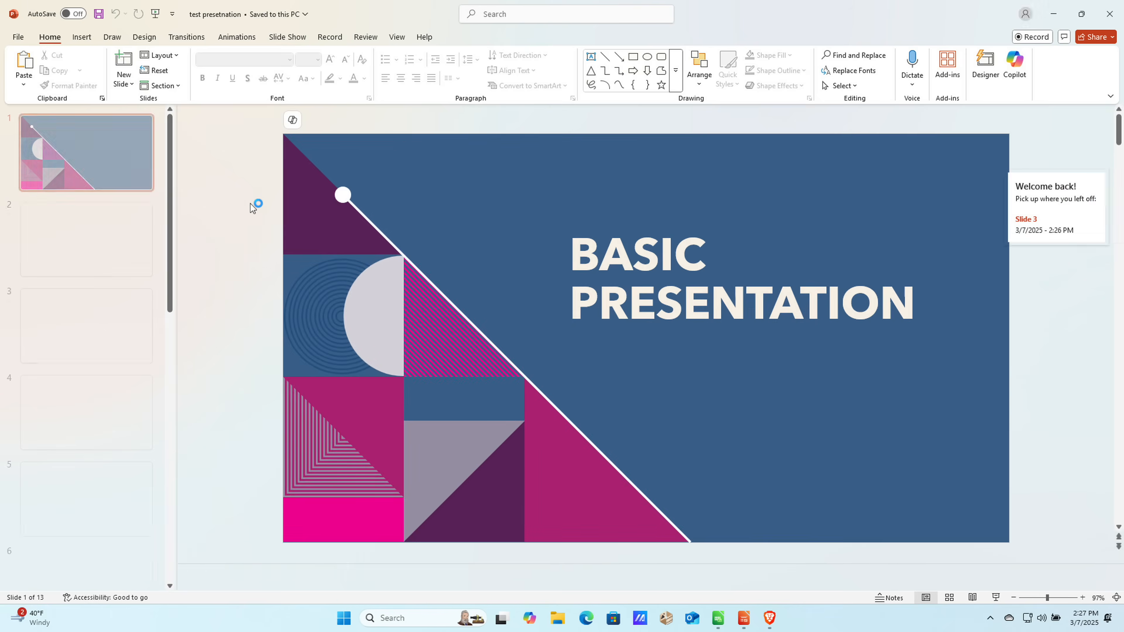
left_click(86, 342)
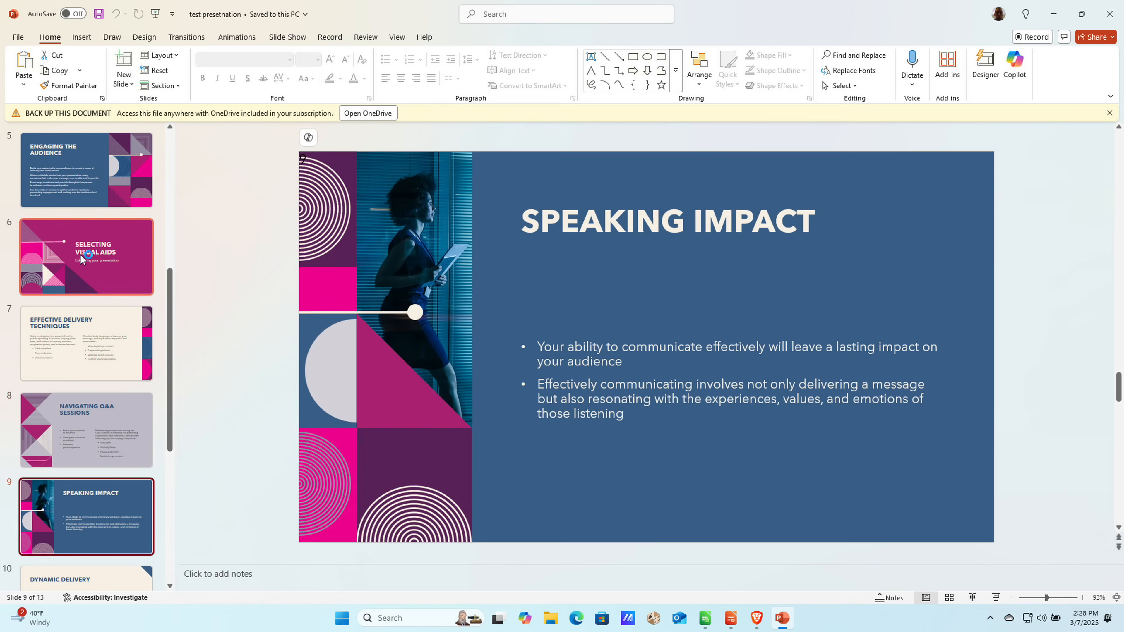
left_click(86, 170)
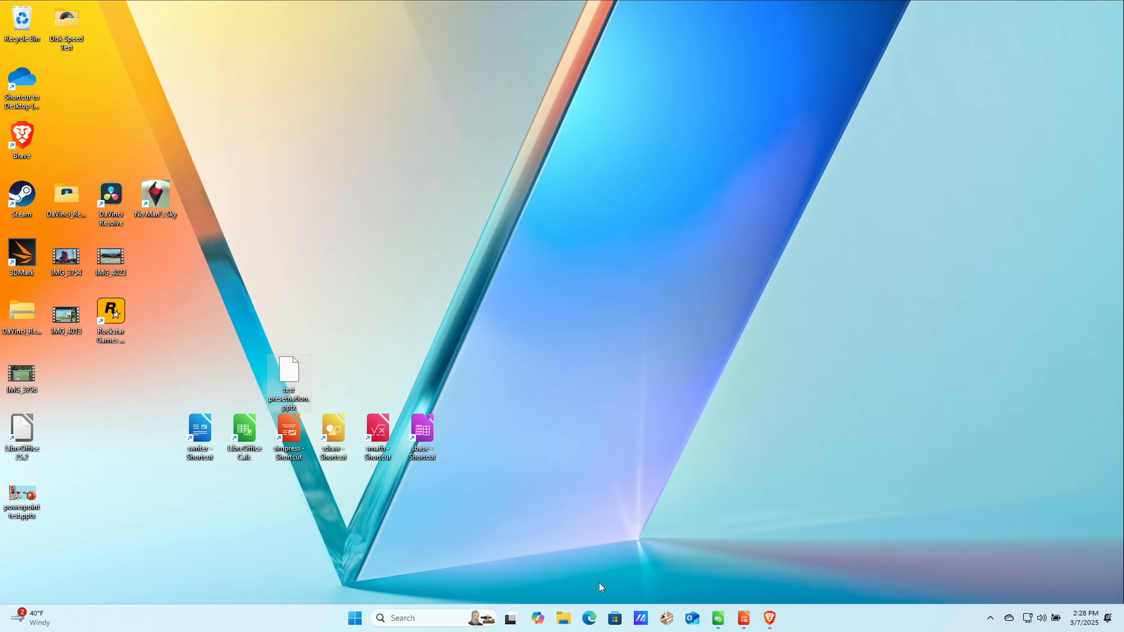
Try the parent's weekend .ppt in PowerPoint and dismiss its unsupported PowerPoint 95 format error.
left_click(562, 618)
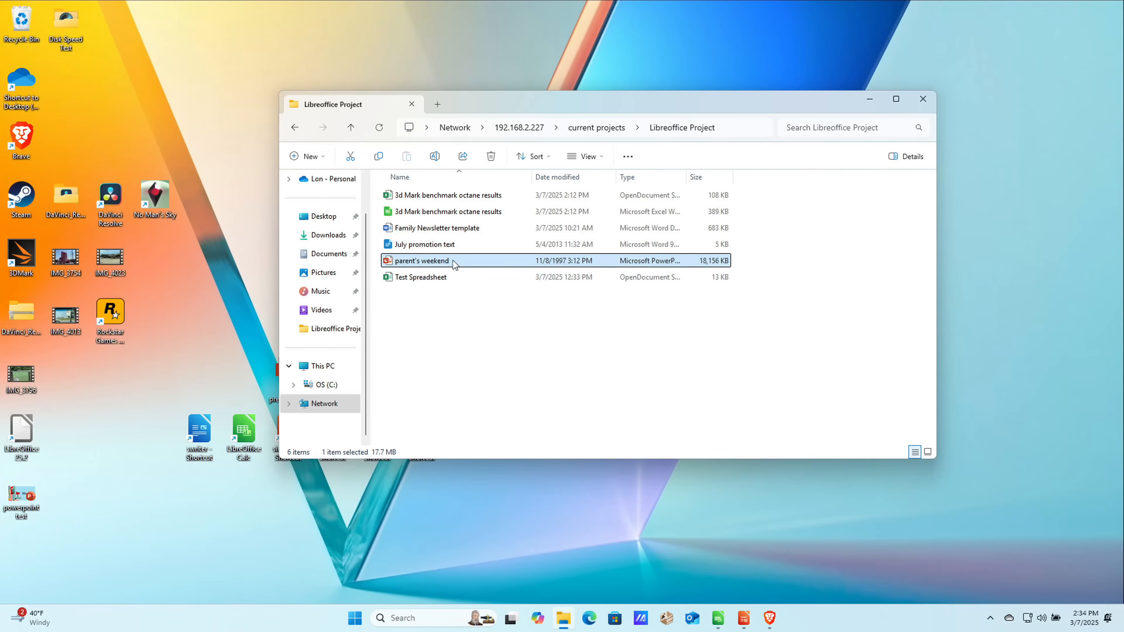
mouse_move(466, 262)
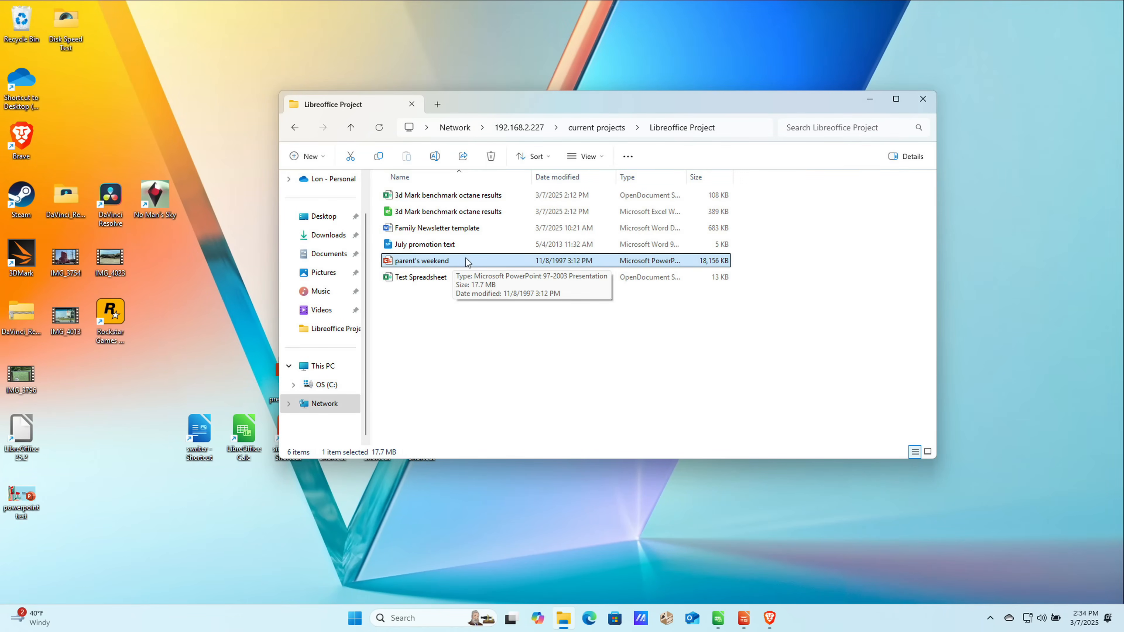
mouse_move(452, 264)
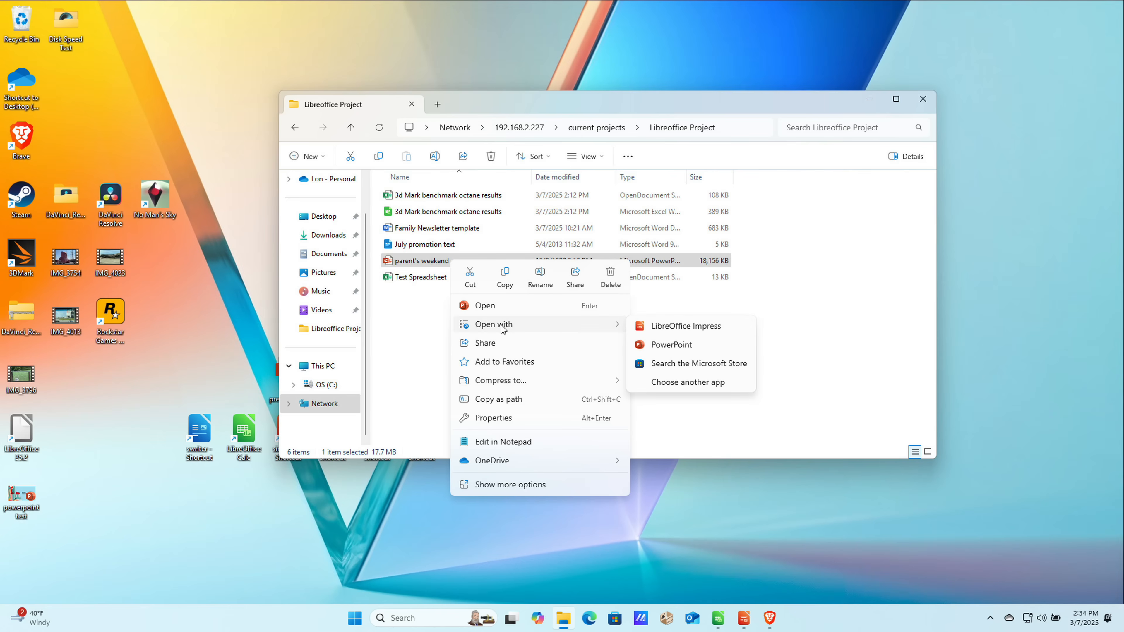
mouse_move(671, 344)
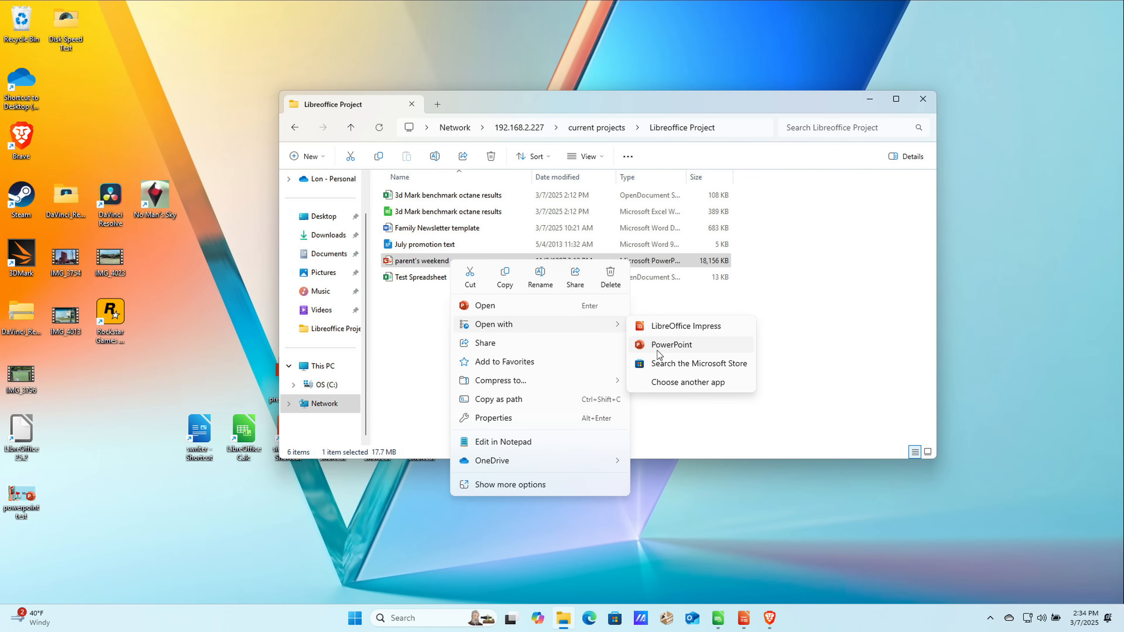
left_click(671, 345)
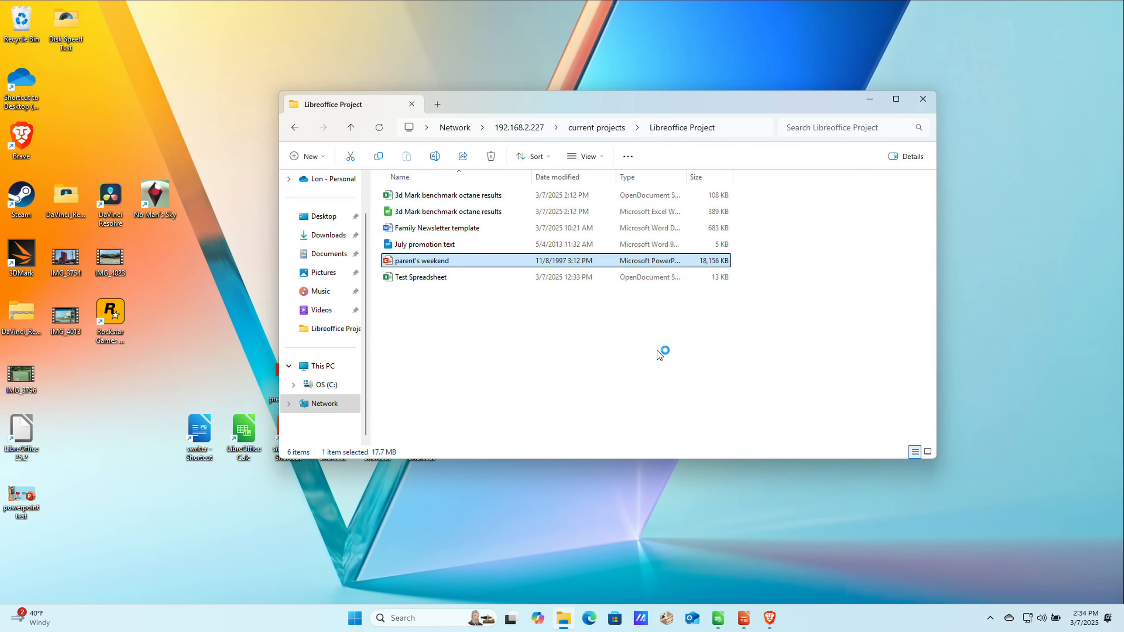
double_click(422, 260)
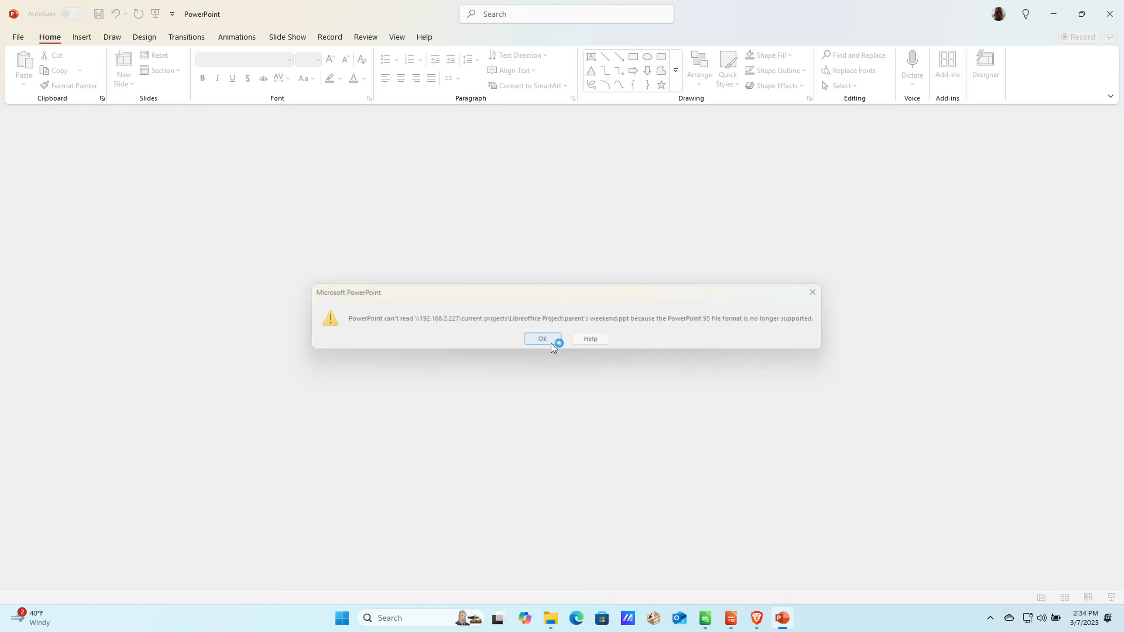
left_click(542, 338)
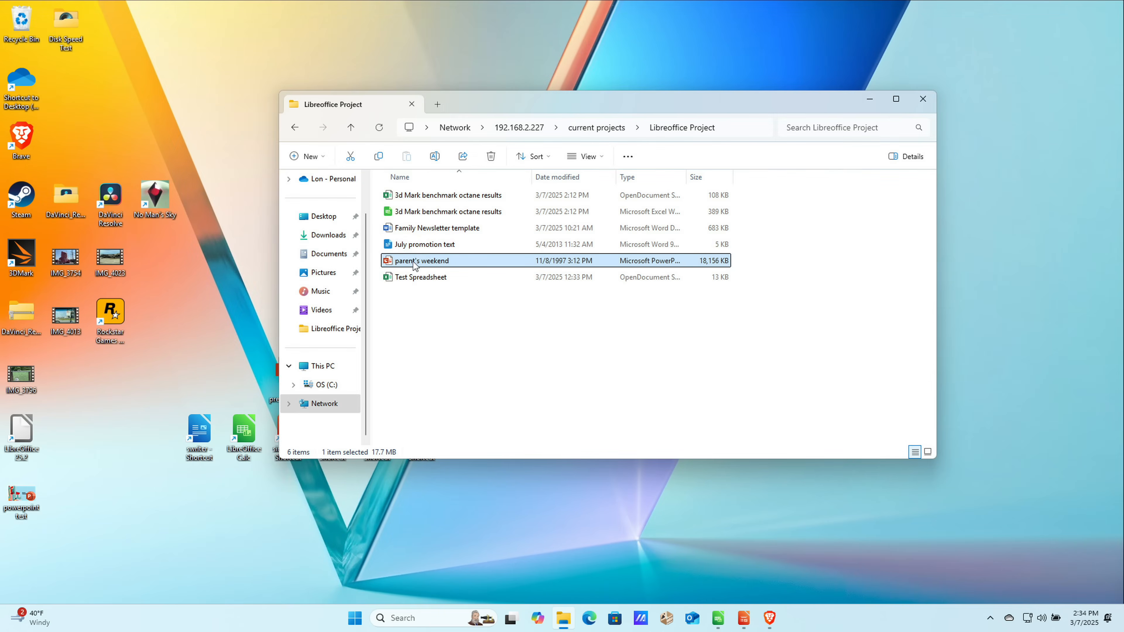
Open parent's weekend with Open with > LibreOffice Impress, showing its 13 slides.
right_click(419, 260)
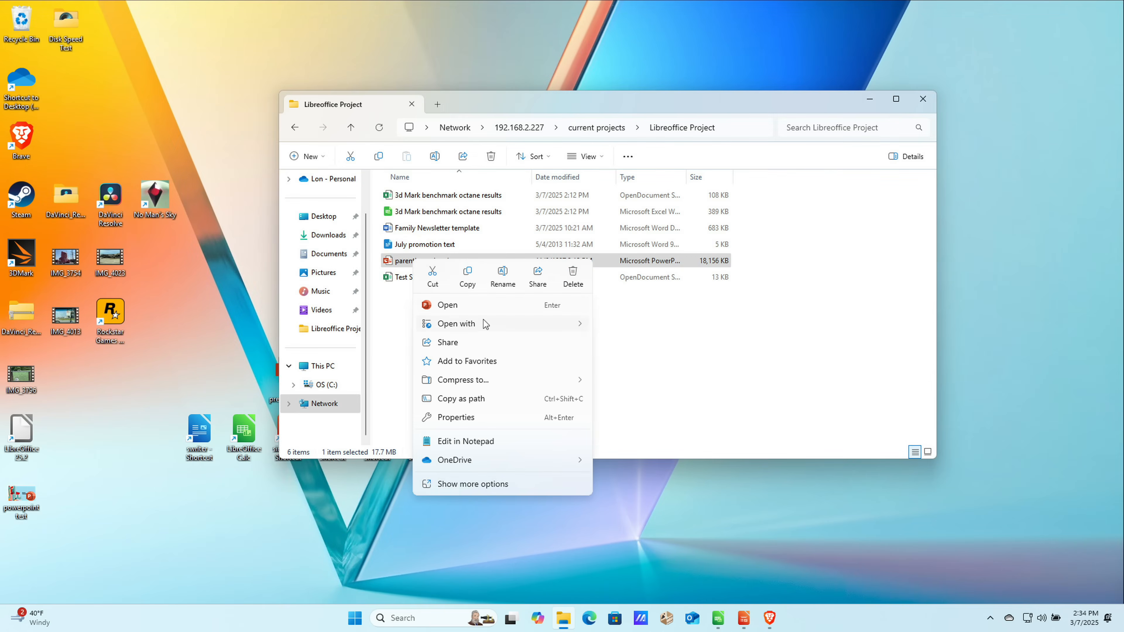
left_click(456, 323)
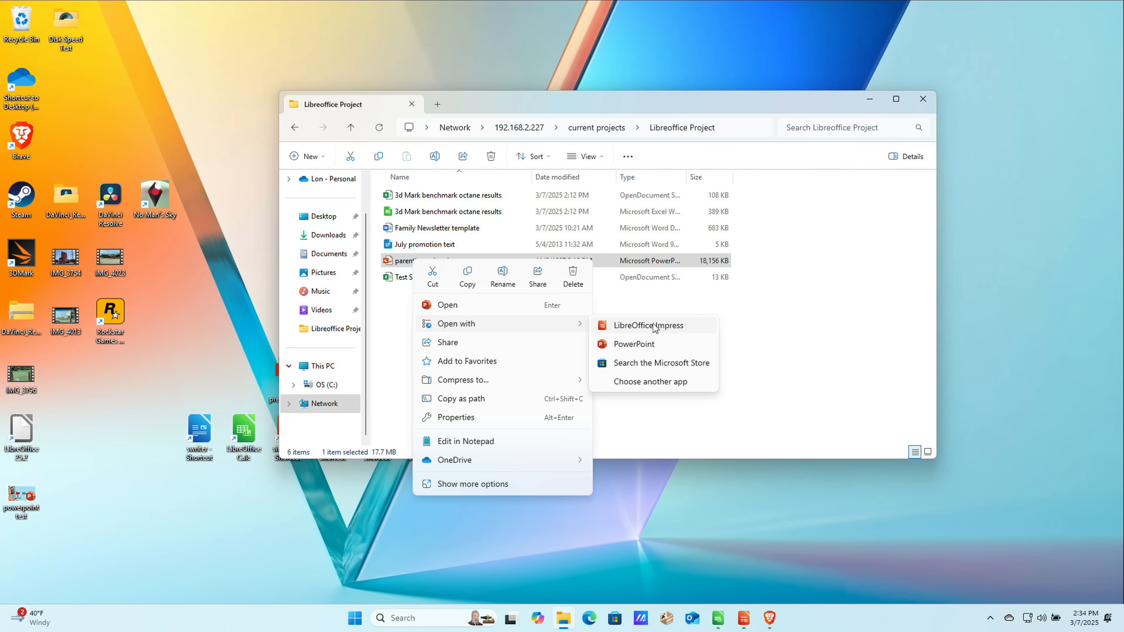
left_click(647, 325)
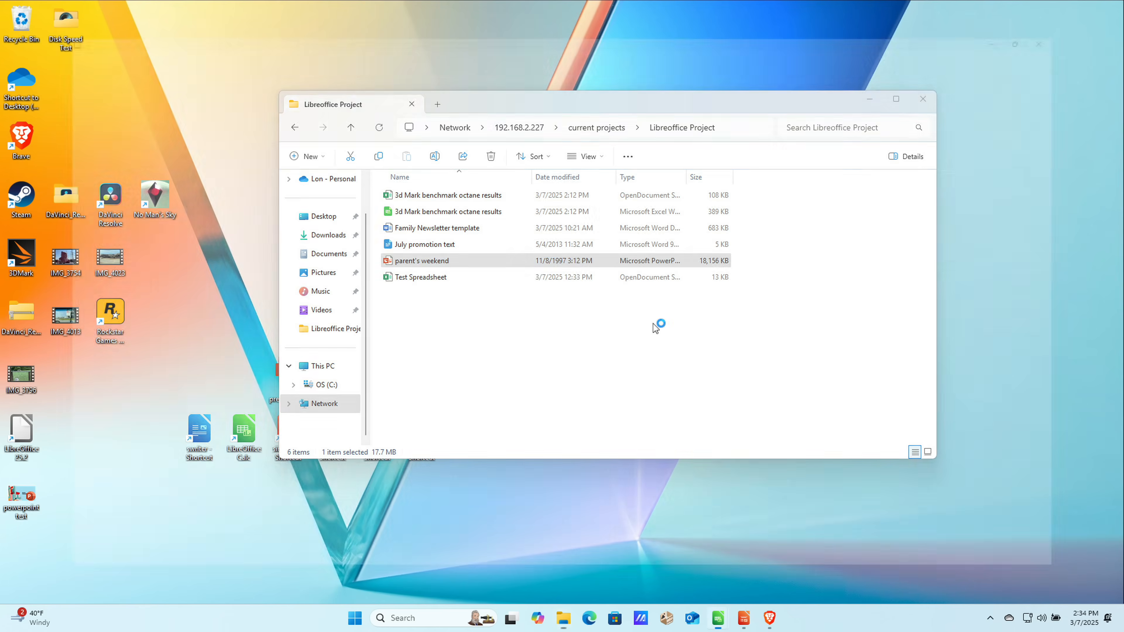
double_click(421, 260)
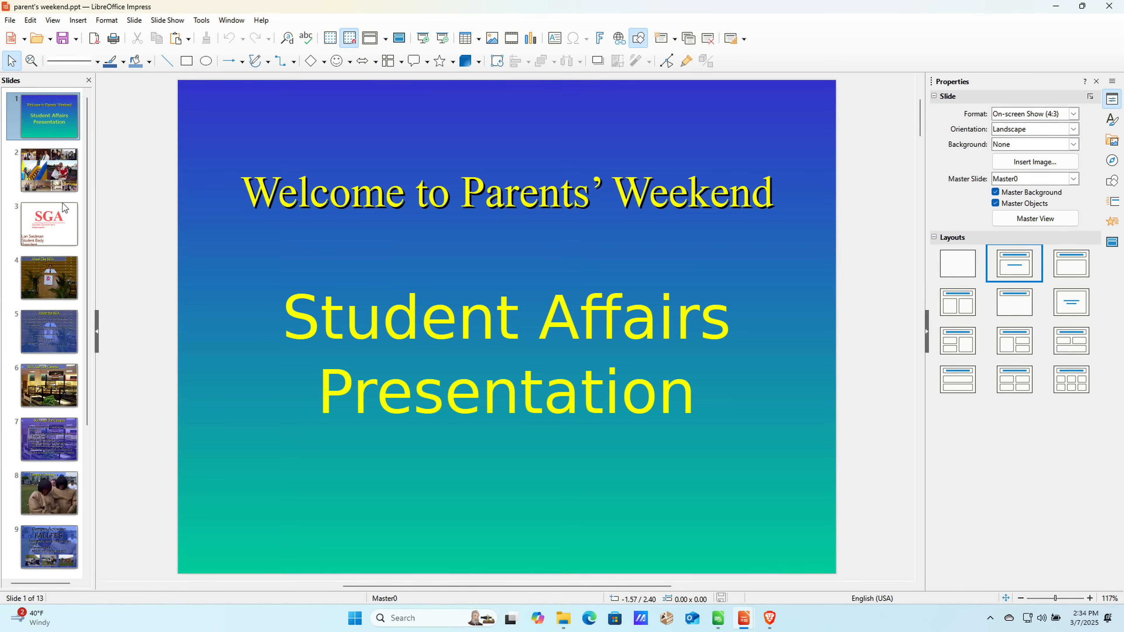
Browse the weekend slides: slide 5, FALLFES, SOCCER TAILGATE PARTY, SGA And The Campus, slide 10.
left_click(48, 278)
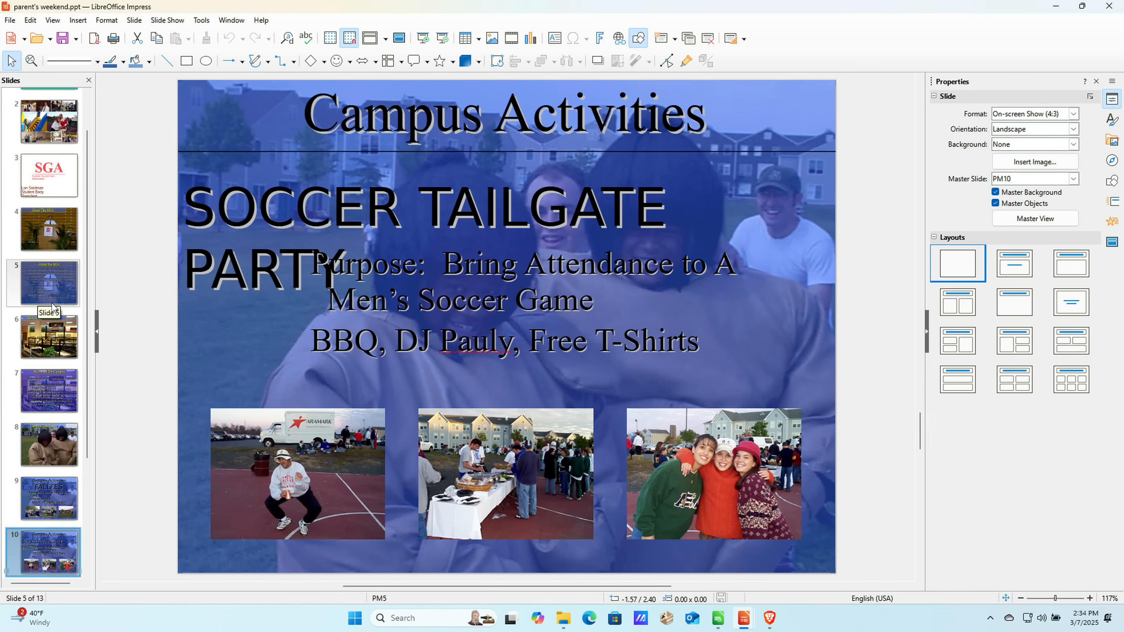
left_click(48, 497)
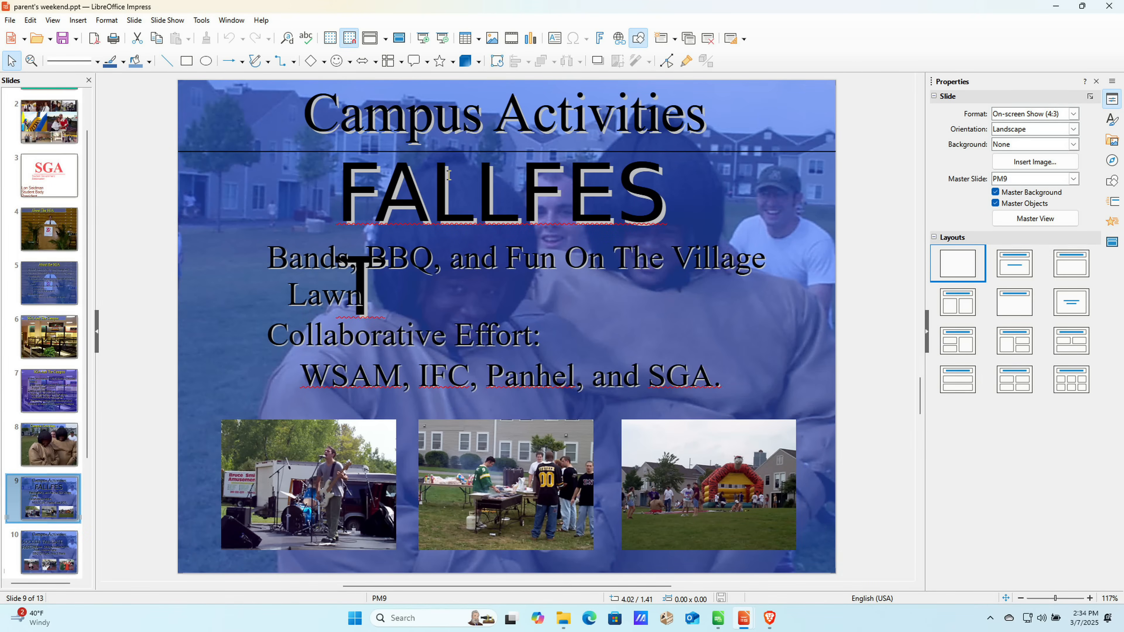
mouse_move(373, 201)
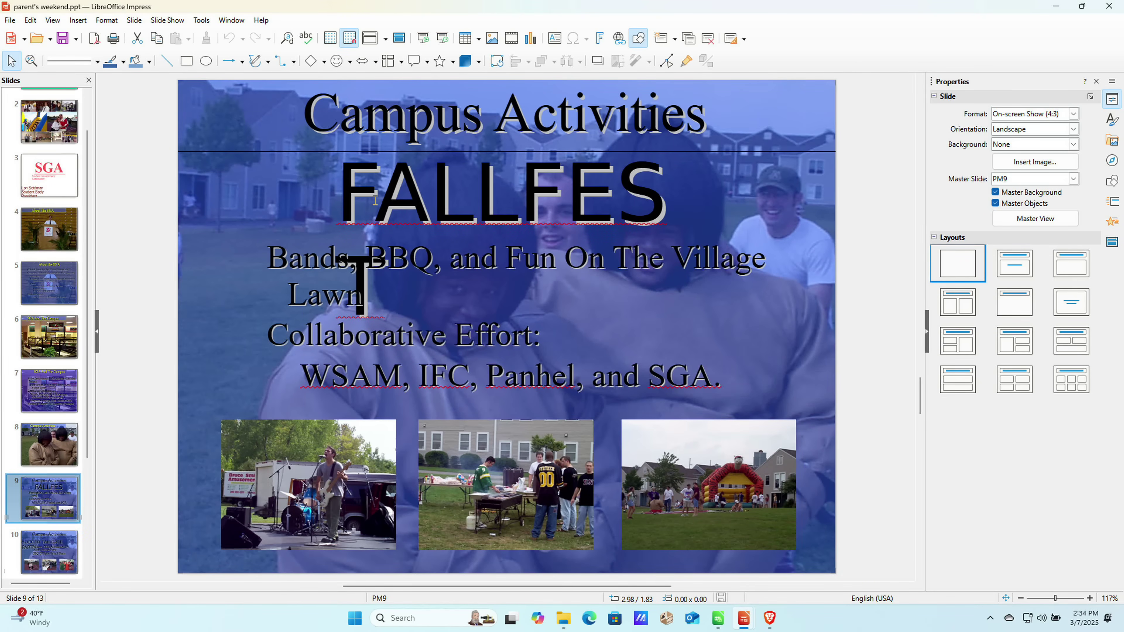
left_click(44, 552)
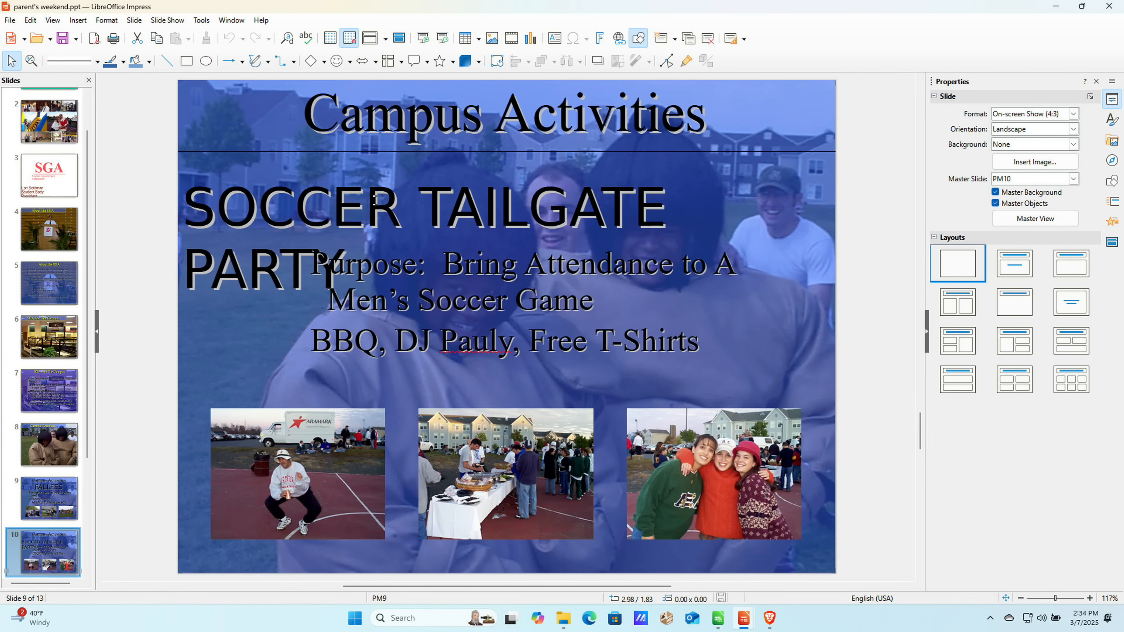
left_click(45, 552)
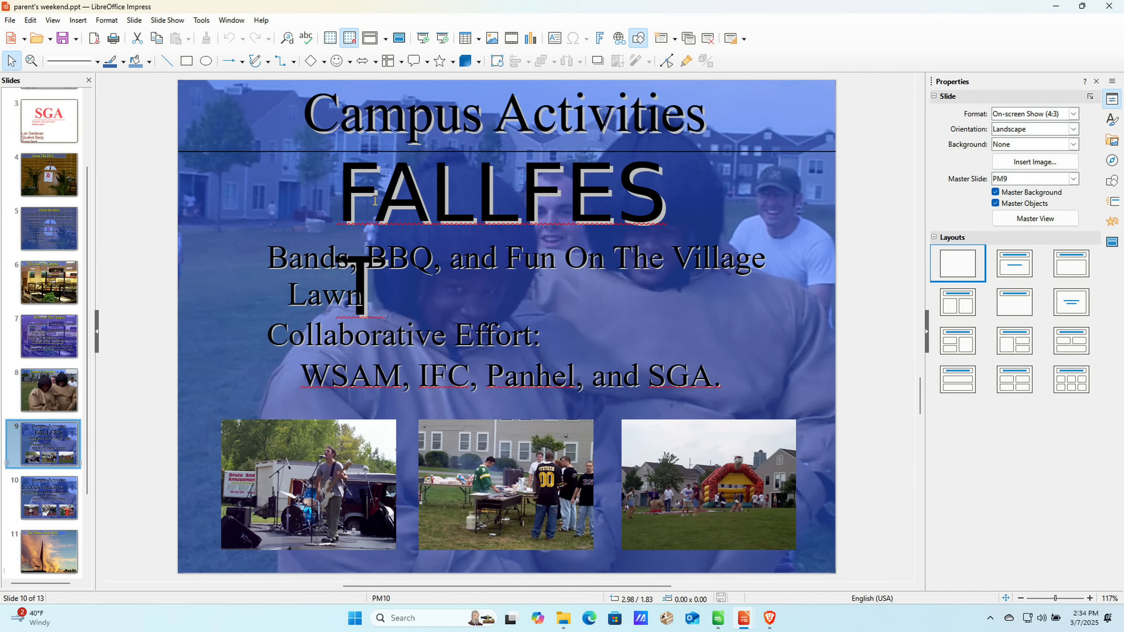
left_click(48, 229)
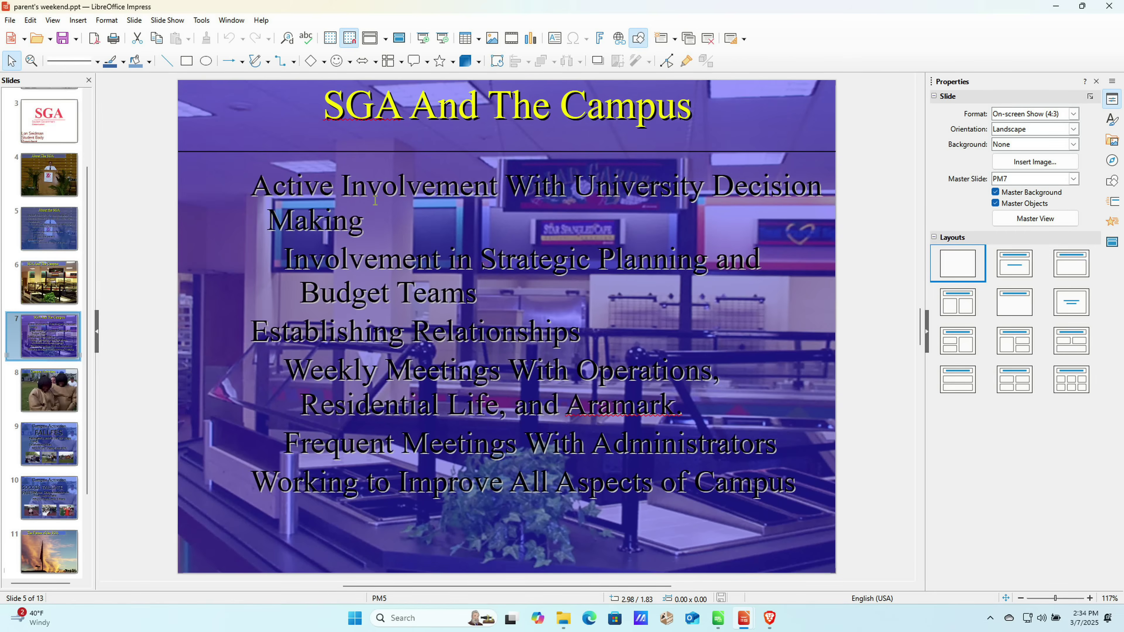
left_click(49, 498)
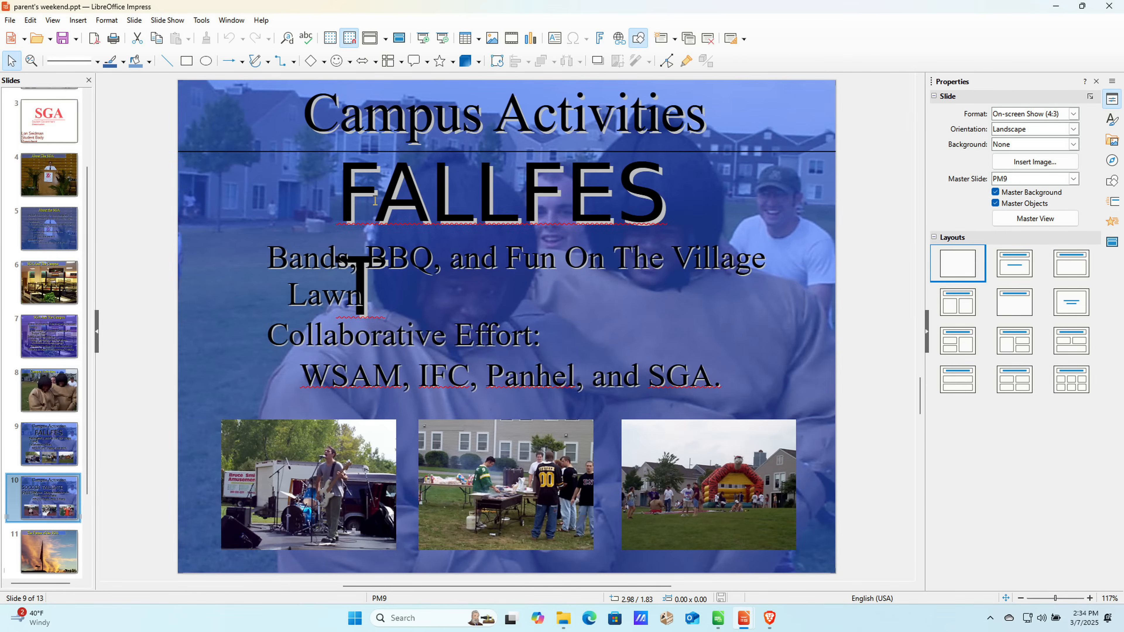
Review The Future of the SGA, Campus Activities photo and About the SGA slides, then close the presentation.
left_click(48, 550)
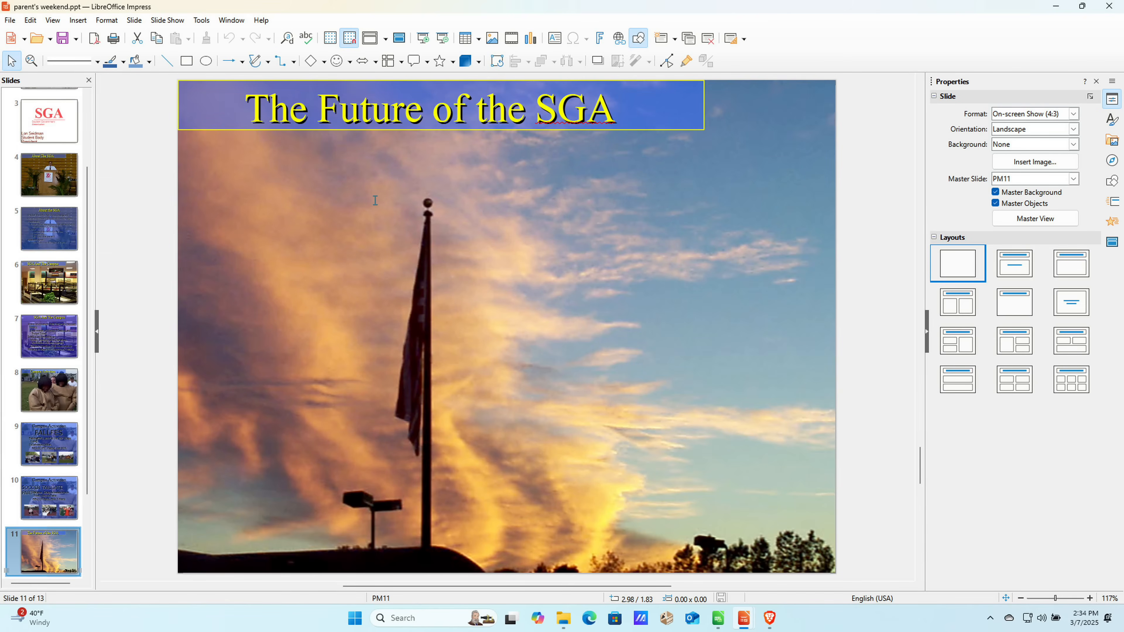
scroll("down", 3)
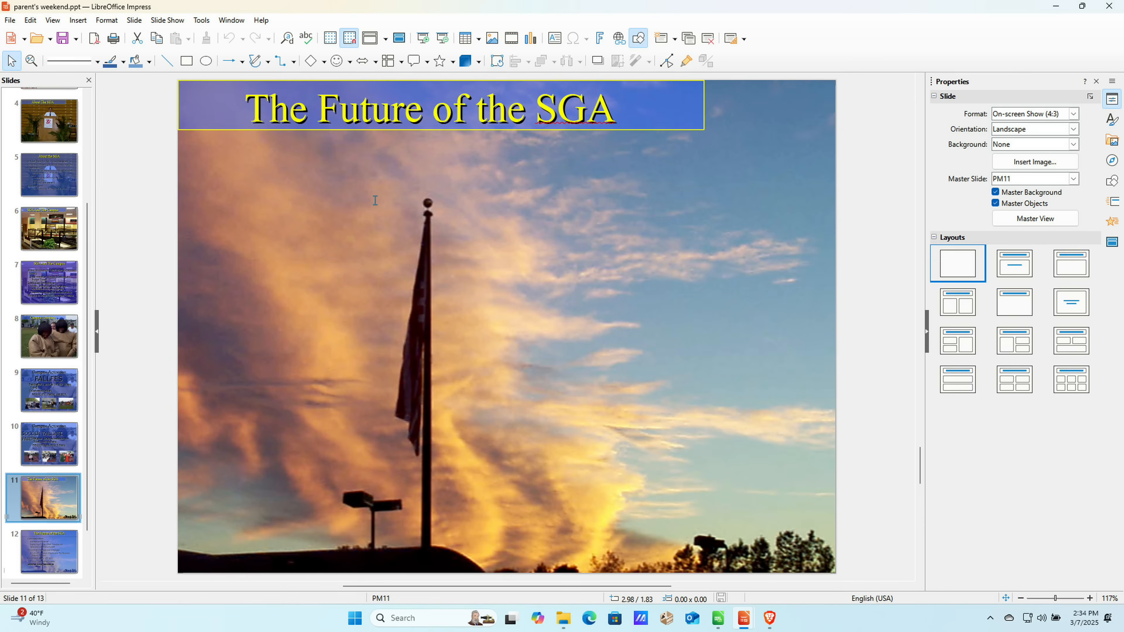
left_click(48, 336)
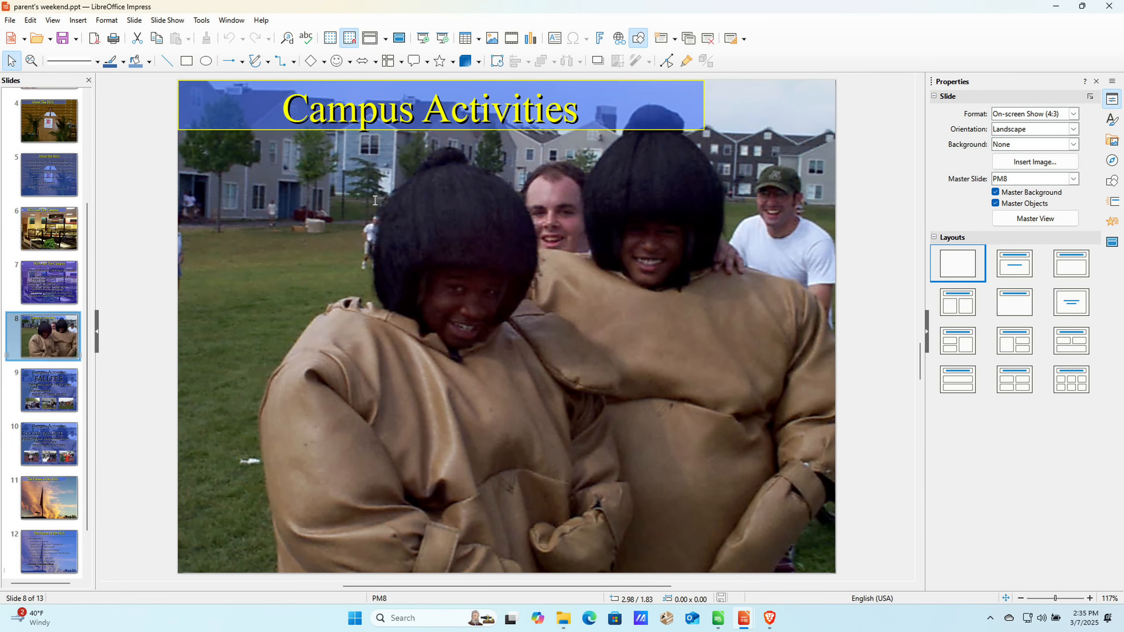
left_click(48, 281)
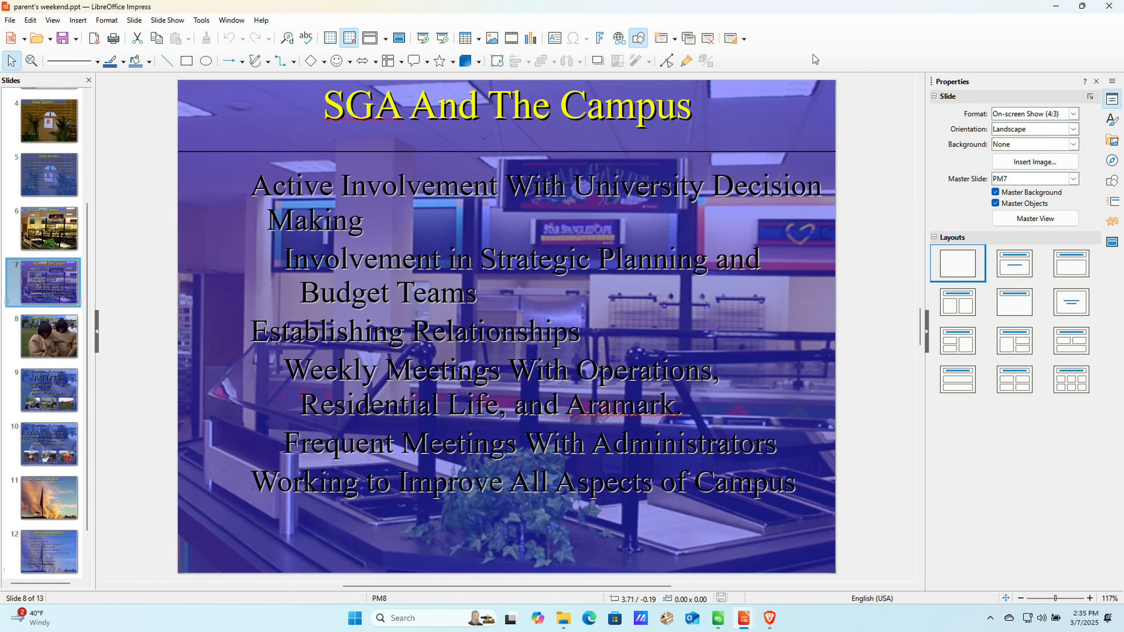
left_click(48, 175)
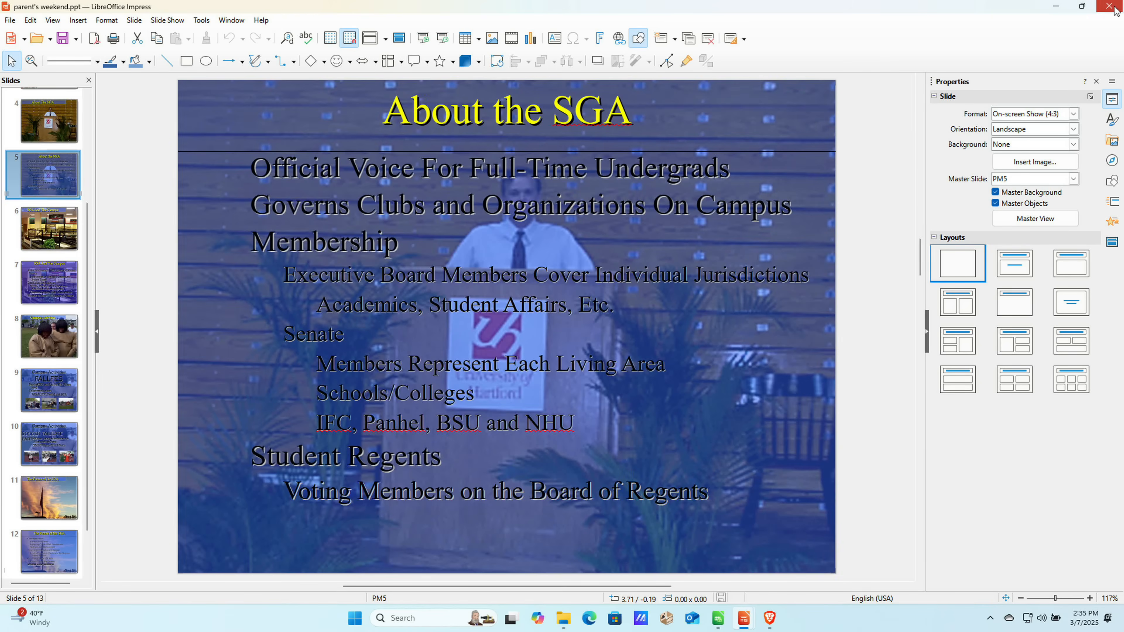
left_click(768, 618)
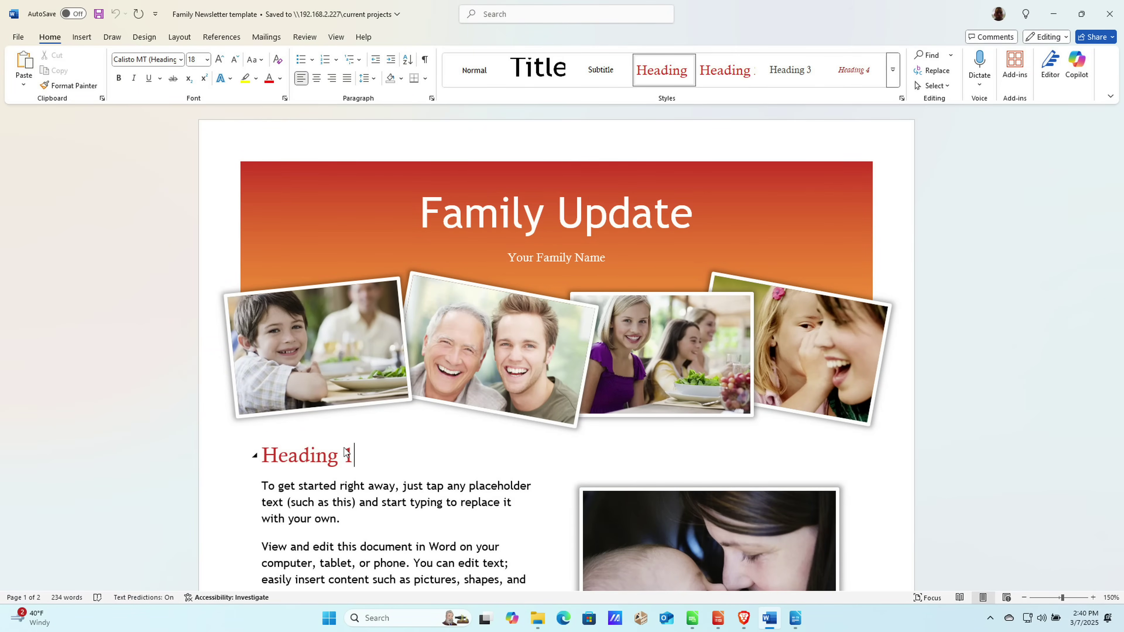
scroll("down", 3)
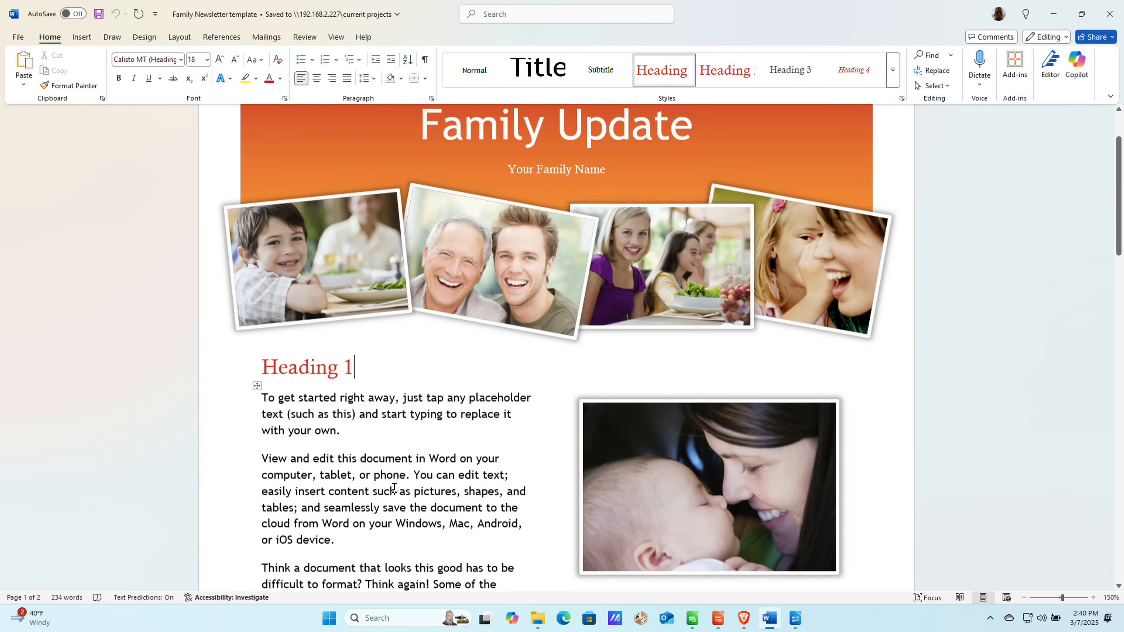
scroll("down", 3)
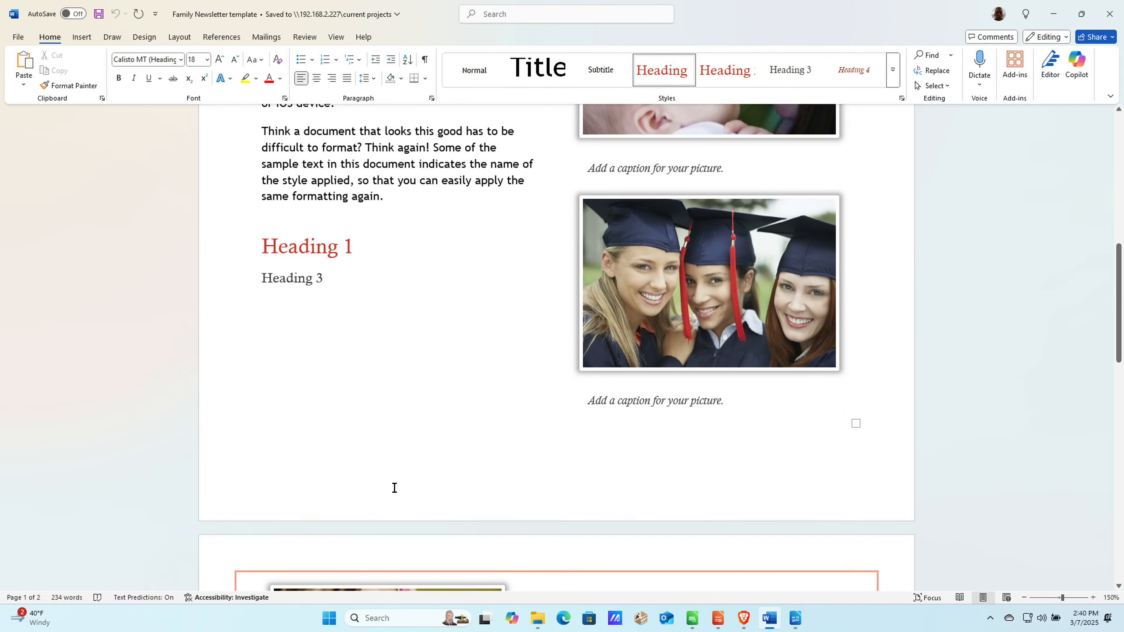
scroll("down", 3)
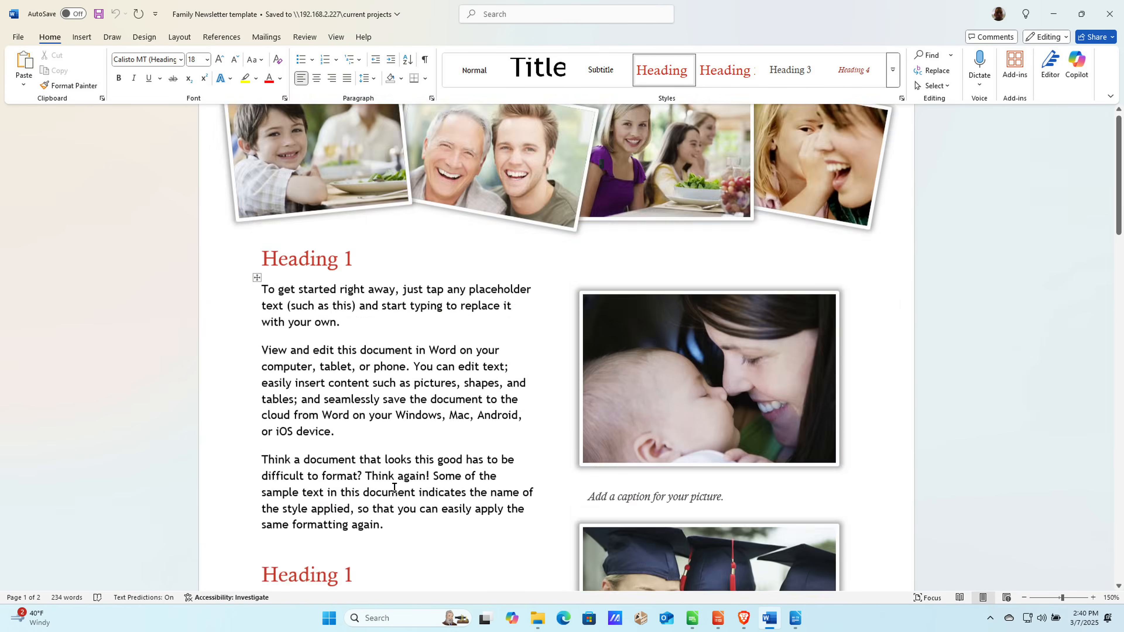
scroll("up", 3)
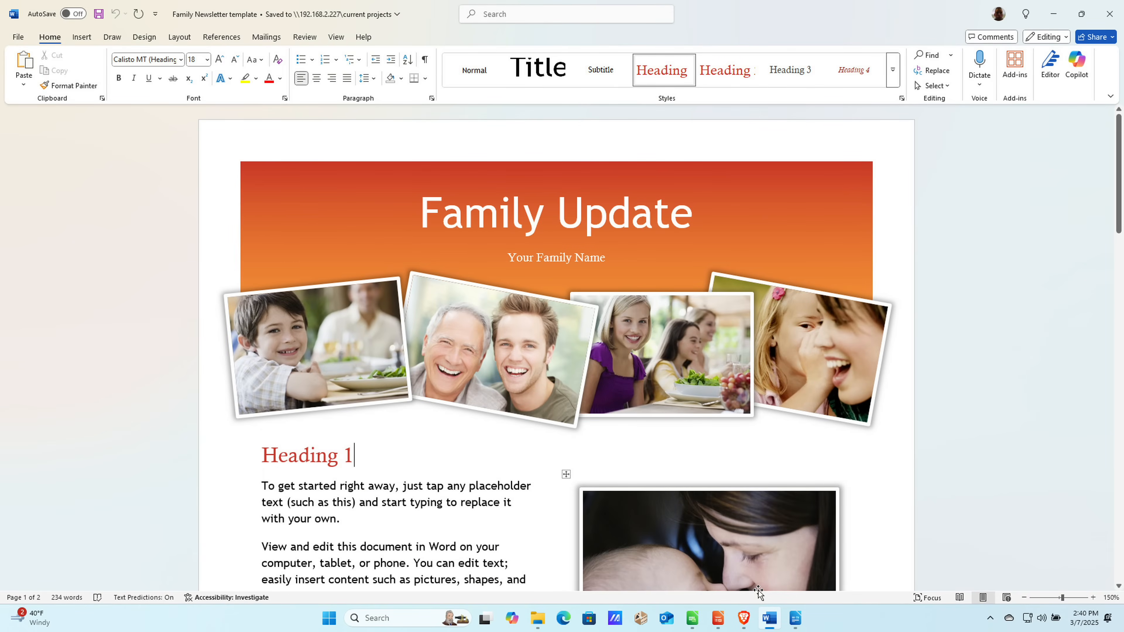
Flip between the Writer and Word versions of the Family Newsletter for comparison.
left_click(794, 617)
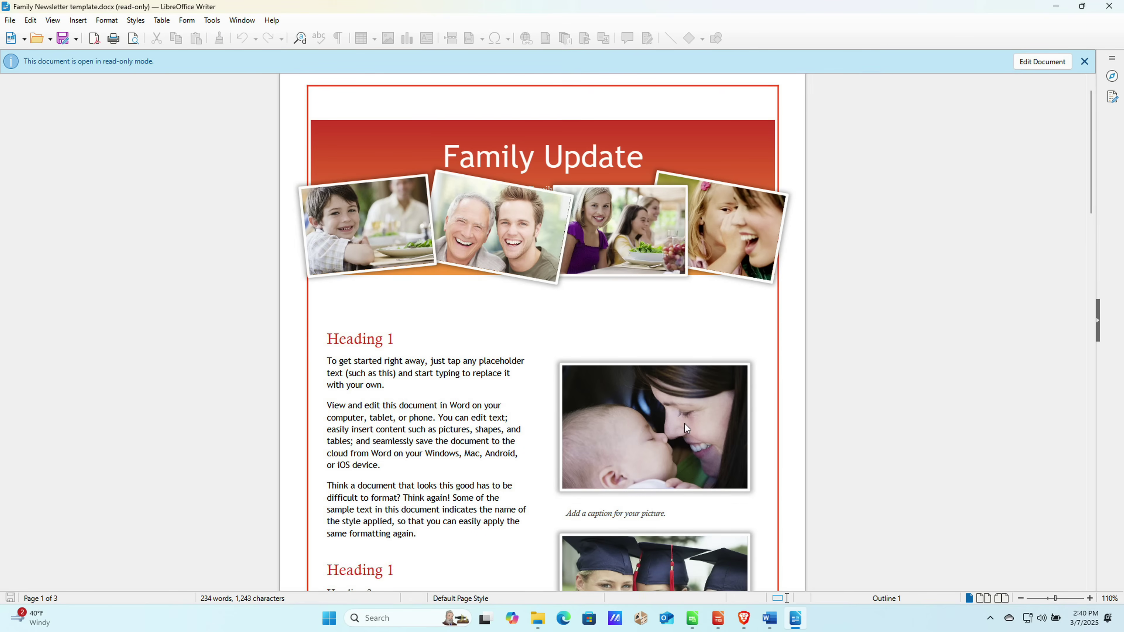
scroll("down", 3)
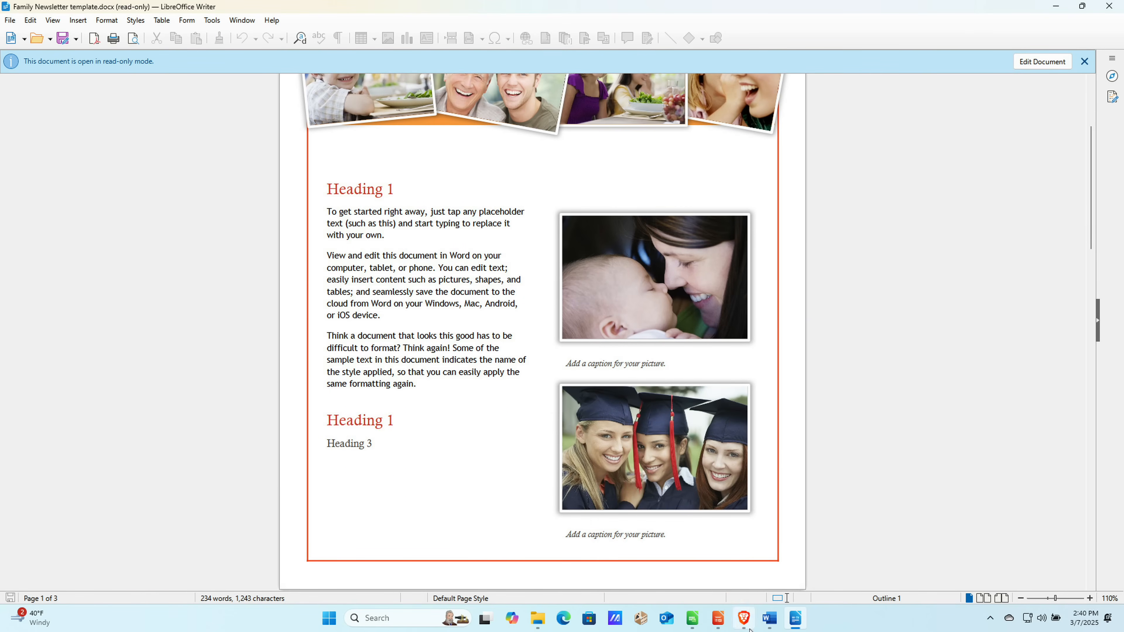
left_click(768, 617)
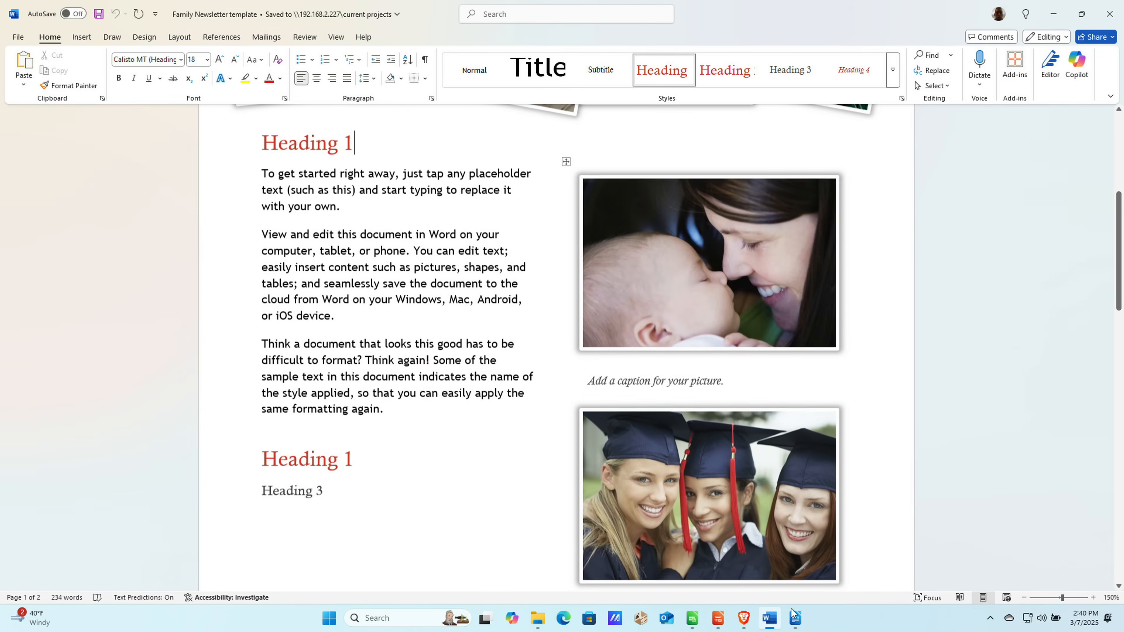
left_click(795, 618)
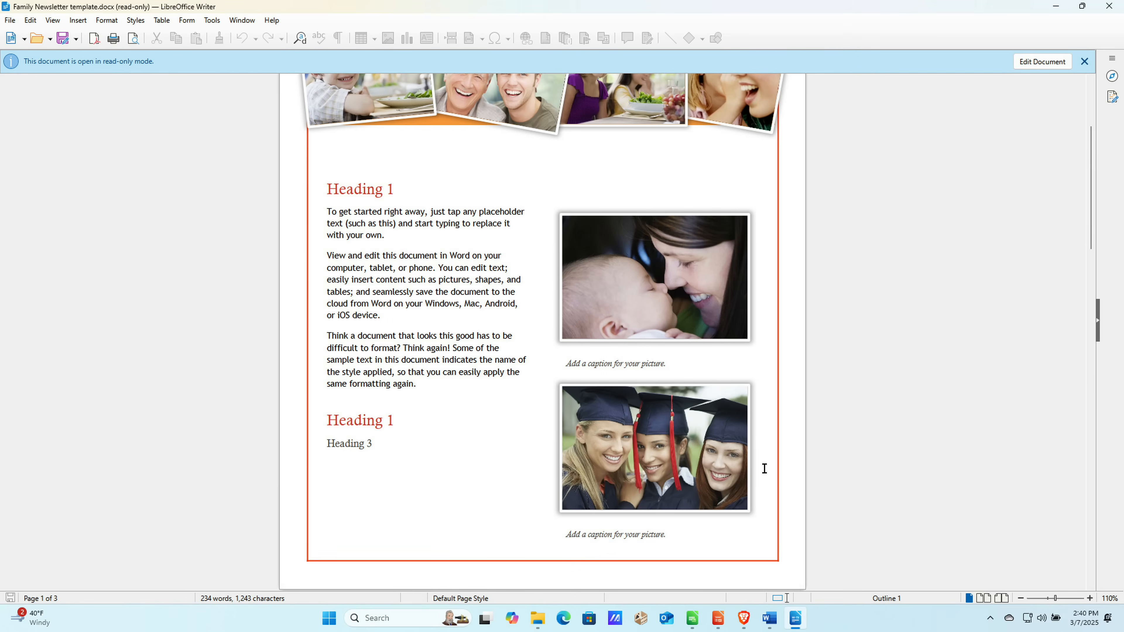
Scroll through the newsletter's three pages in Writer and return to the top.
scroll("down", 3)
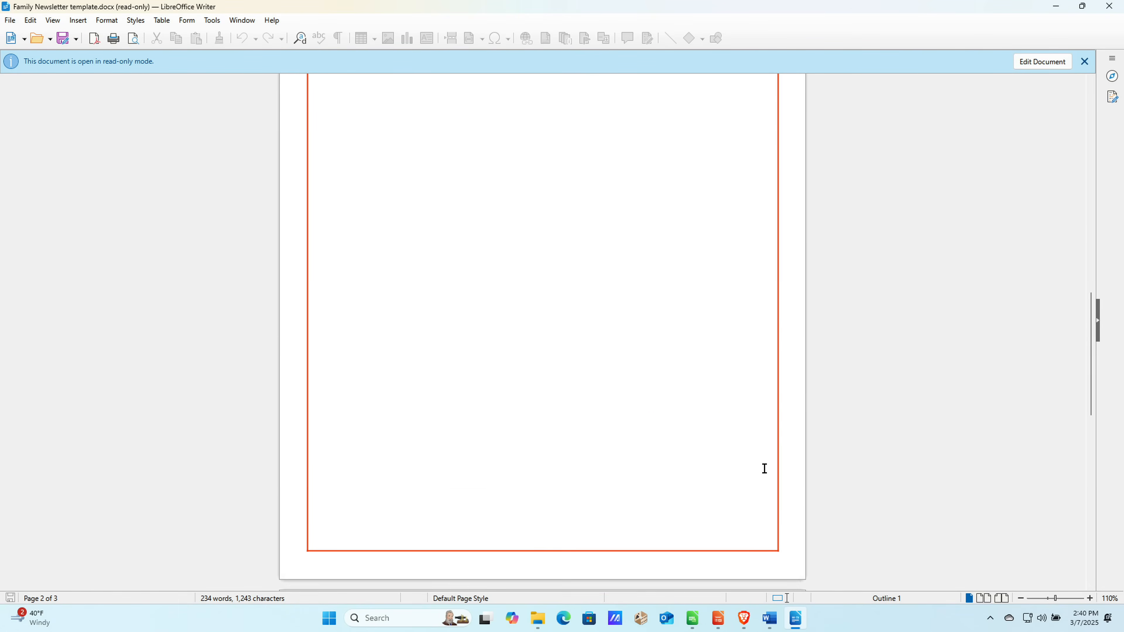
scroll("up", 3)
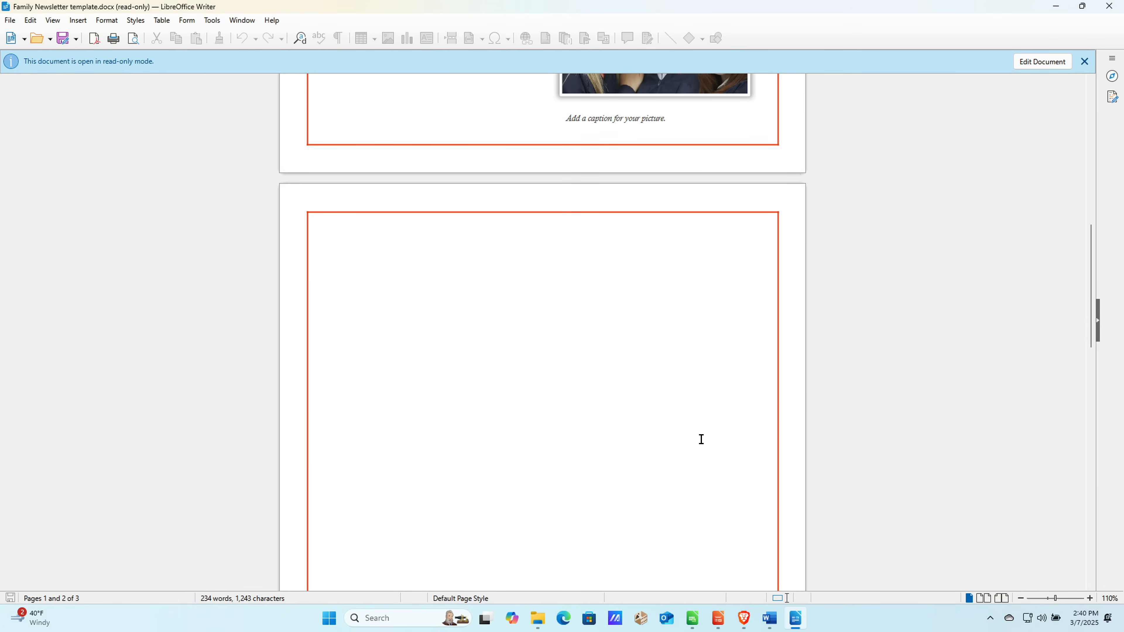
scroll("down", 3)
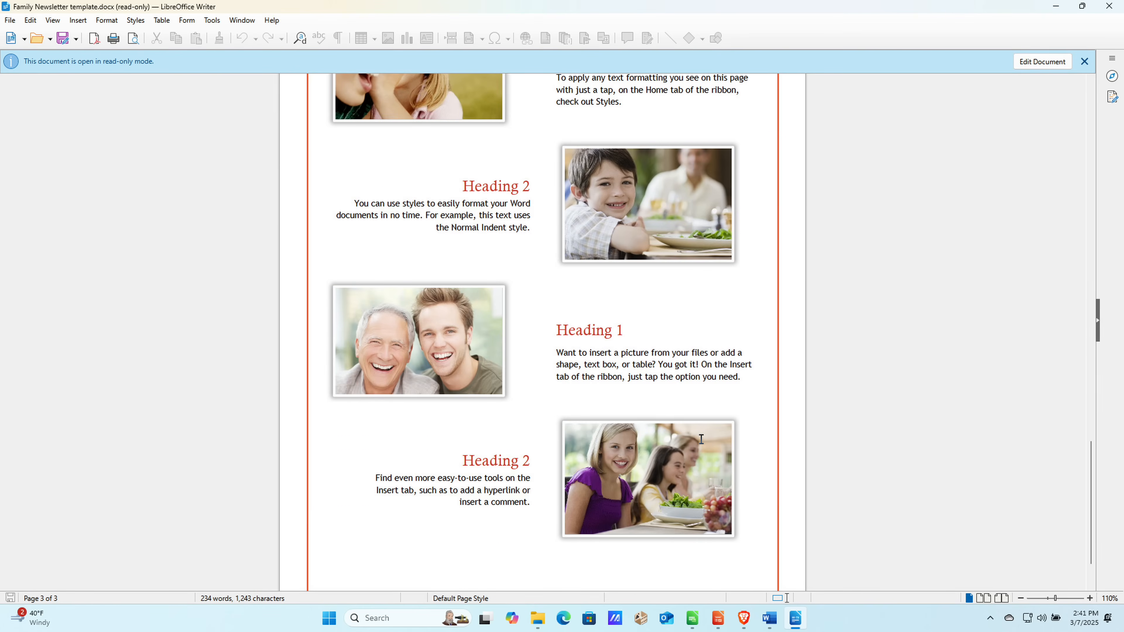
scroll("up", 3)
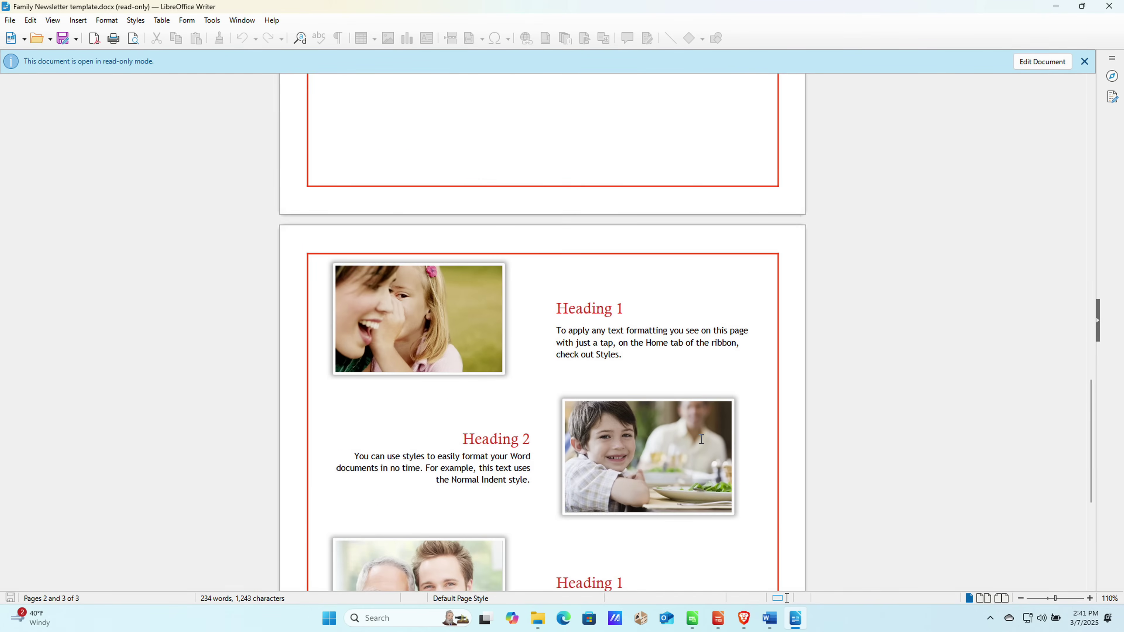
scroll("up", 3)
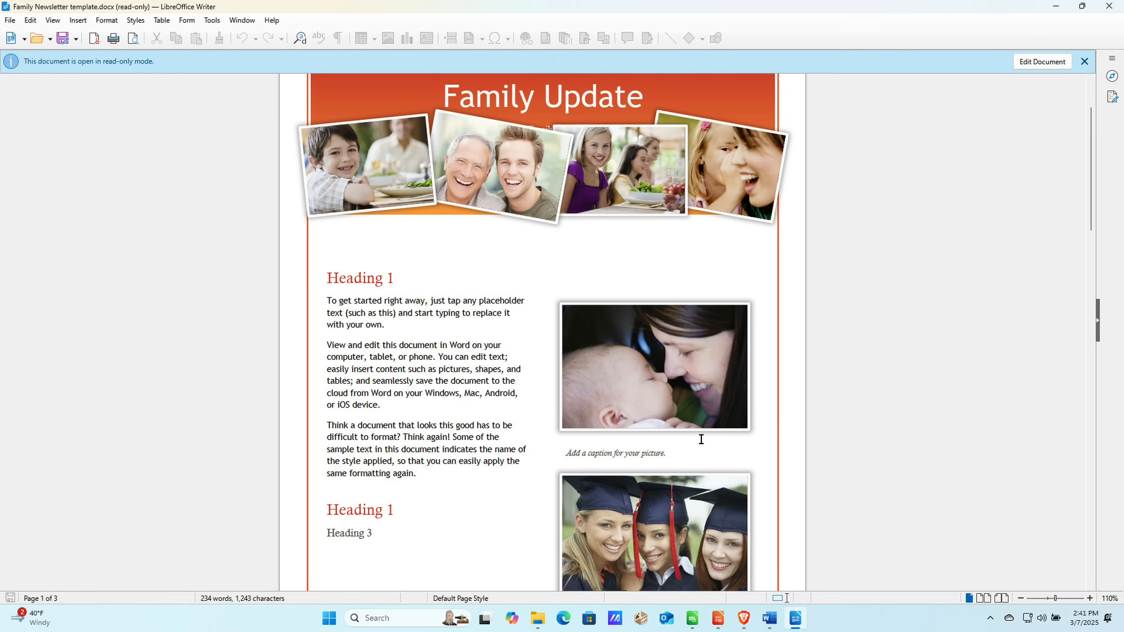
scroll("up", 3)
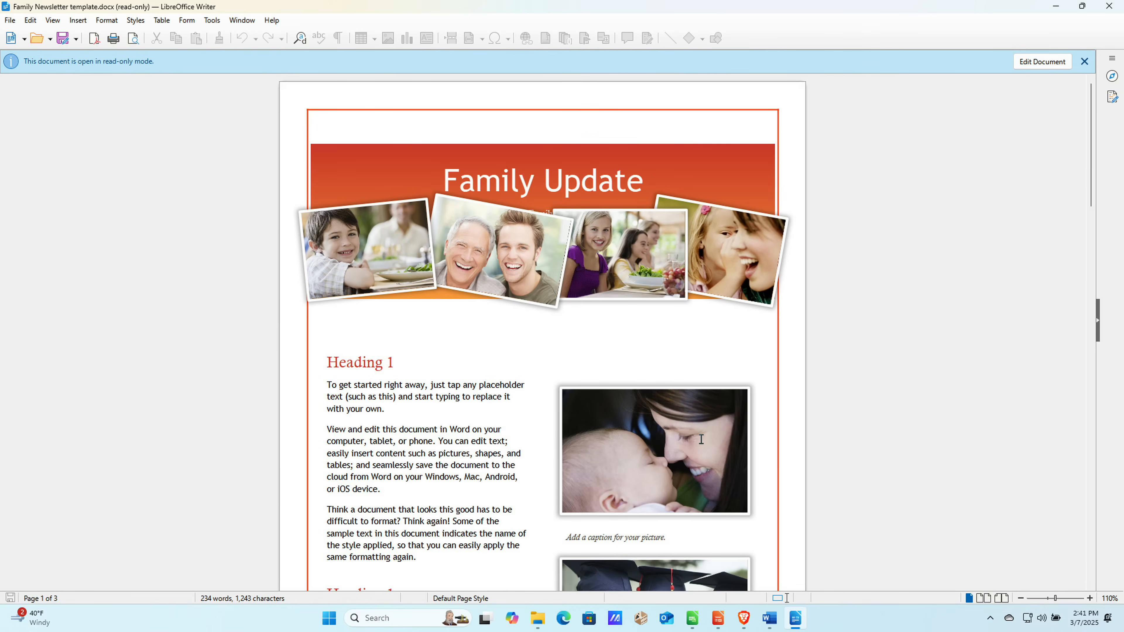
scroll("up", 3)
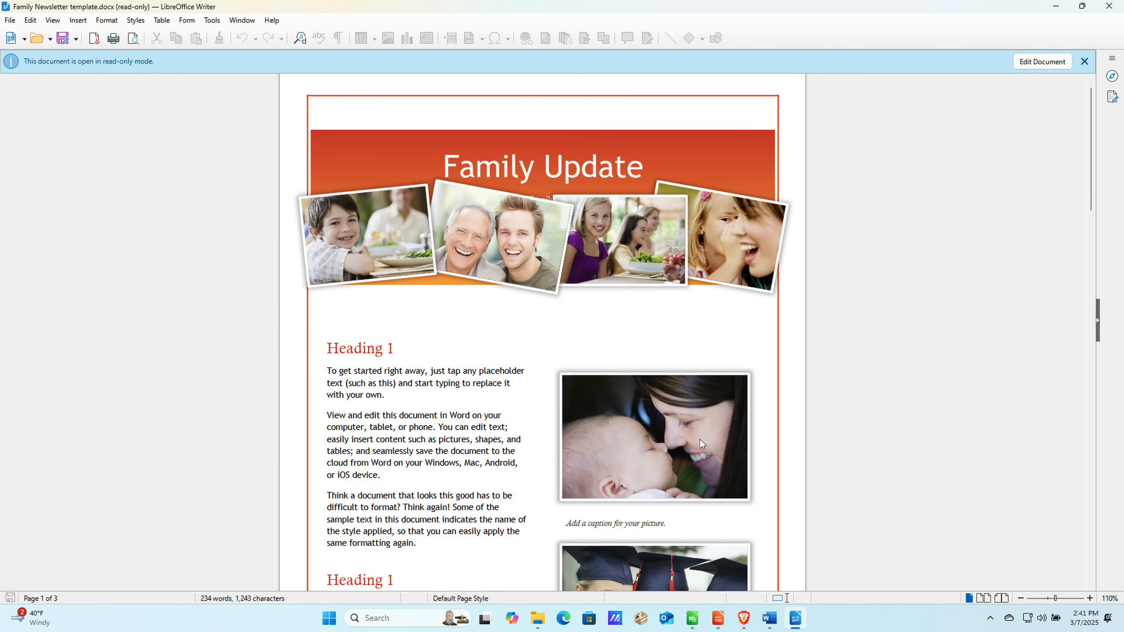
mouse_move(747, 245)
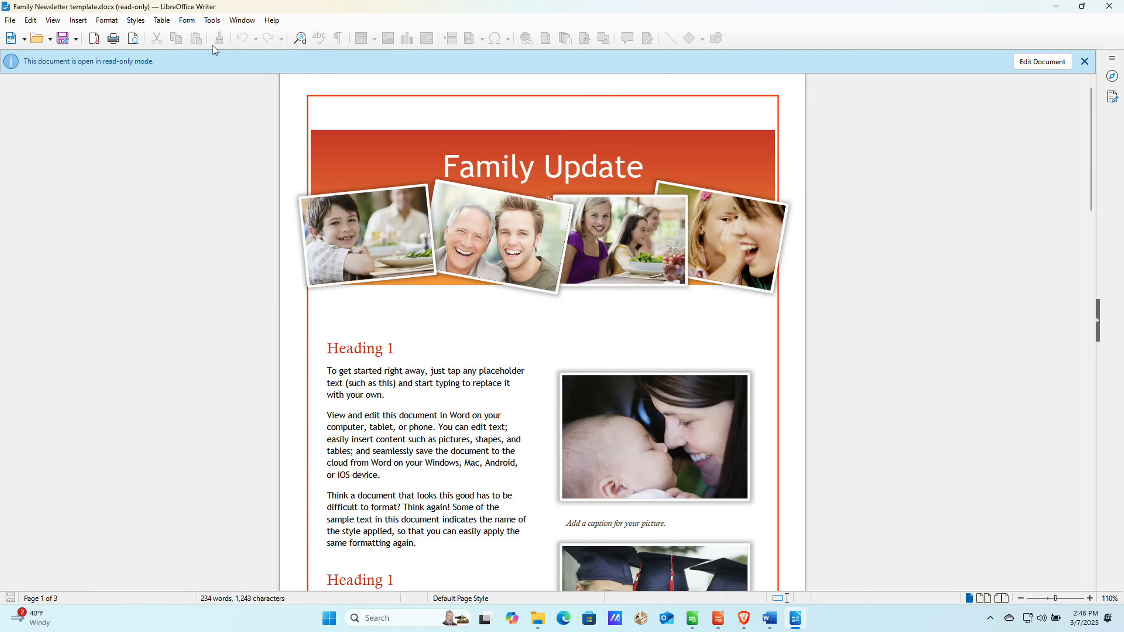
left_click(211, 20)
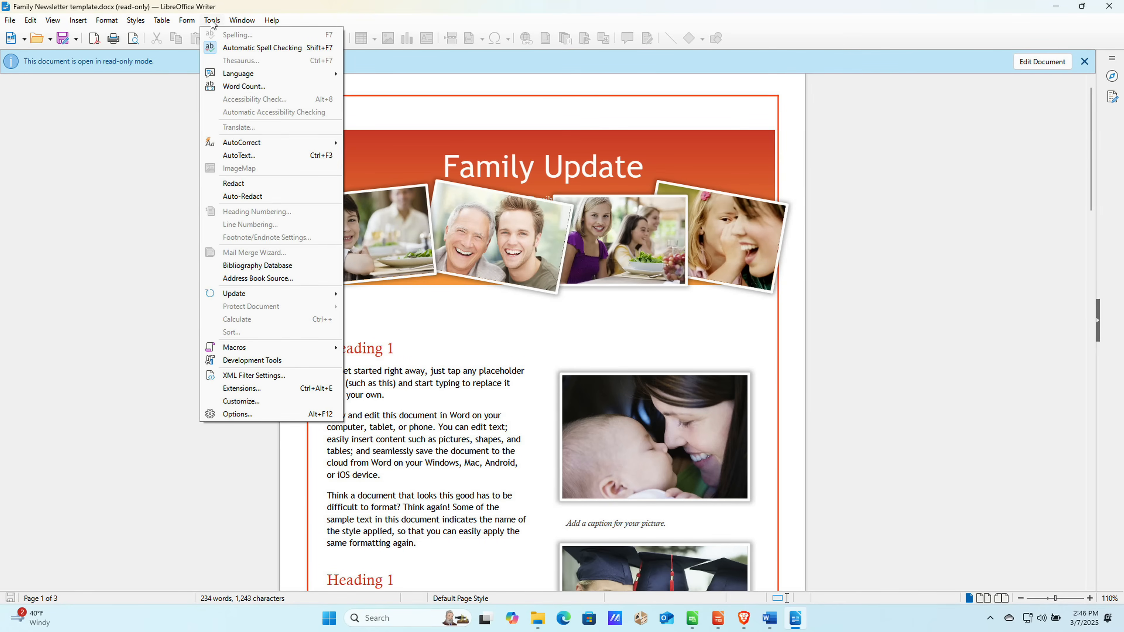
mouse_move(279, 240)
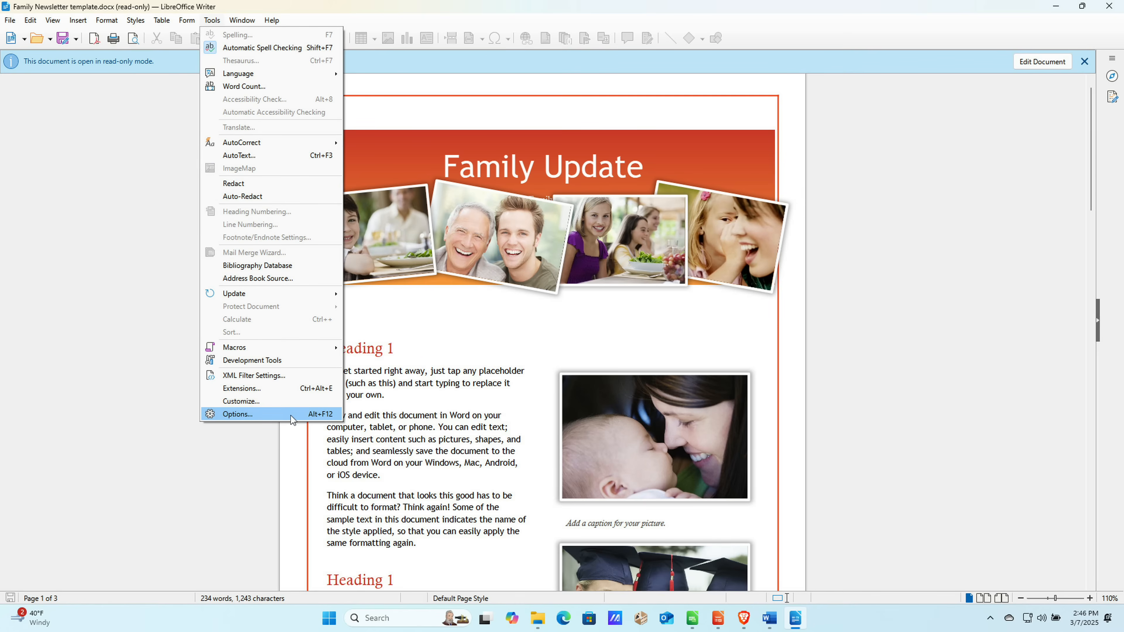
left_click(237, 414)
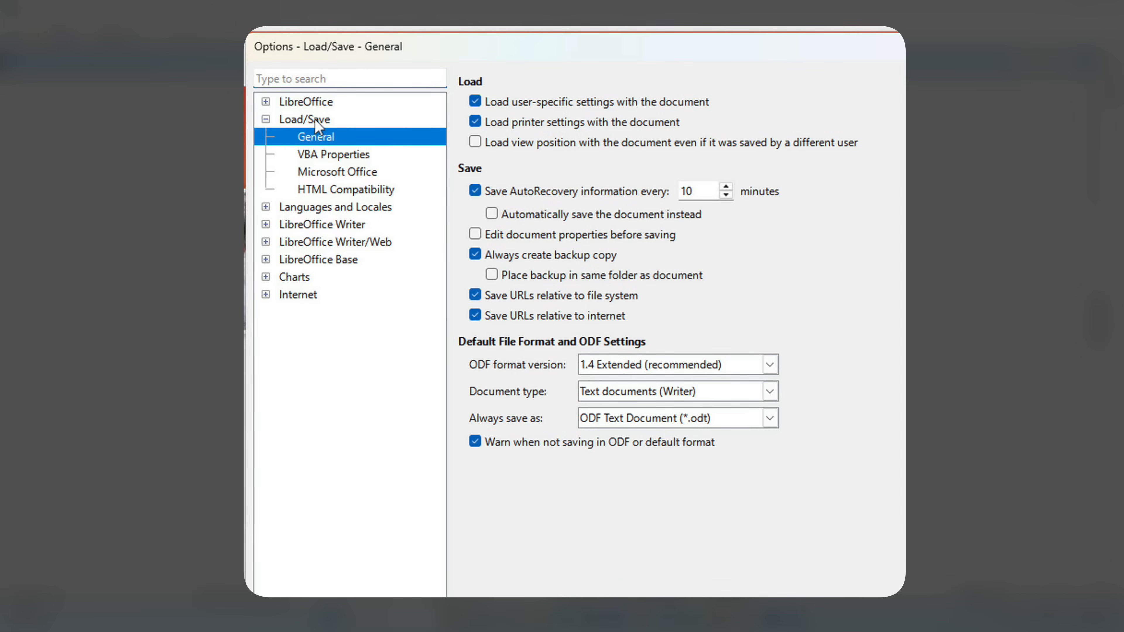
mouse_move(607, 422)
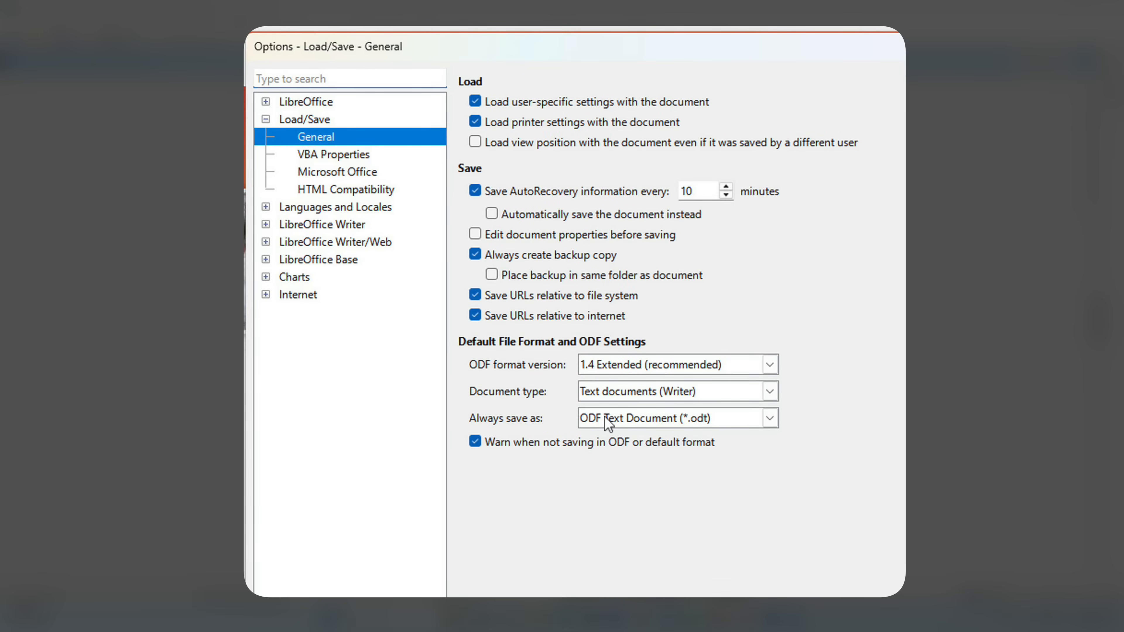
left_click(769, 418)
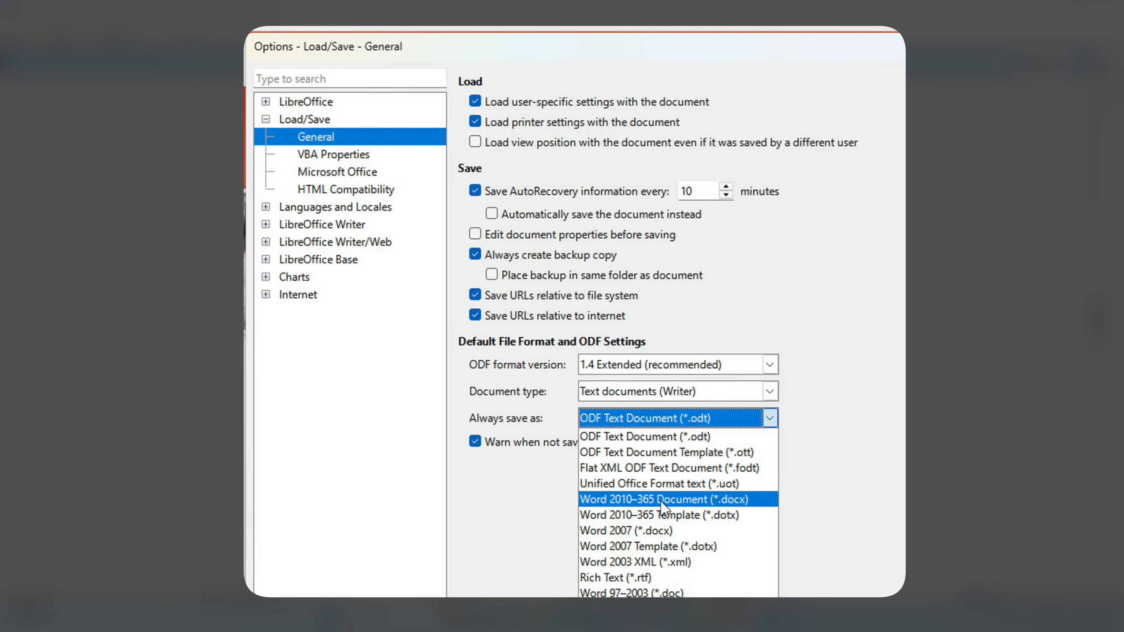
mouse_move(638, 592)
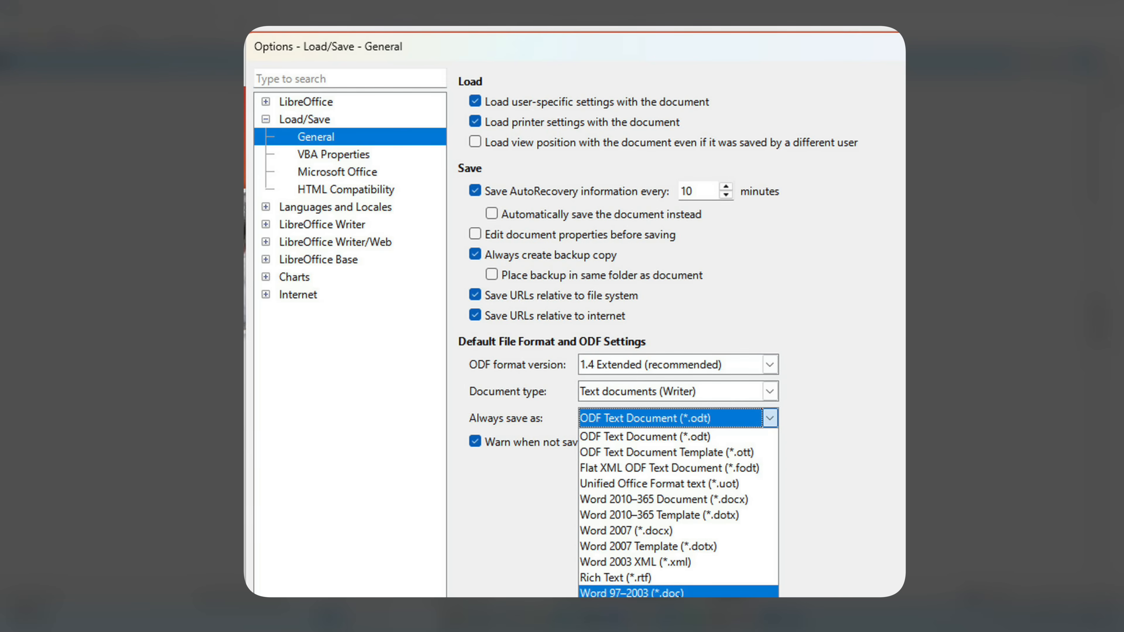
left_click(643, 435)
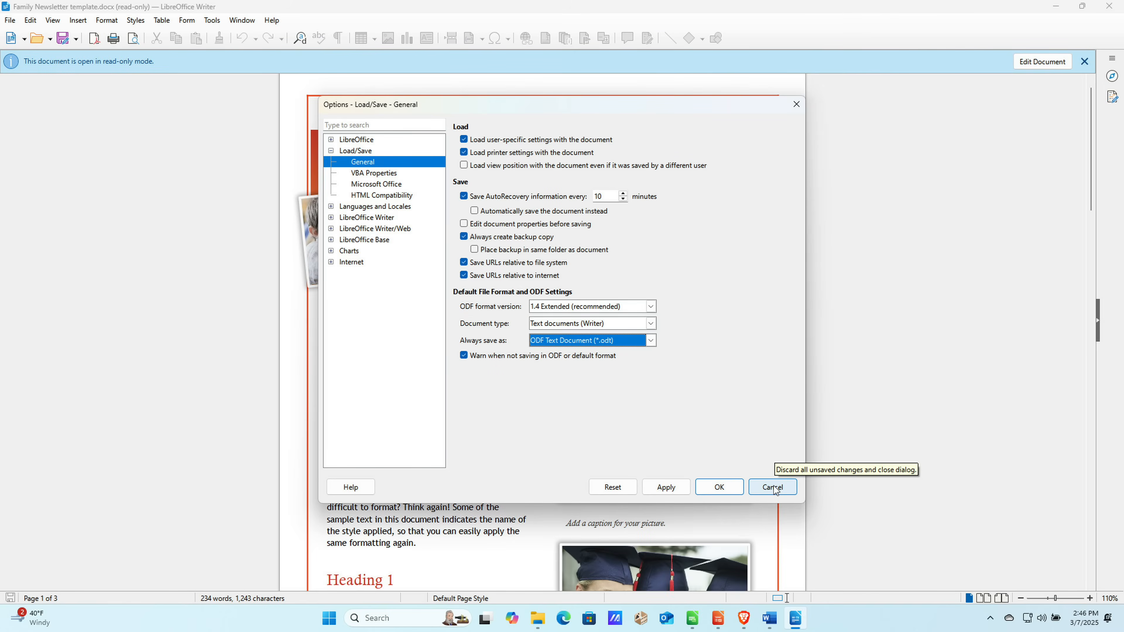
left_click(772, 486)
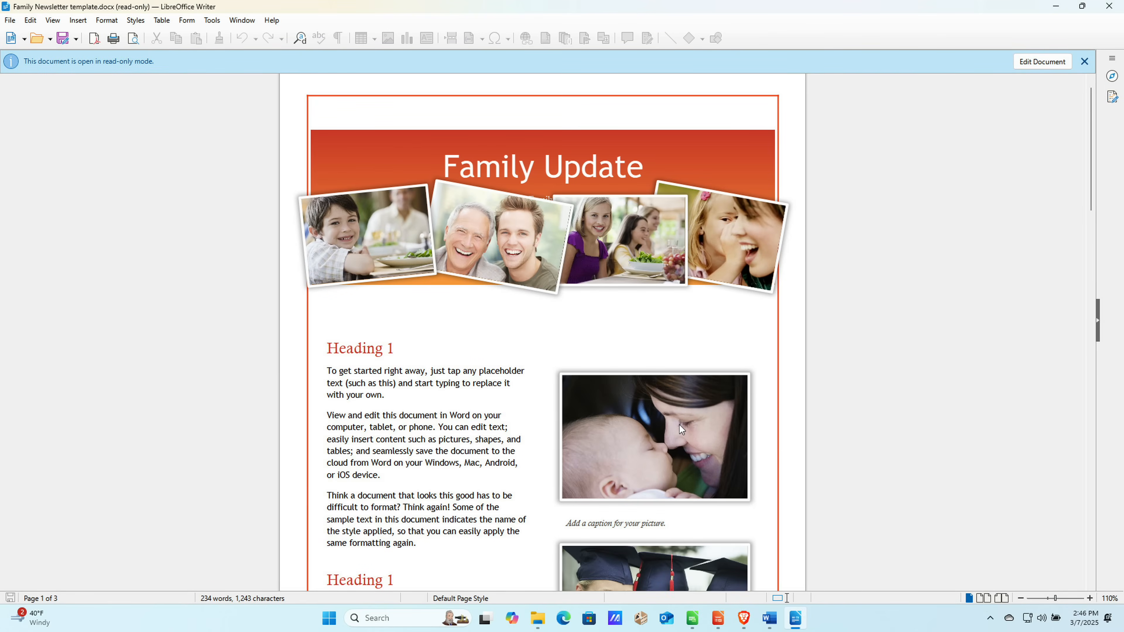
scroll("down", 3)
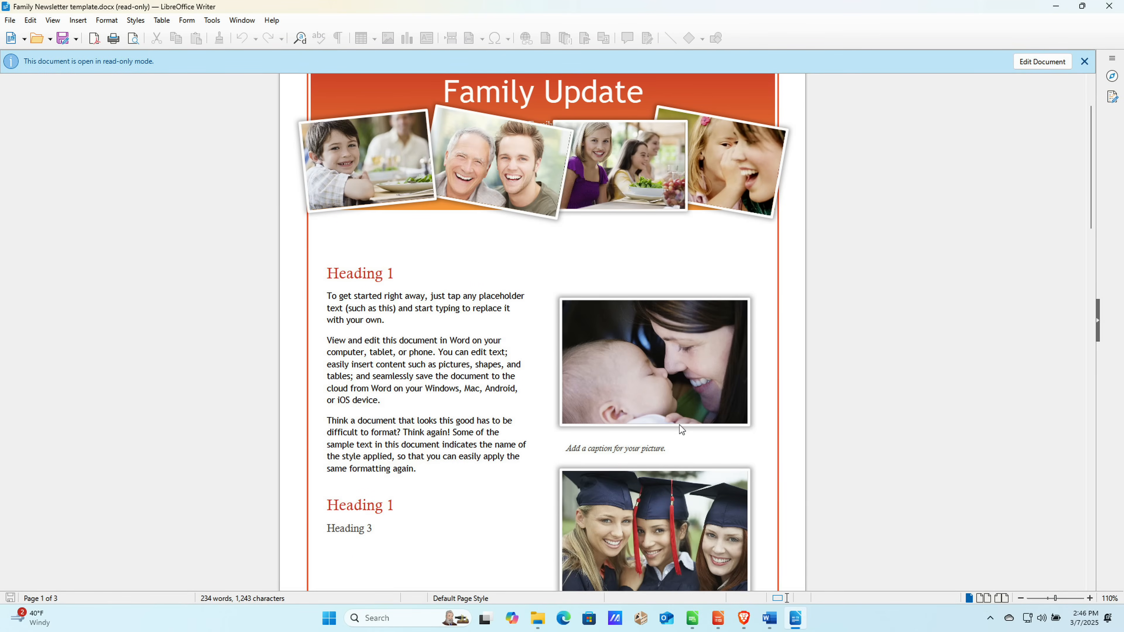
scroll("up", 3)
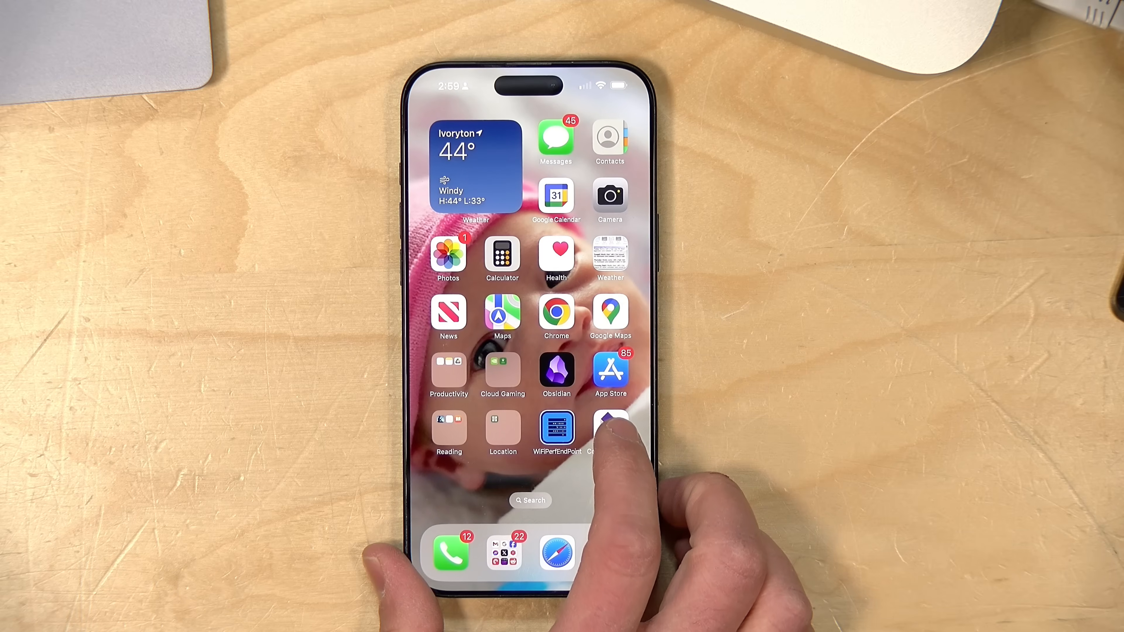
Launch Collabora Office, load the Family Newsletter template and place the cursor in its first paragraph.
left_click(609, 434)
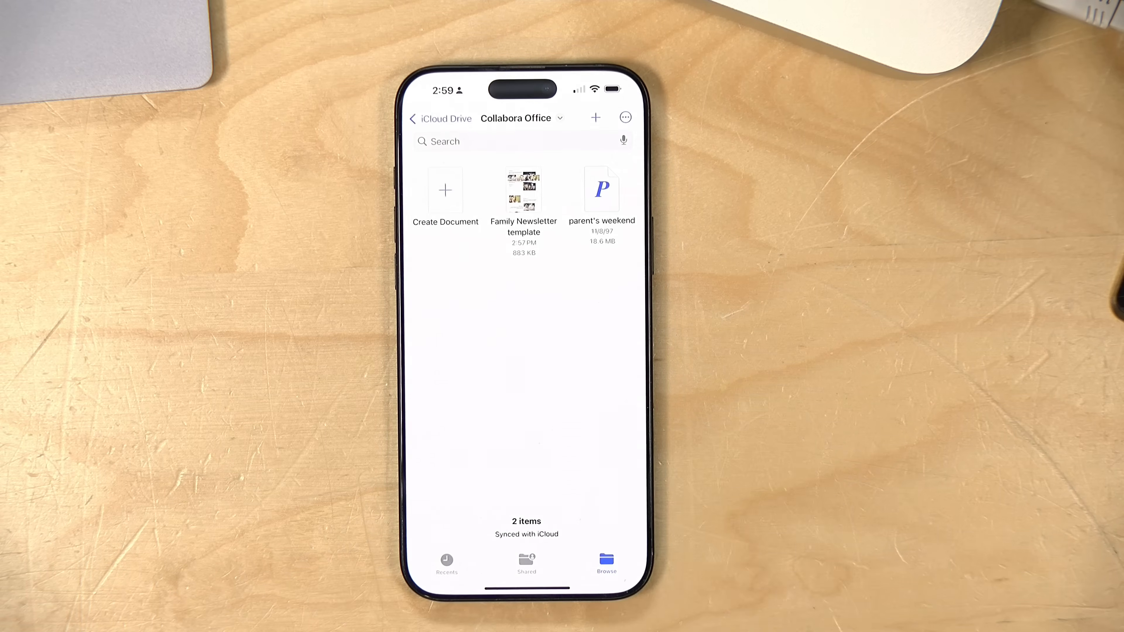
left_click(523, 191)
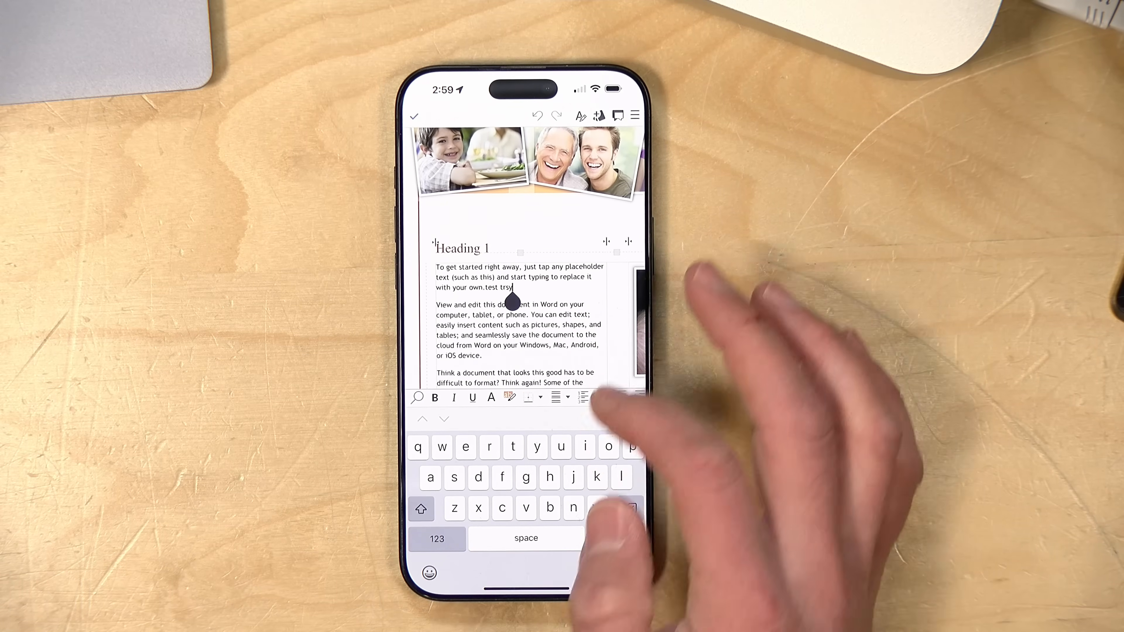
left_click(414, 116)
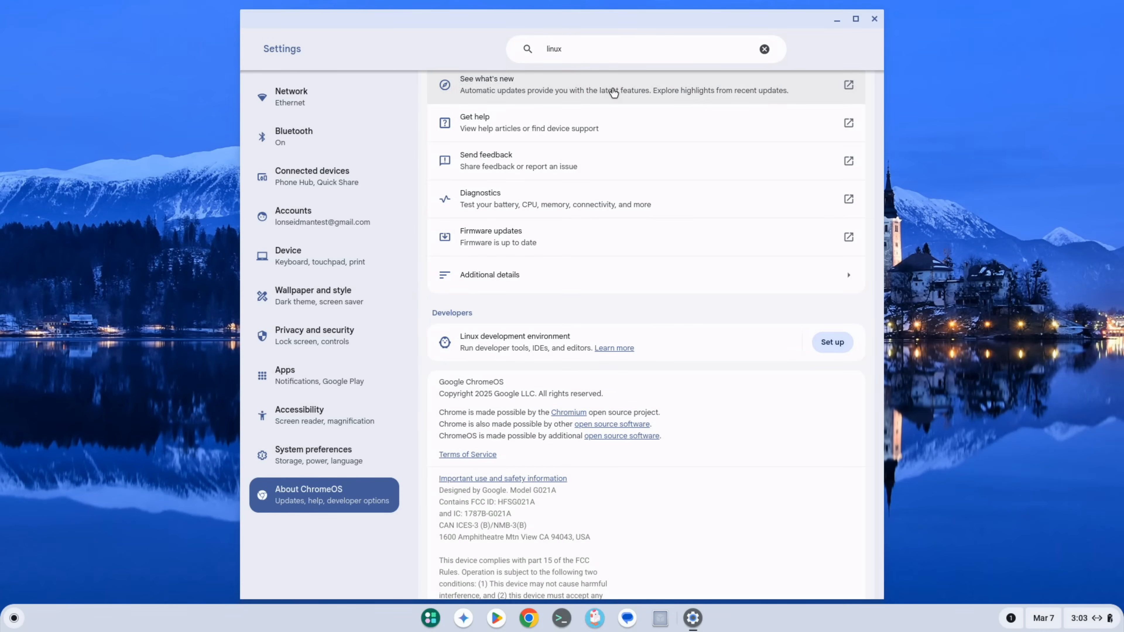
mouse_move(609, 35)
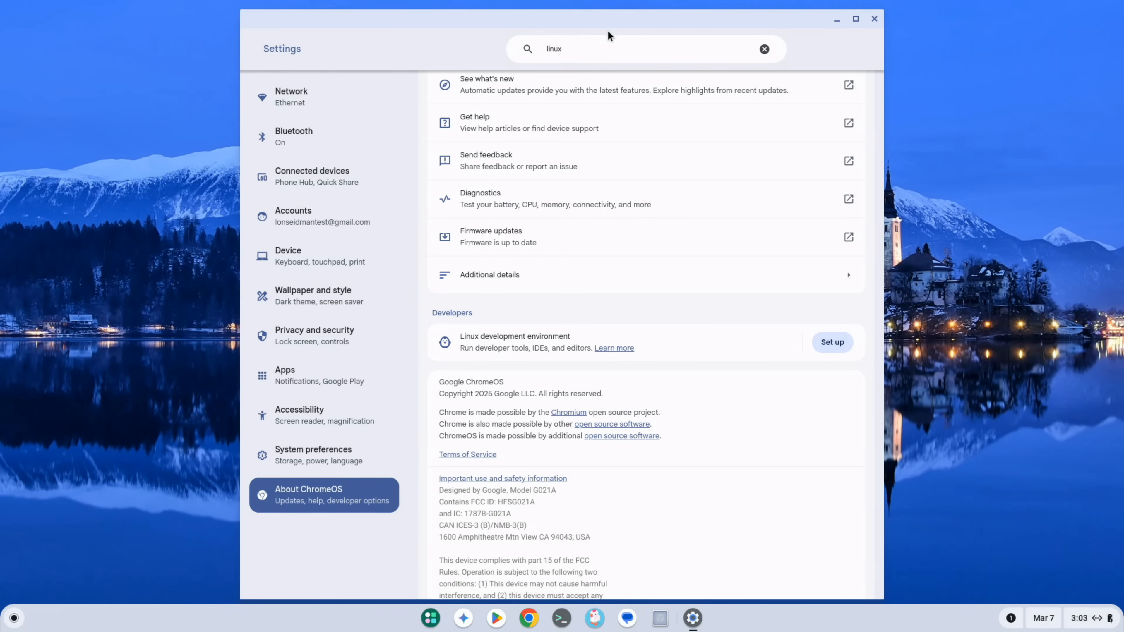
mouse_move(619, 76)
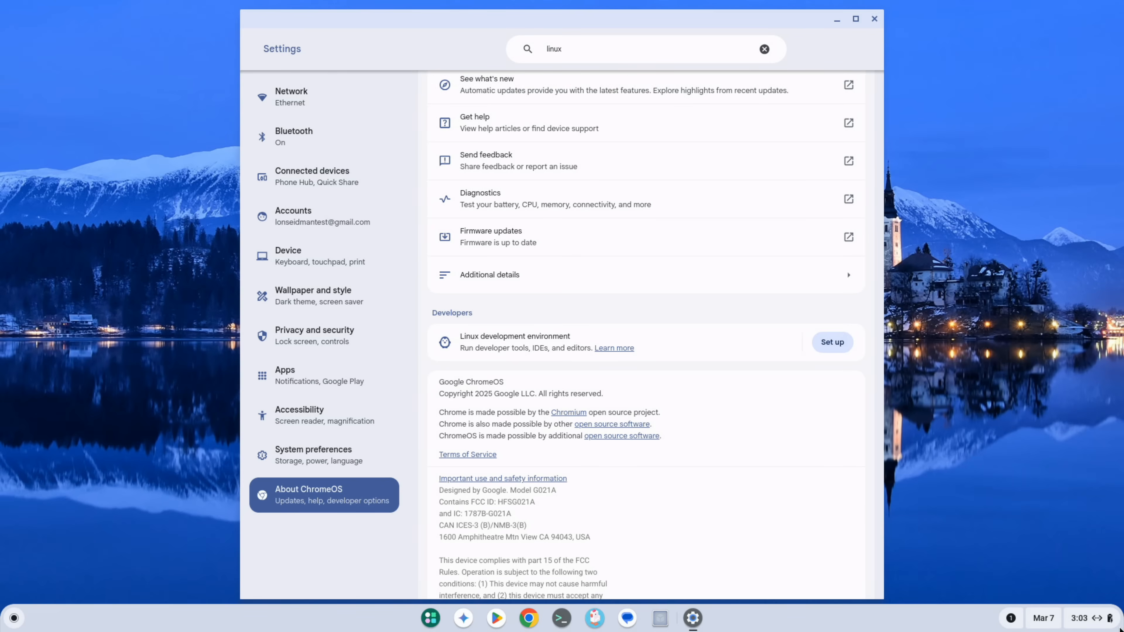
Set up the Linux development environment, keeping the recommended 10 GB disk, and start installation.
left_click(1077, 618)
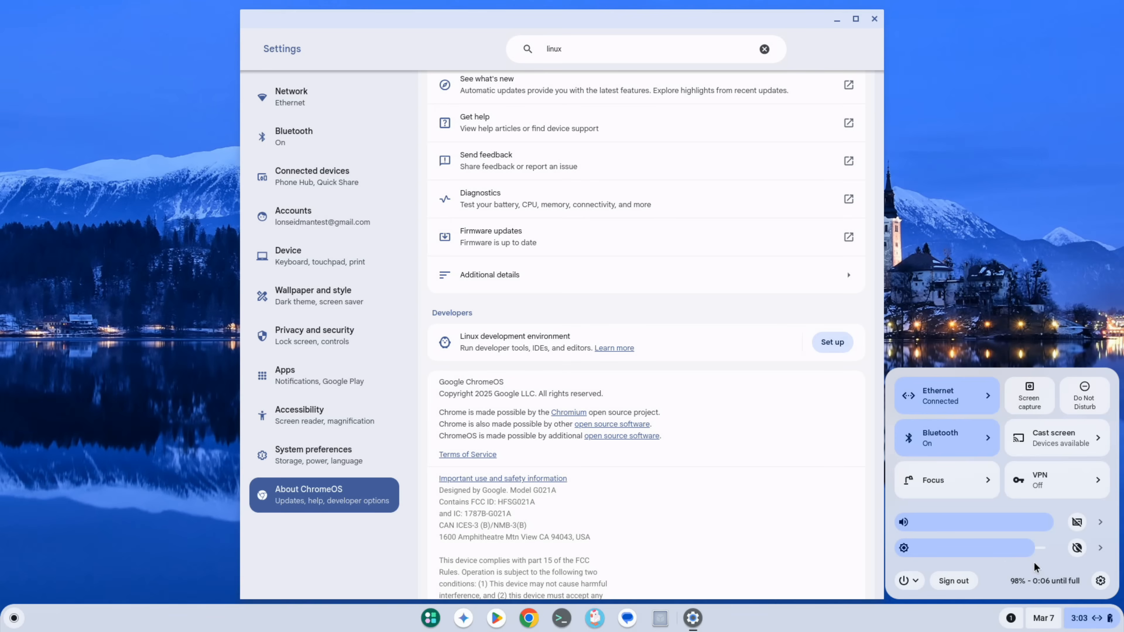
mouse_move(673, 137)
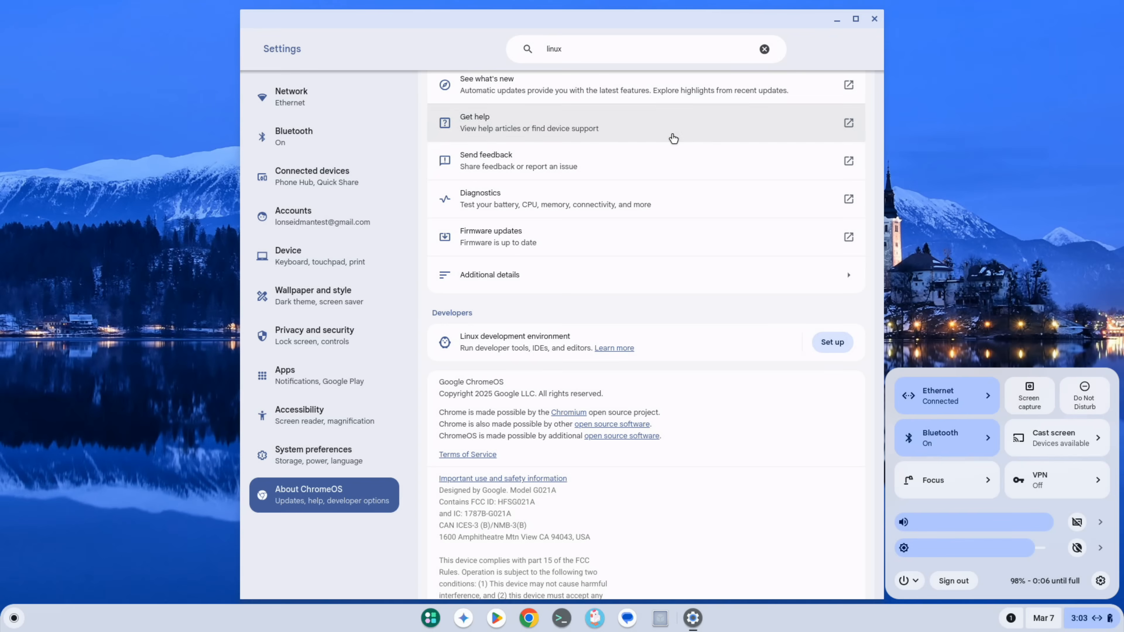
left_click(615, 49)
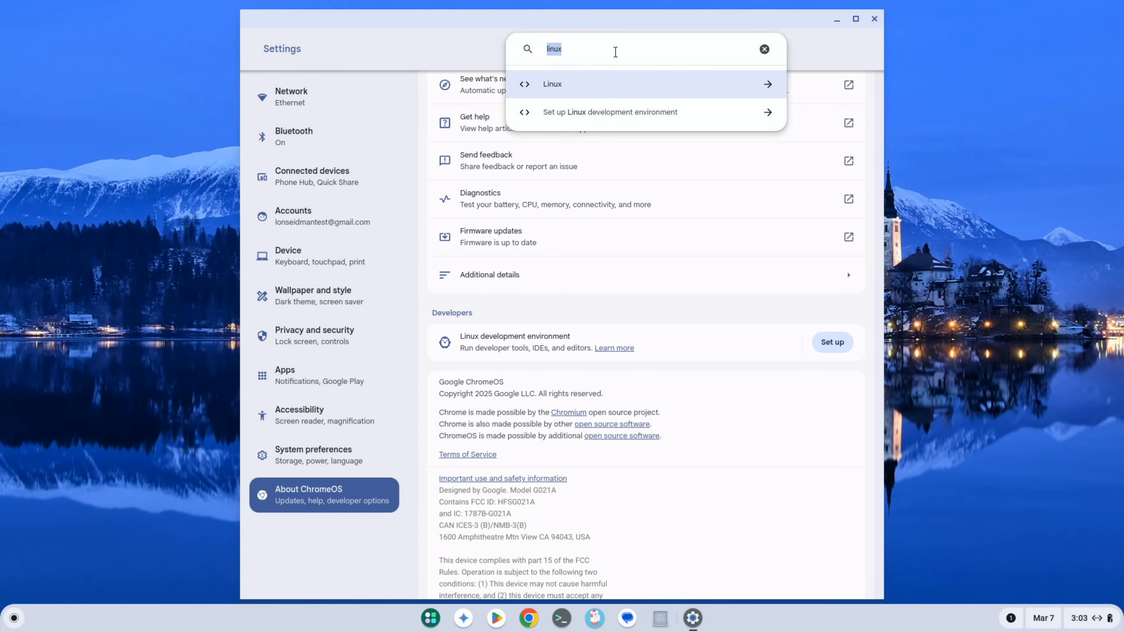
mouse_move(506, 335)
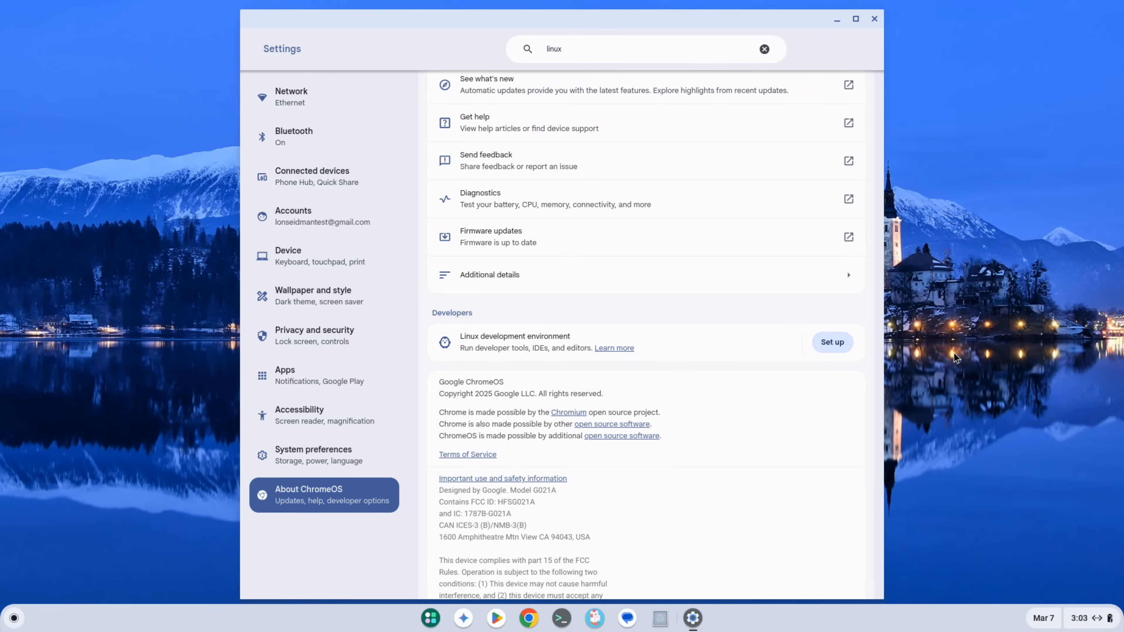
left_click(831, 342)
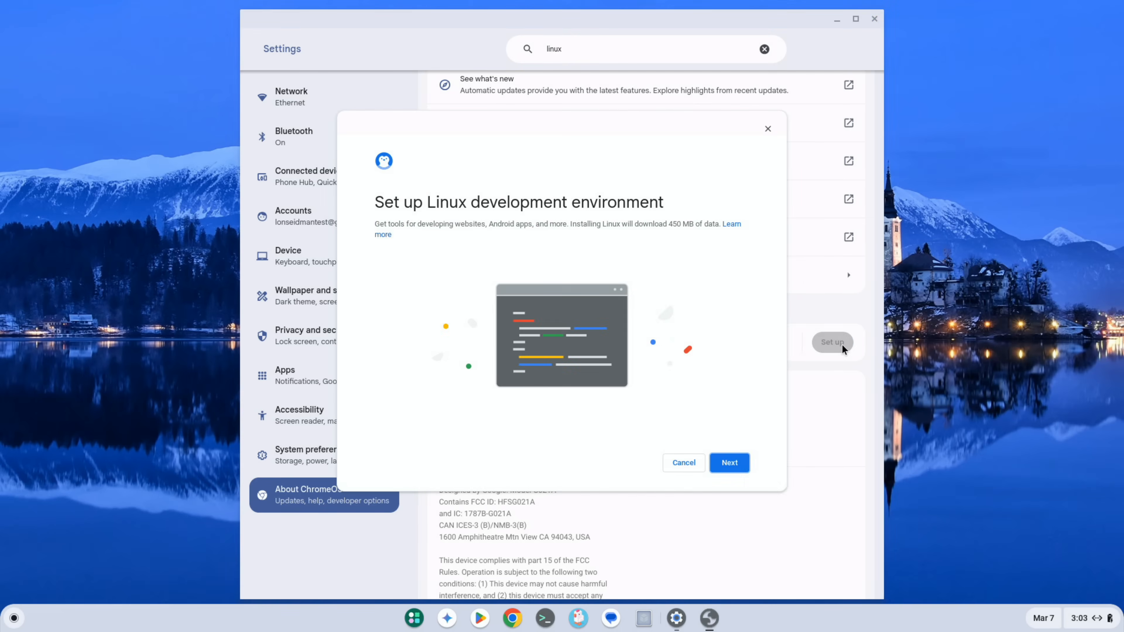
left_click(729, 462)
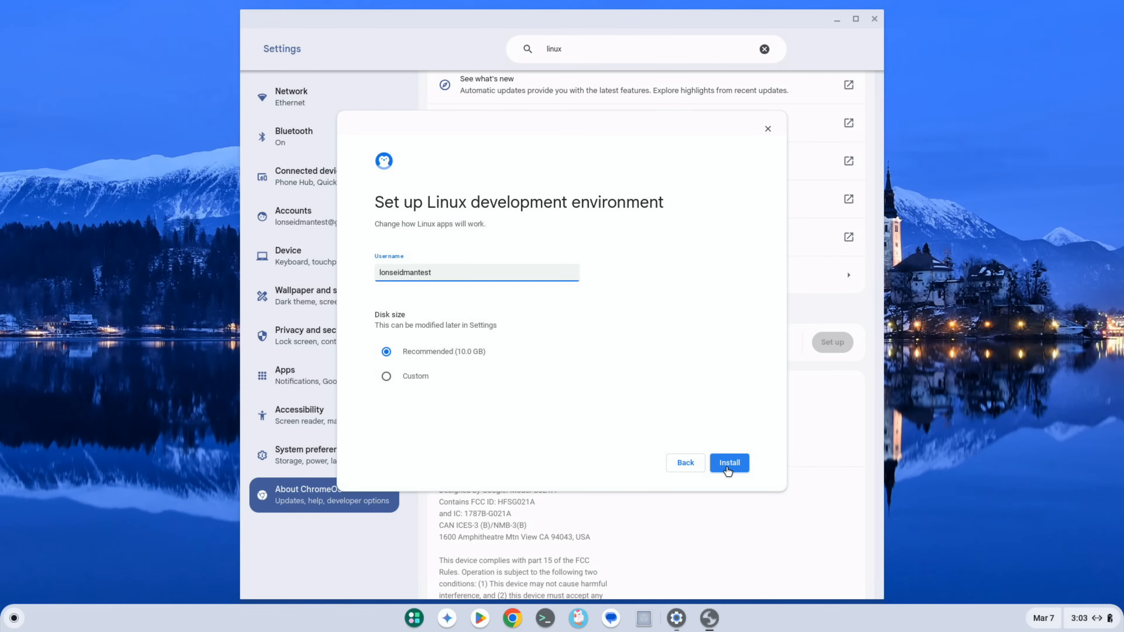
left_click(728, 463)
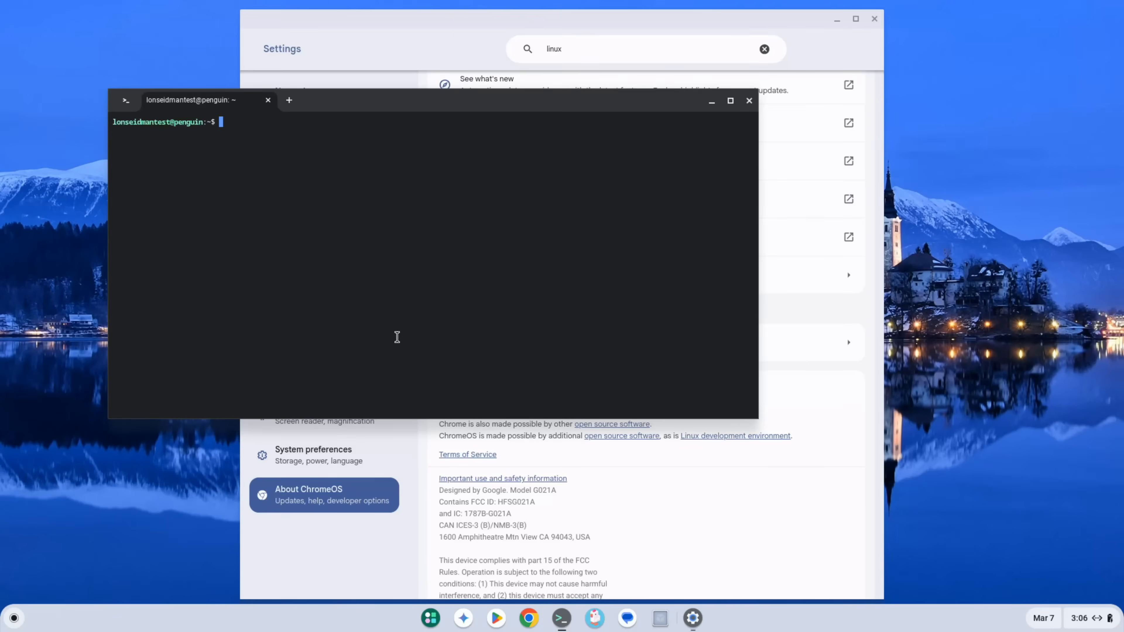
mouse_move(469, 279)
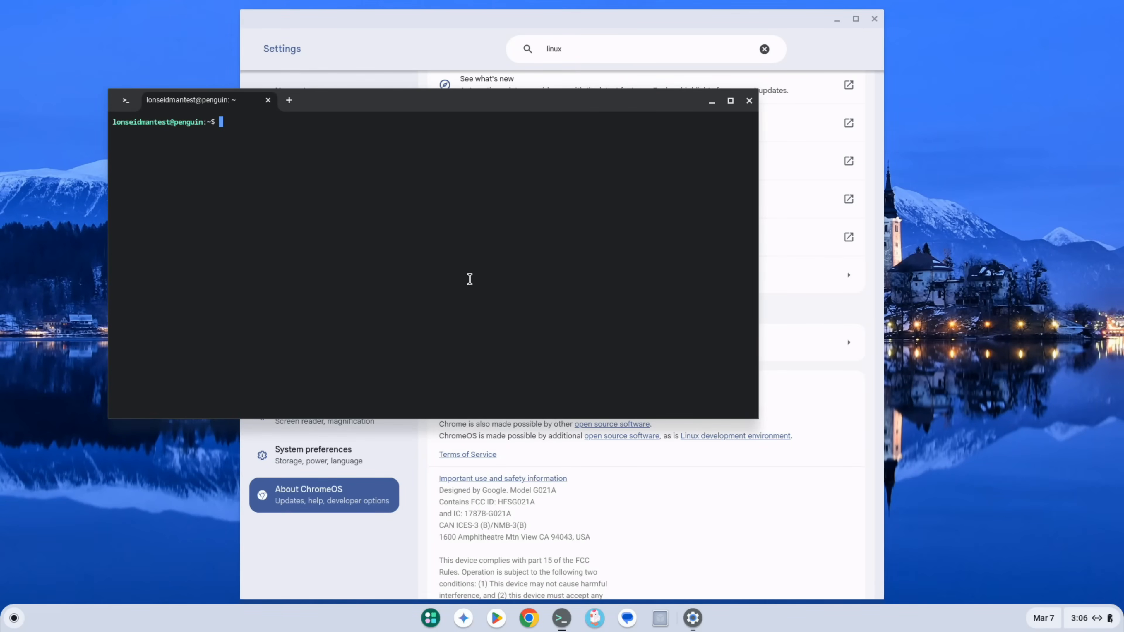
mouse_move(440, 194)
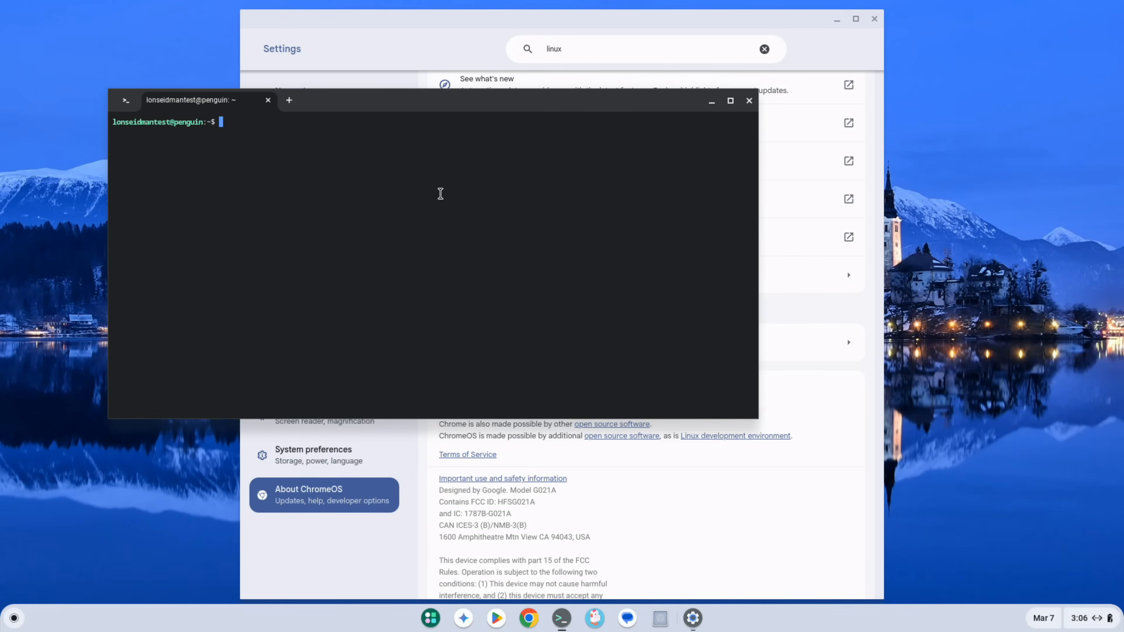
mouse_move(464, 250)
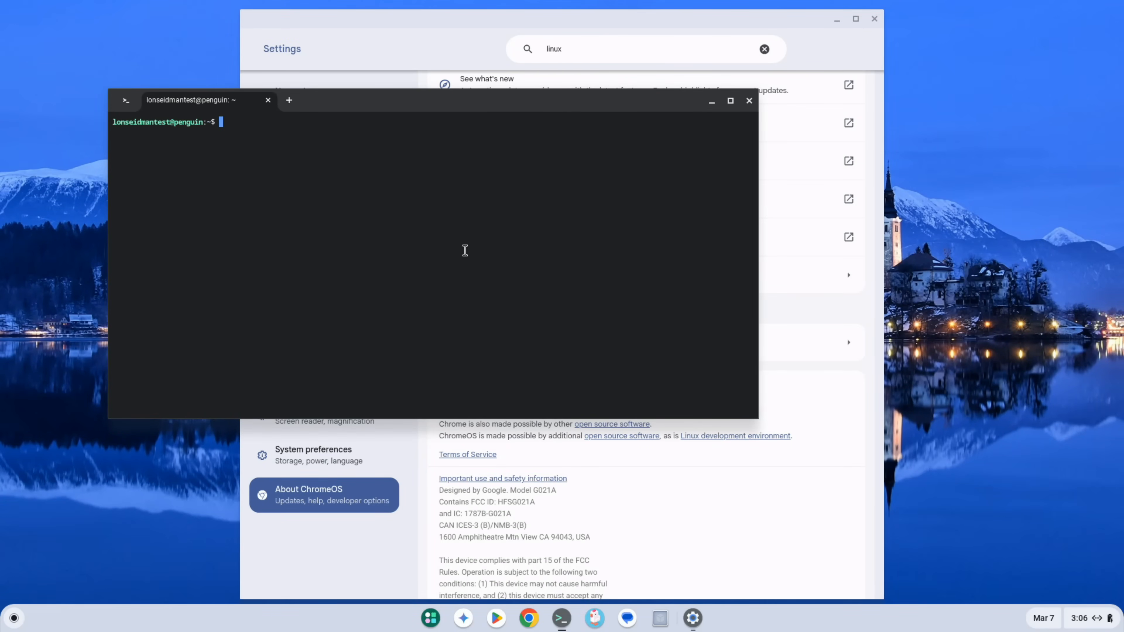
mouse_move(558, 619)
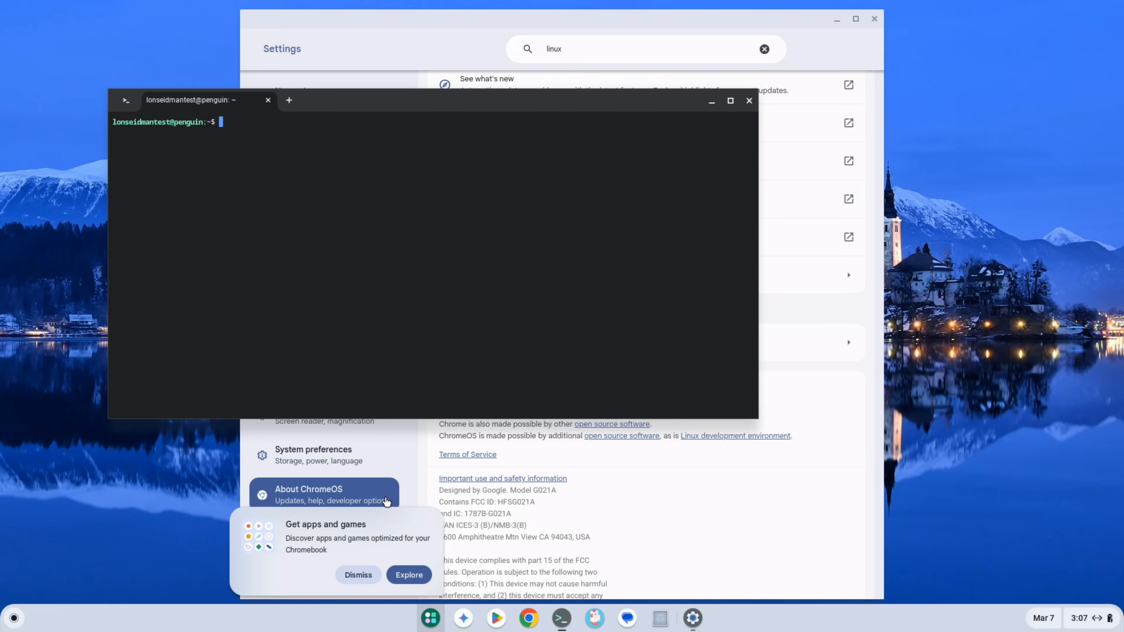
mouse_move(9, 625)
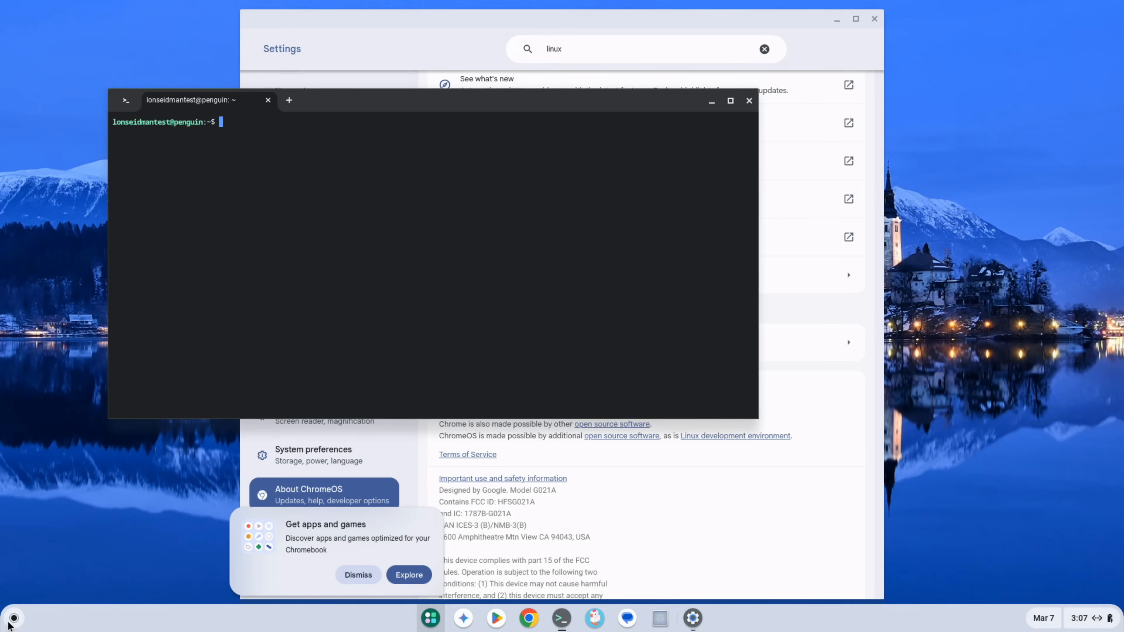
mouse_move(561, 192)
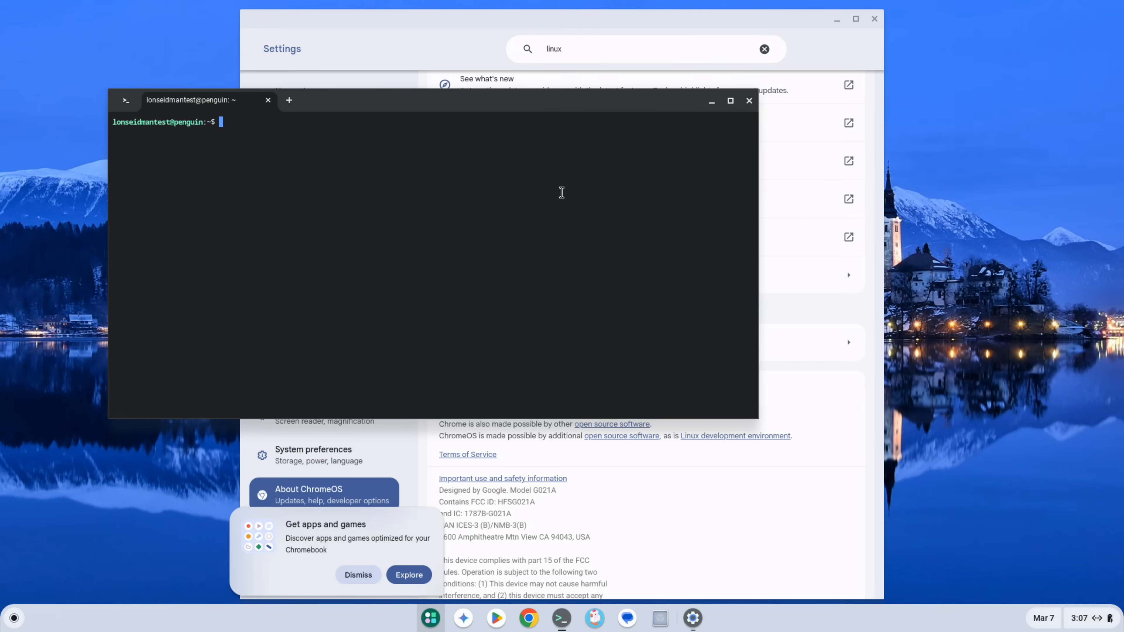
left_click(357, 574)
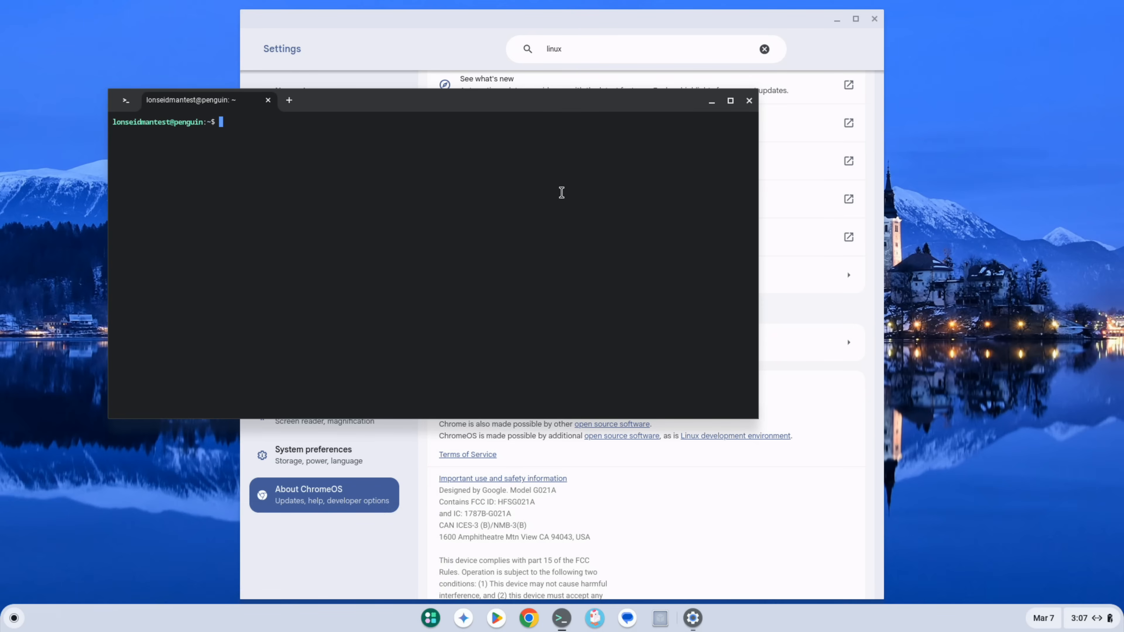
Run sudo apt update, then sudo apt install libreoffice and answer Y to proceed.
type("sudo apt update")
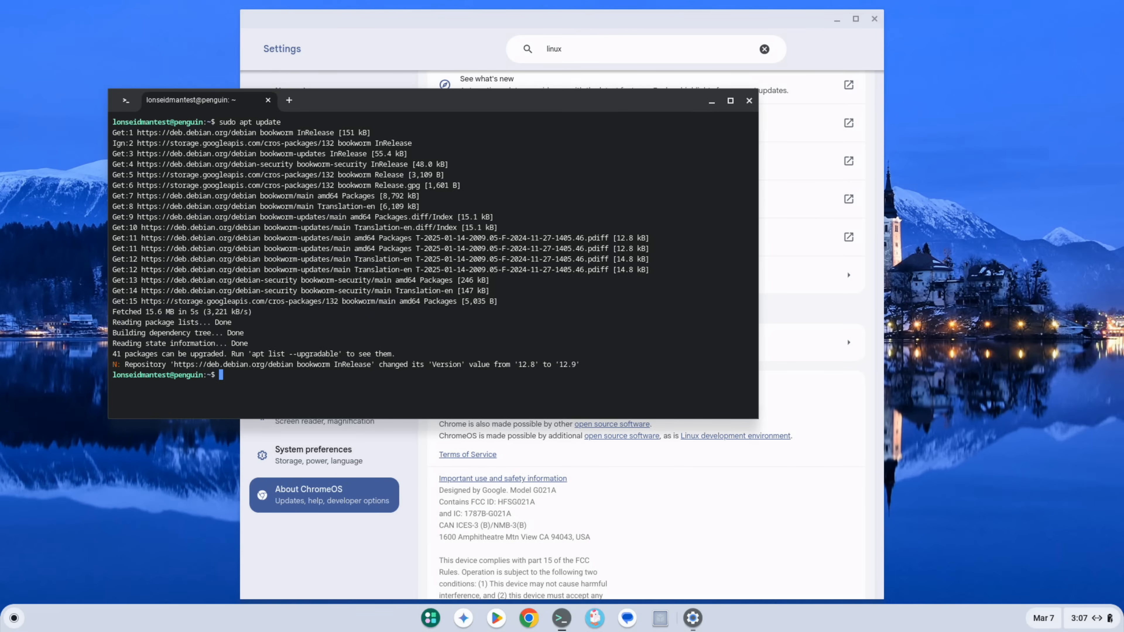
type("sudp apt install libreoffice")
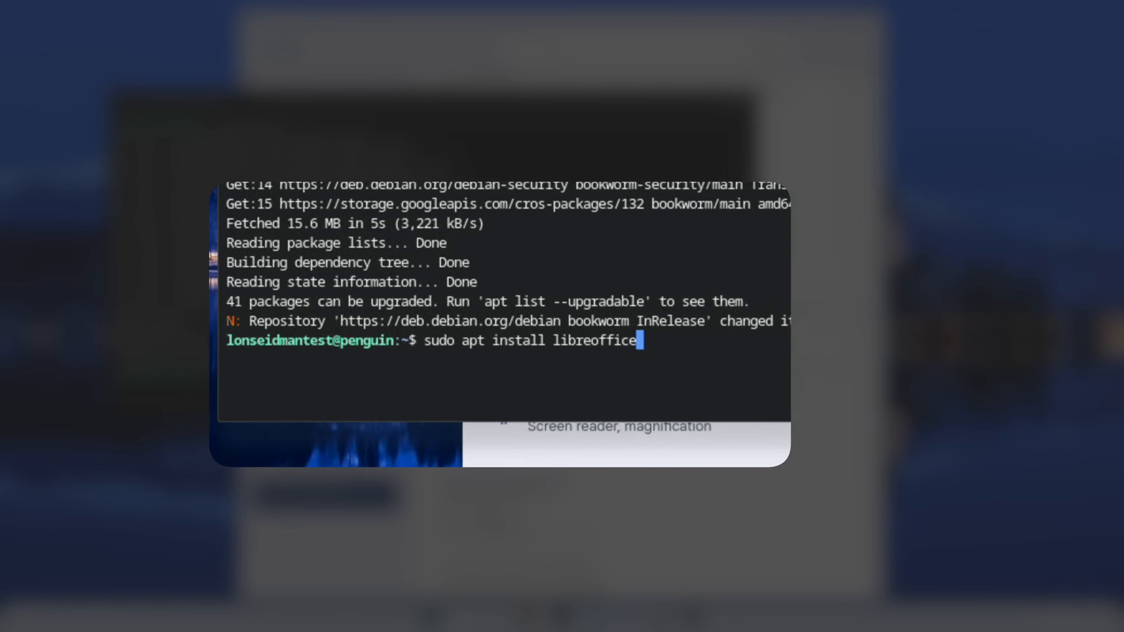
key("Return")
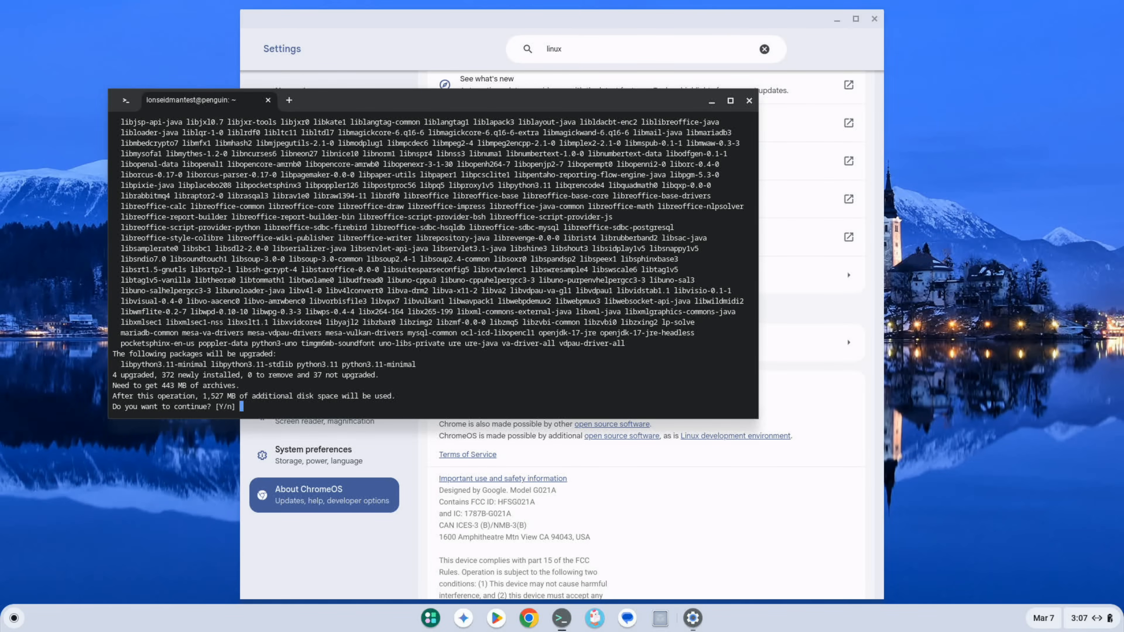
type("Y")
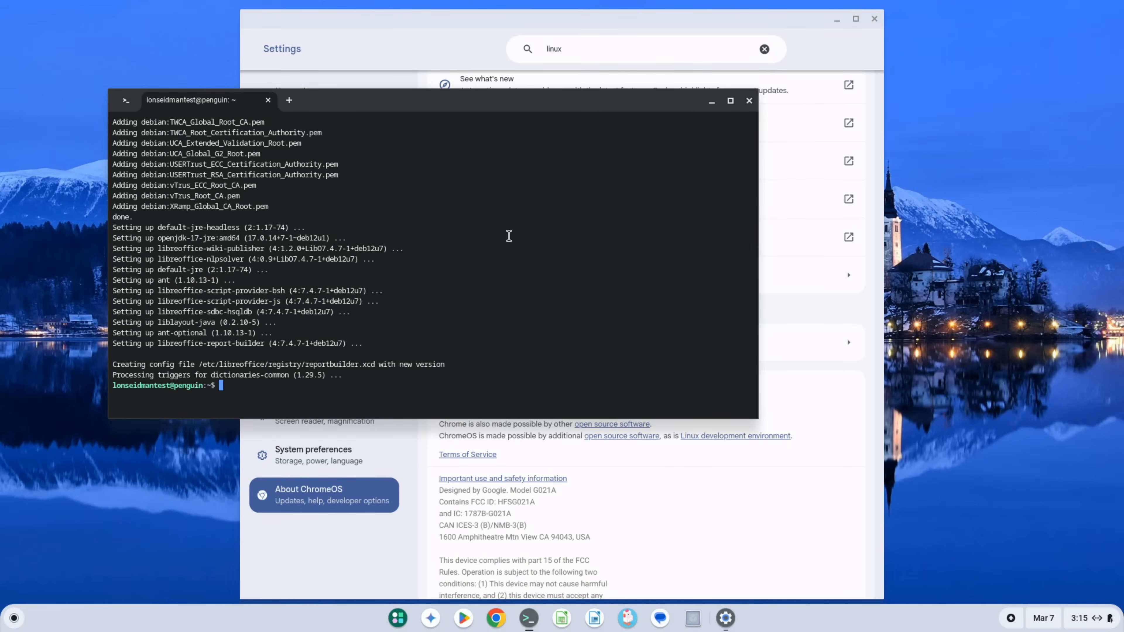
Exit the shell, then close the Terminal and Settings windows.
type("exit")
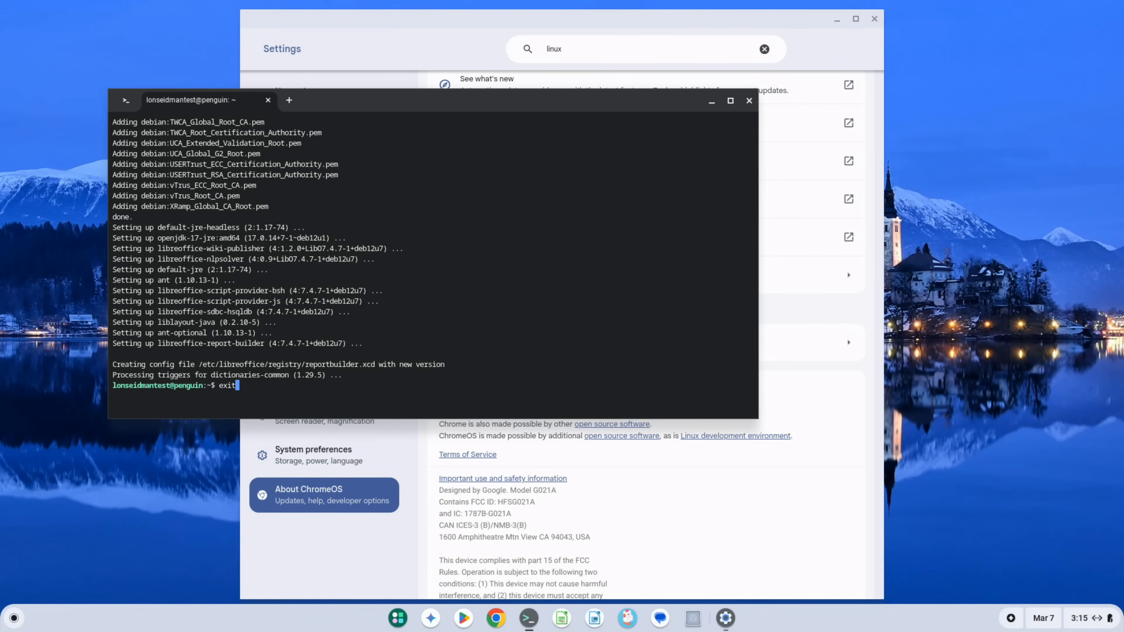
left_click(267, 100)
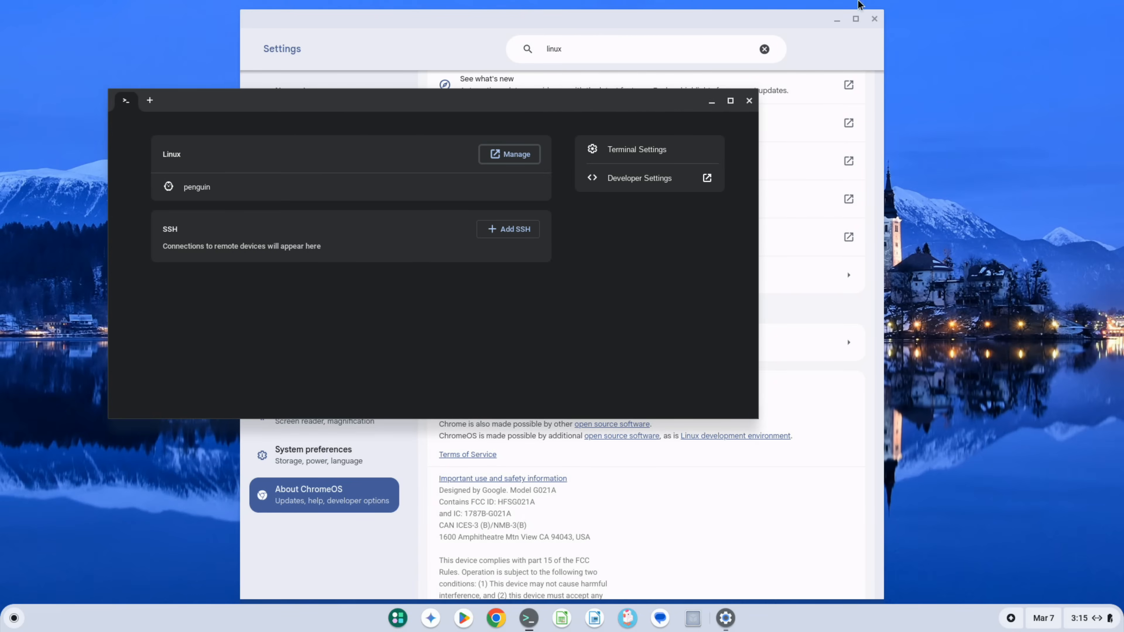
left_click(749, 101)
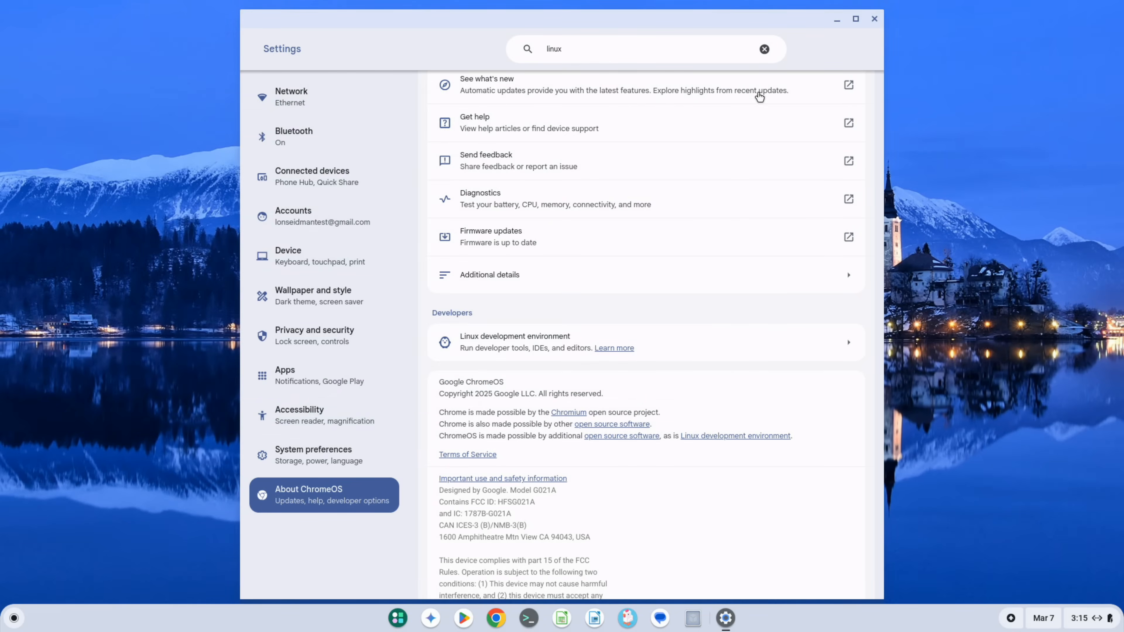
left_click(873, 19)
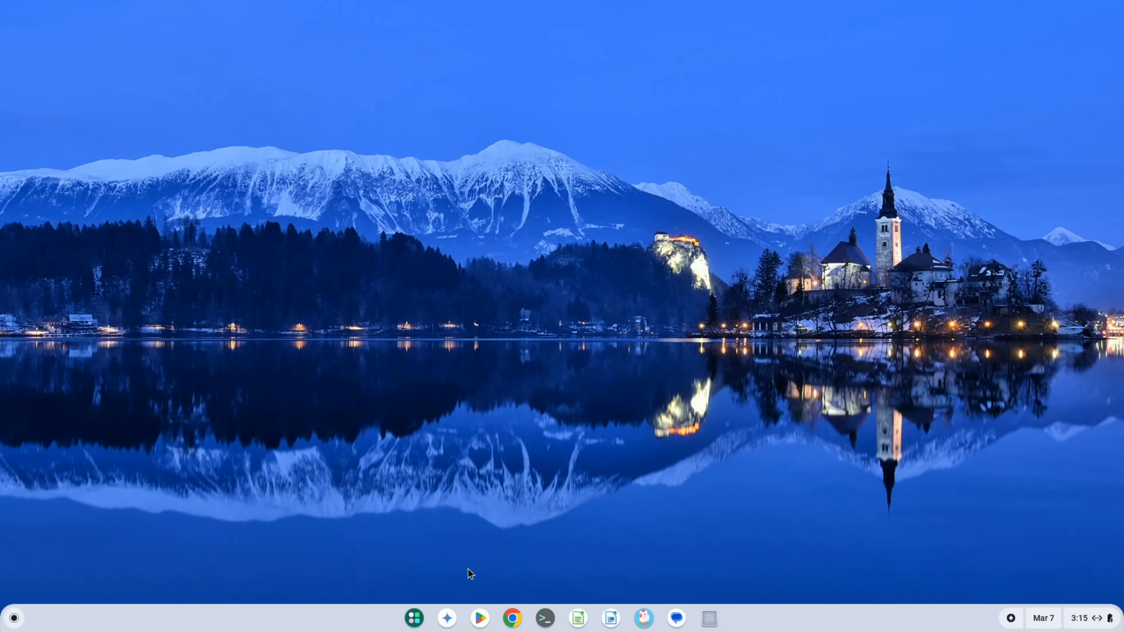
mouse_move(581, 619)
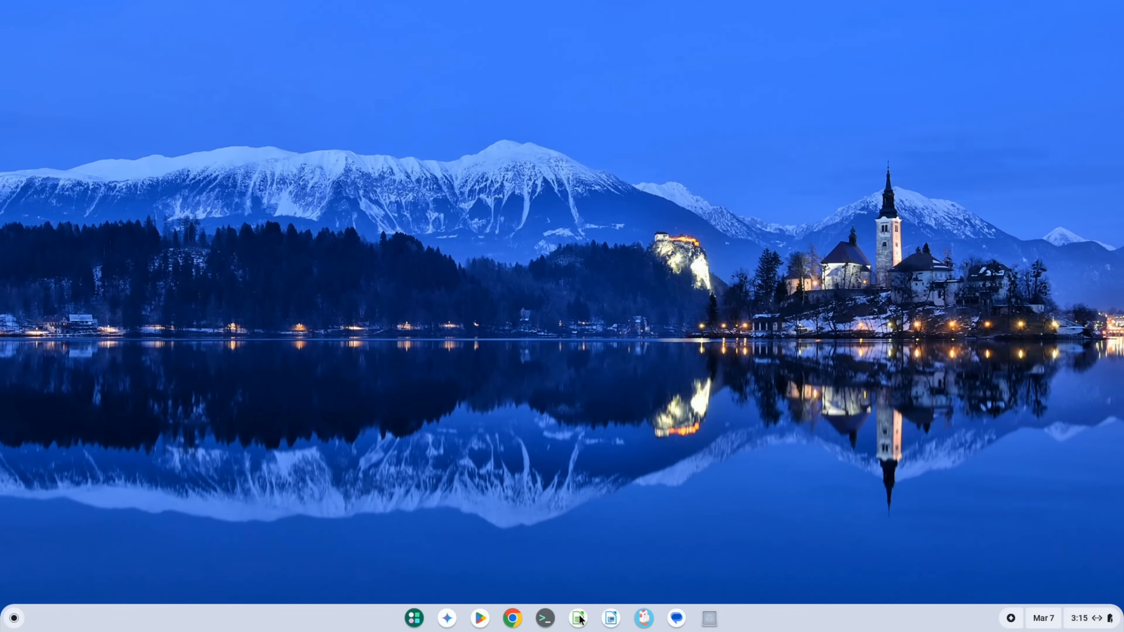
mouse_move(578, 618)
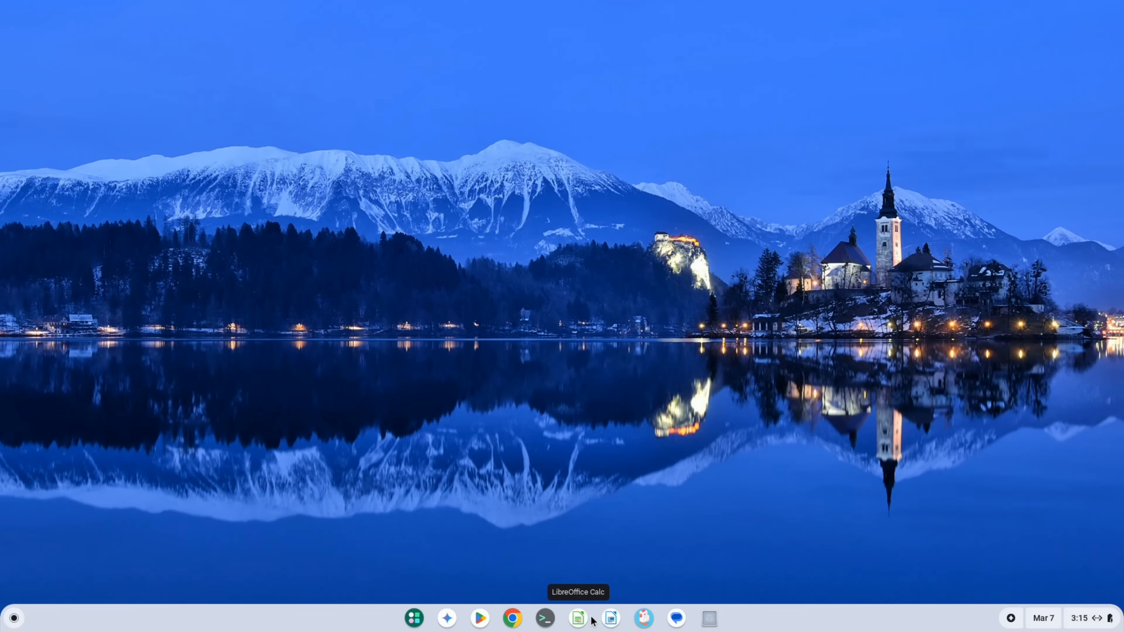
Launch LibreOffice Calc from the shelf.
left_click(577, 618)
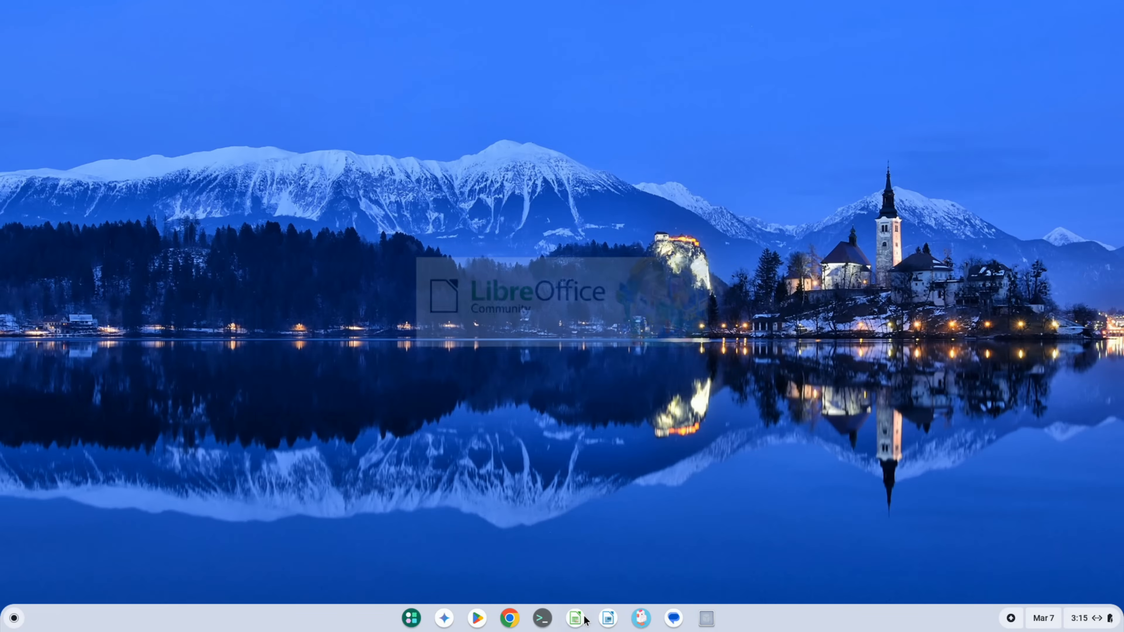
left_click(561, 618)
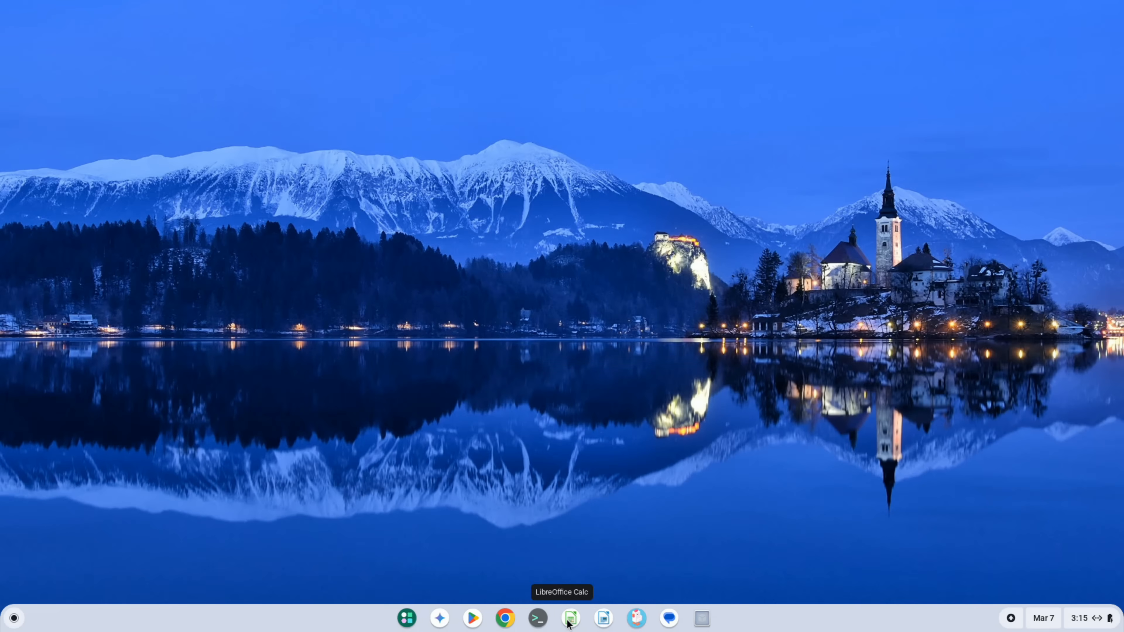
Dismiss Calc's startup tip and show the File menu for the blank spreadsheet.
left_click(569, 616)
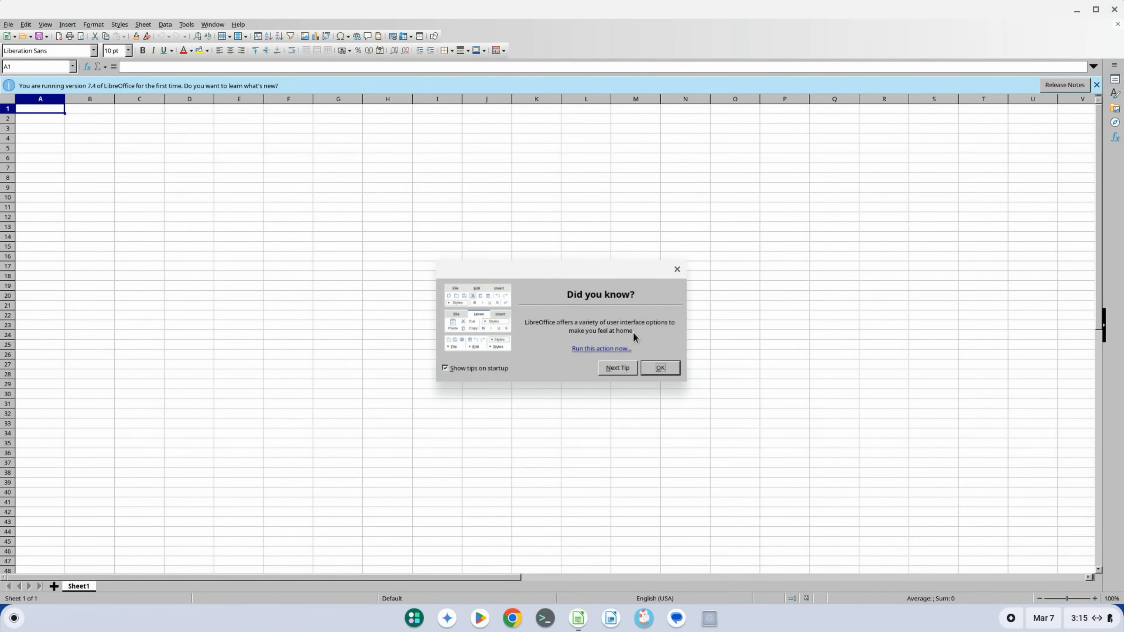
left_click(658, 368)
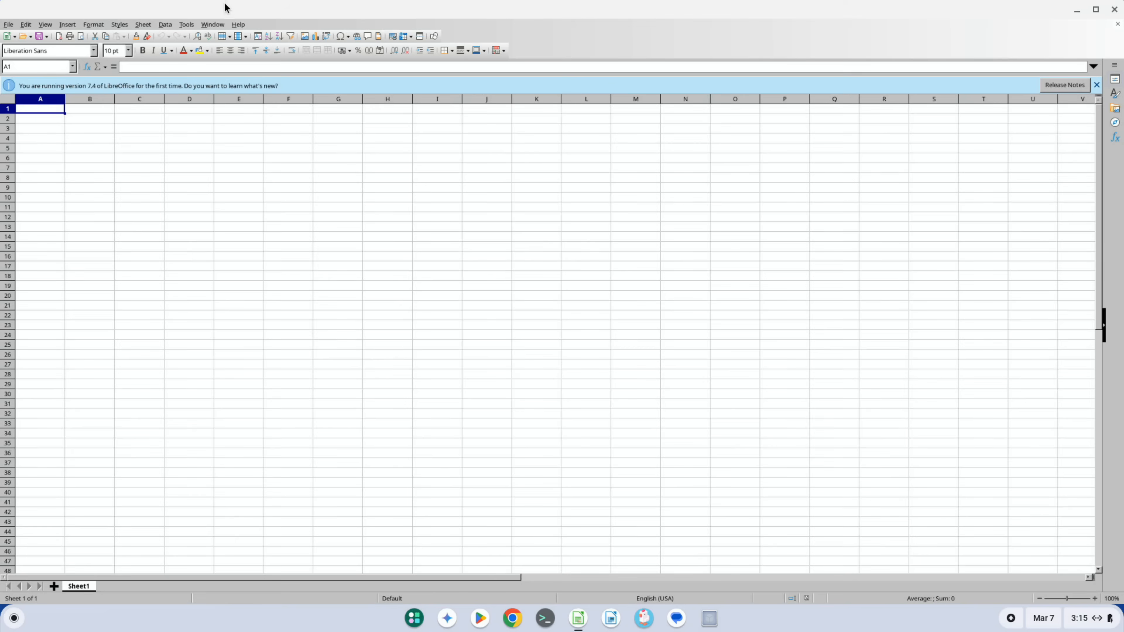
mouse_move(548, 4)
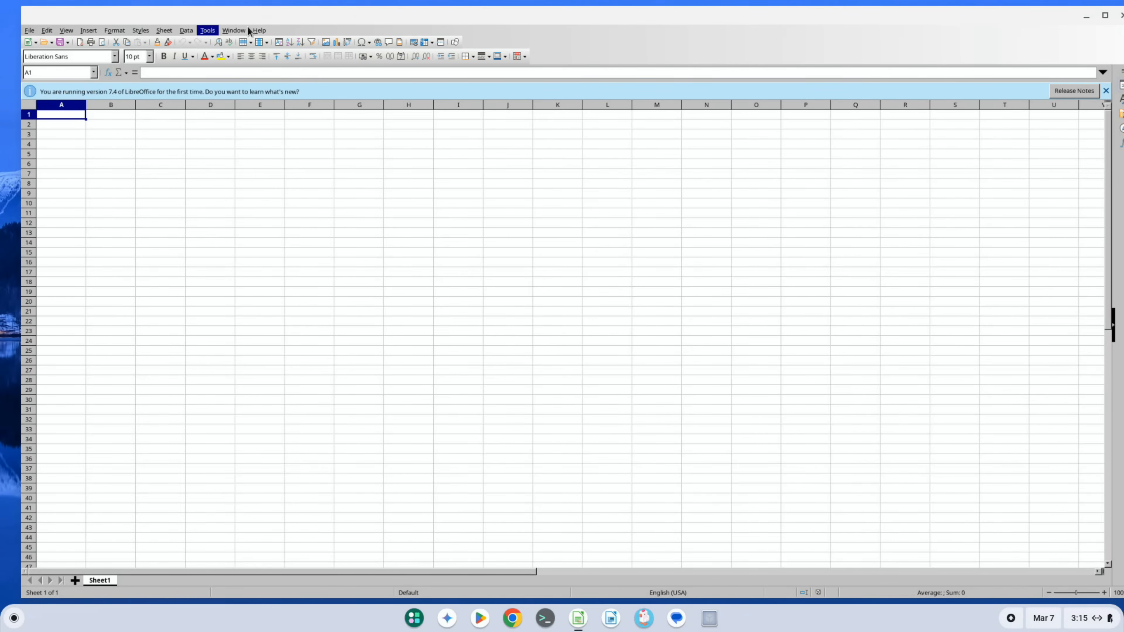
mouse_move(88, 30)
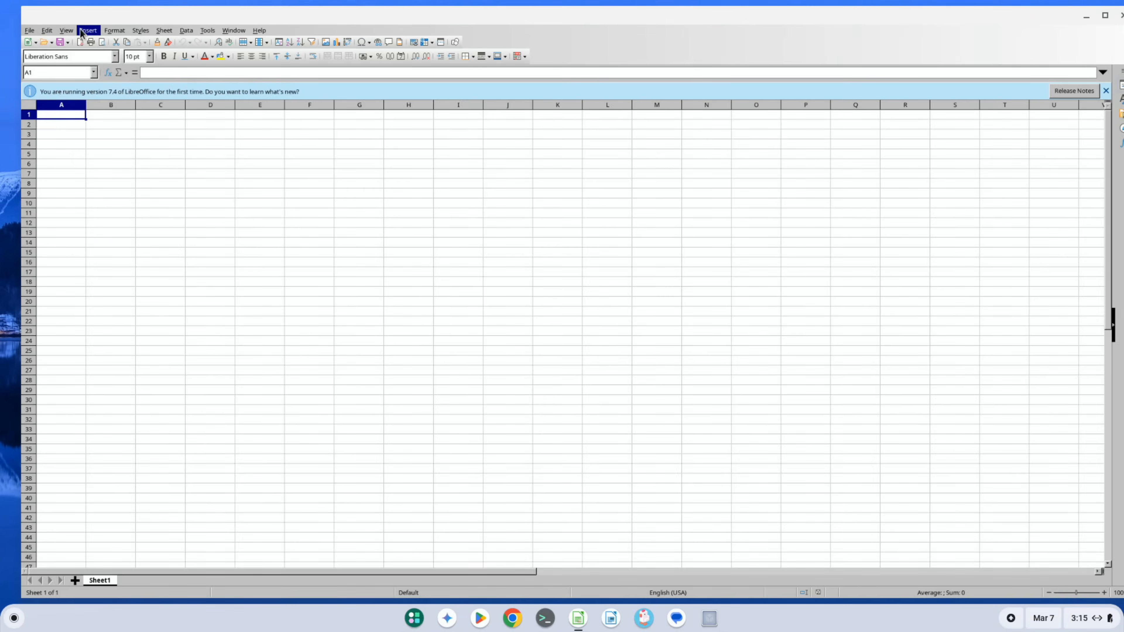
left_click(29, 30)
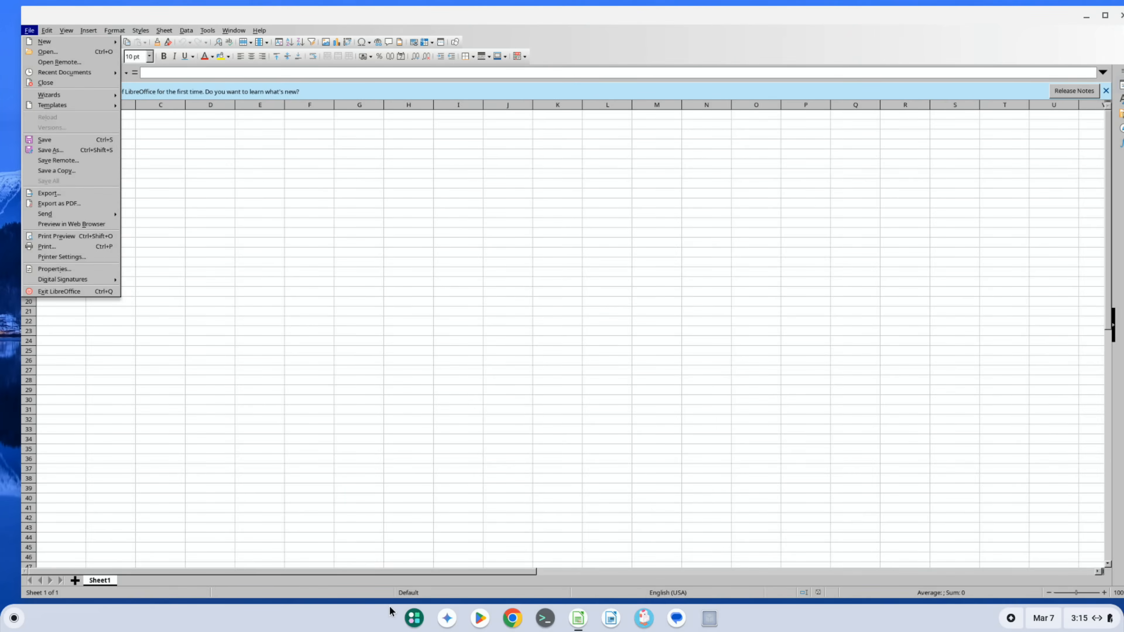
mouse_move(13, 618)
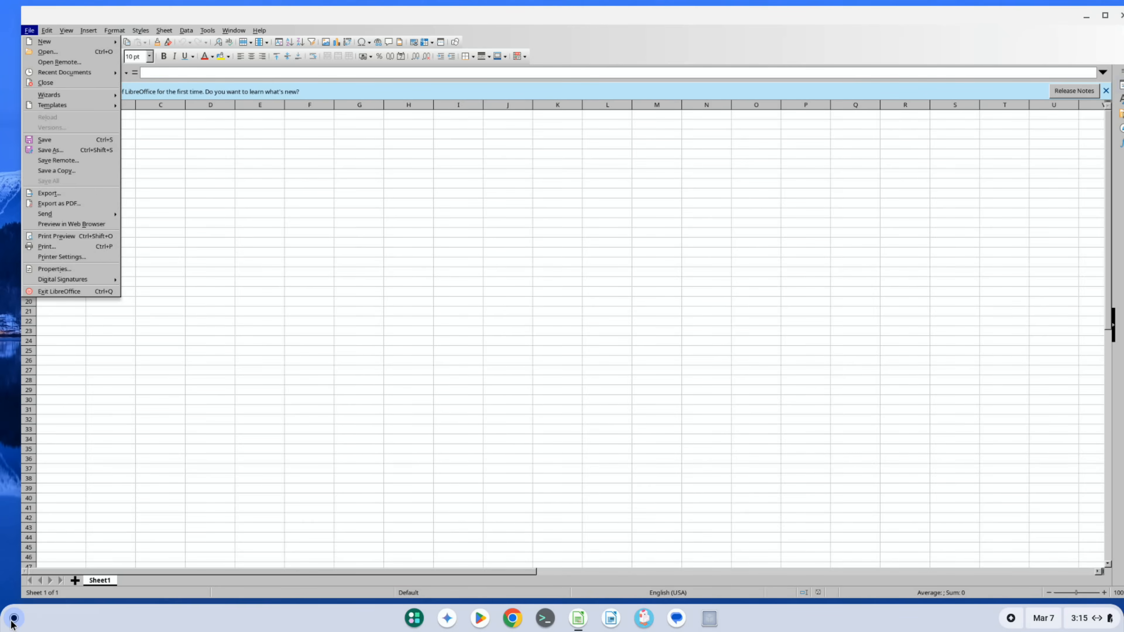
Start LibreOffice Impress from the launcher's Linux apps, giving a new blank presentation.
left_click(13, 618)
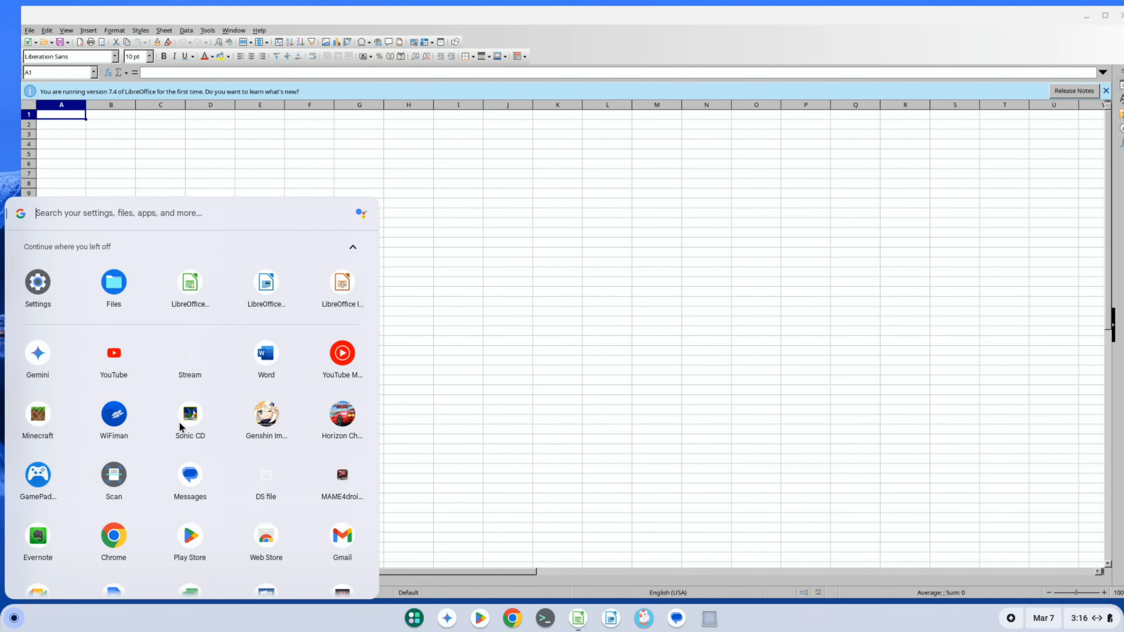
scroll("down", 3)
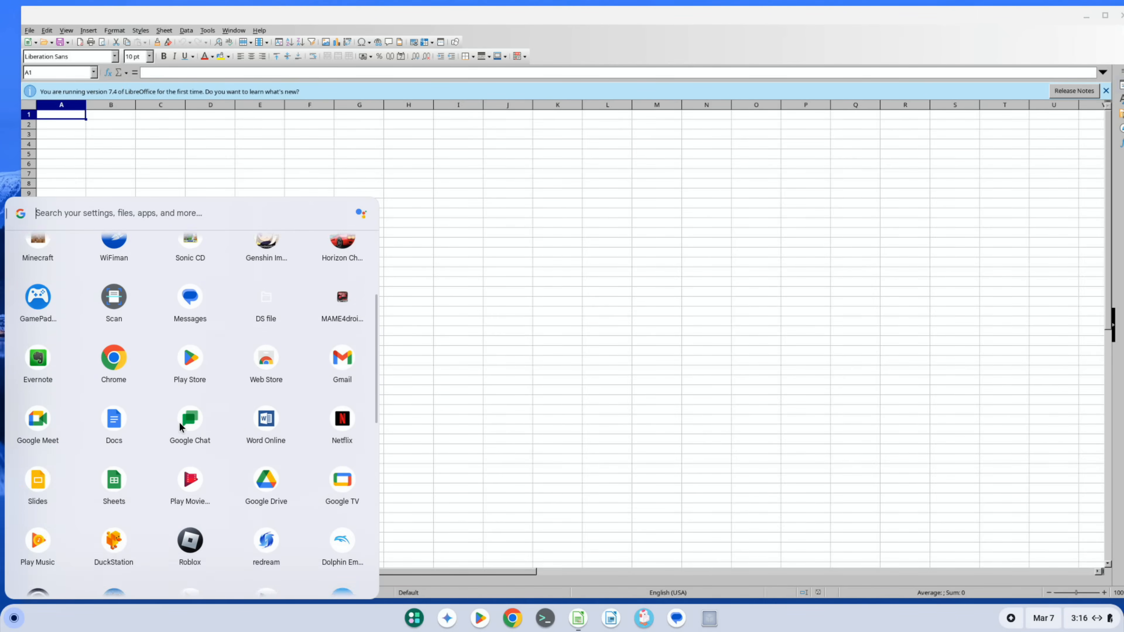
scroll("up", 3)
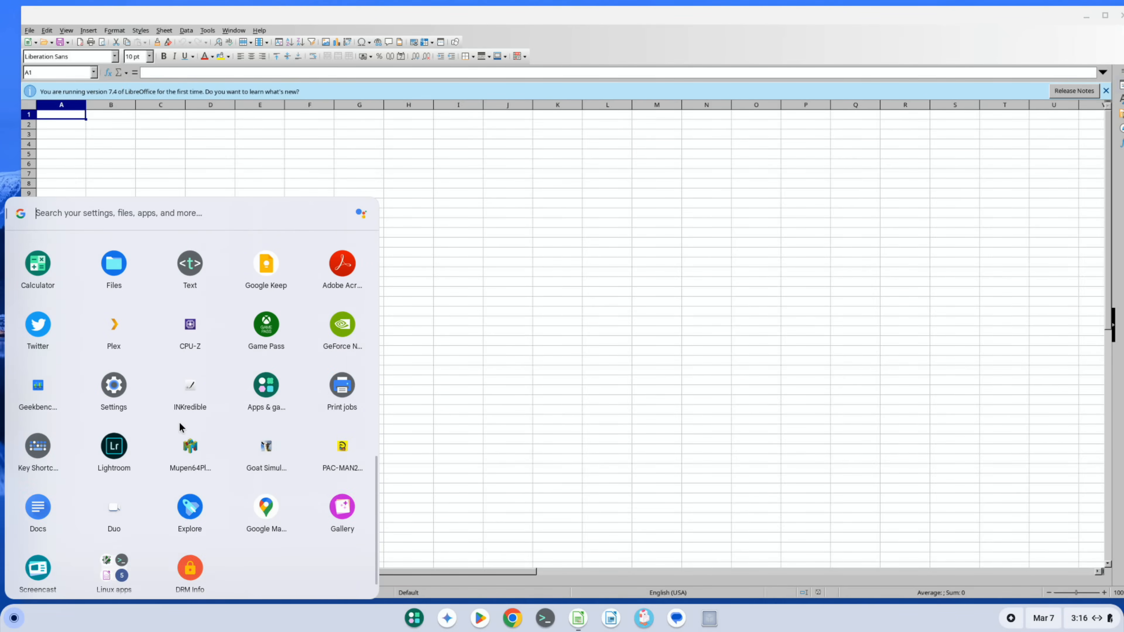
left_click(113, 573)
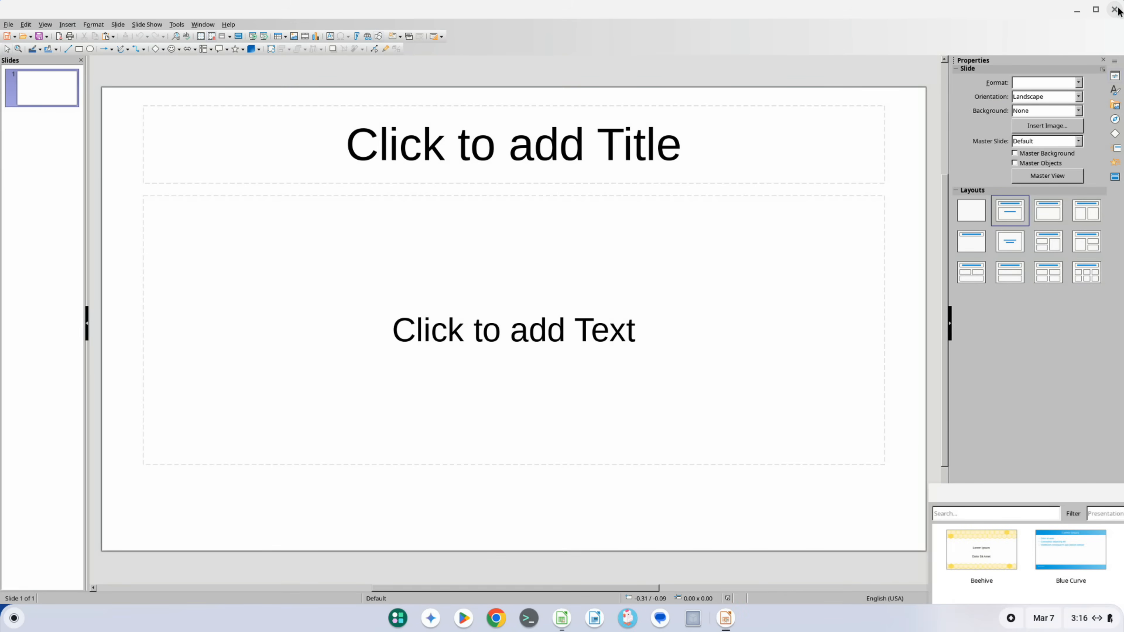
Close the blank presentation and return the Calc selection to cell A1.
left_click(979, 549)
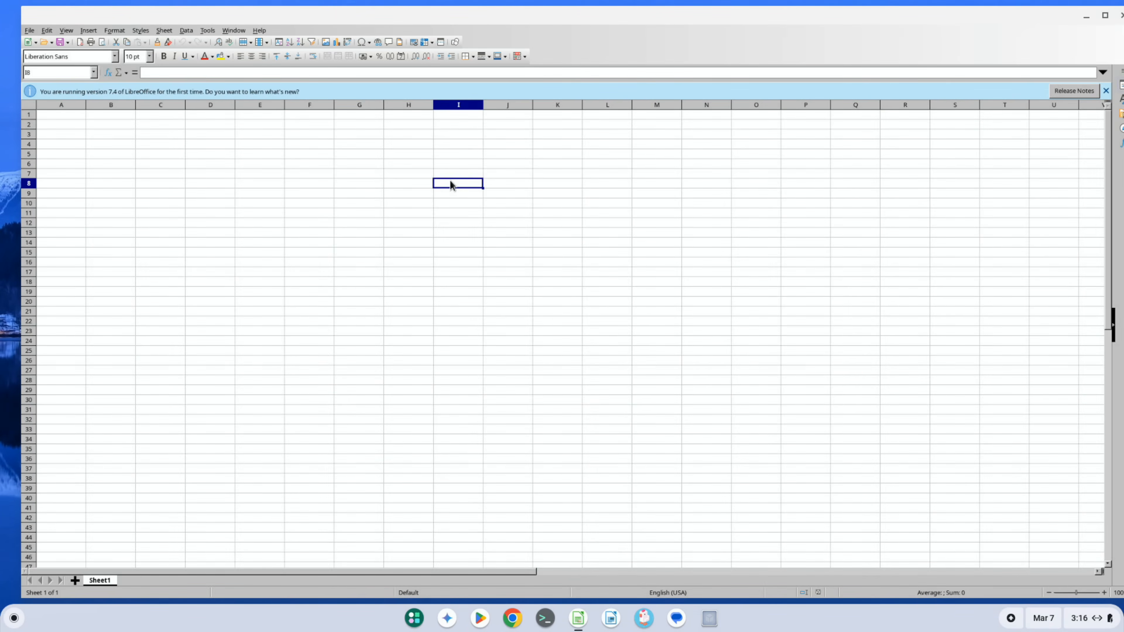
left_click(61, 183)
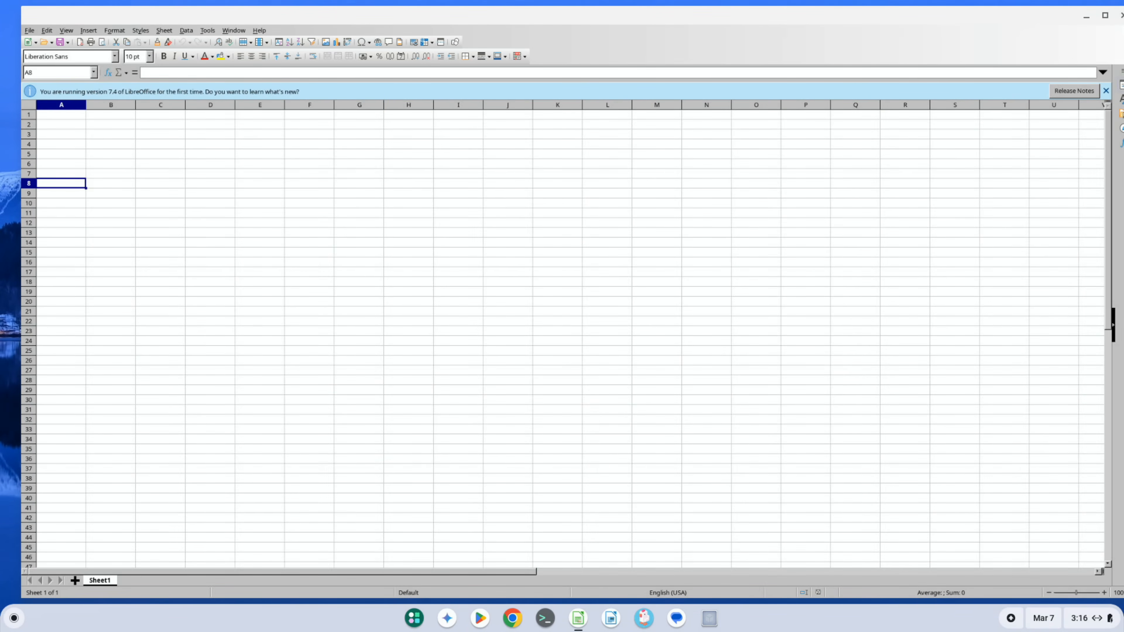
left_click(61, 114)
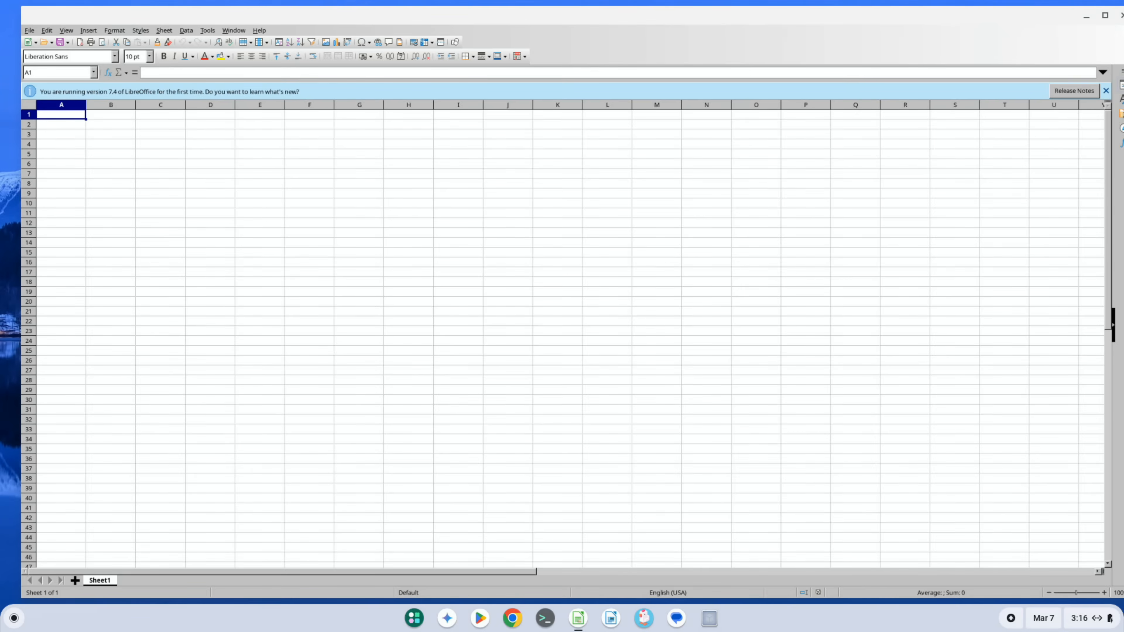
left_click(29, 29)
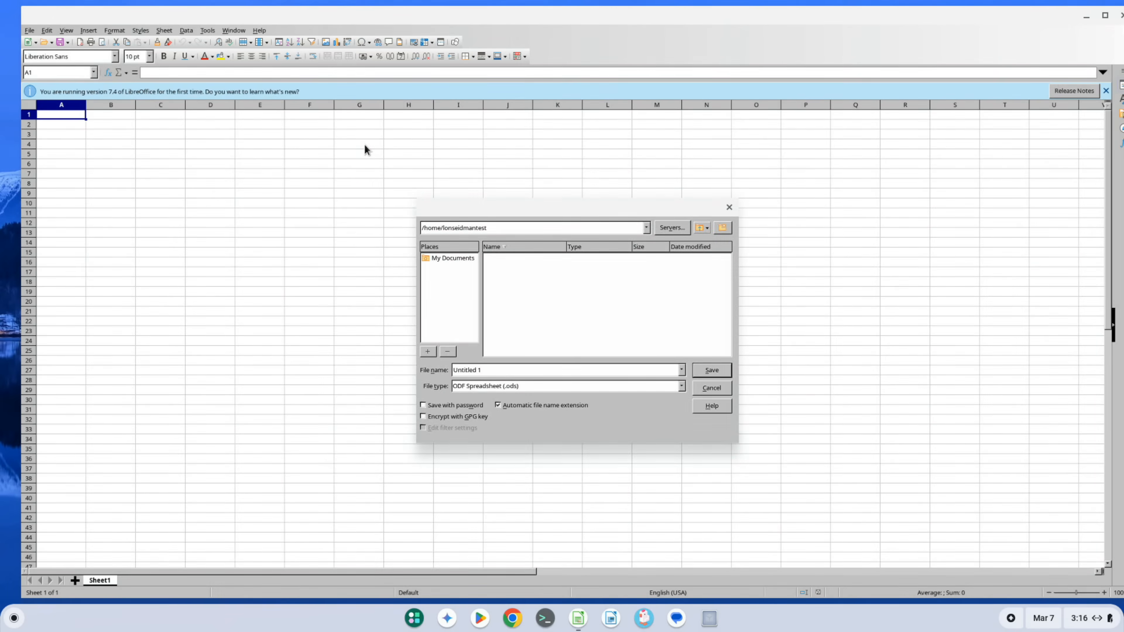
Save the blank spreadsheet as test.ods in the Linux home folder.
left_click(502, 370)
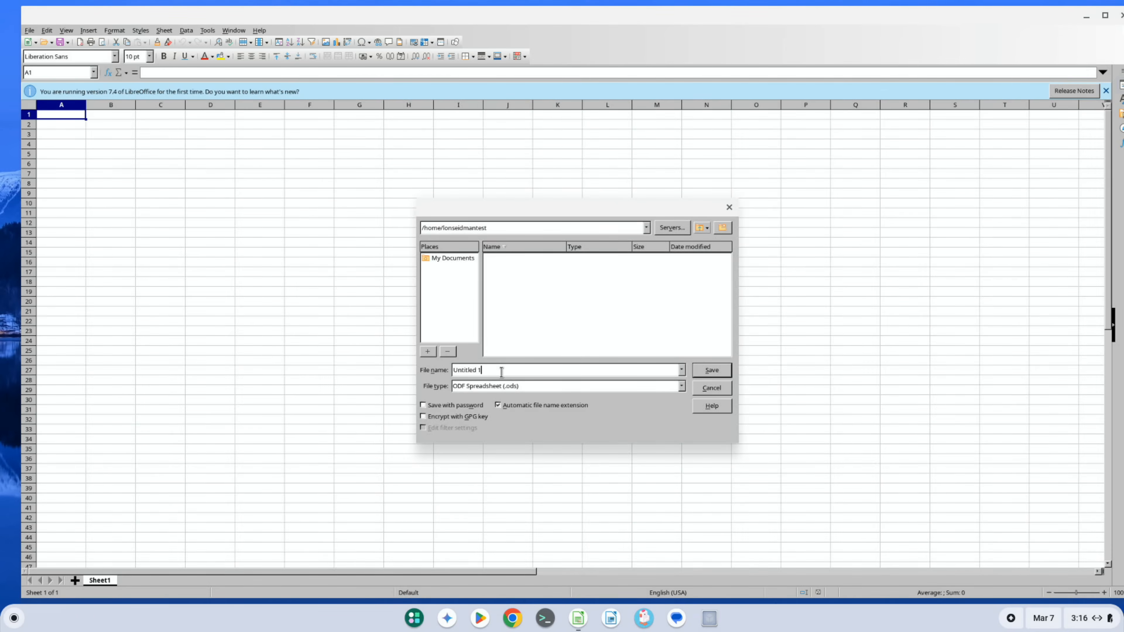
left_click(709, 369)
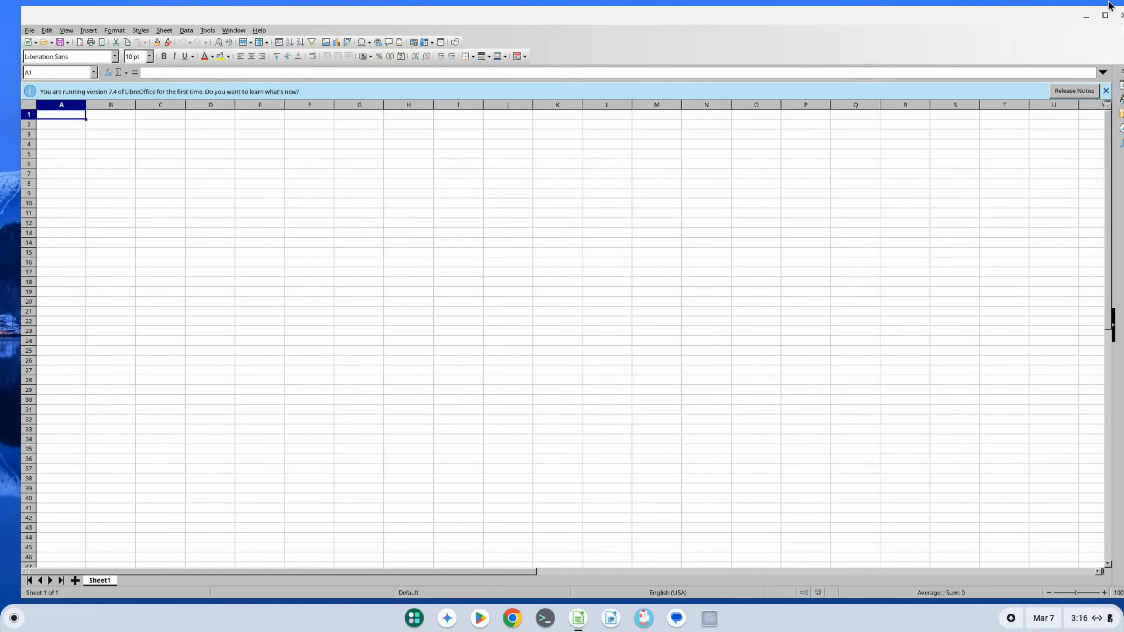
Minimize Calc and start the Files app from the launcher, showing test.ods in Linux files.
left_click(1085, 16)
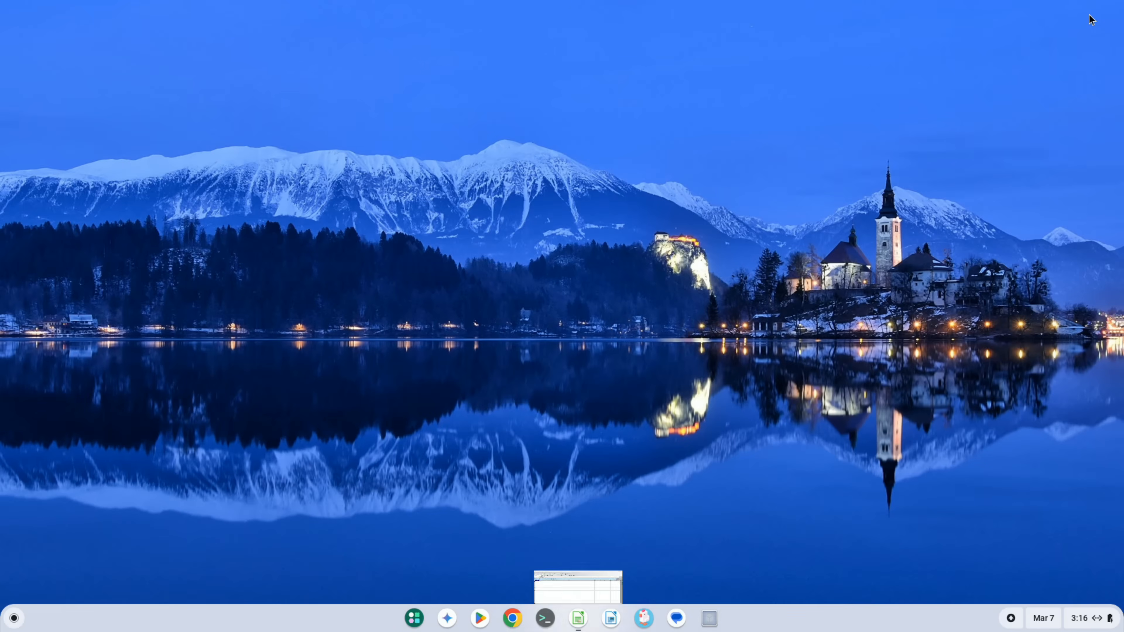
mouse_move(14, 610)
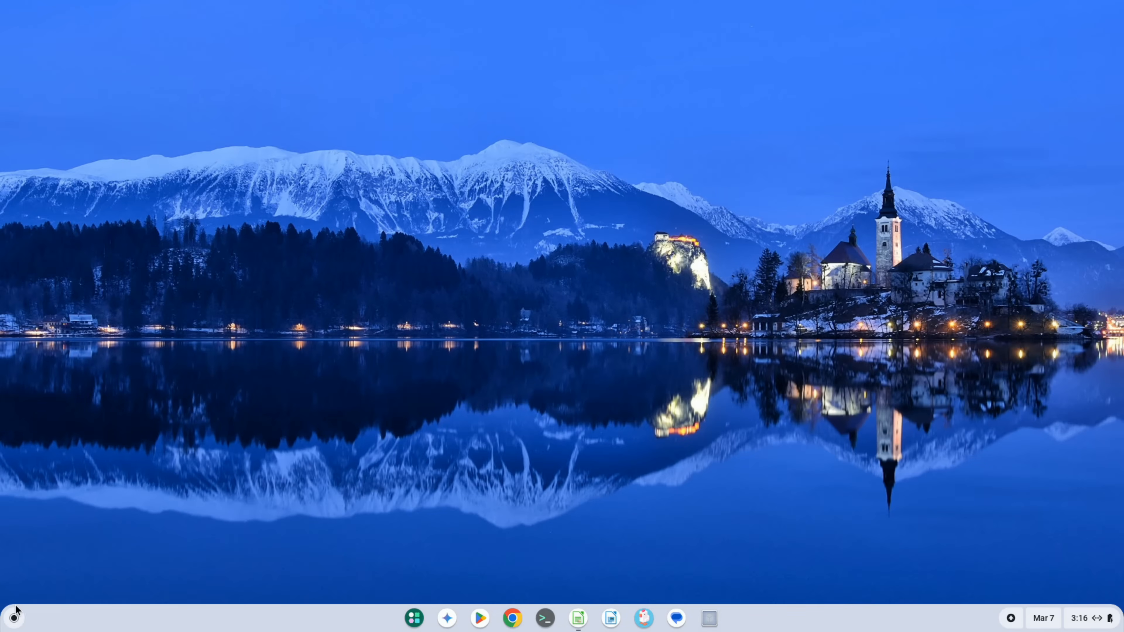
left_click(413, 618)
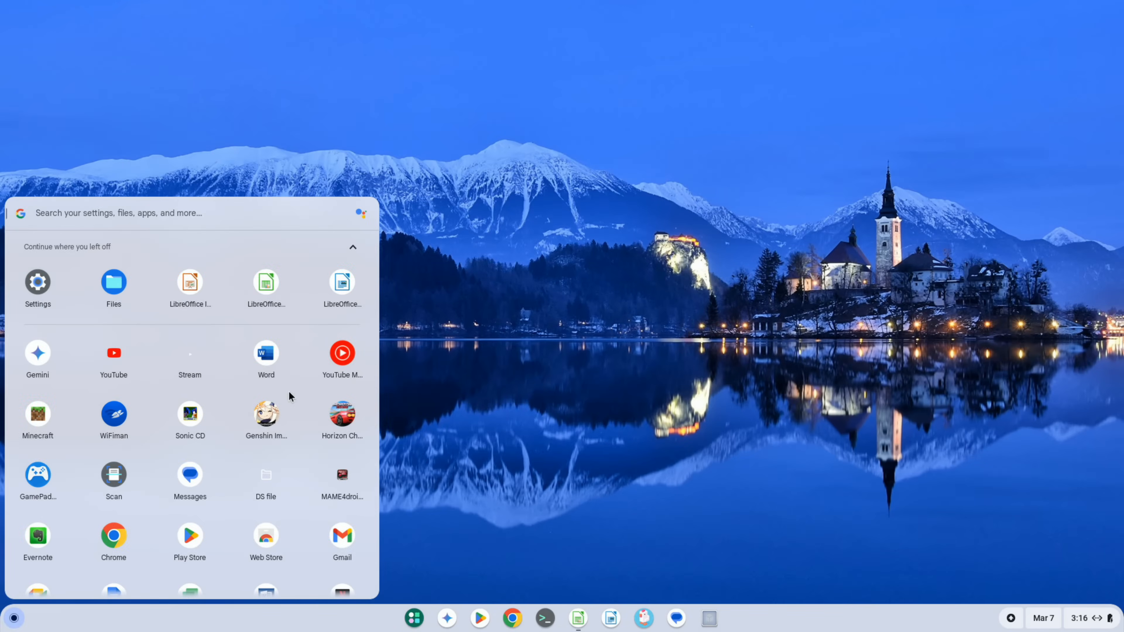
scroll("down", 3)
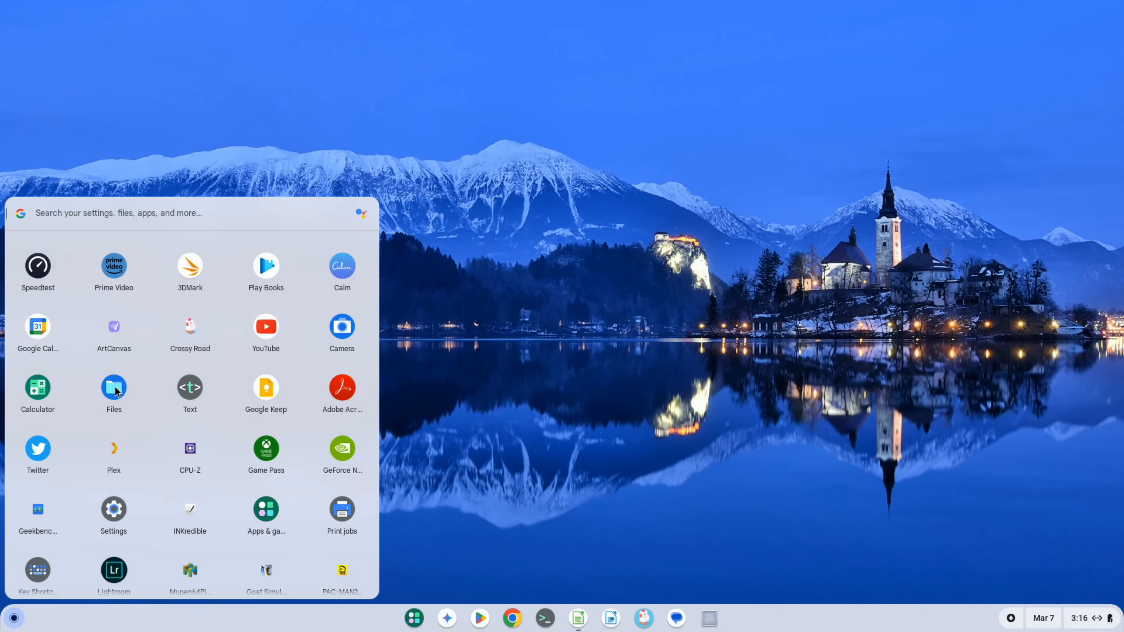
left_click(113, 389)
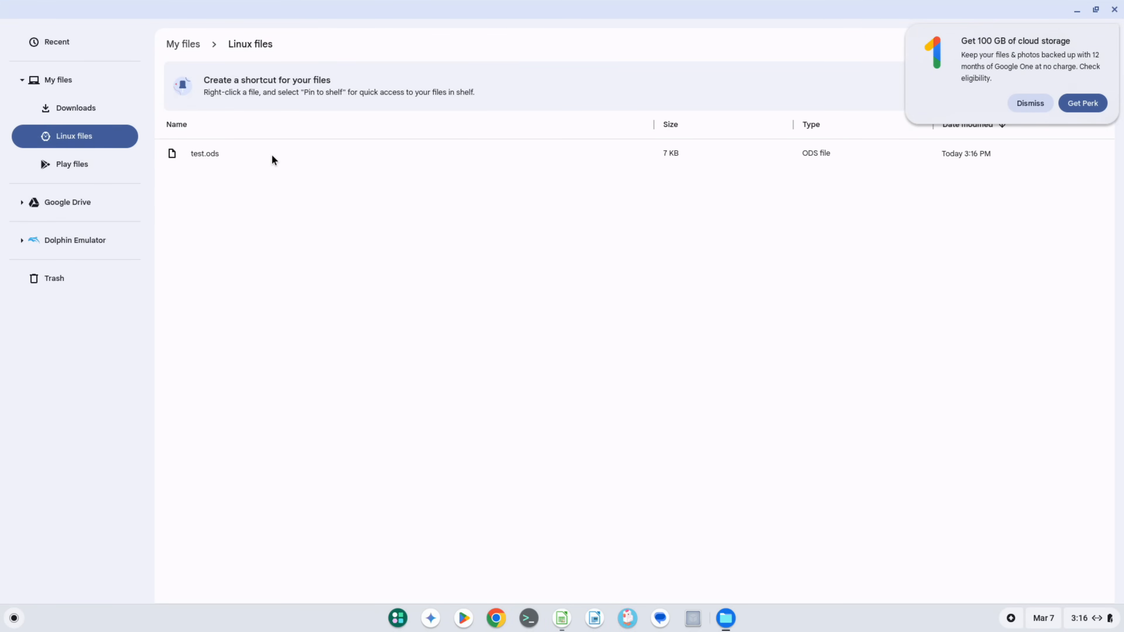
Confirm test.ods in Linux files, close Files and return to the LibreOffice website in Chrome.
left_click(205, 152)
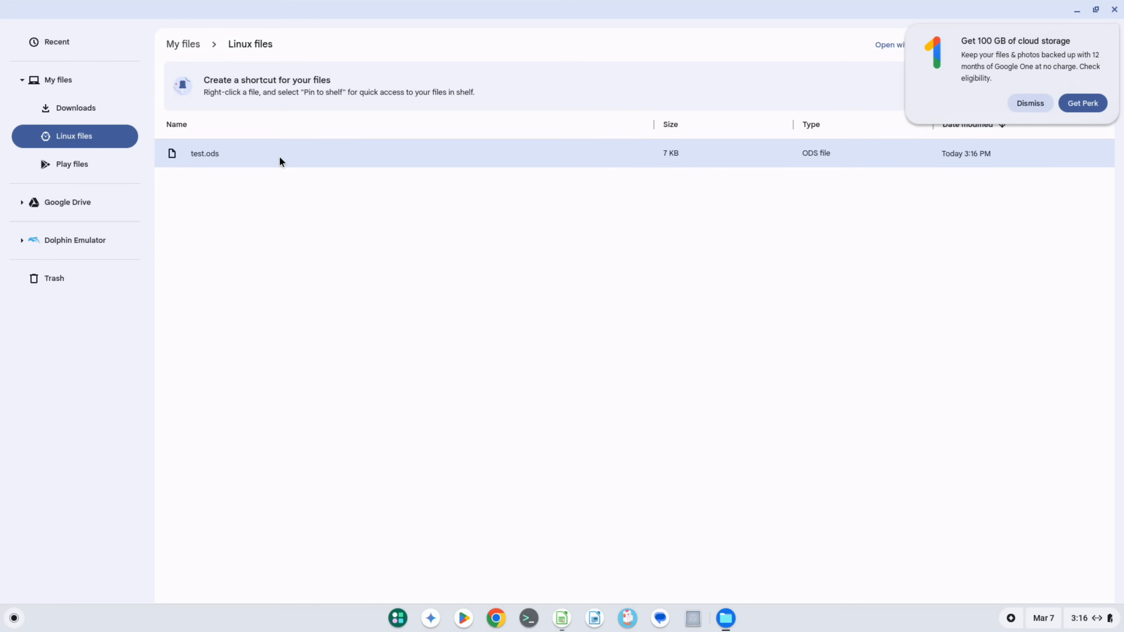
mouse_move(314, 329)
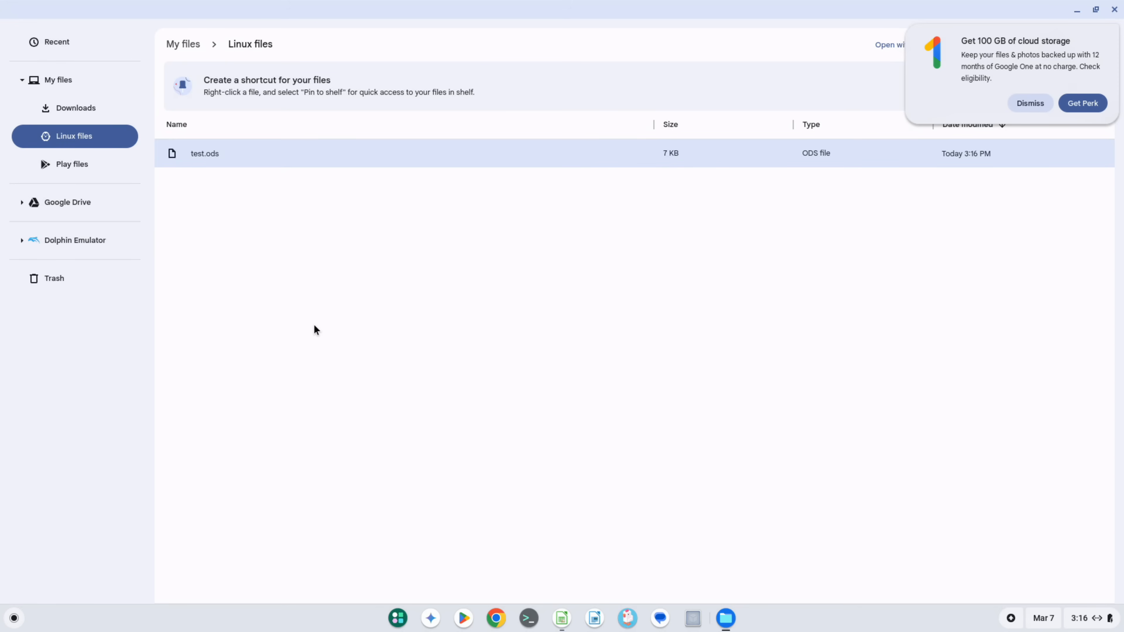
mouse_move(333, 329)
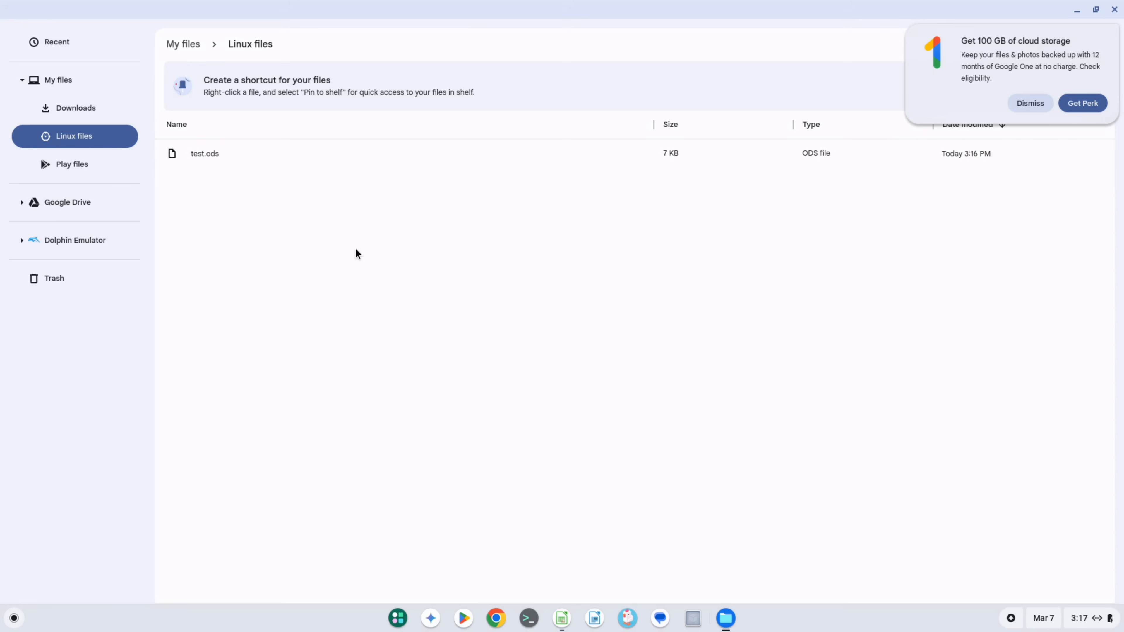
mouse_move(1118, 26)
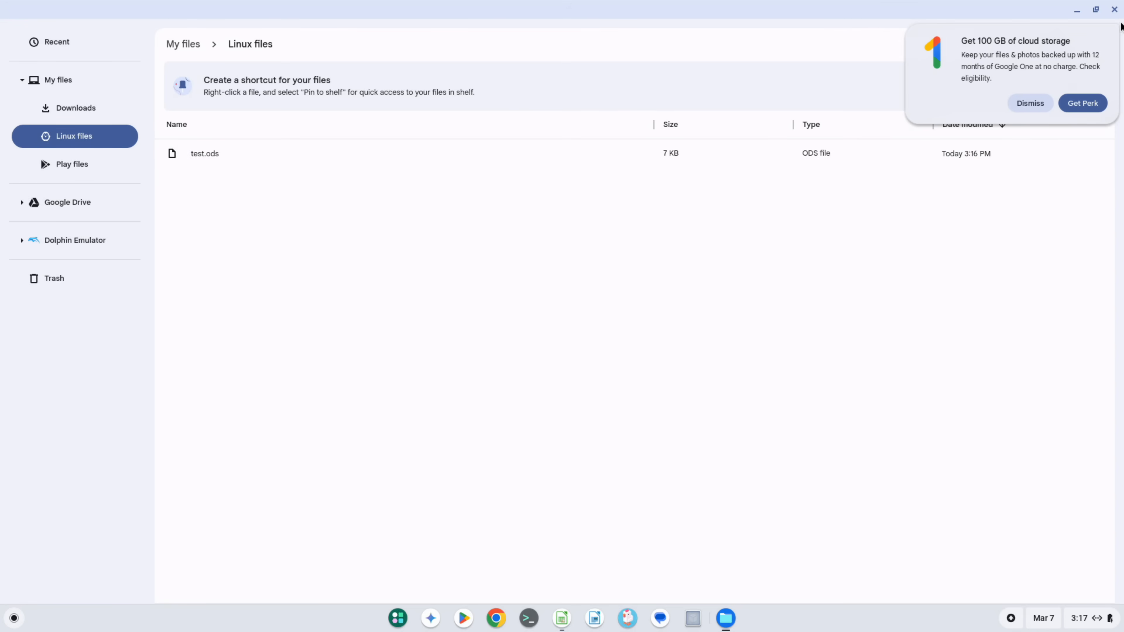
mouse_move(955, 79)
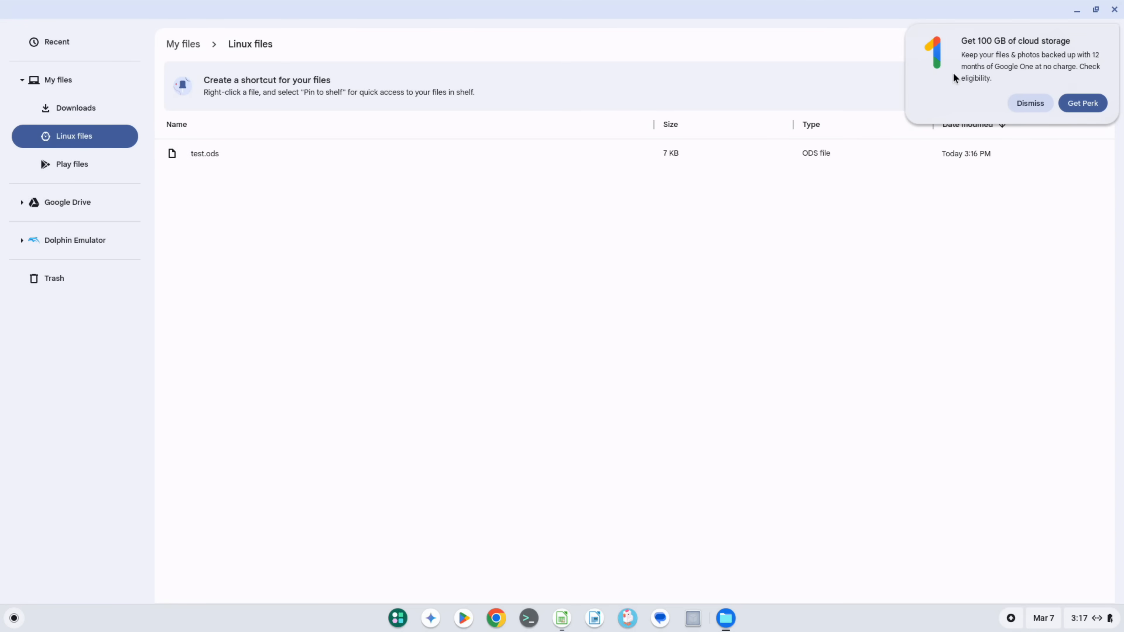
mouse_move(1119, 9)
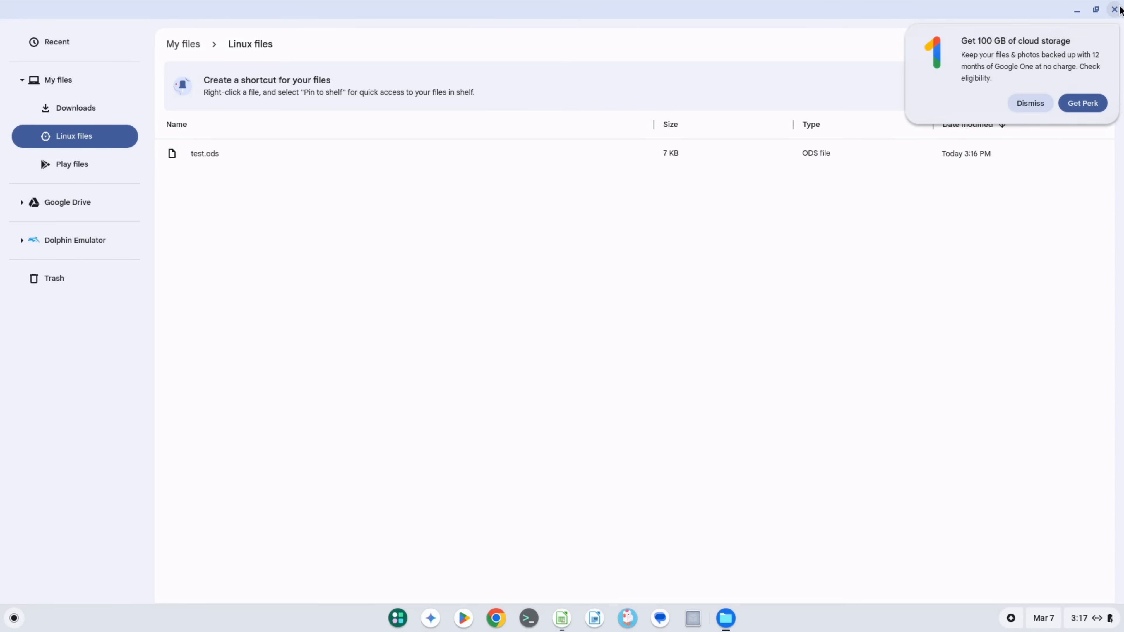
left_click(1116, 9)
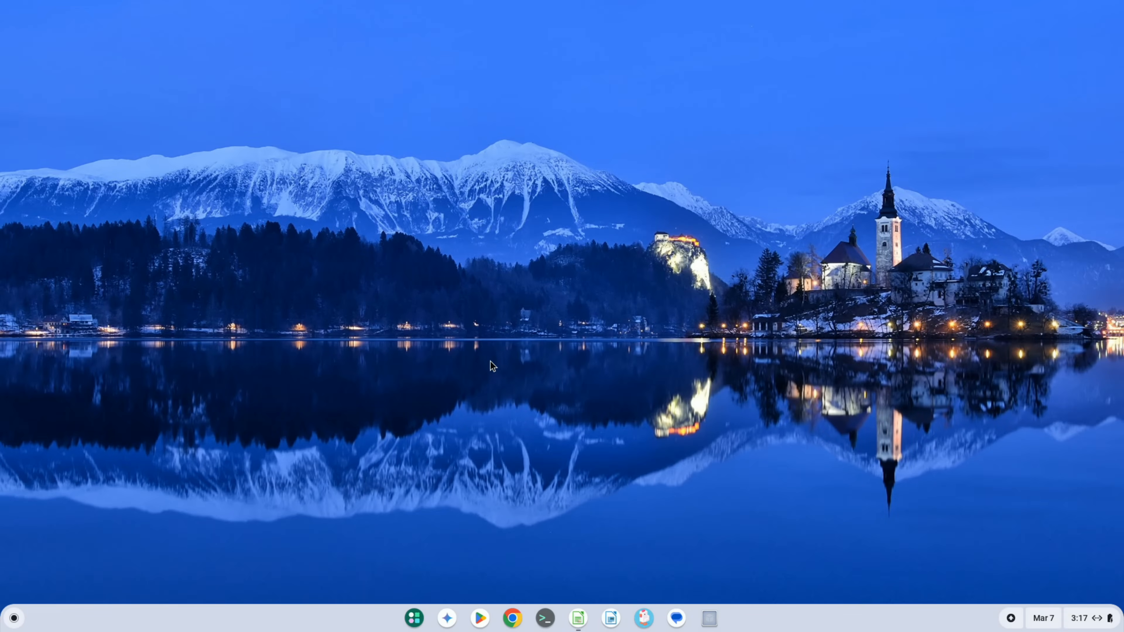
left_click(511, 618)
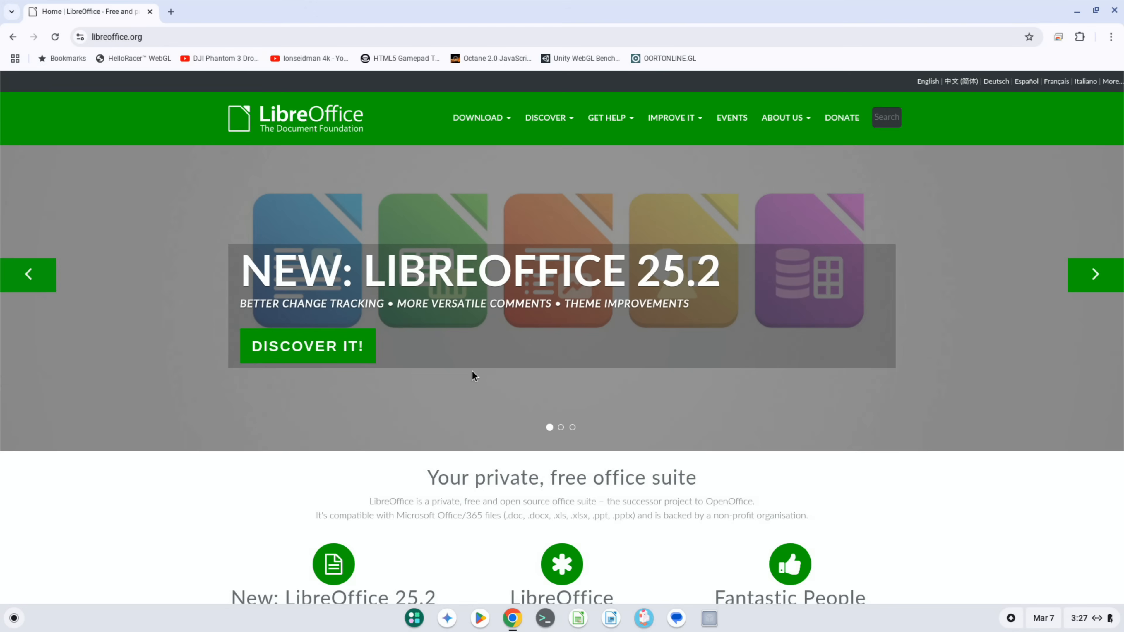